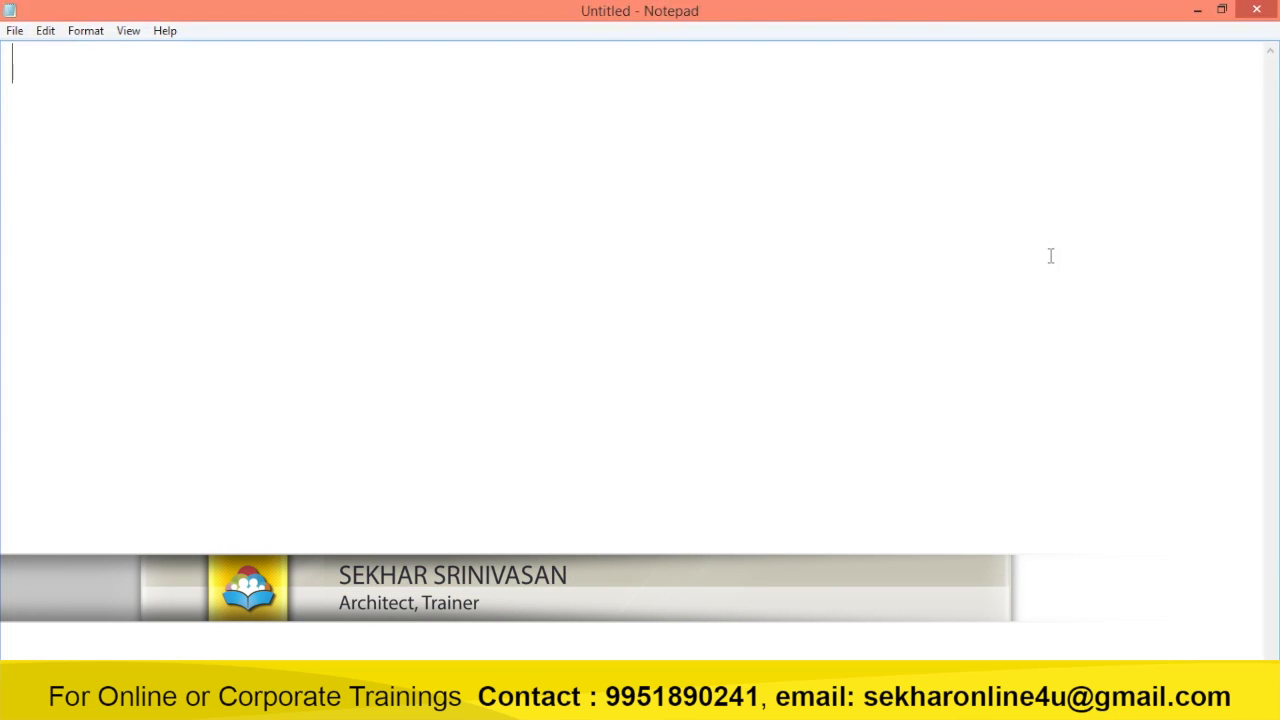
Write the intro line 'How to develop Voice Recog. Application using C# and also we shall understand how to provide AI' and start a new line.
text(How to de)
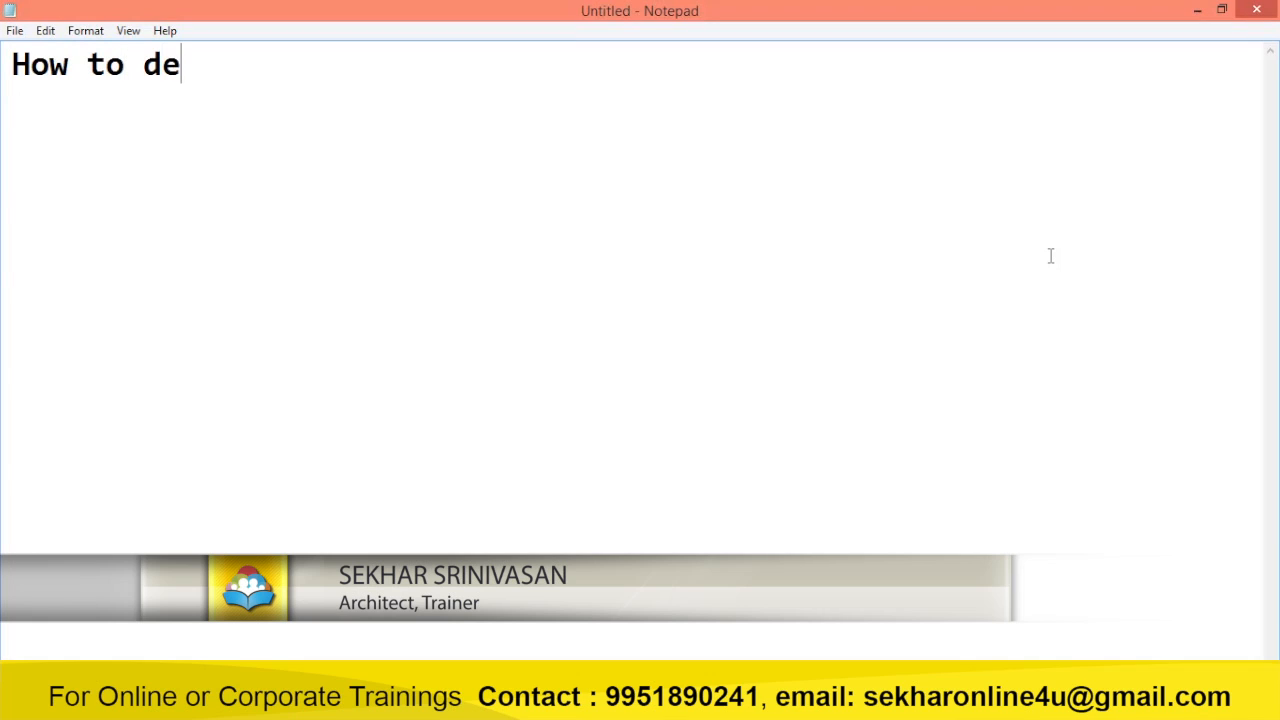
text(velop)
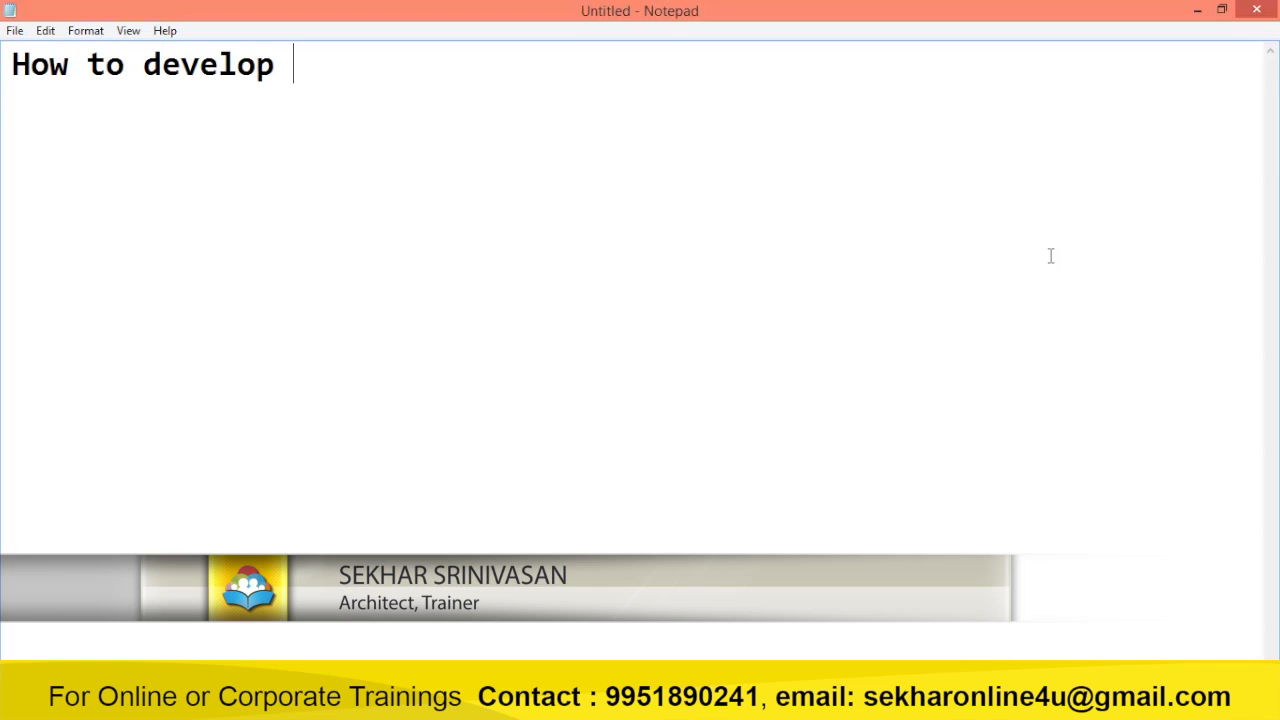
text(Voi)
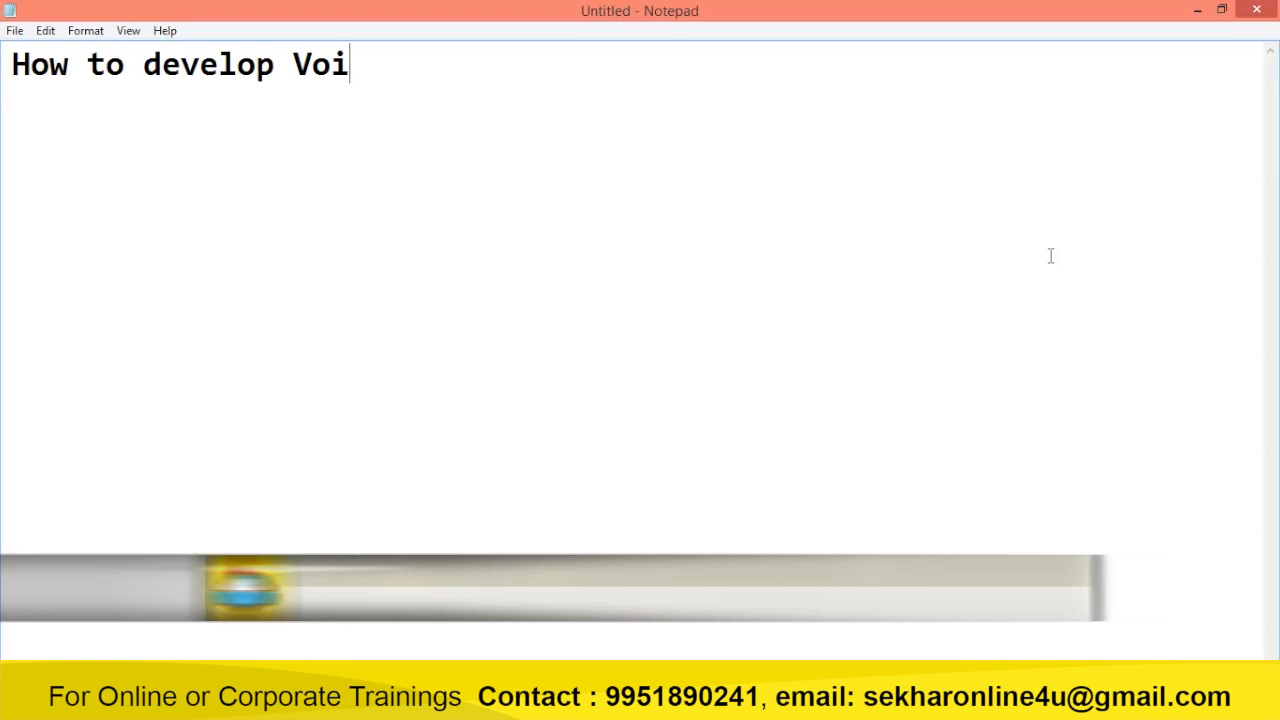
text(ce Recog. Ap)
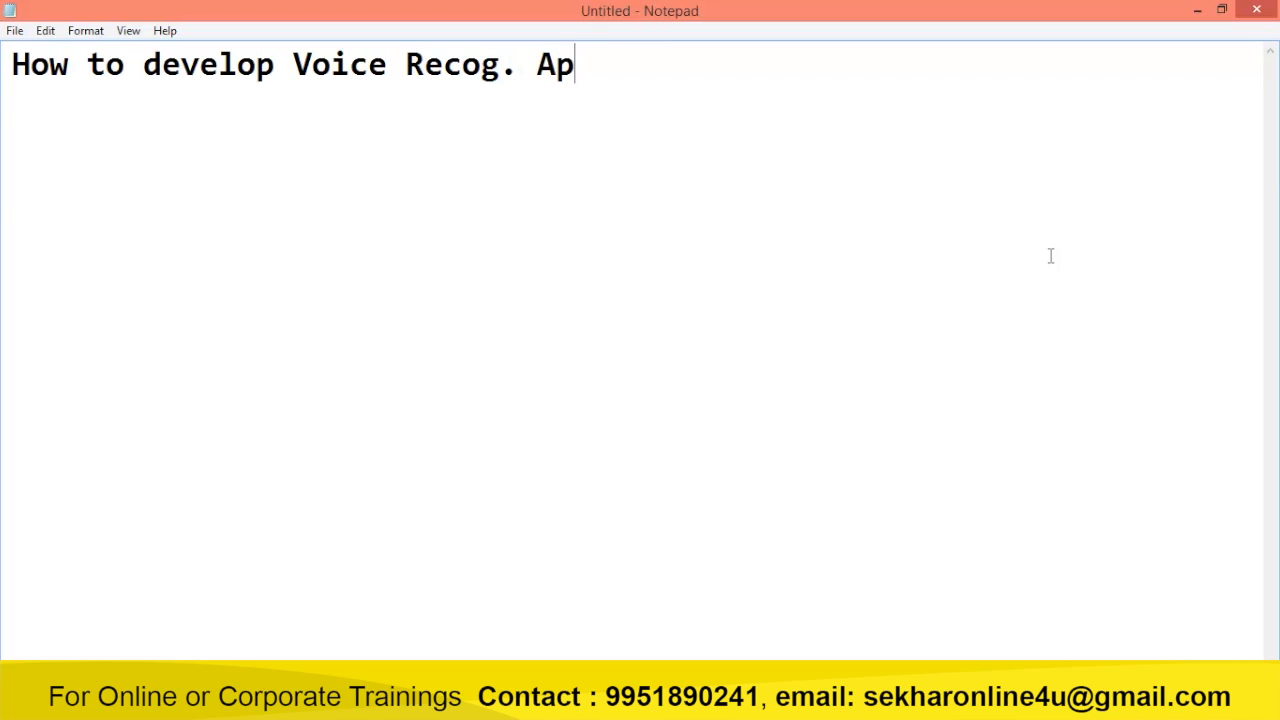
text(plication using C)
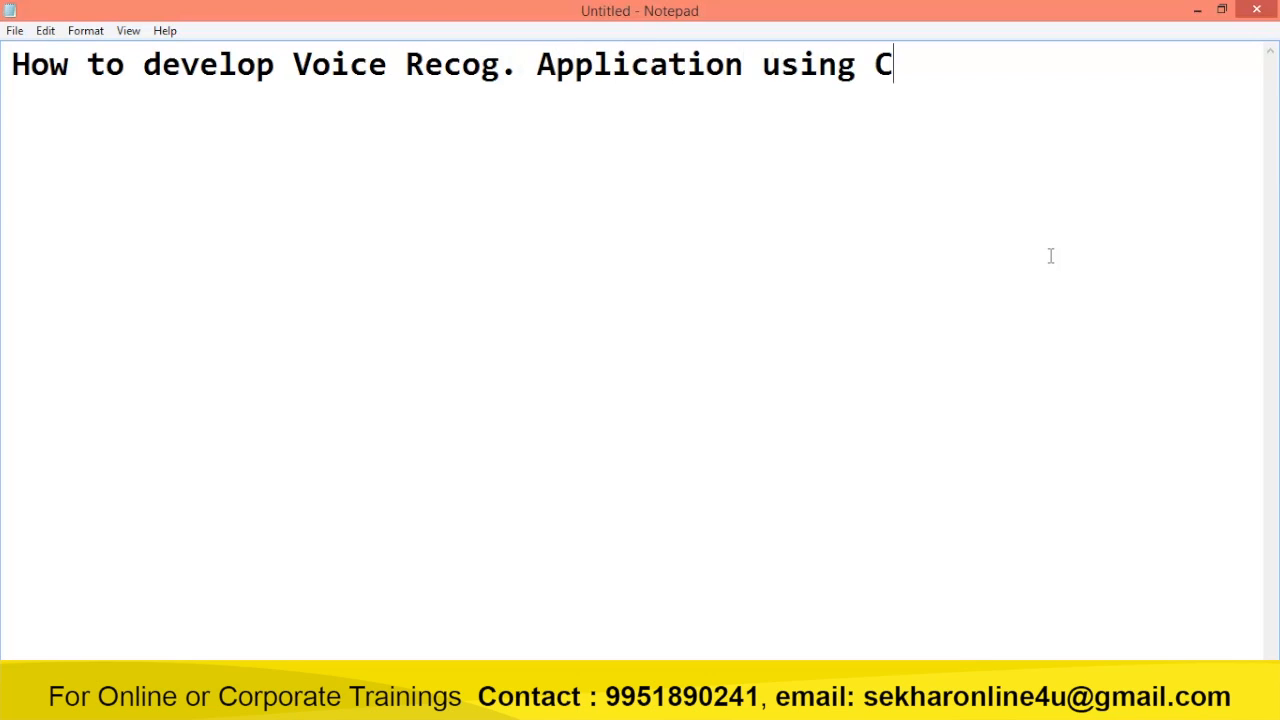
text(# and also w)
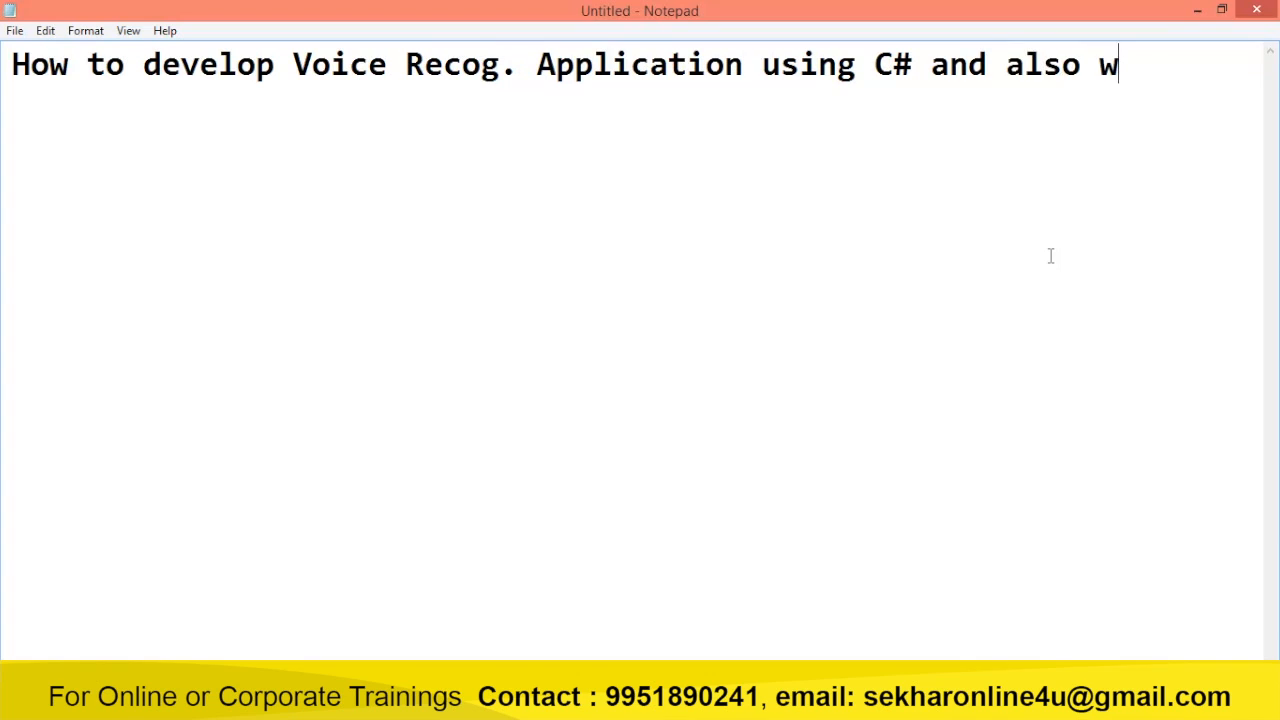
text(e shall under)
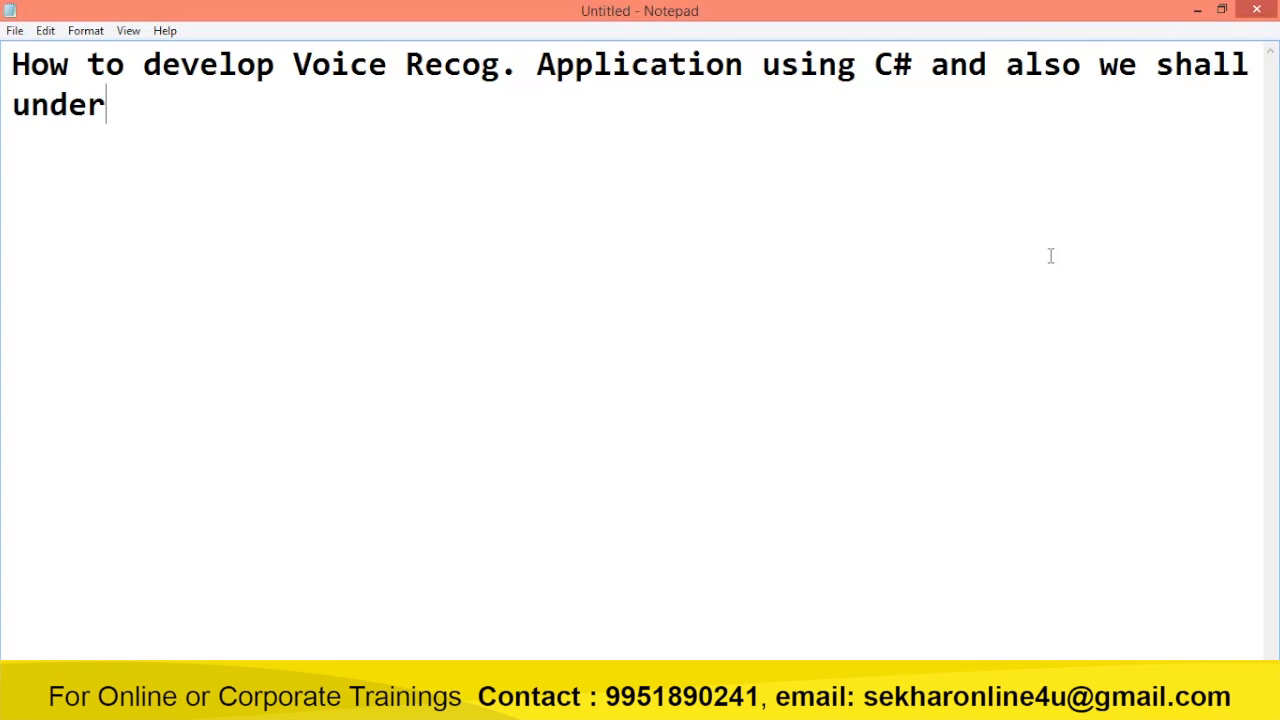
text(stand how t)
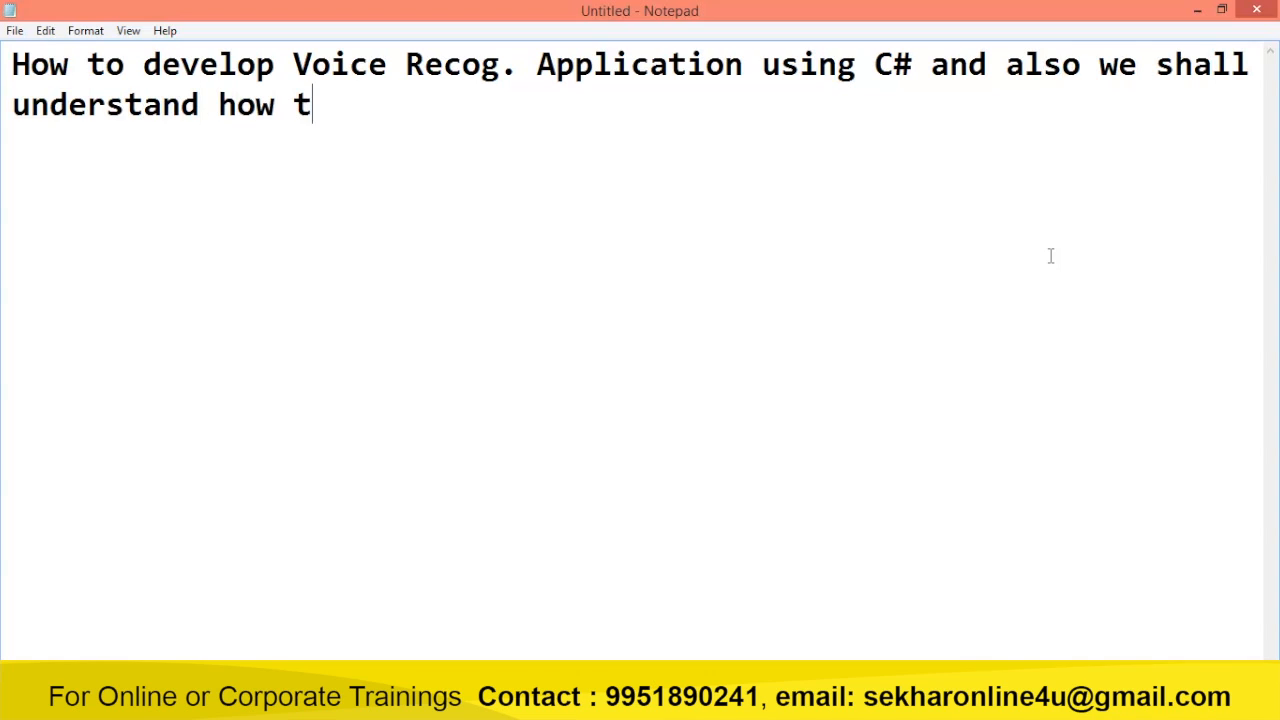
text(o provide AI)
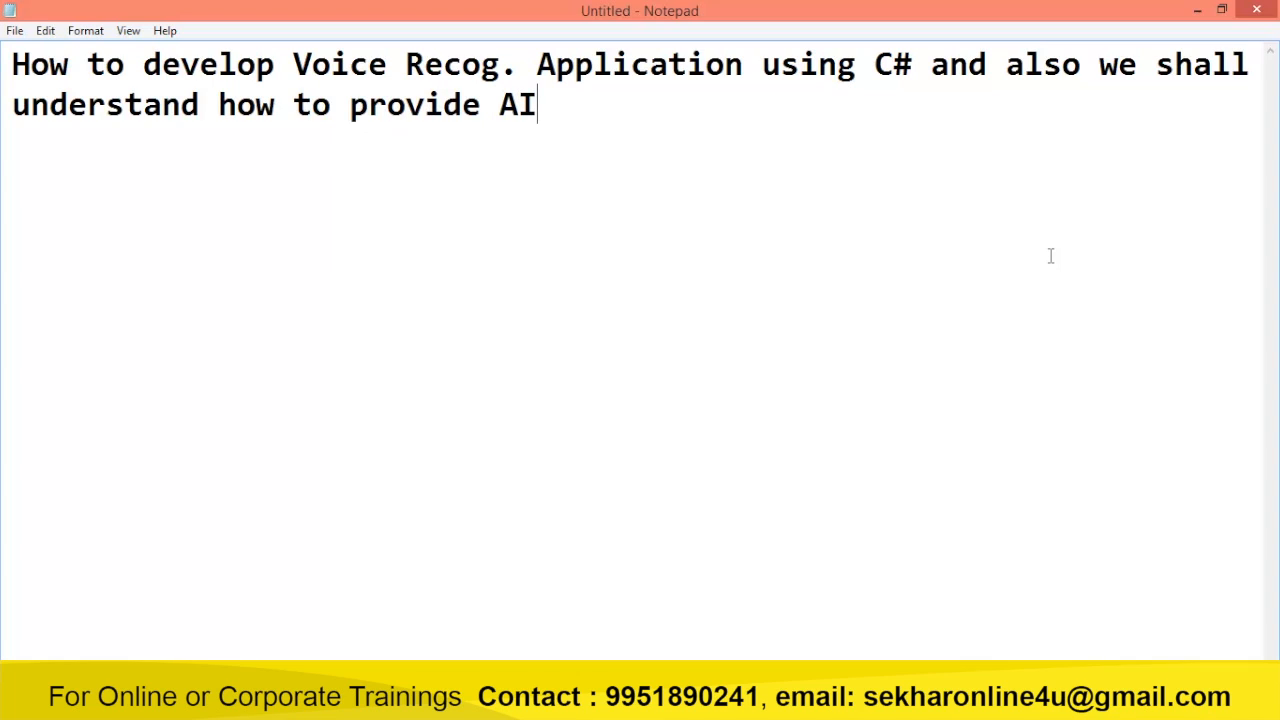
key(Enter)
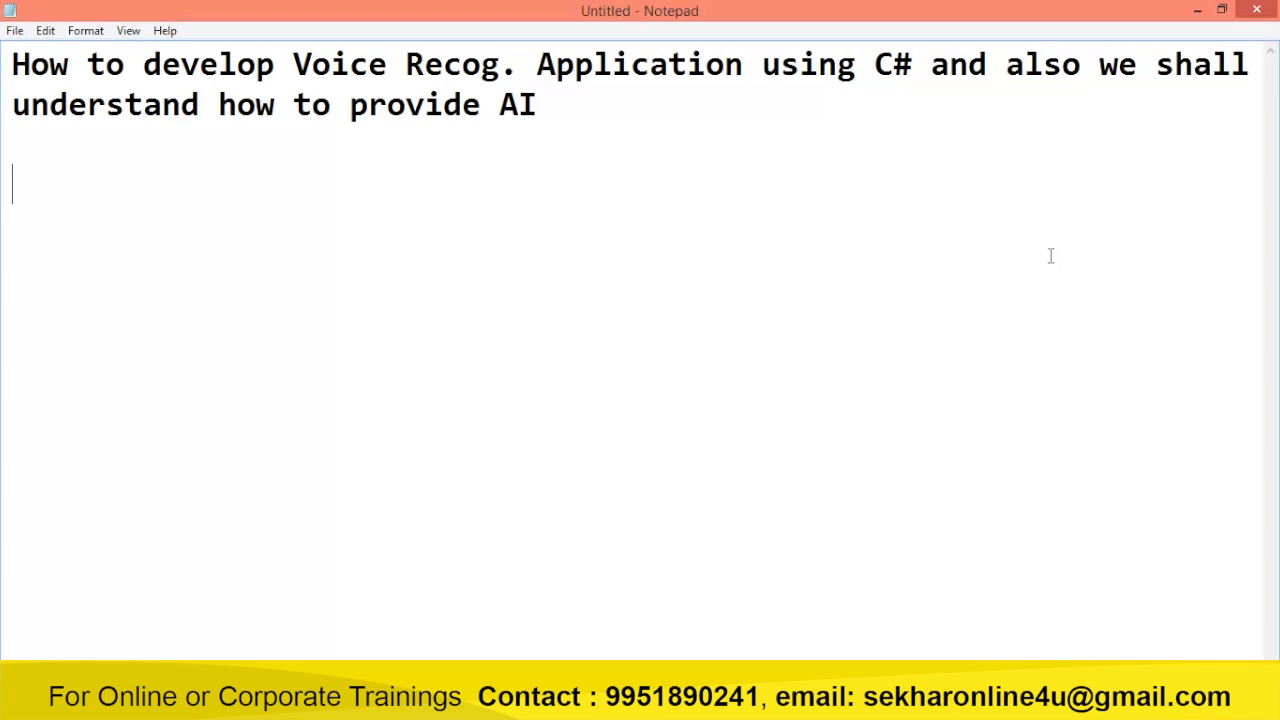
Write 'SpeechSynthesizer : Provides access to the functionalities of an installed speech synthesis engine.'.
text(Spe)
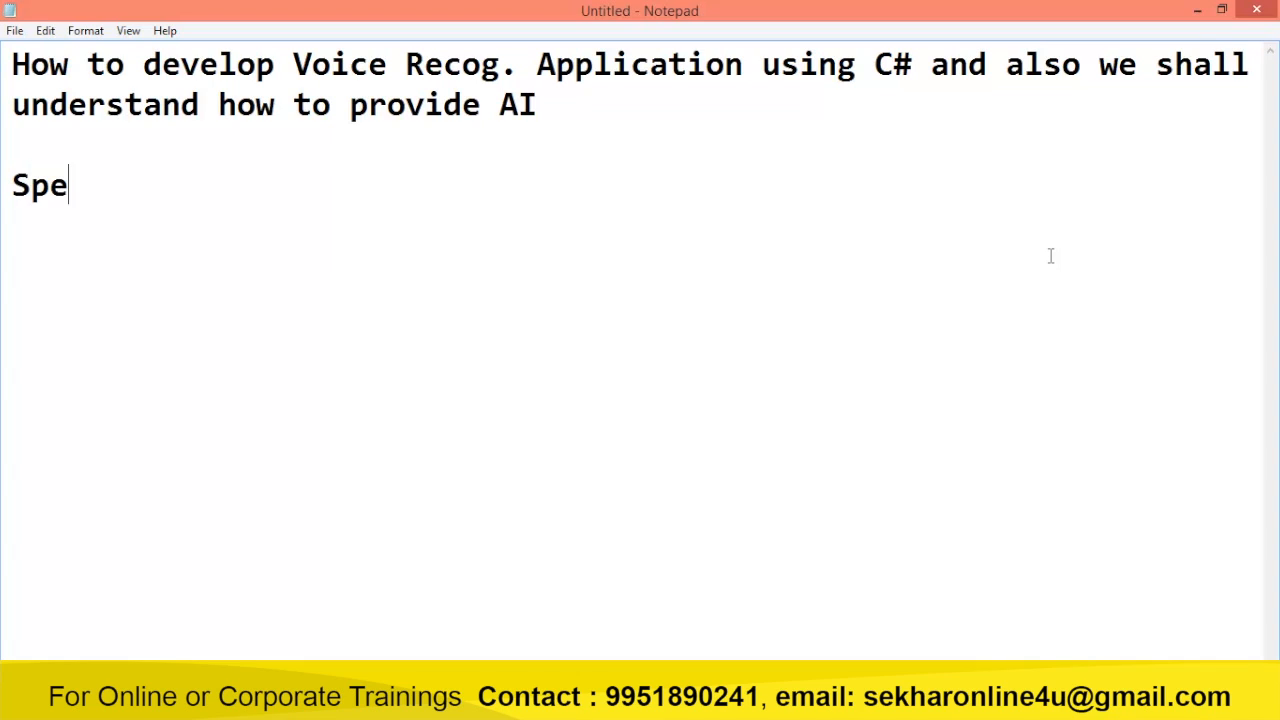
text(ech)
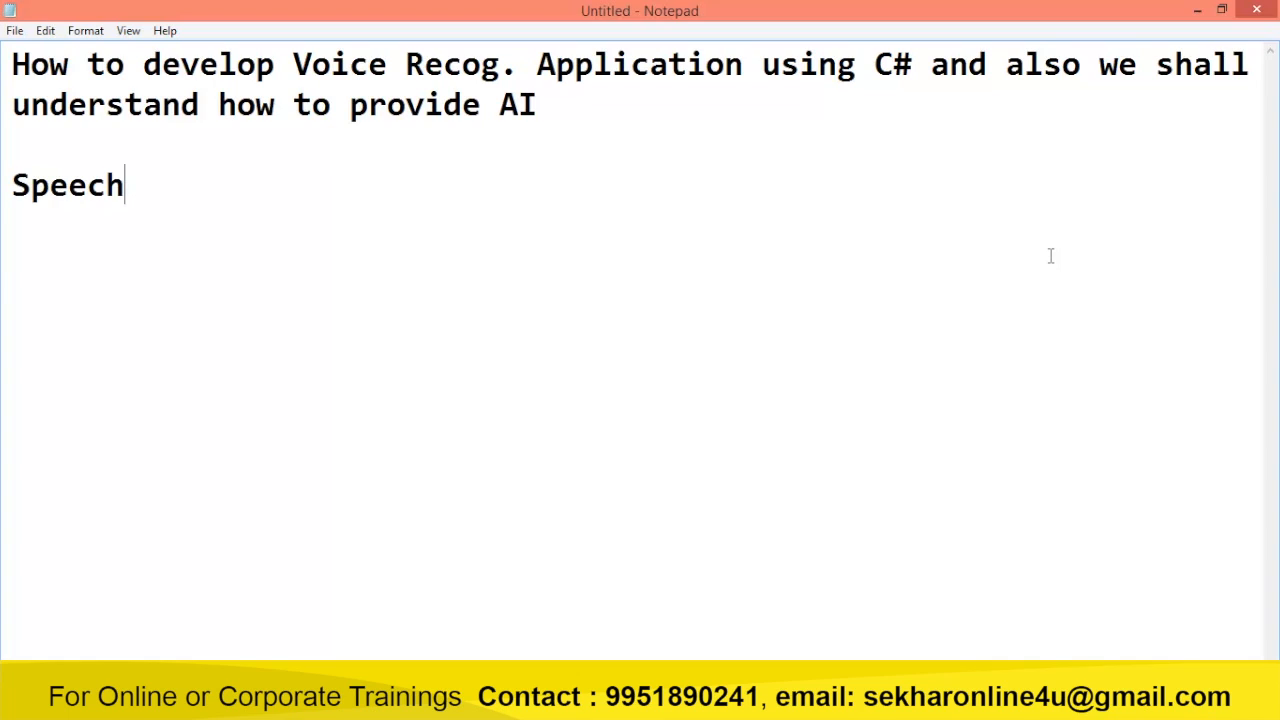
text(S)
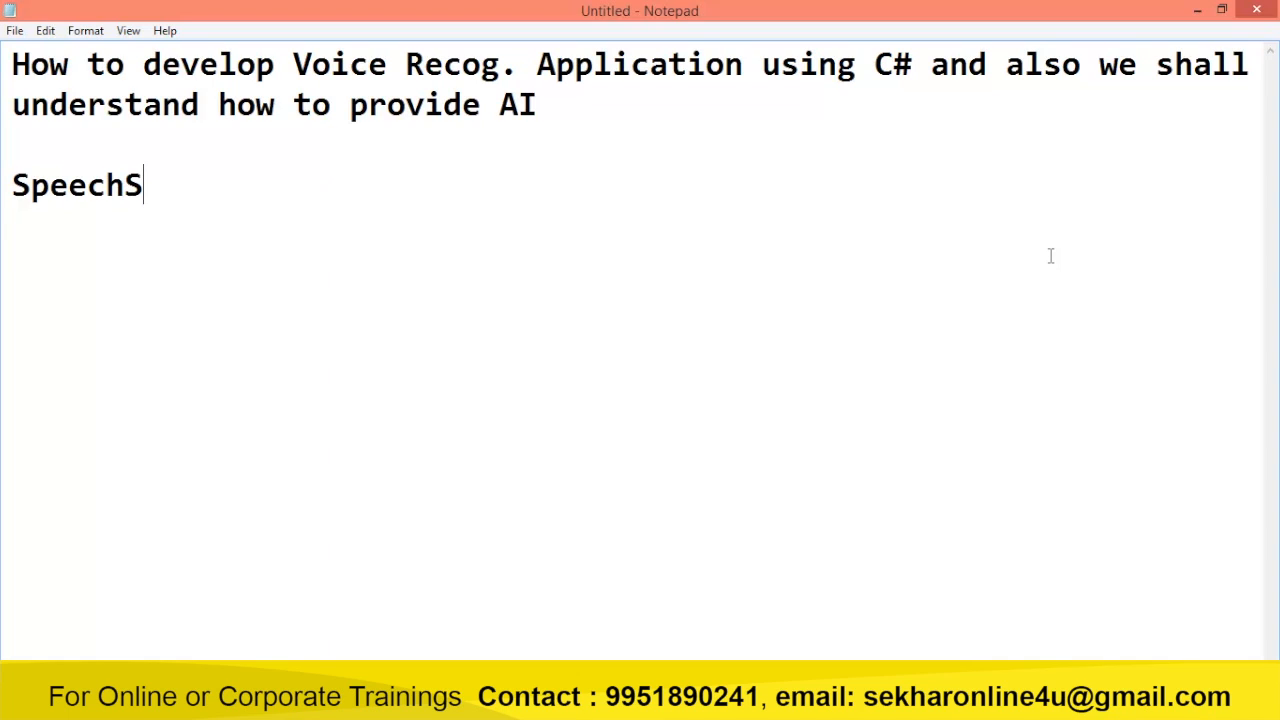
text(u)
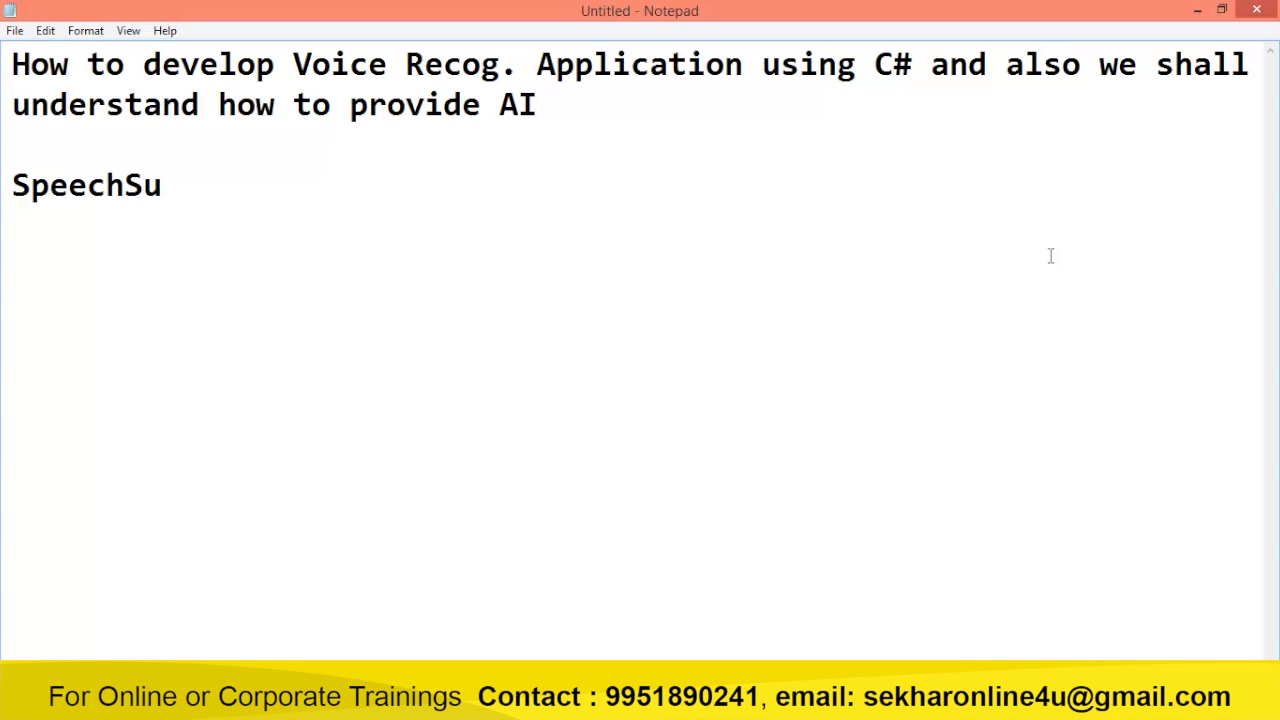
text(nt)
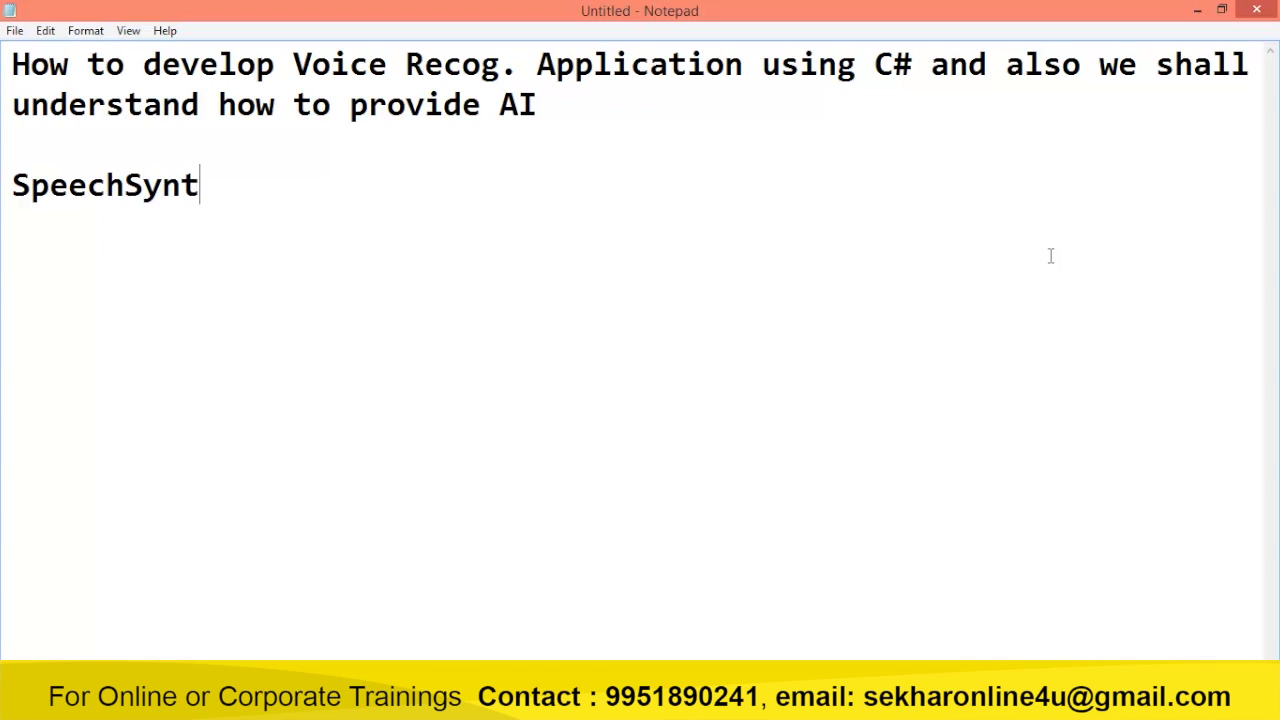
text(hesiz)
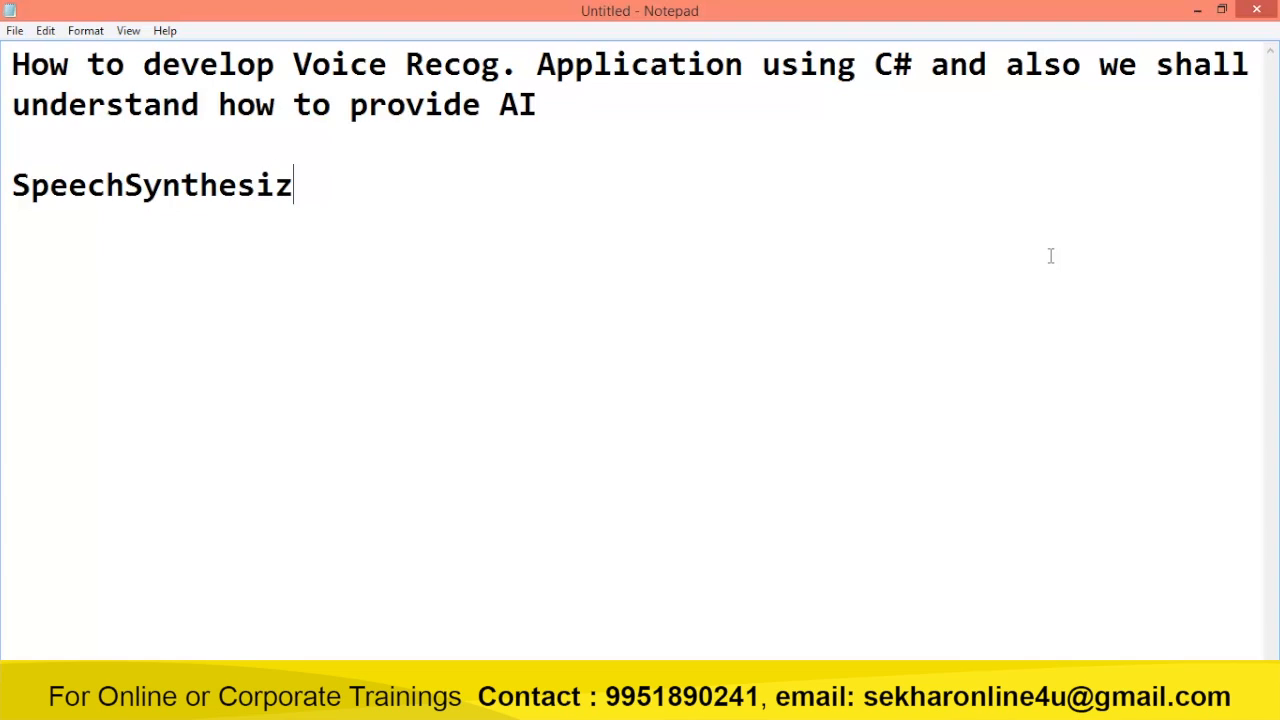
text(er :)
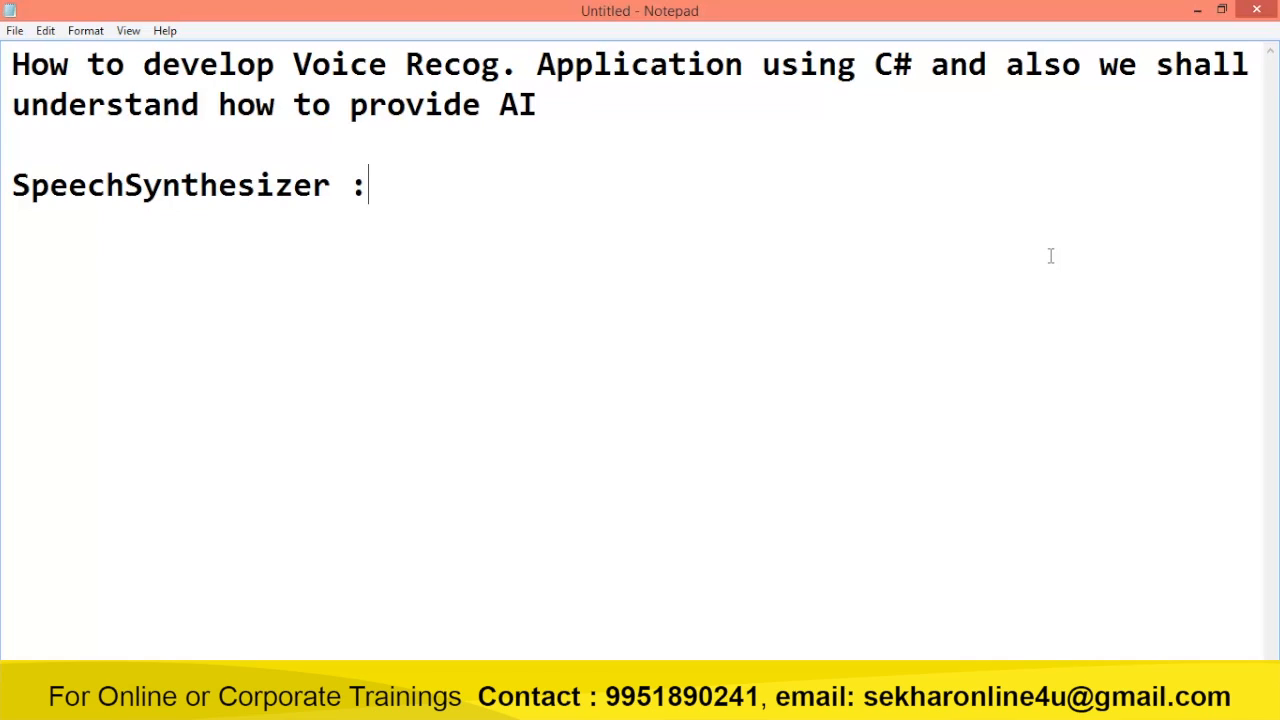
text(Procide)
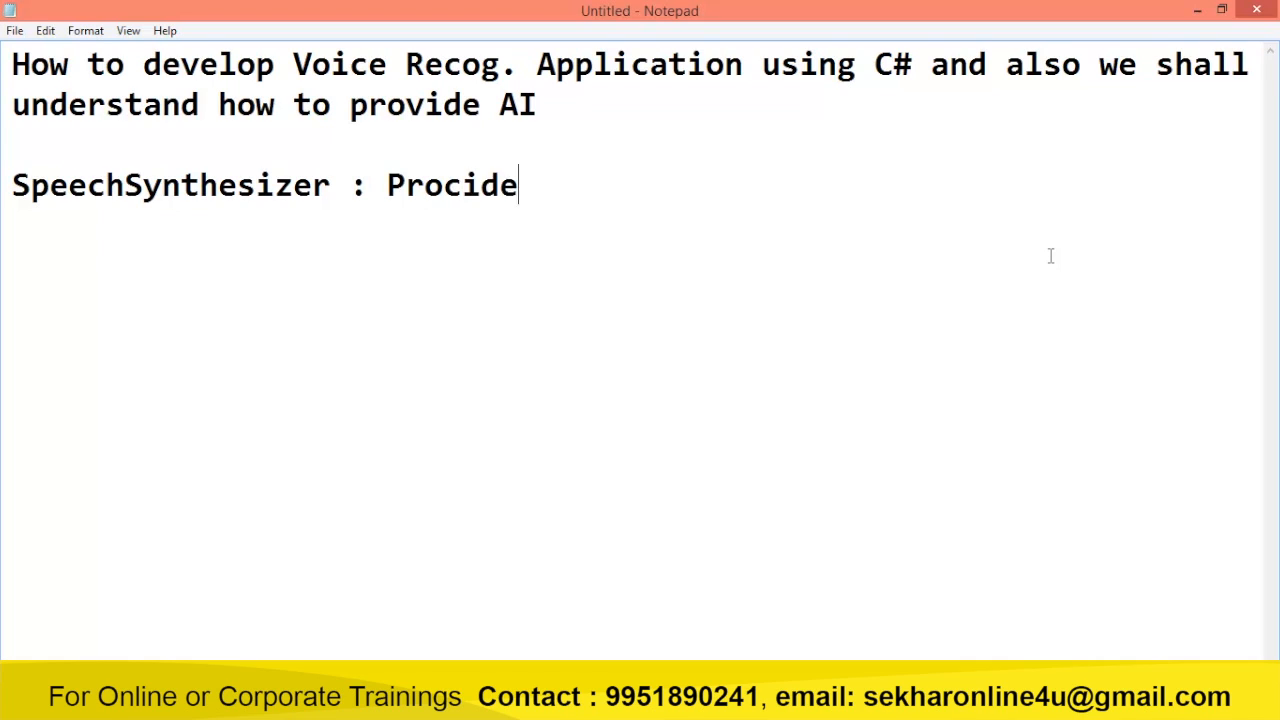
text(Provides a)
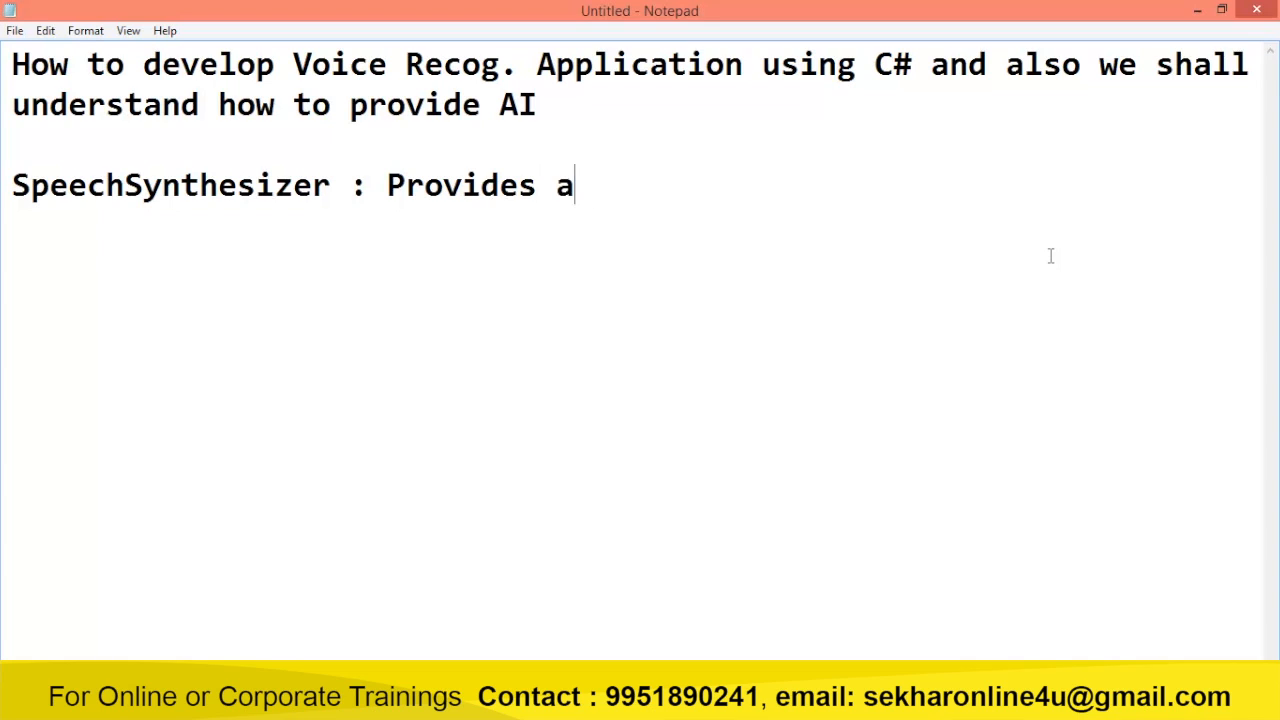
text(ccess to the fu)
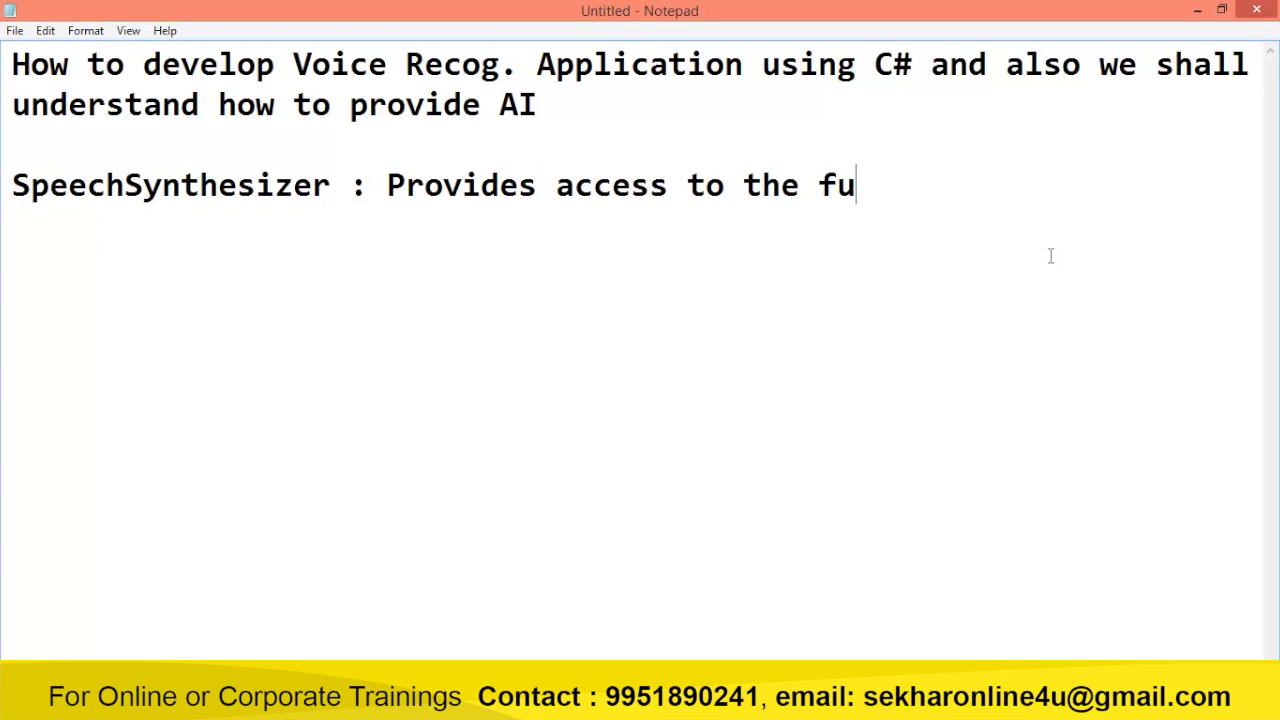
text(nctionalities)
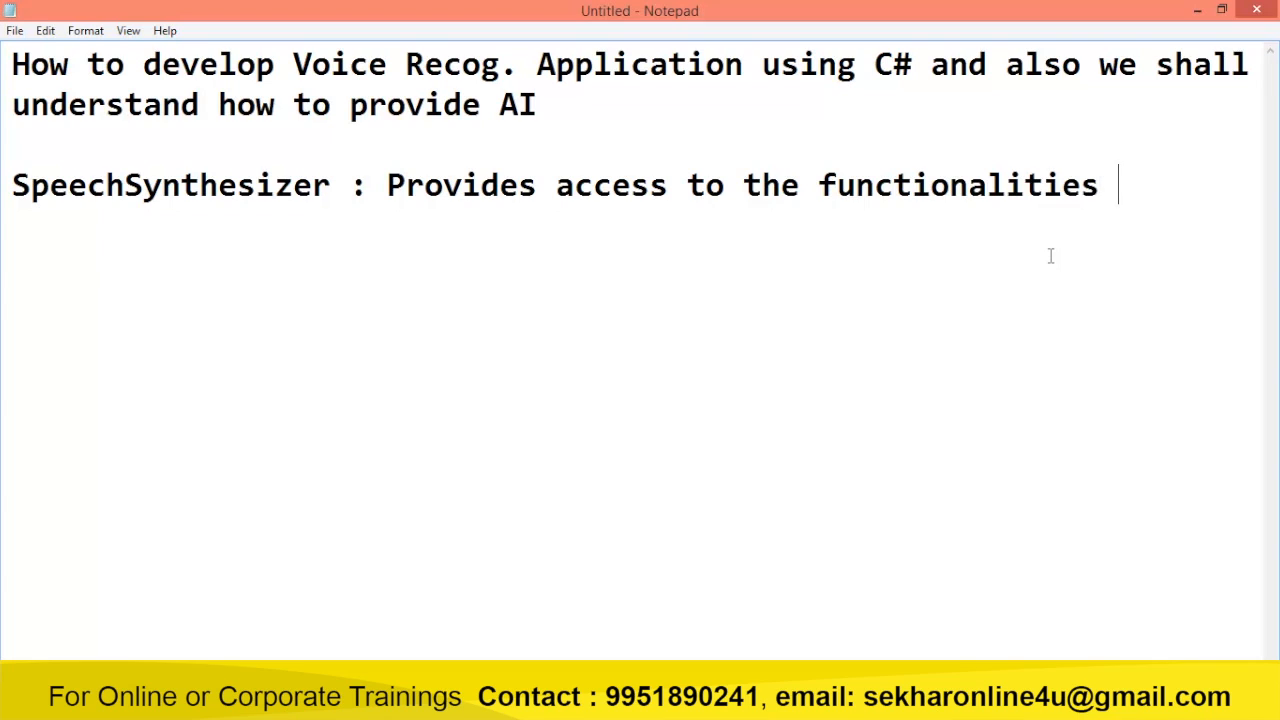
text(of an installe)
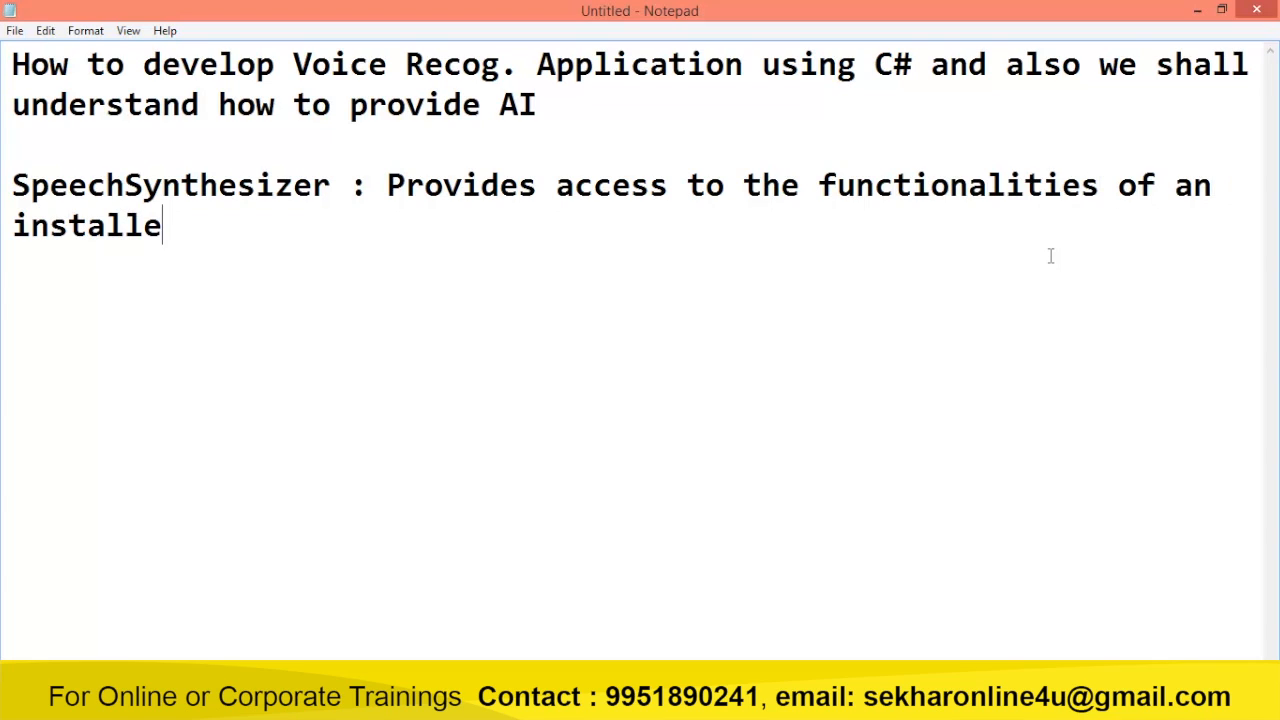
text(d speec)
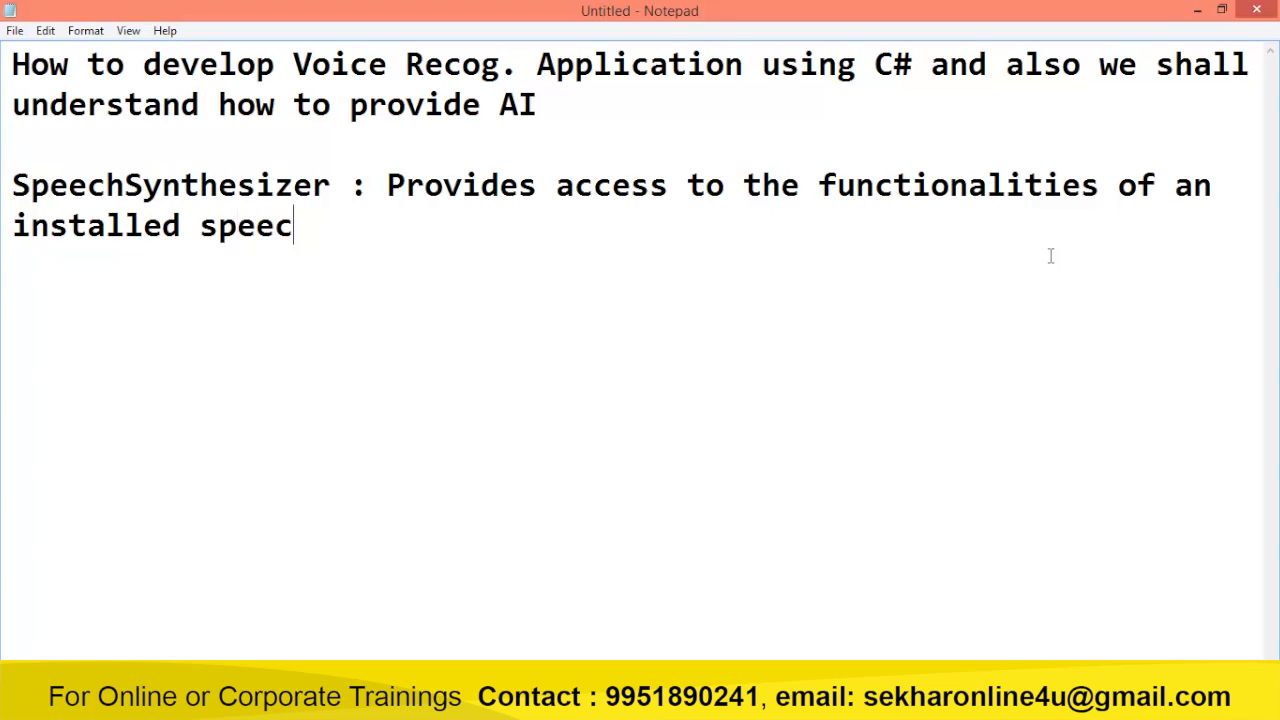
text(h synt)
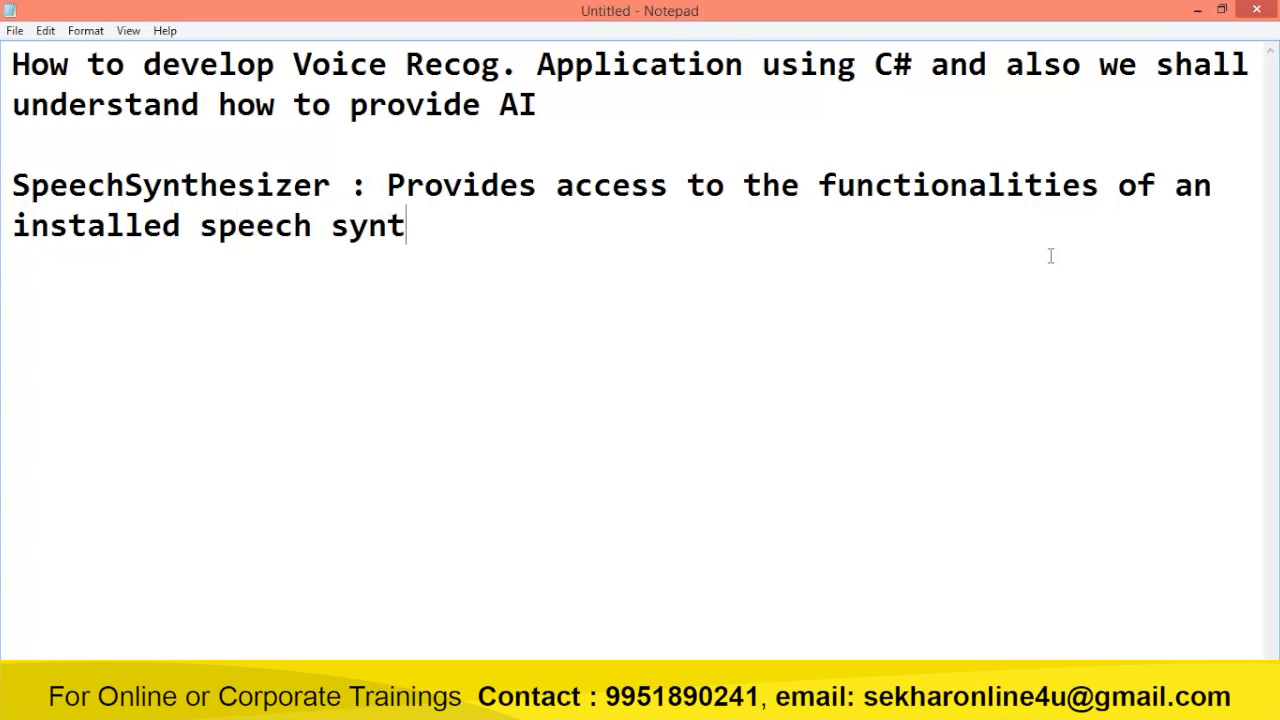
text(hesis engi)
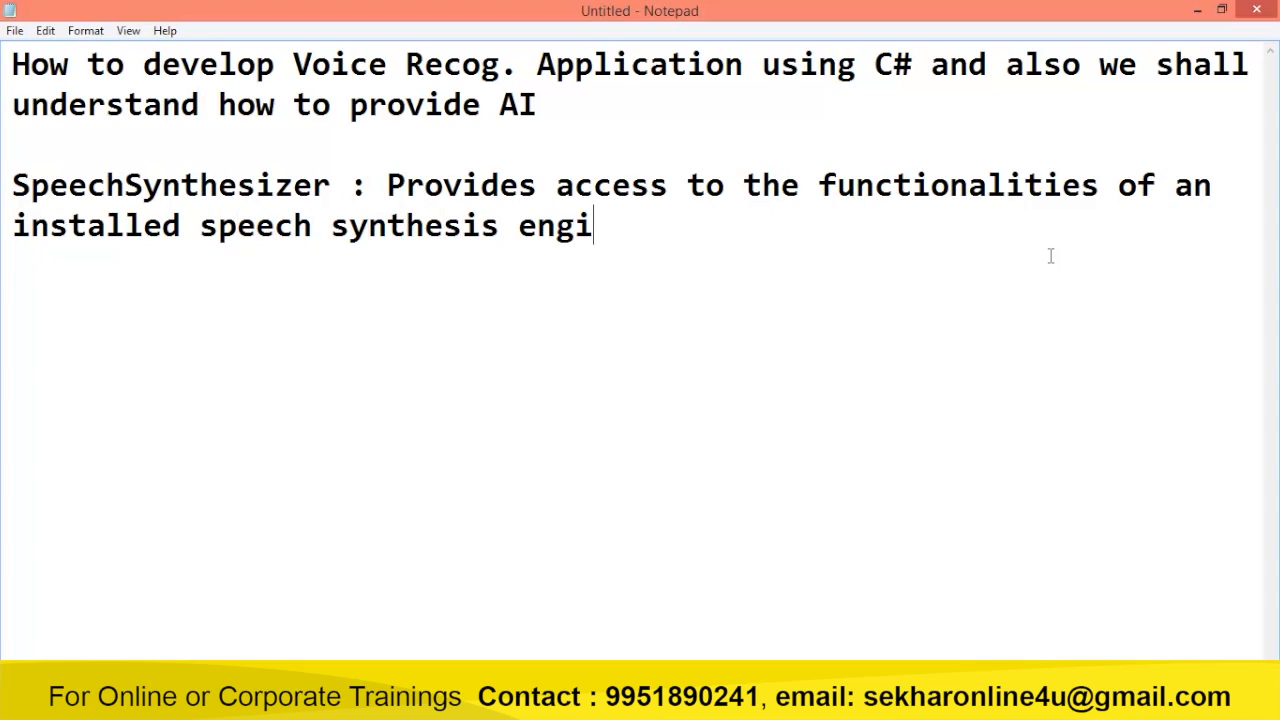
text(ne.)
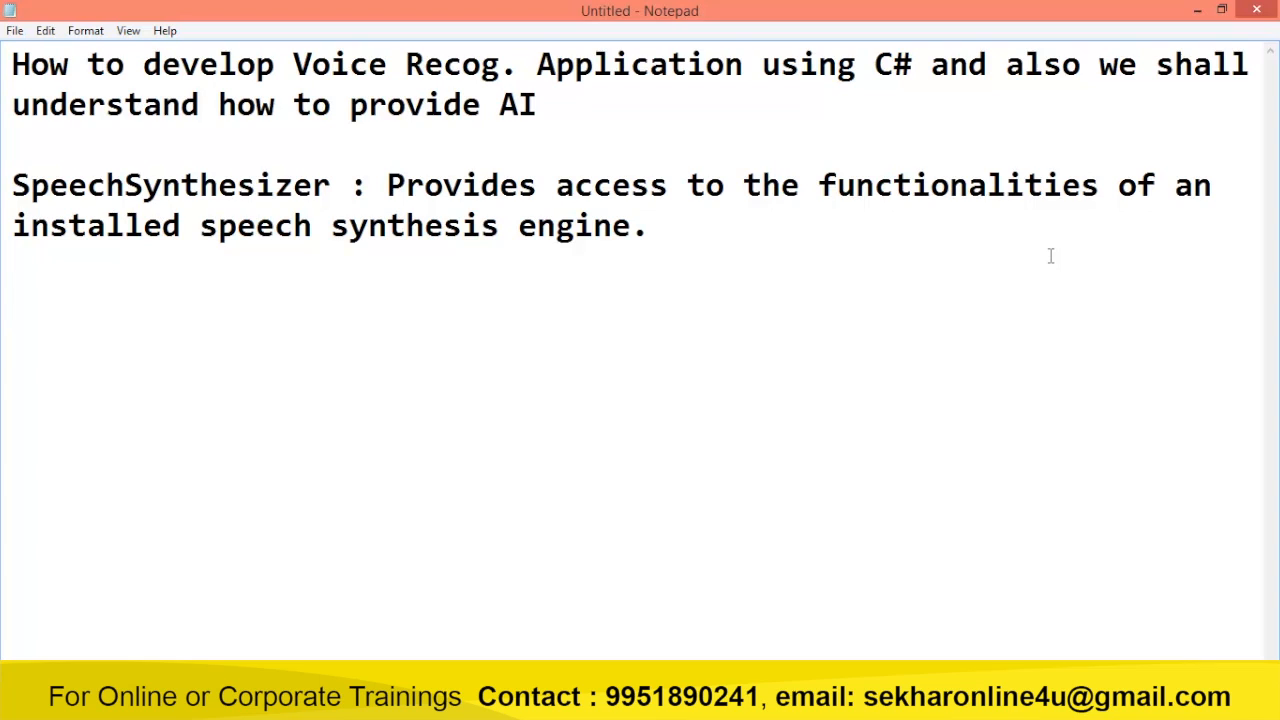
Write 'PromptBuilder : Creates an empty prompt' and that it provides methods for adding content.
text(Prompt)
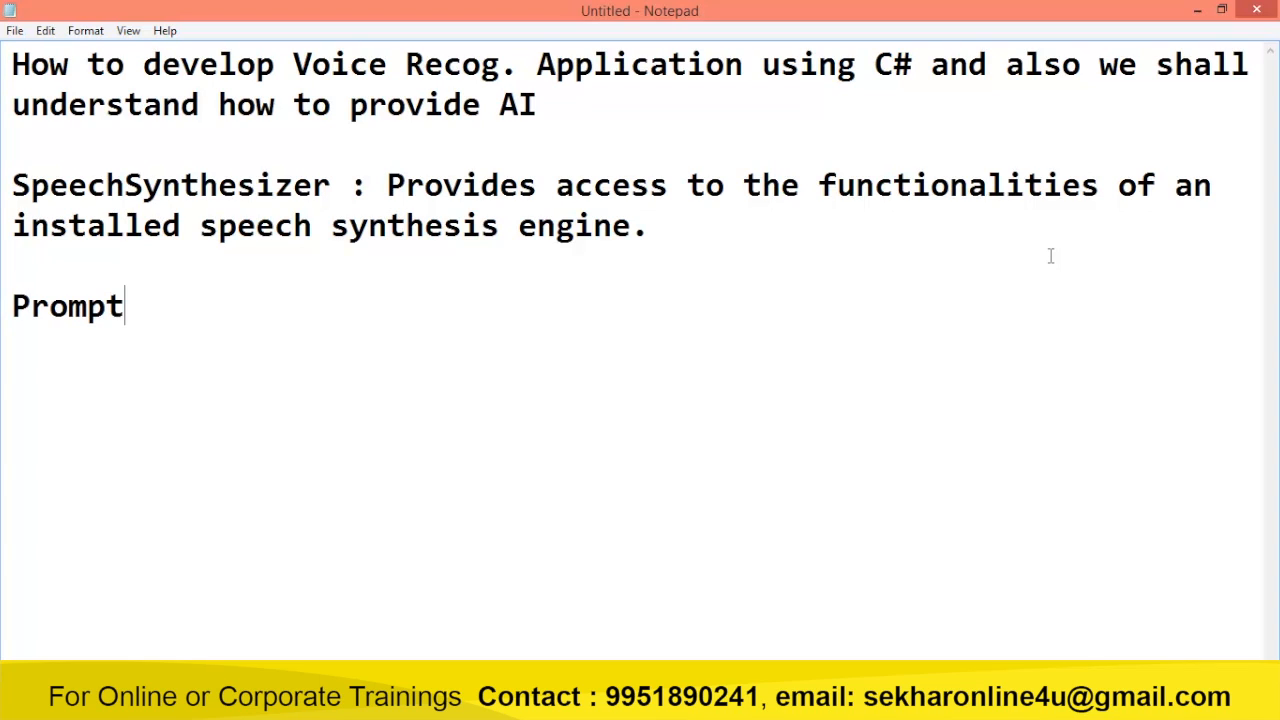
text(Builder :)
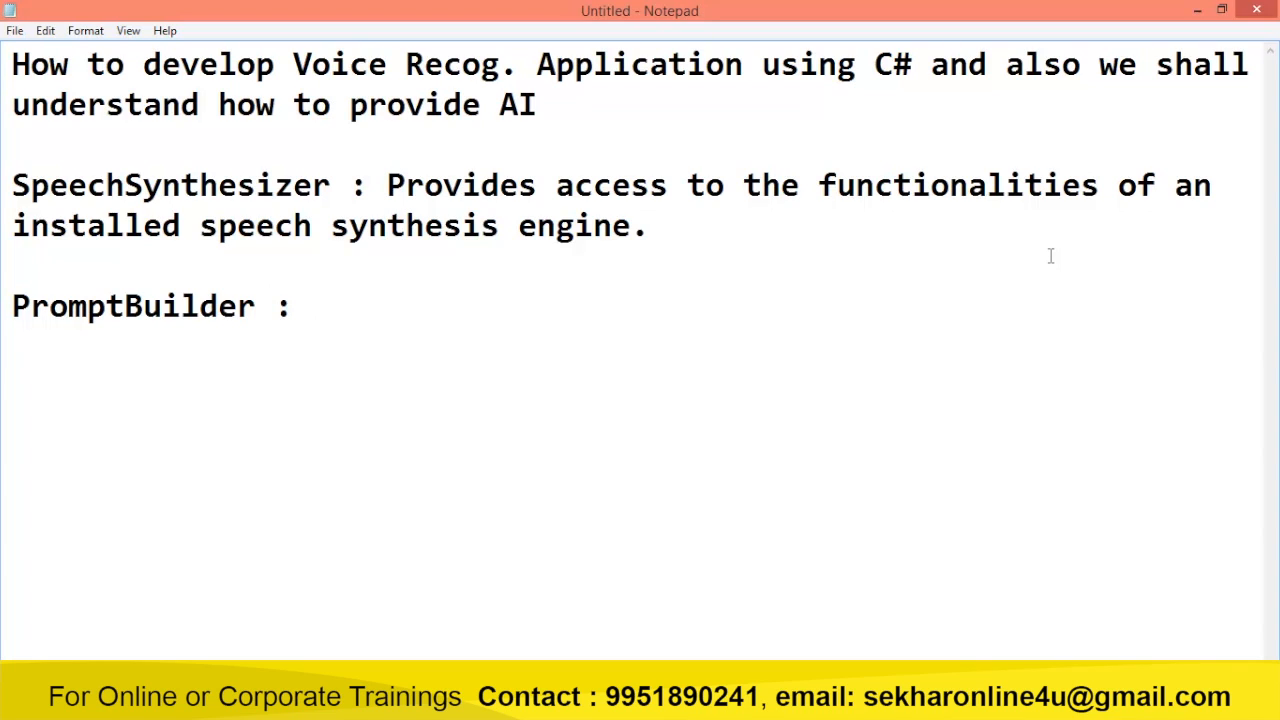
text(Create)
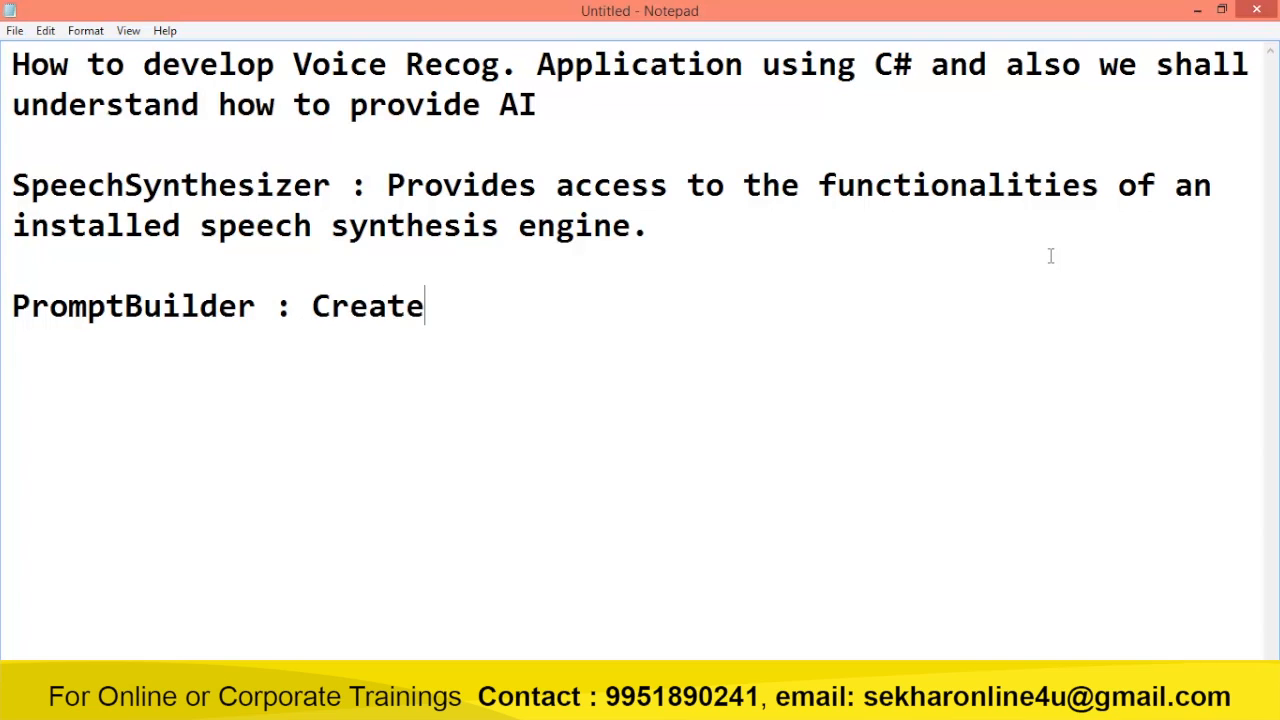
text(s an emp)
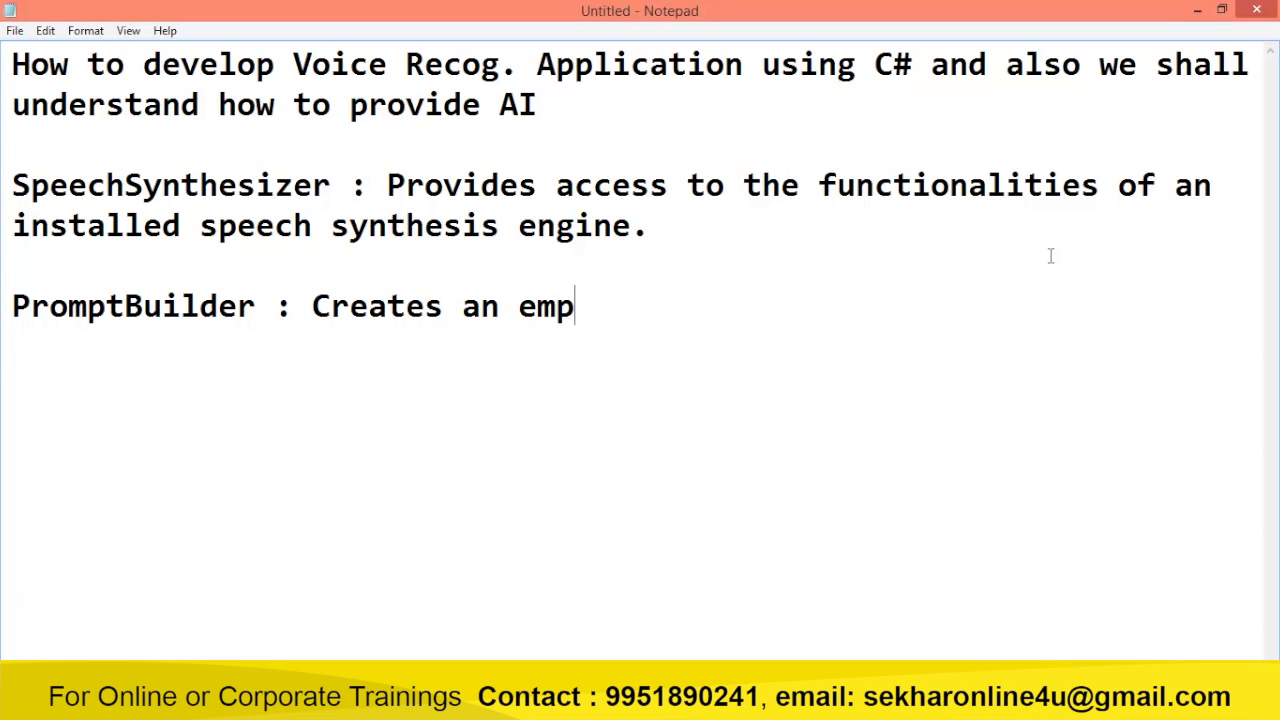
text(ty prompt object and pro)
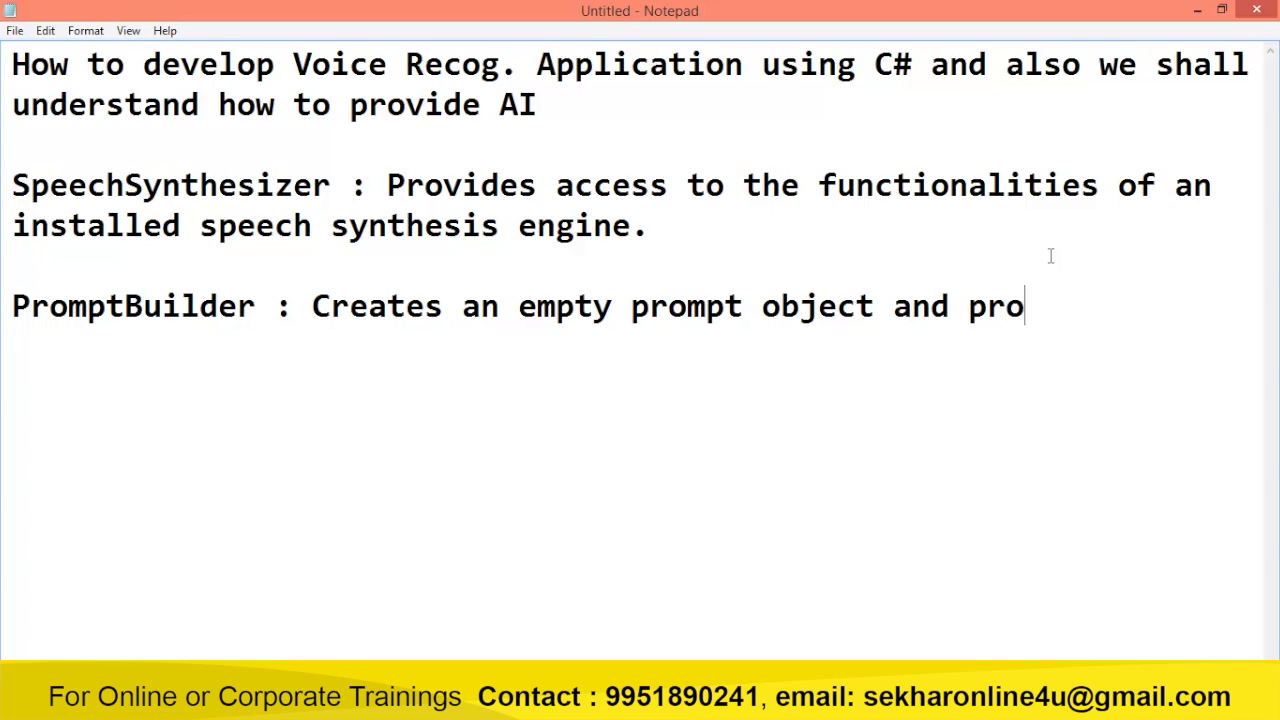
text(vides methods)
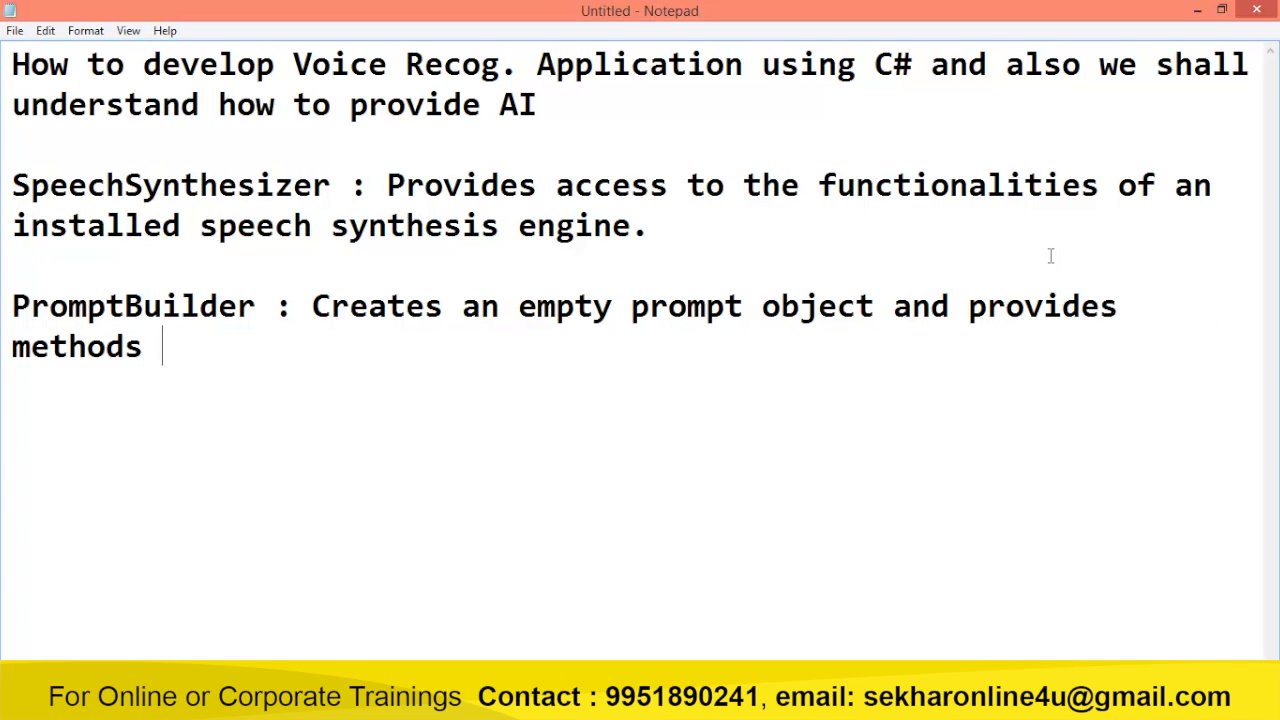
text(for adding co)
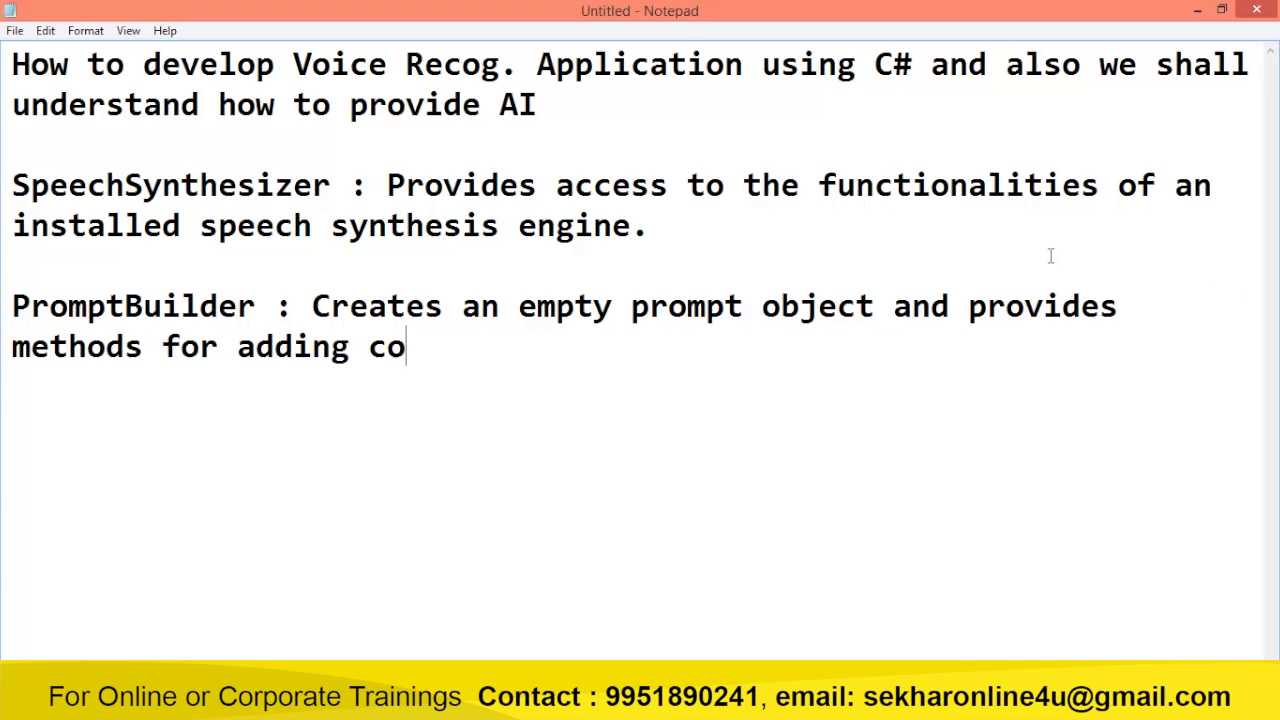
text(ntent,)
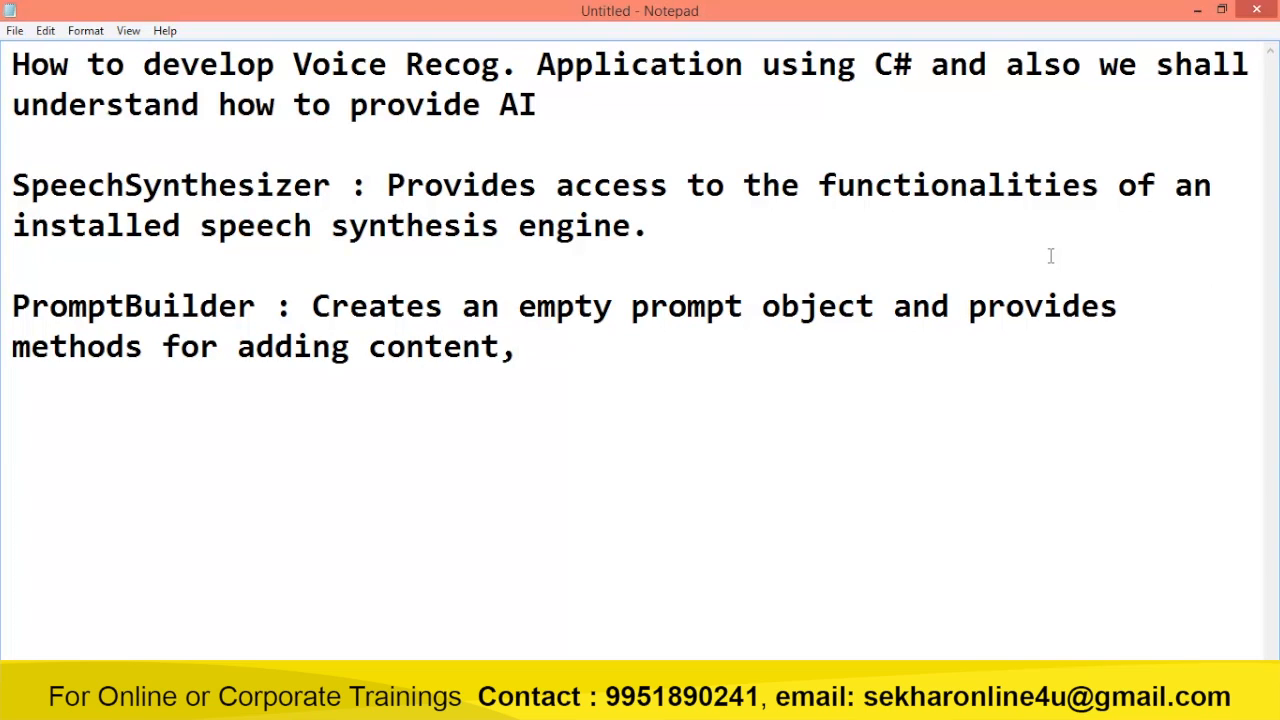
Continue the note with selecting voices, controlling voice attributes and the pronunciation of spoken words.
text(selecting)
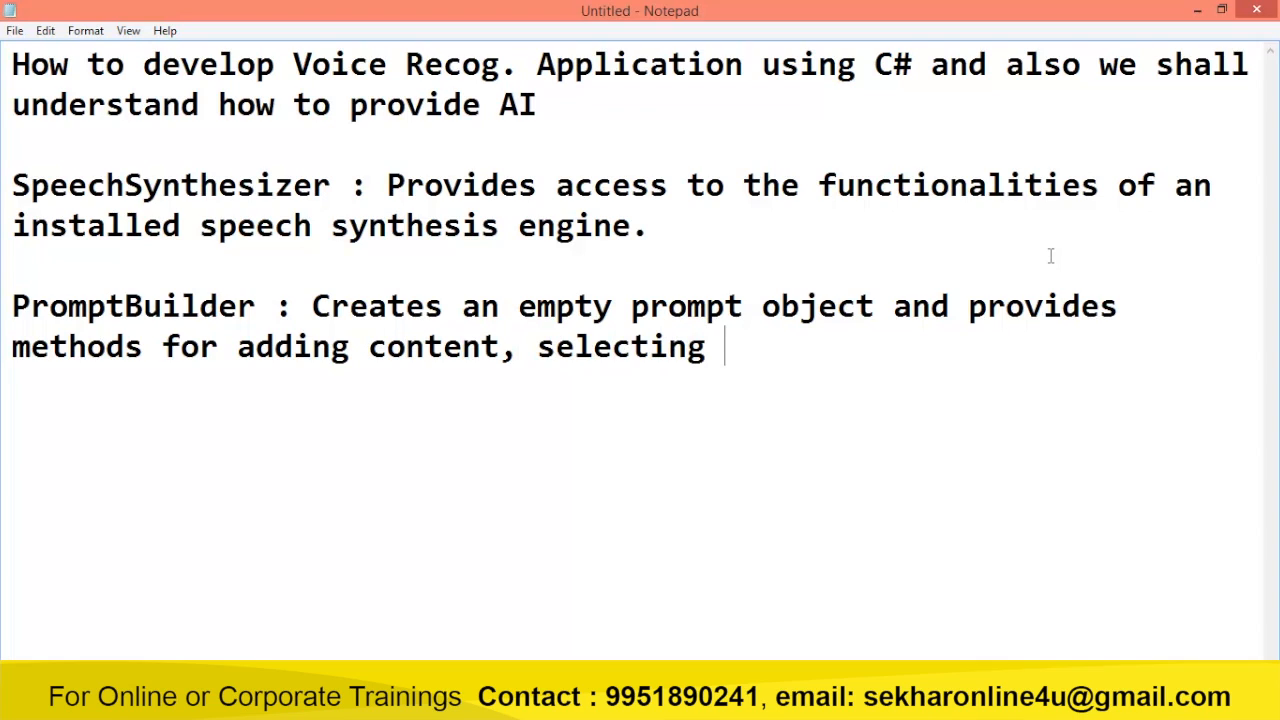
text(voices, controlling)
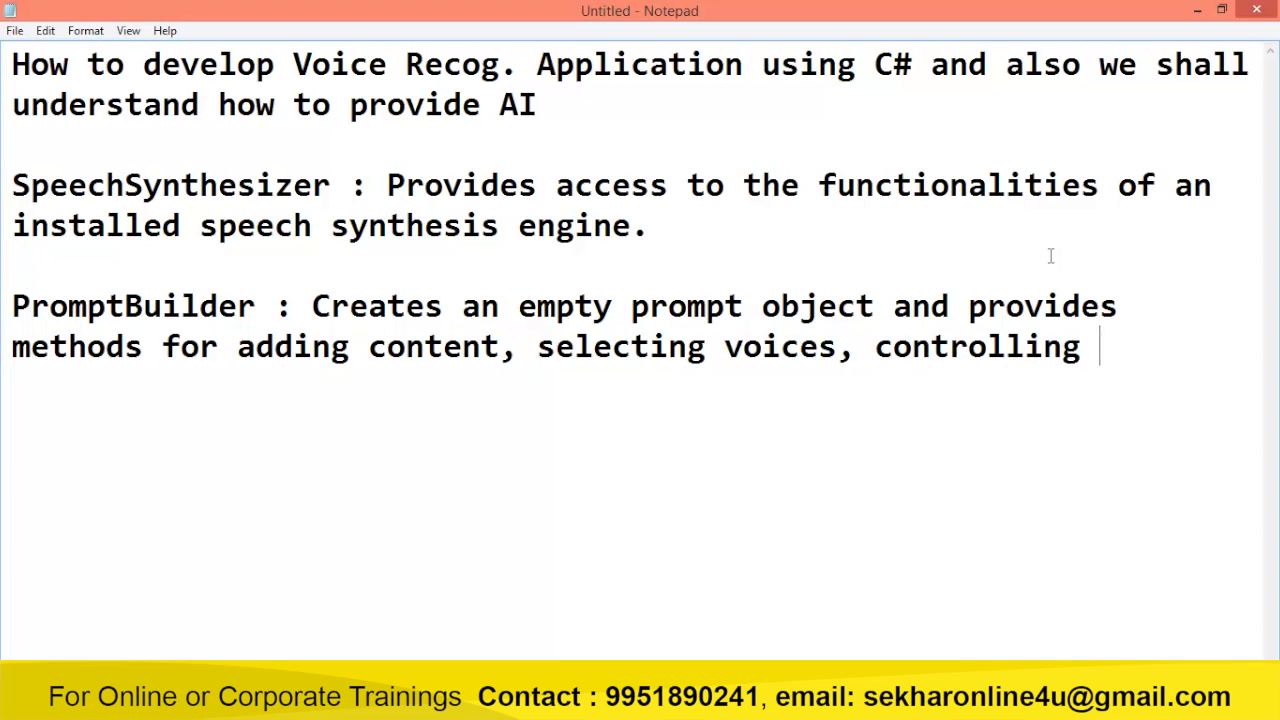
text(voice attrib)
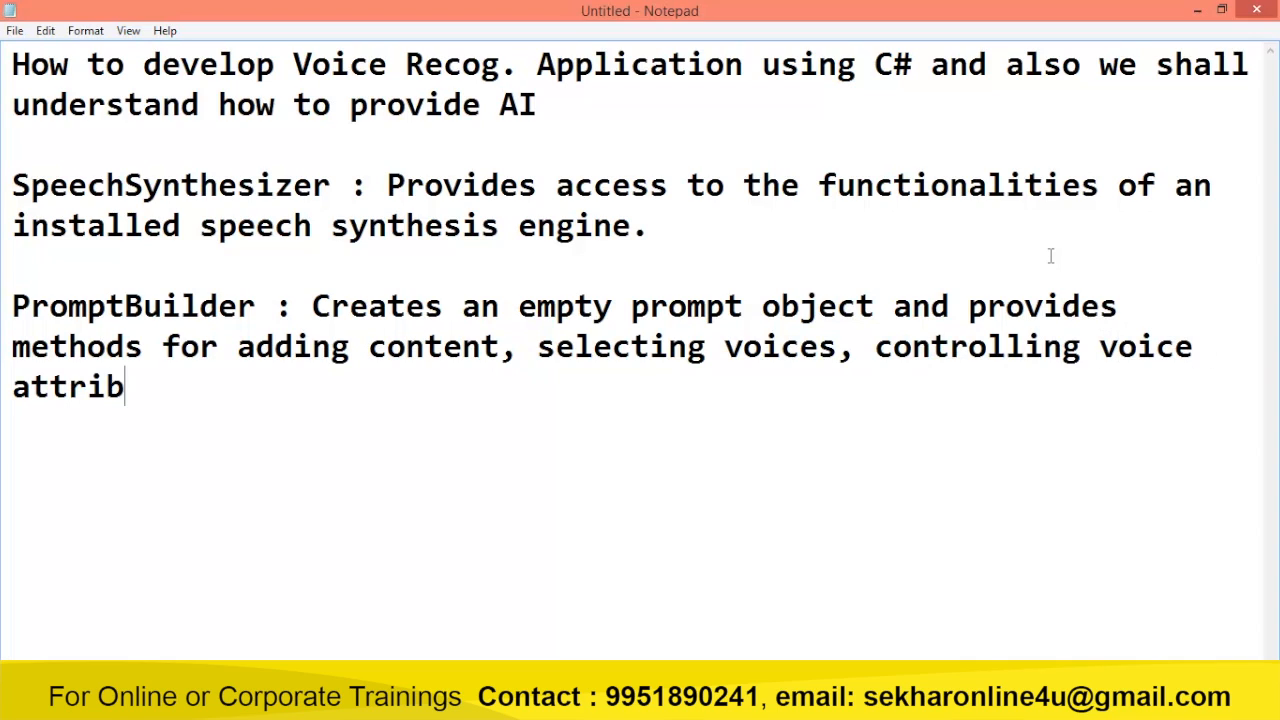
text(utes and also it is used)
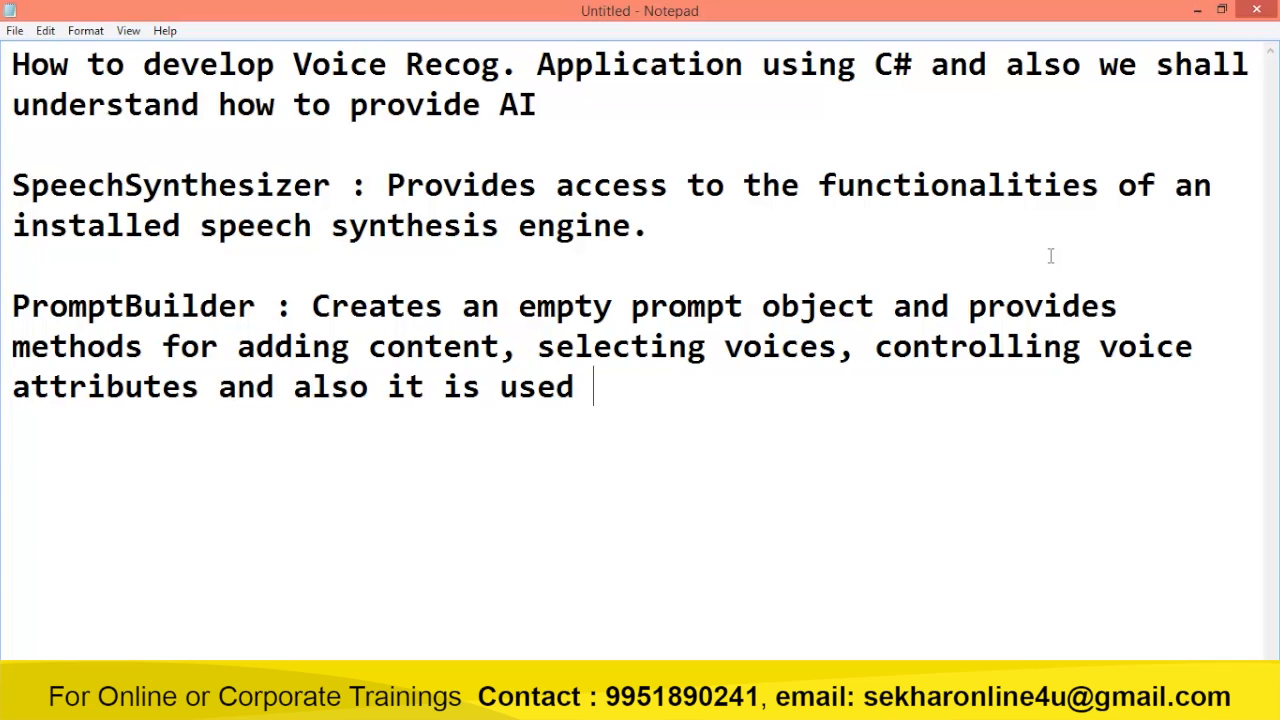
text(for controlling)
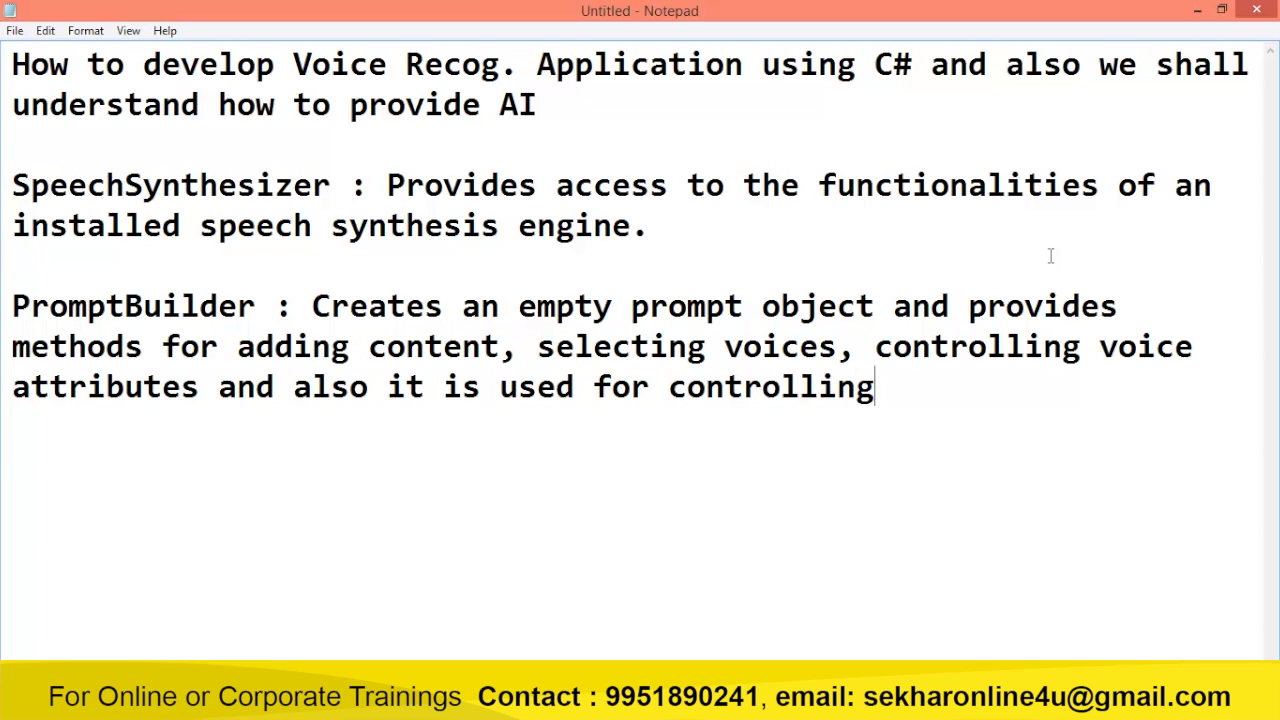
text(the prono)
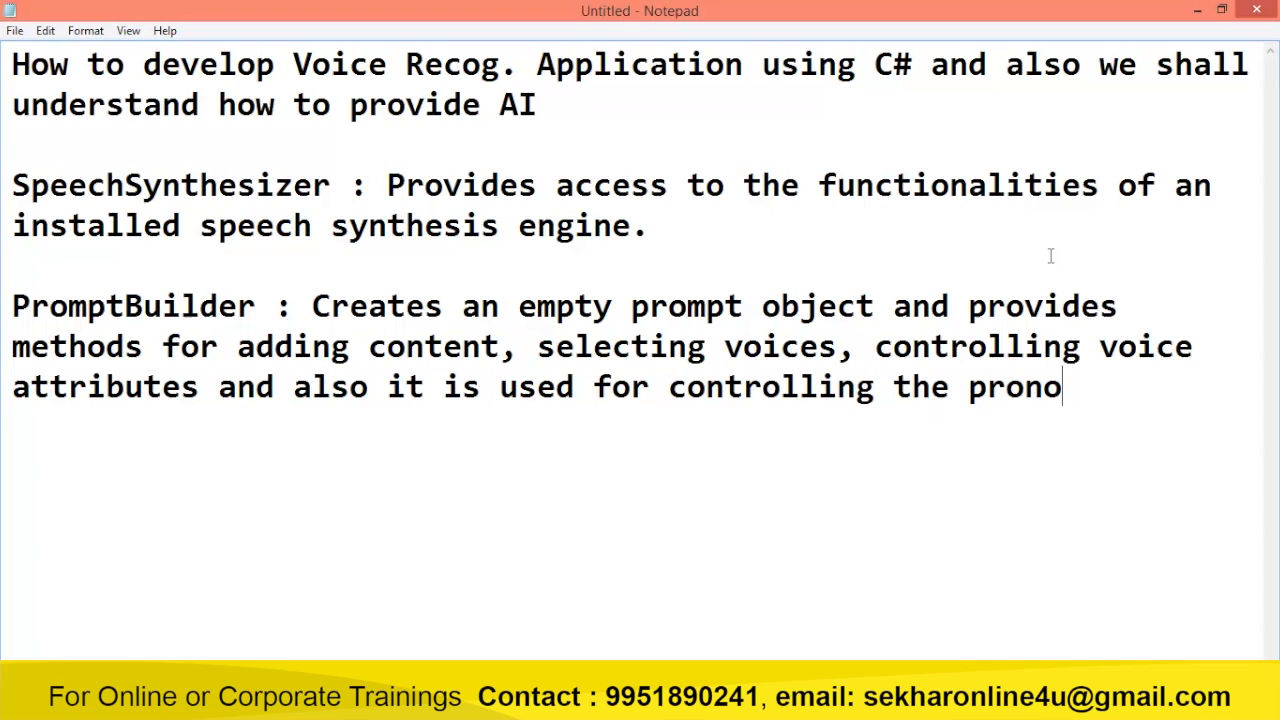
text(unciations of spoke)
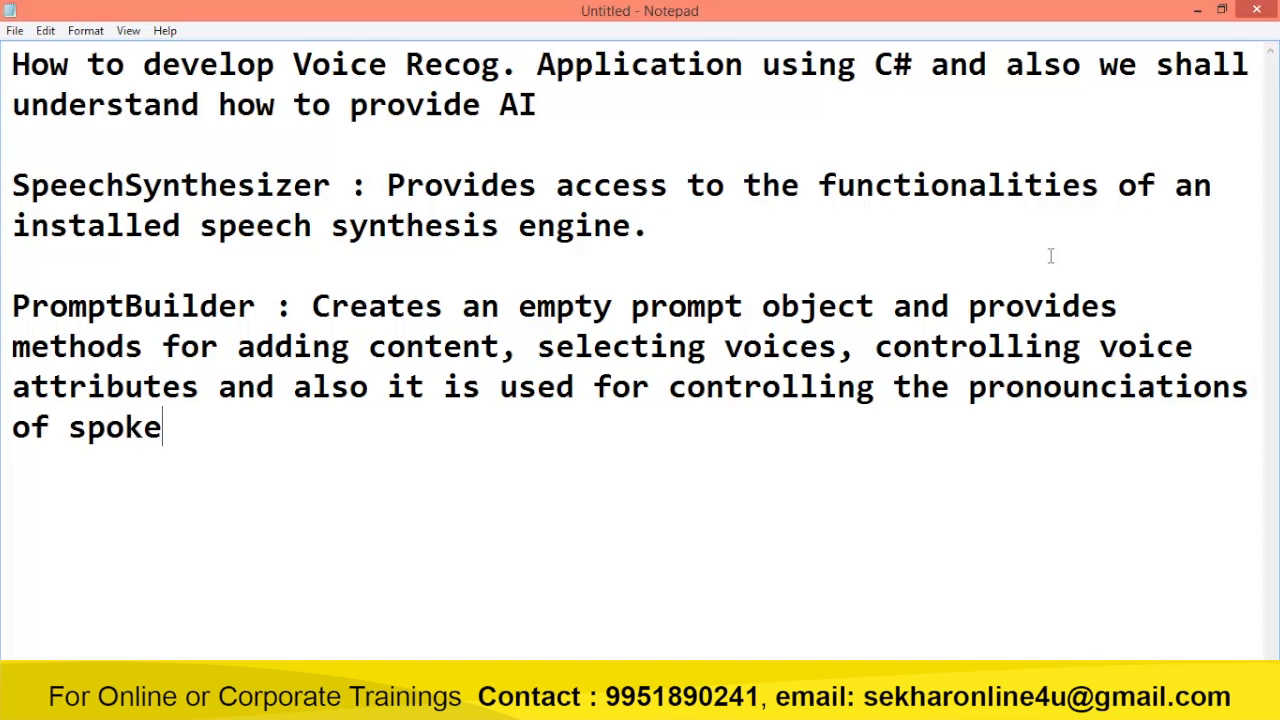
text(n words.)
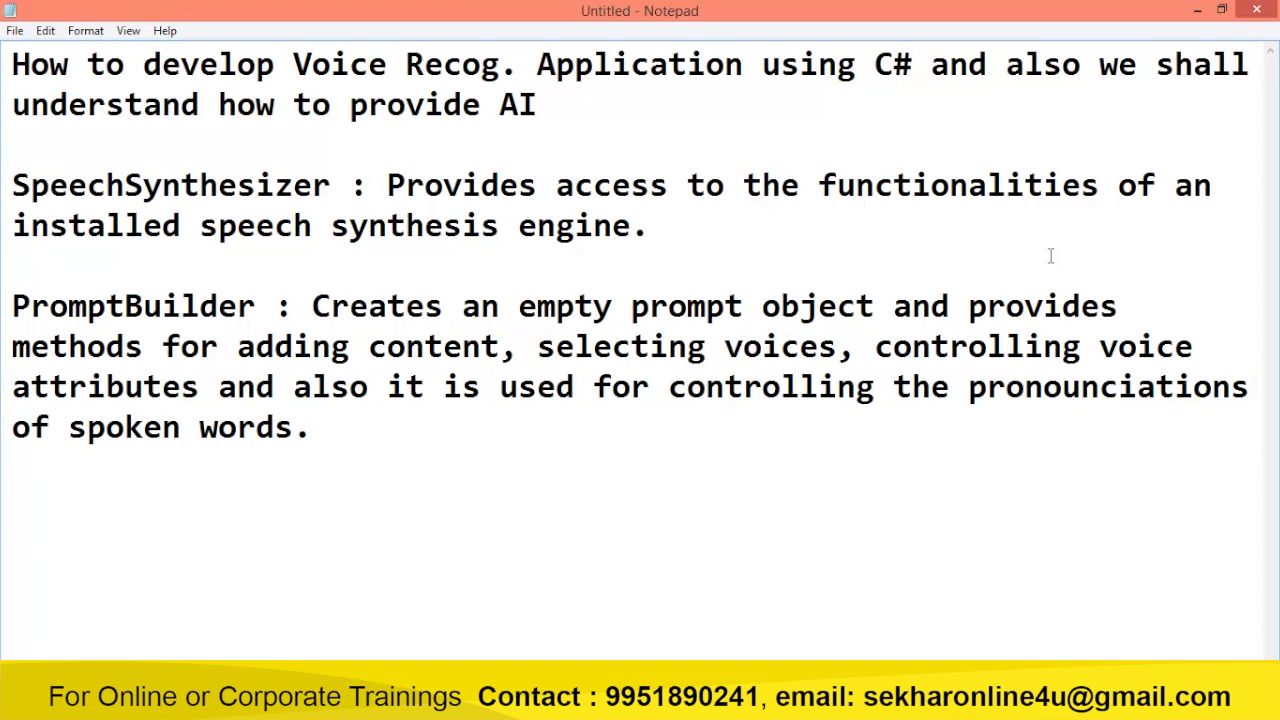
Write 'SpeechRecoginationEngine : Provides the means to access and manage an In-Process Speech recog. engine' and begin 'Choi'.
text(S)
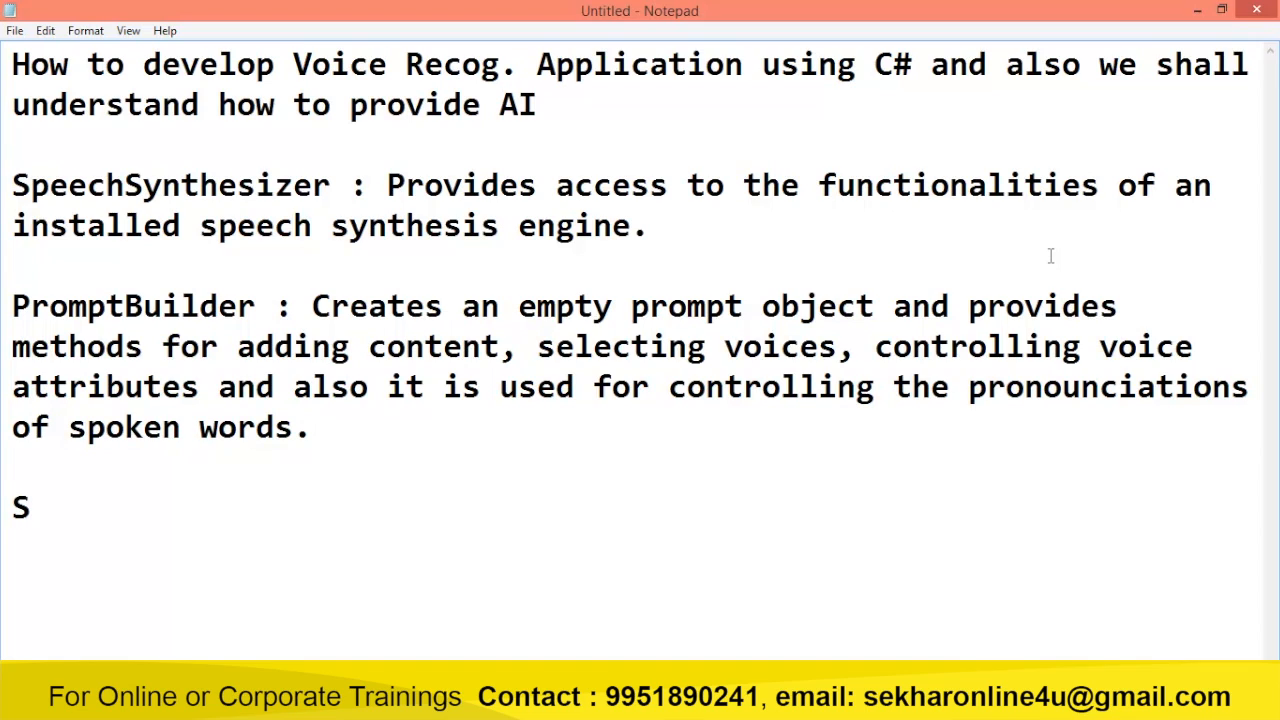
text(peechReco)
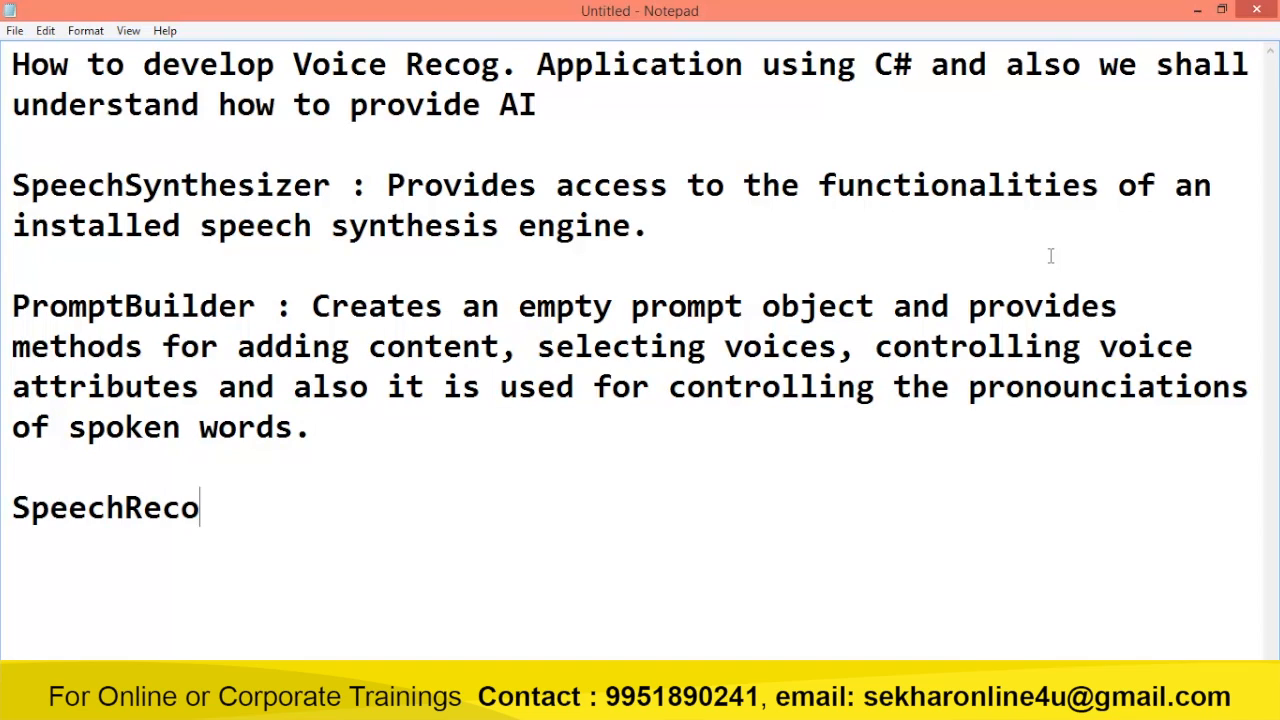
text(g)
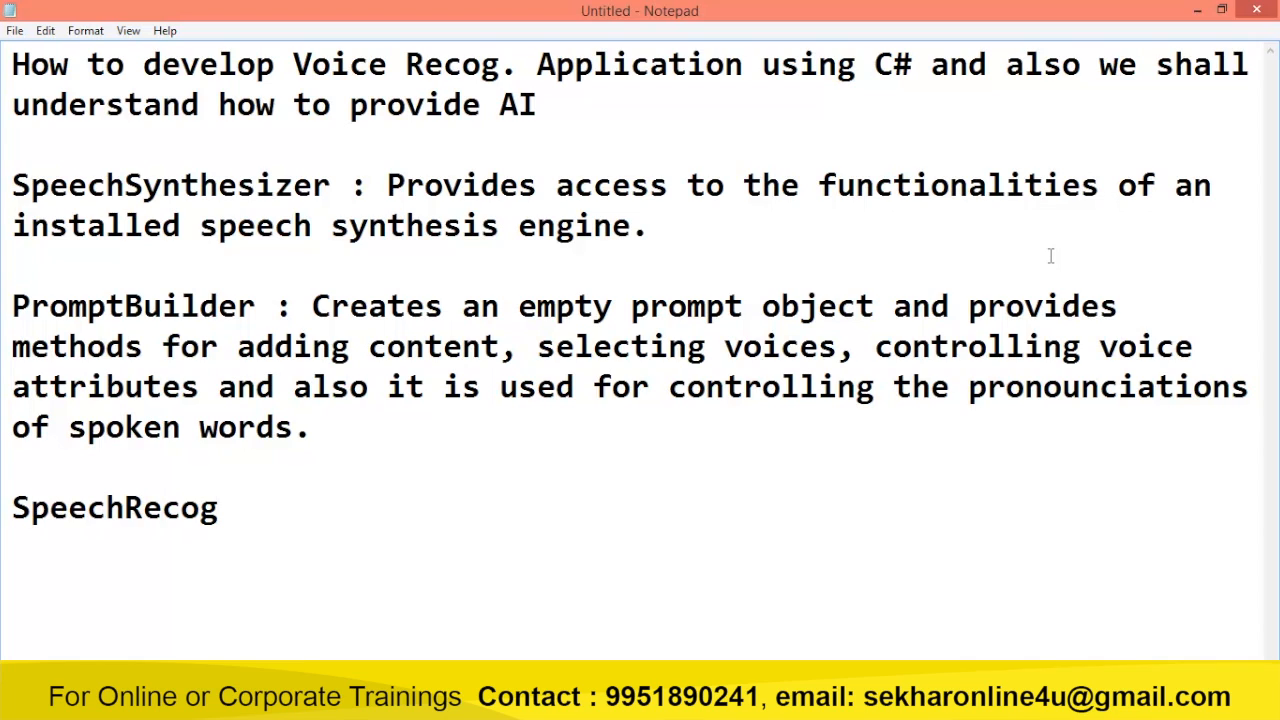
text(inationE)
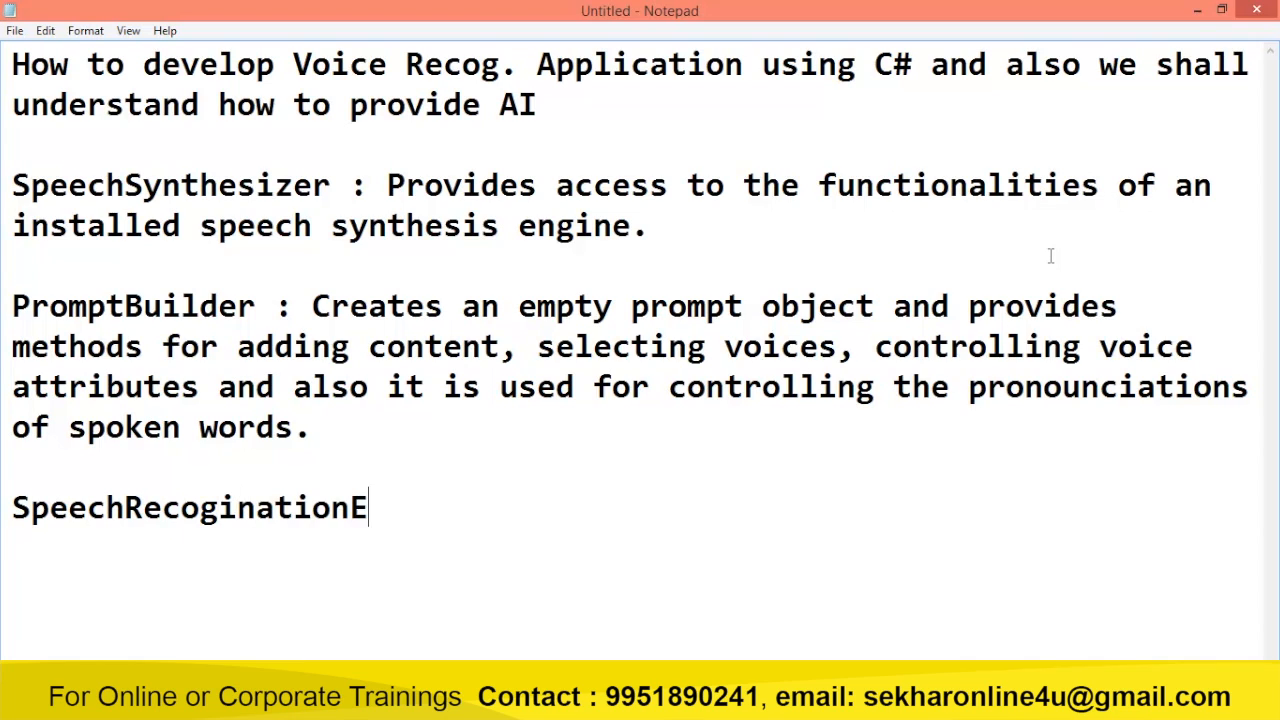
text(ngine : Provi)
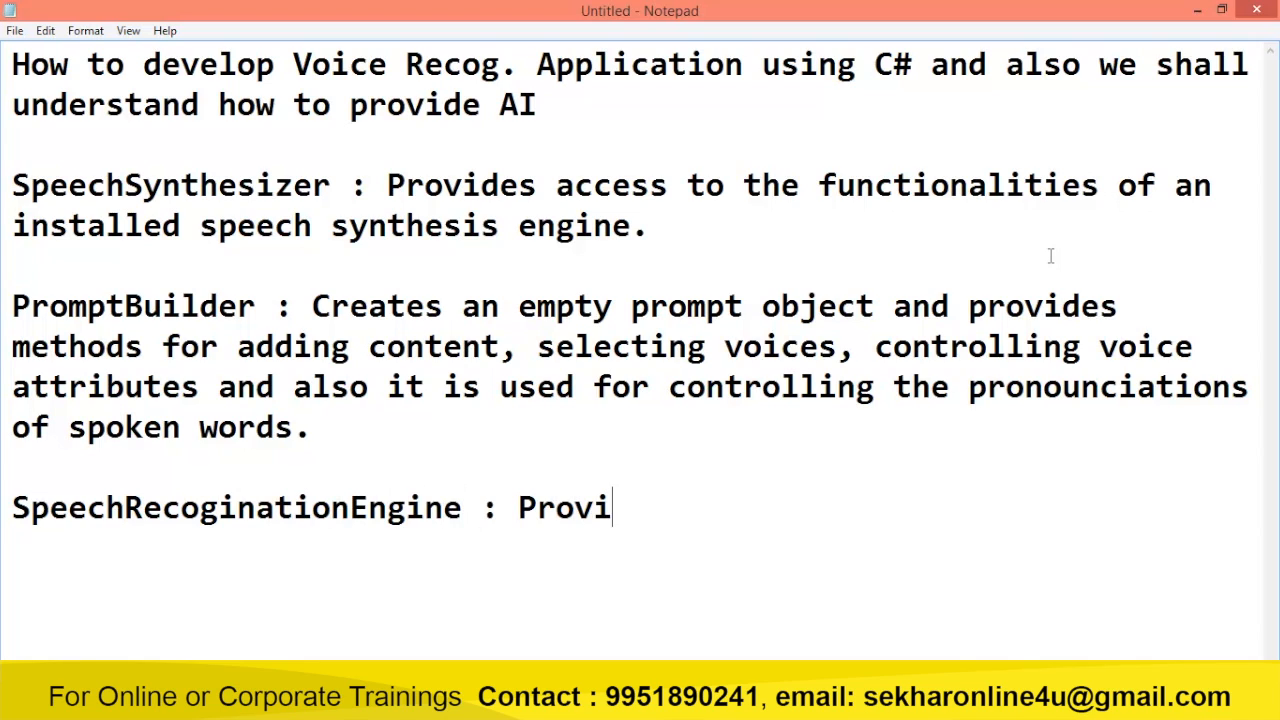
text(des the means)
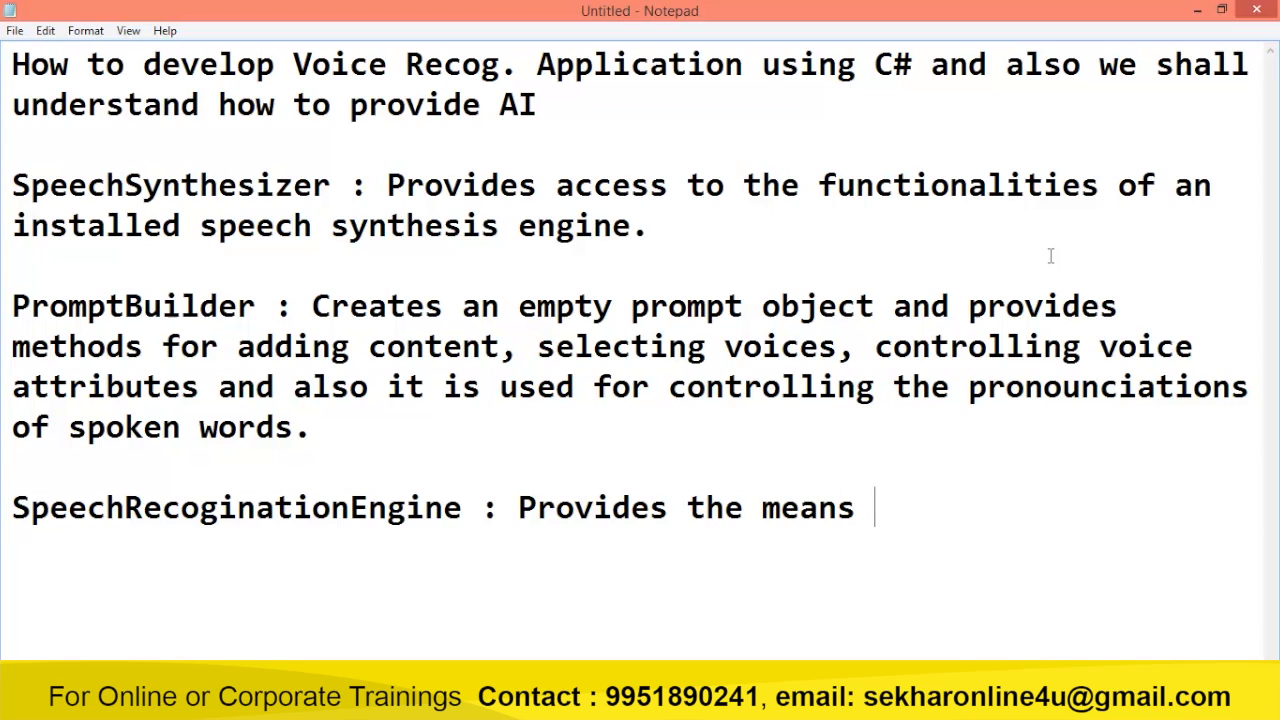
text(to access and)
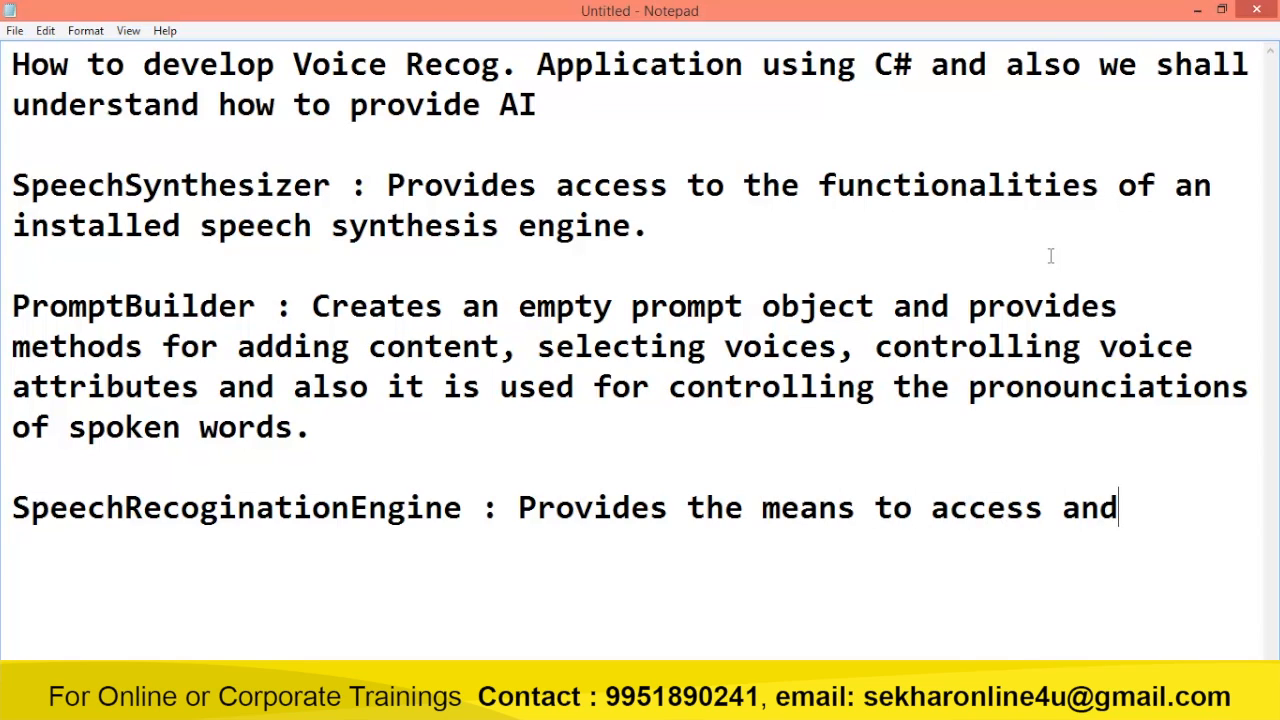
text(manage)
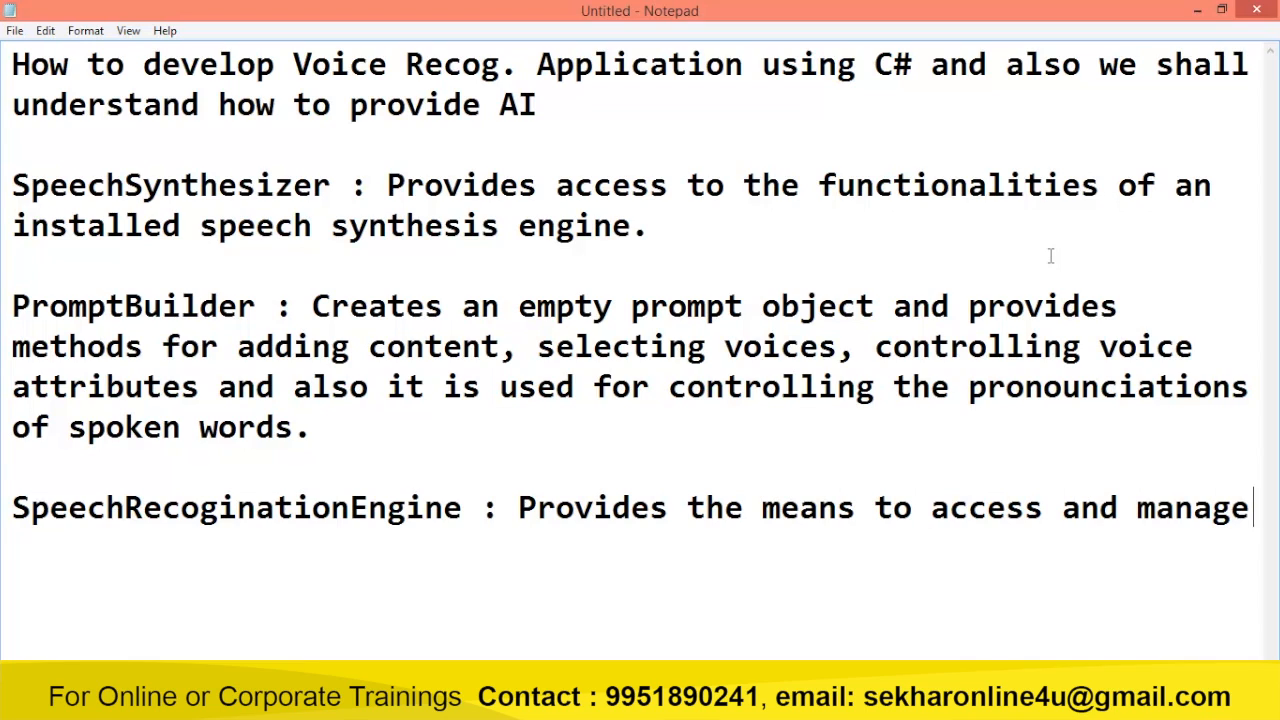
text(an In)
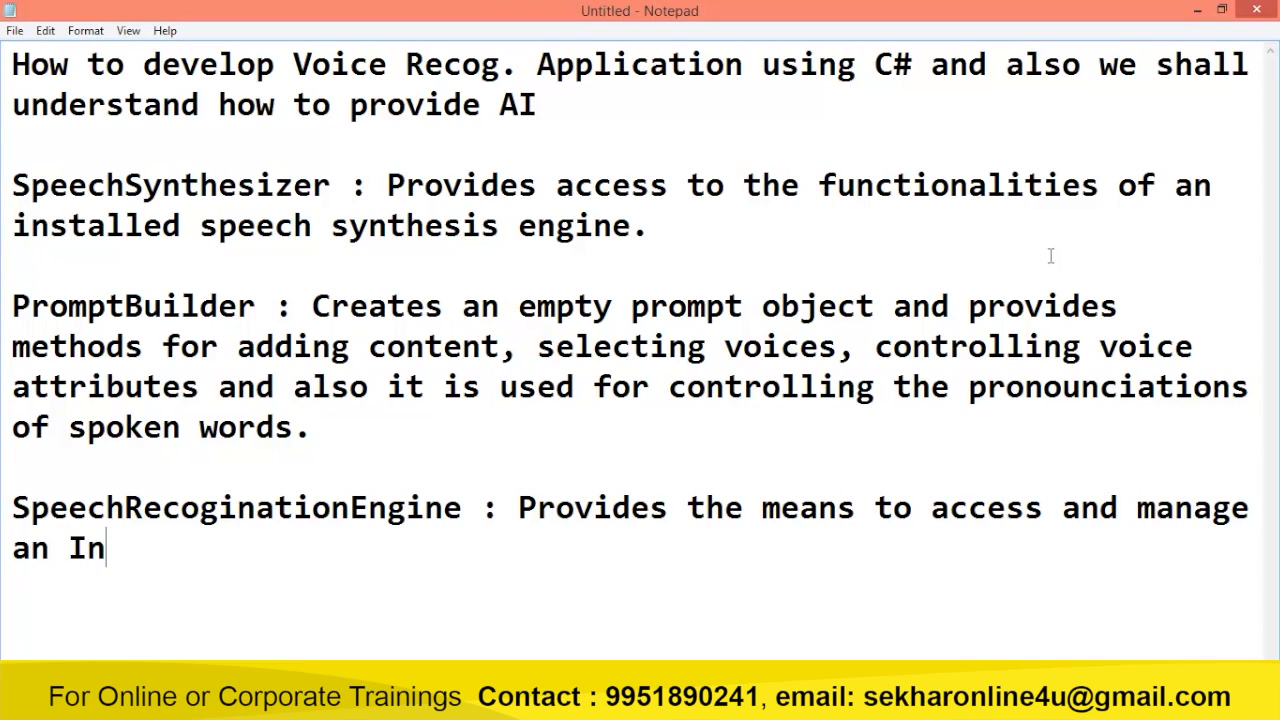
text(-Process)
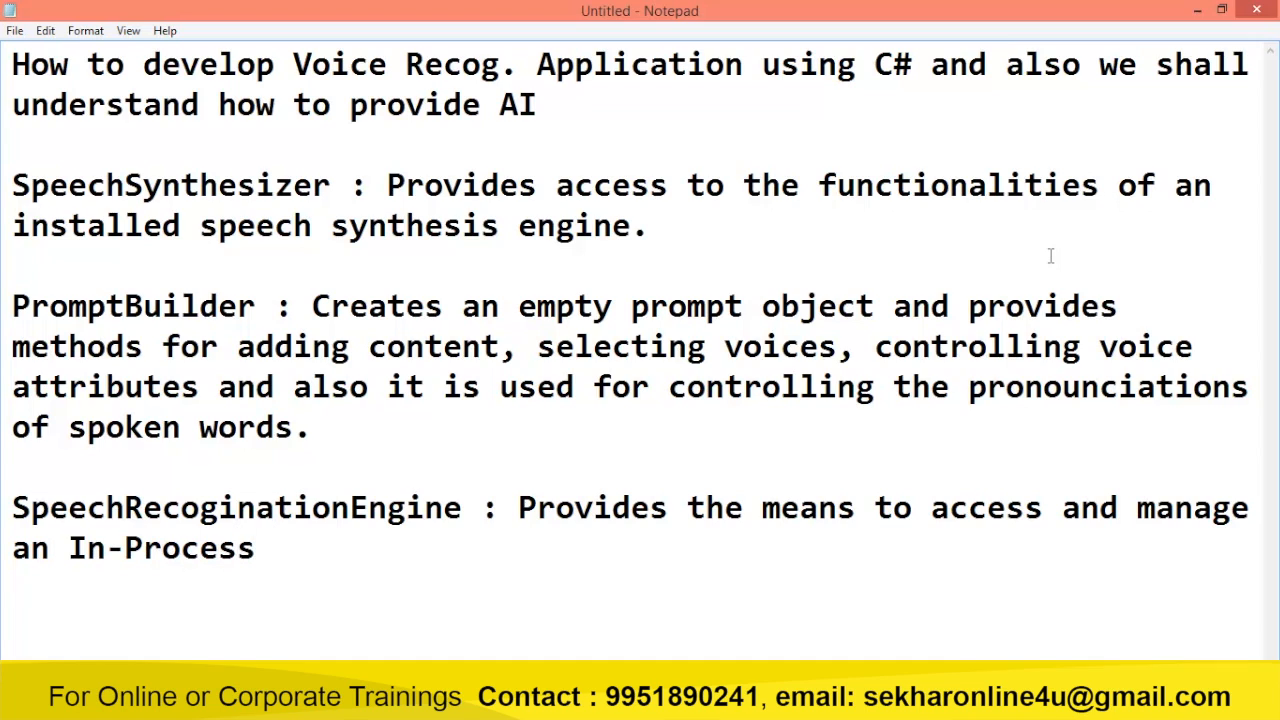
text(Speech)
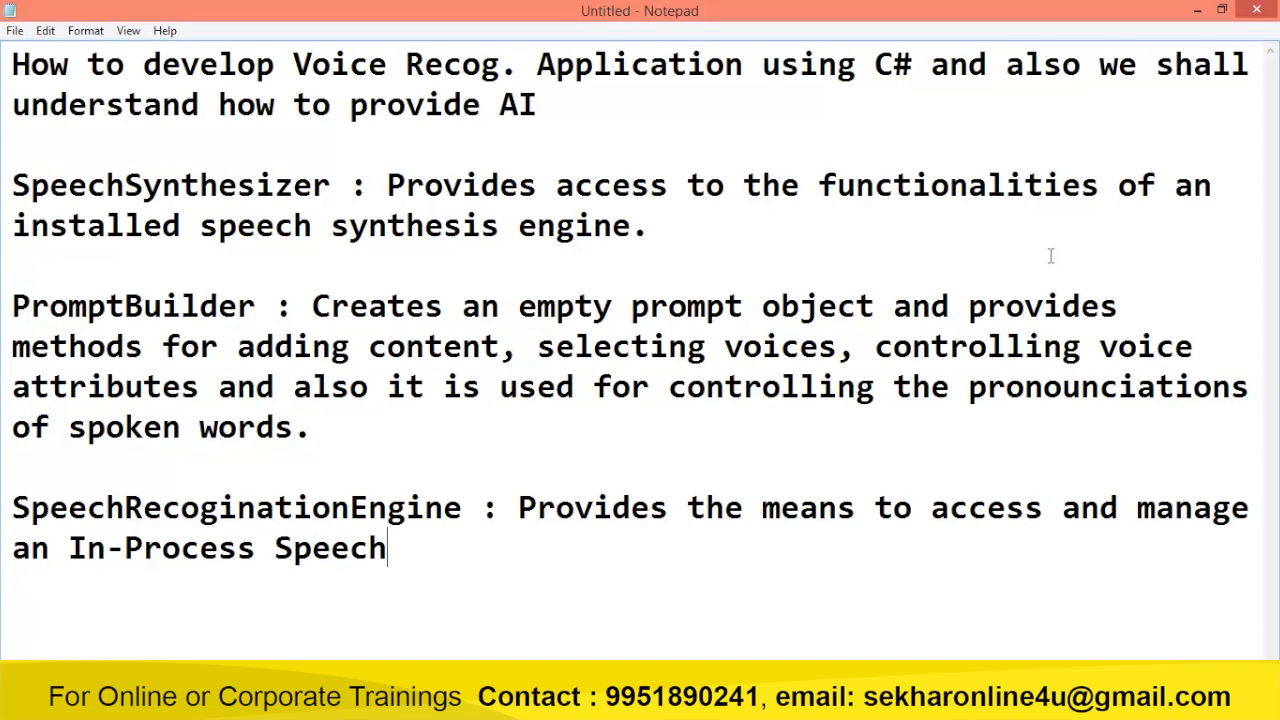
text(recog.)
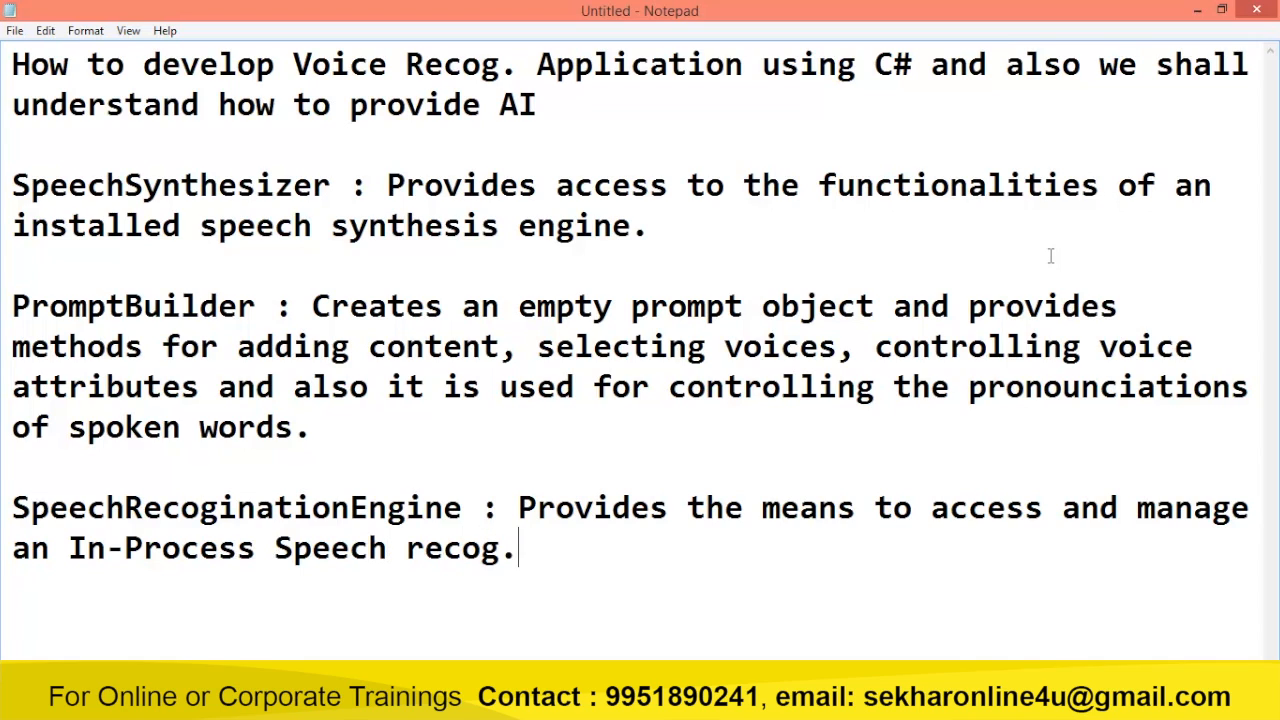
text(engine)
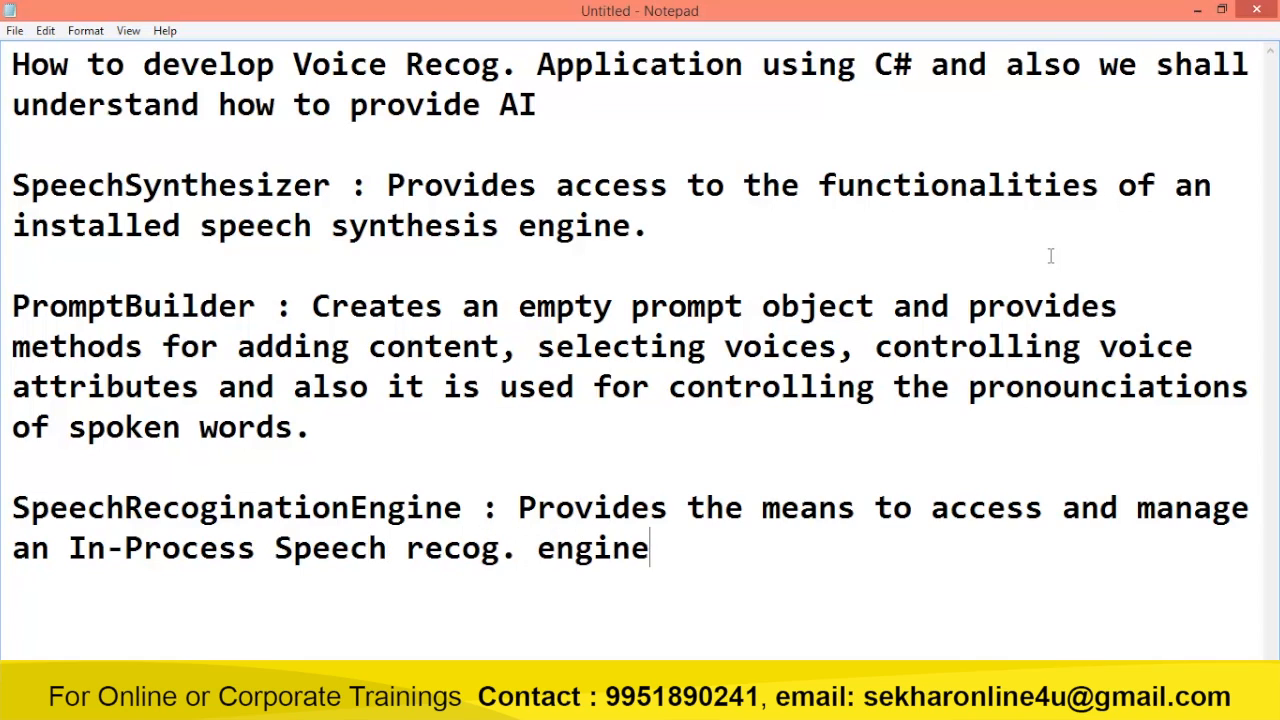
text(Choi)
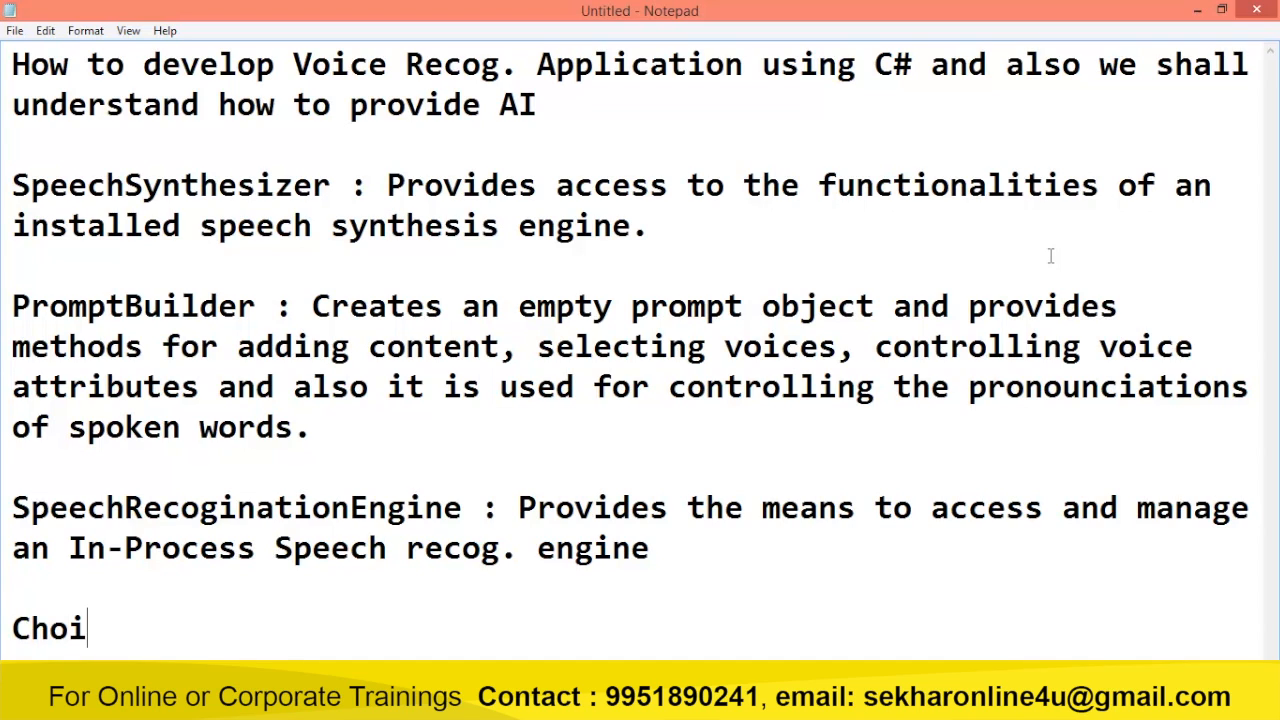
Complete 'Choices : Represents a set of alternatives in the constraints of a speech recog'.
text(ces :)
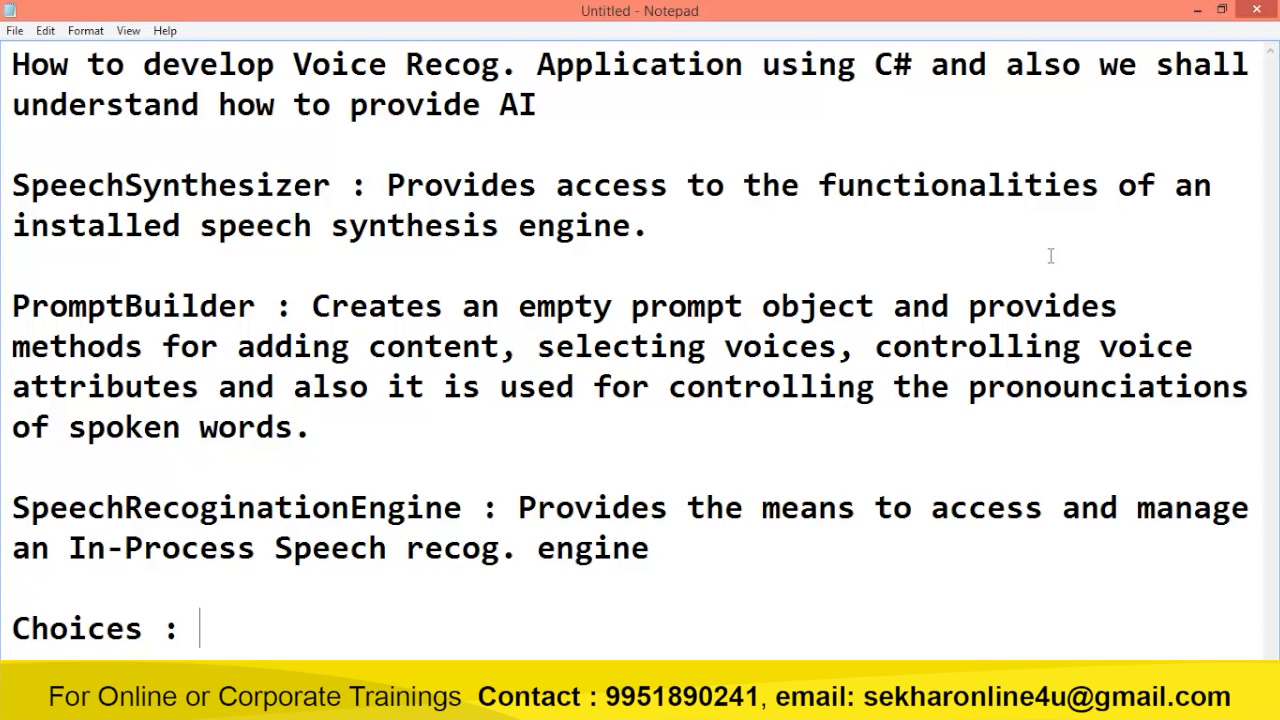
text(Repr)
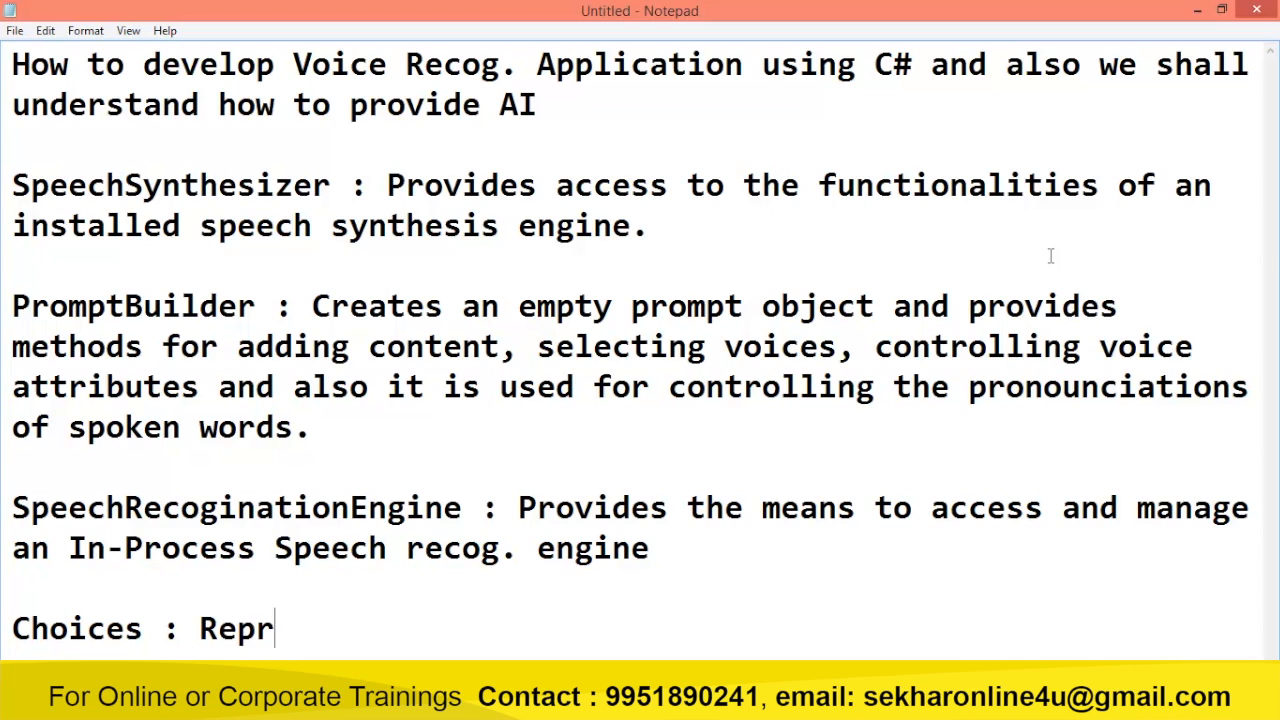
text(esents a set of)
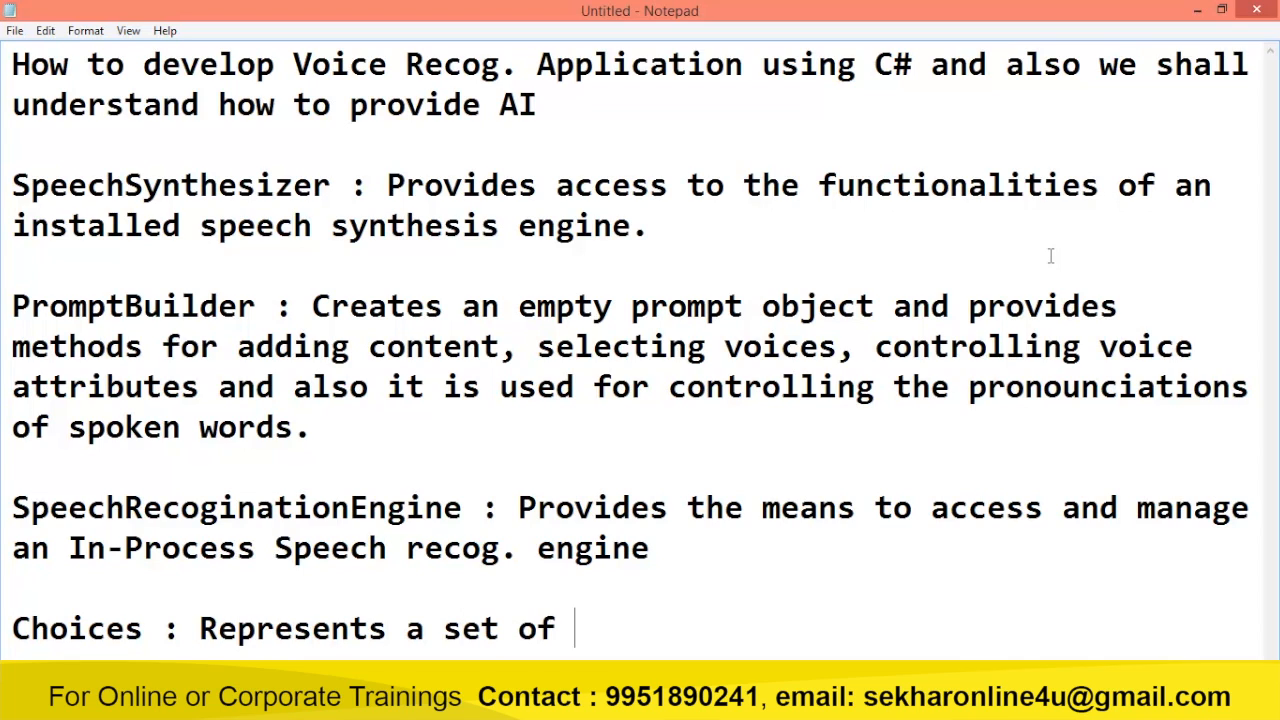
text(alternatives)
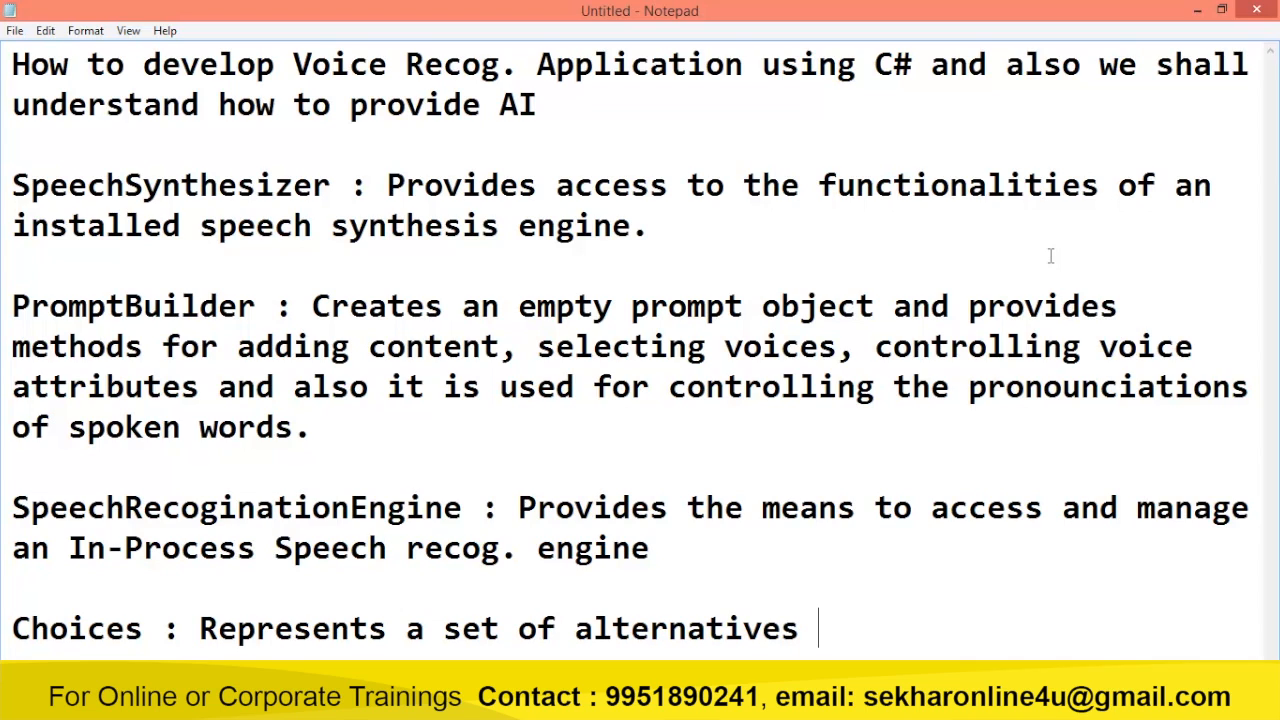
text(in the constrai)
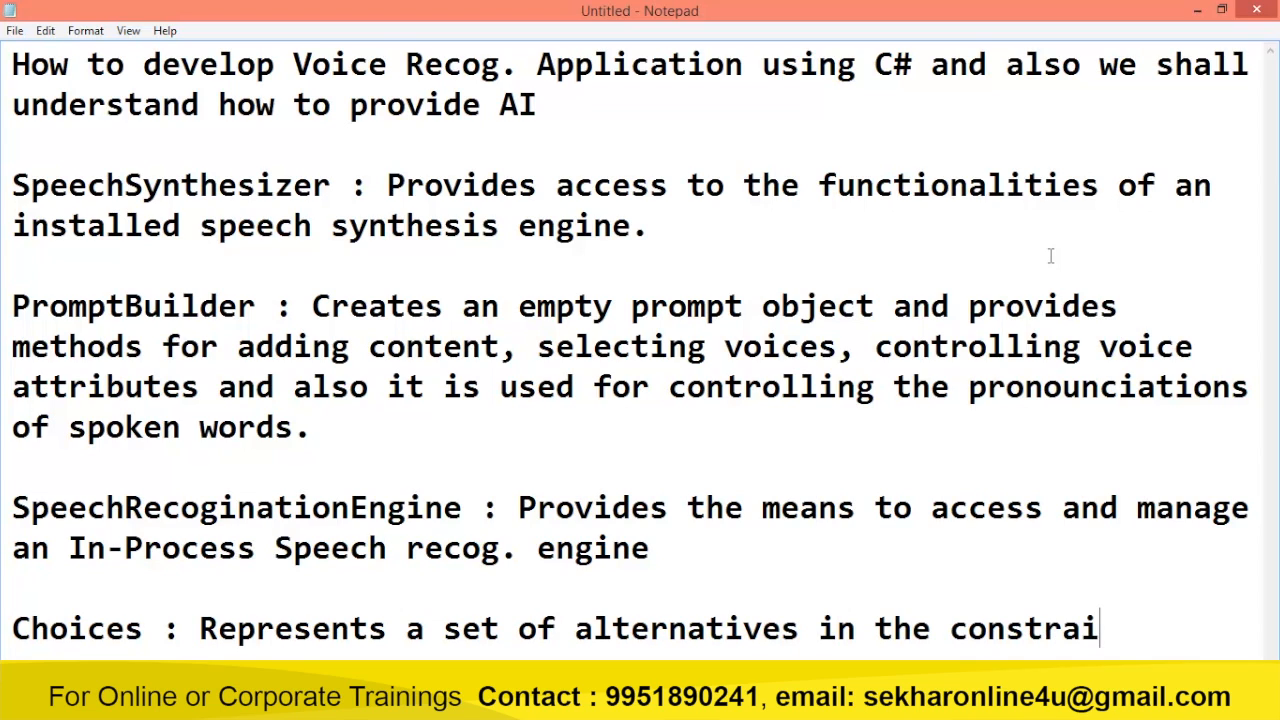
text(nts of a spee)
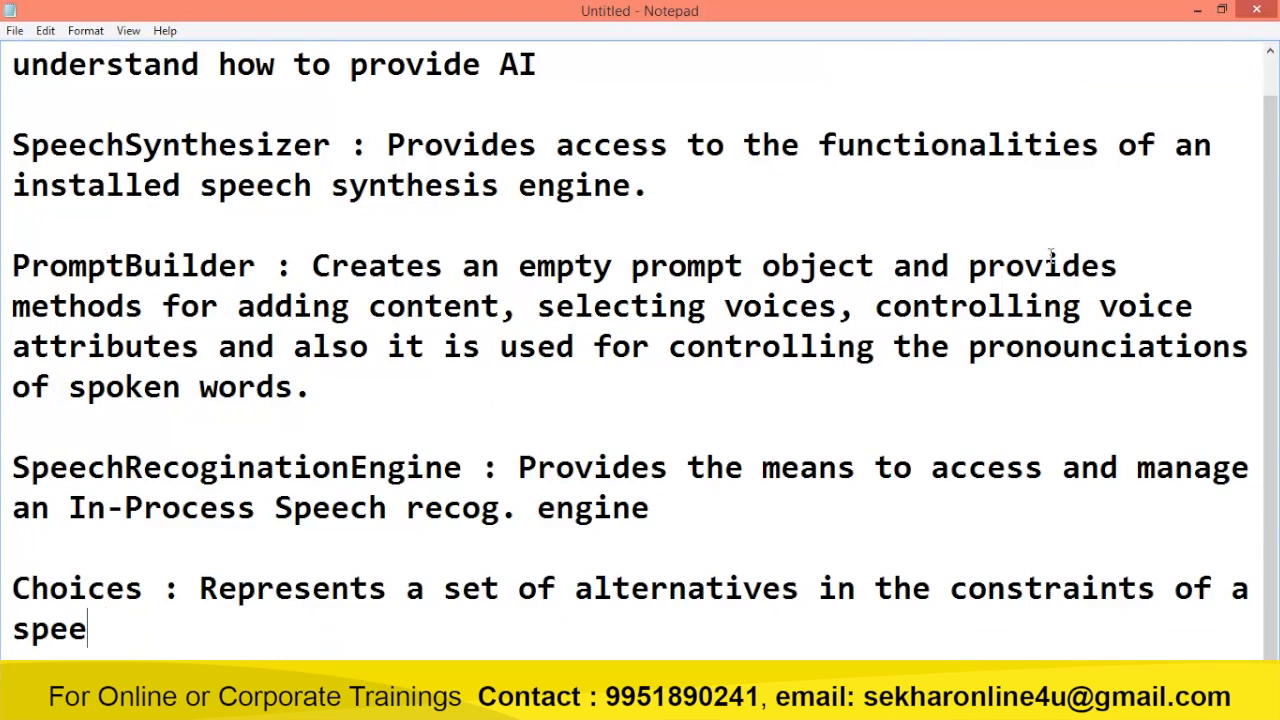
text(ch recog)
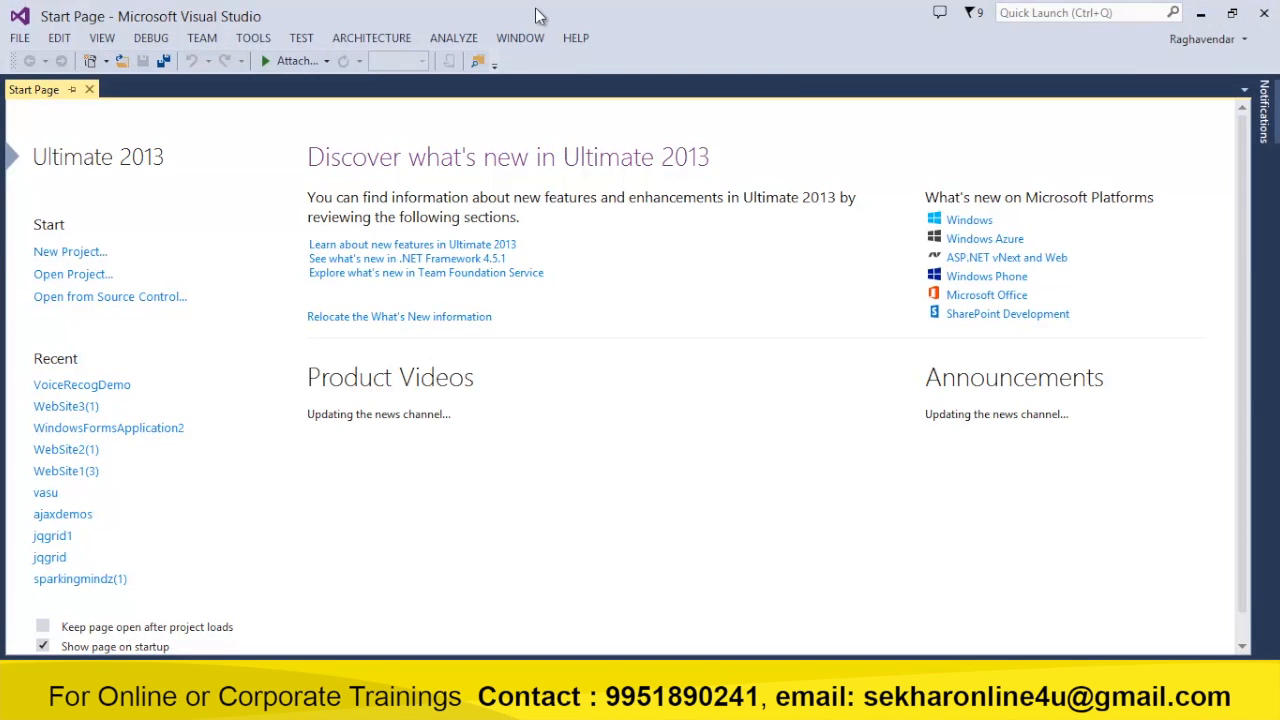
mouse_move(70, 252)
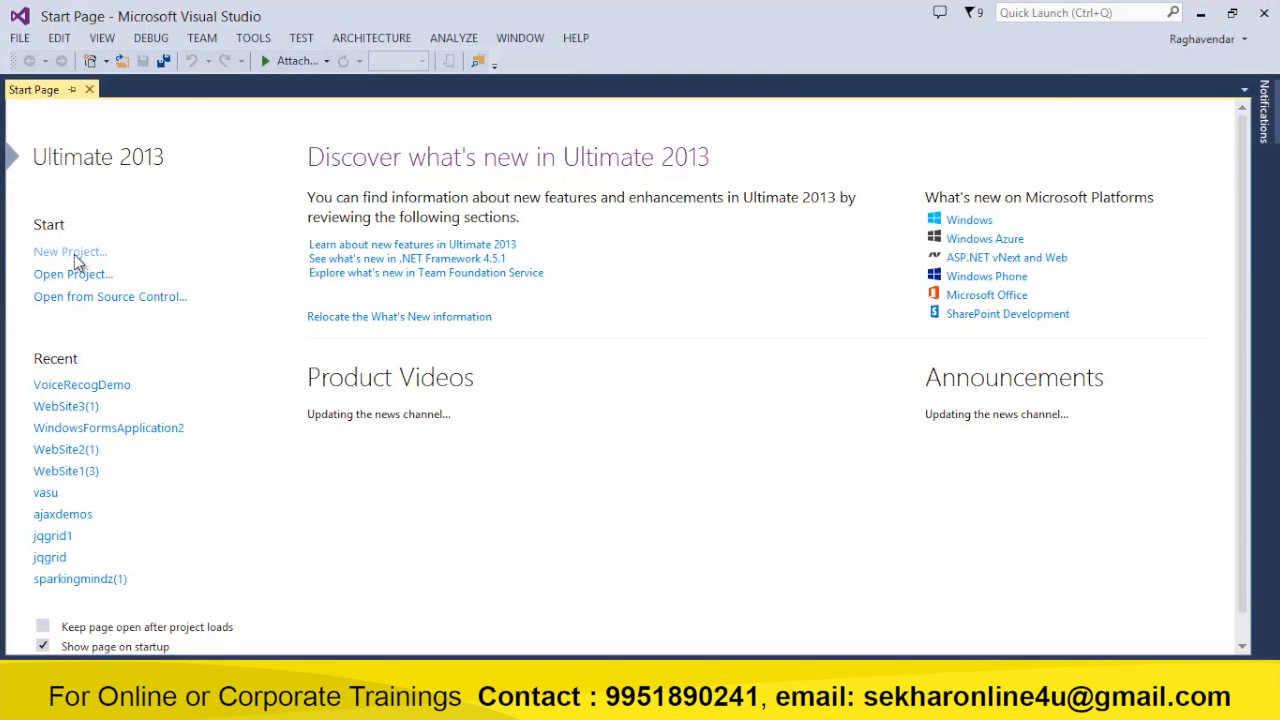
Create a new C# Windows Forms Application project named VoiceRecogDemoApp.
click(68, 252)
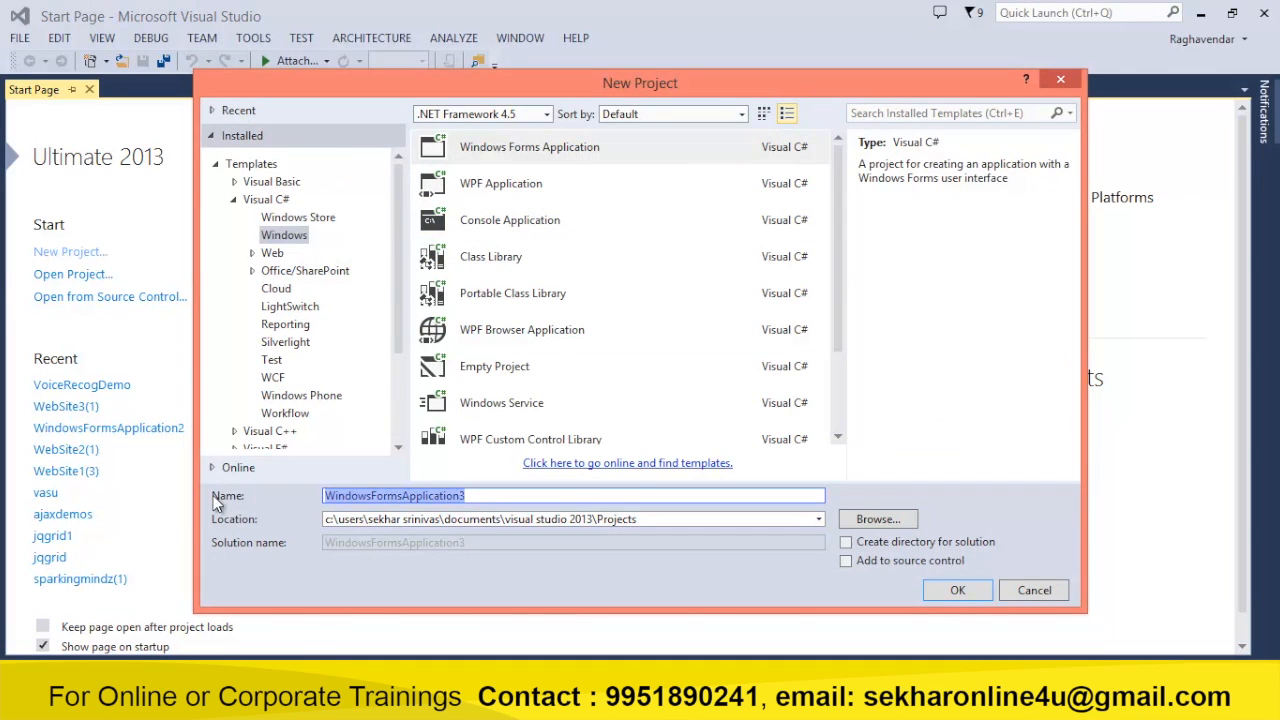
text(VoiceRecogDemo)
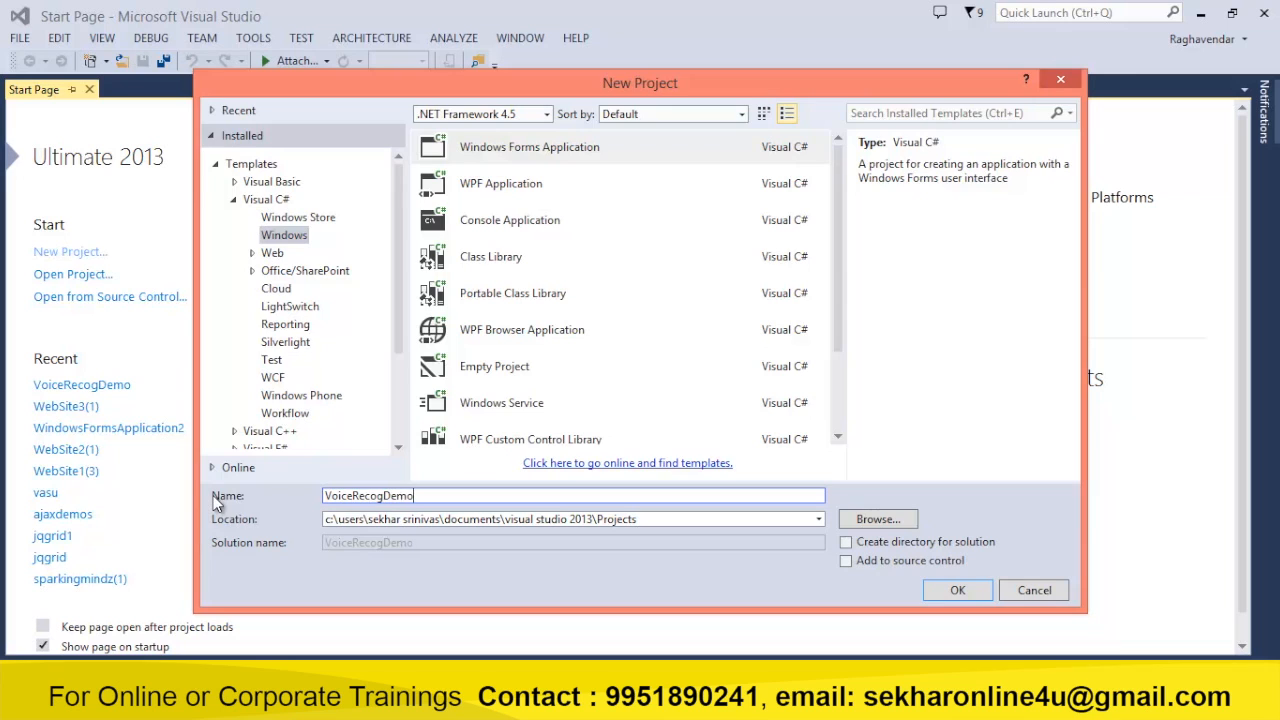
click(1032, 590)
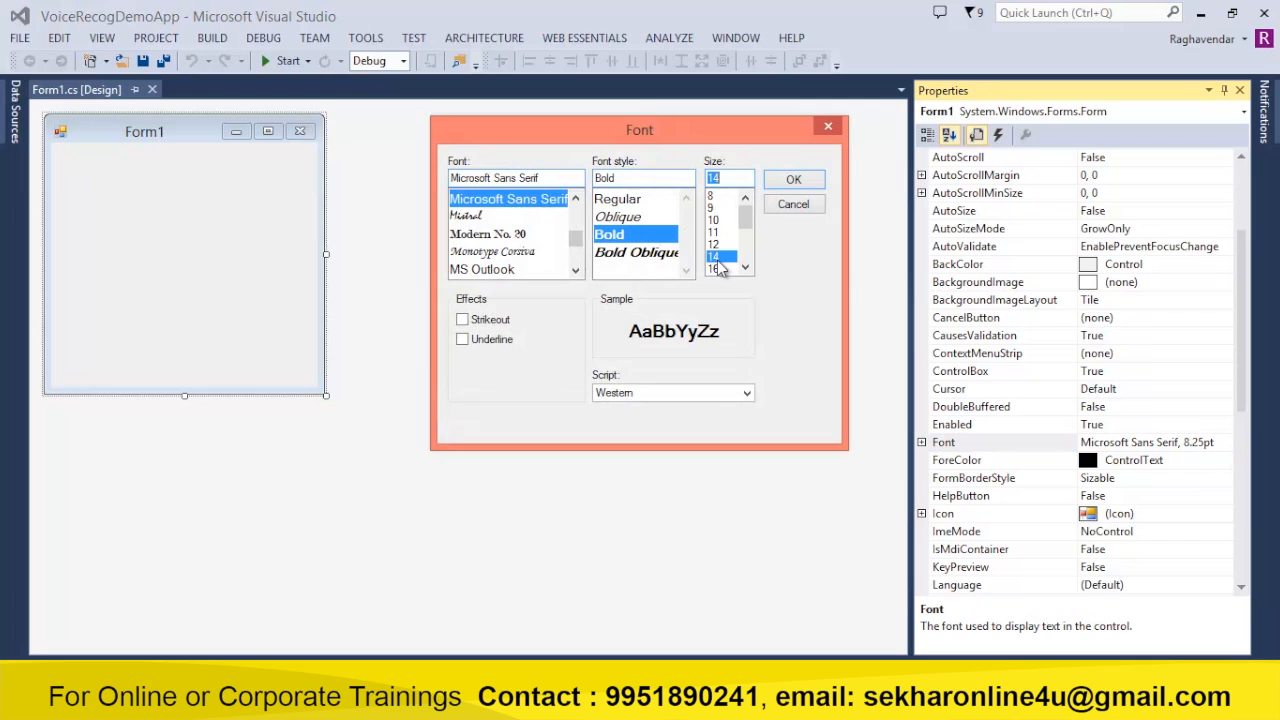
Apply the bold Microsoft Sans Serif size 14 font to Form1.
click(792, 180)
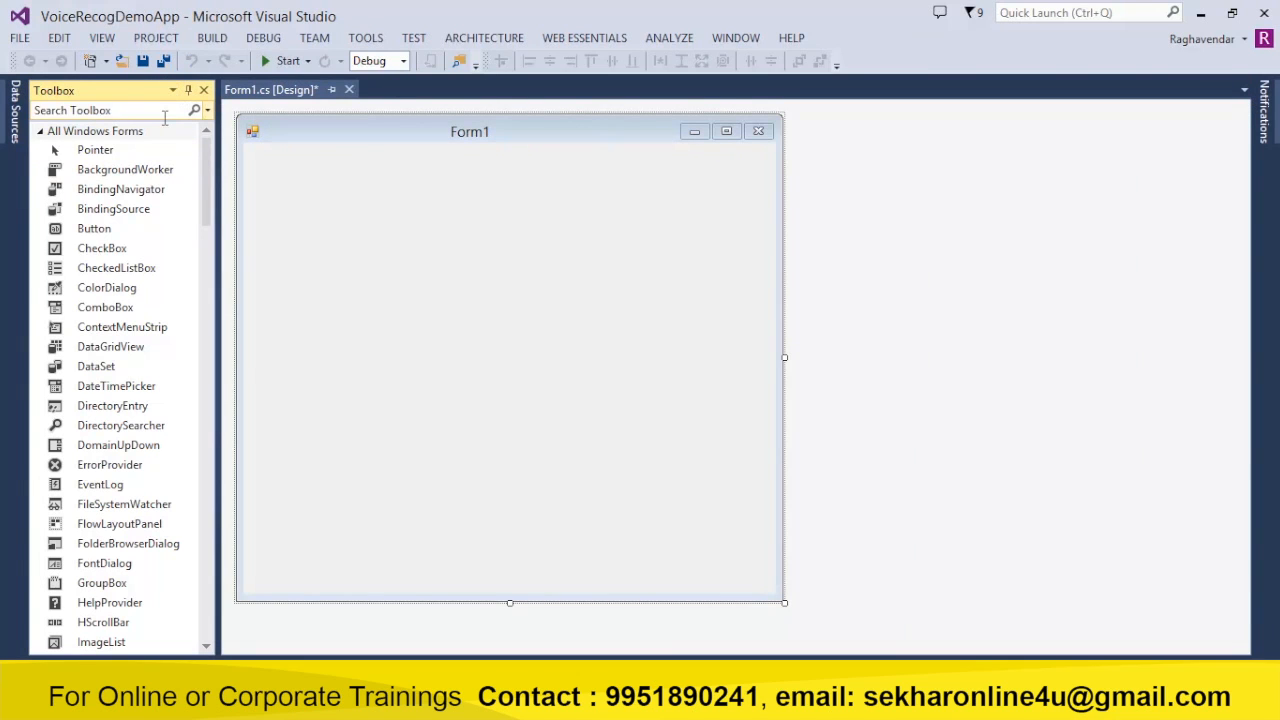
Place a multiline TextBox on Form1 and find the Button control for the two buttons below it.
text(text)
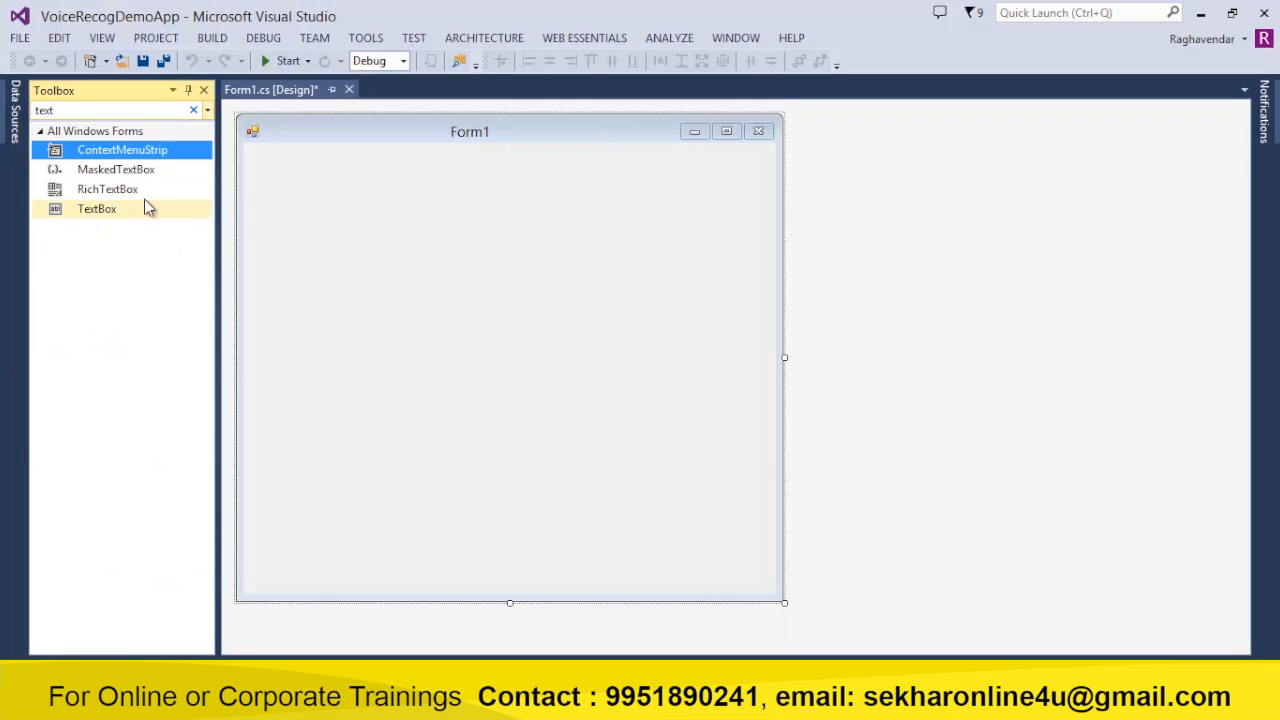
click(96, 210)
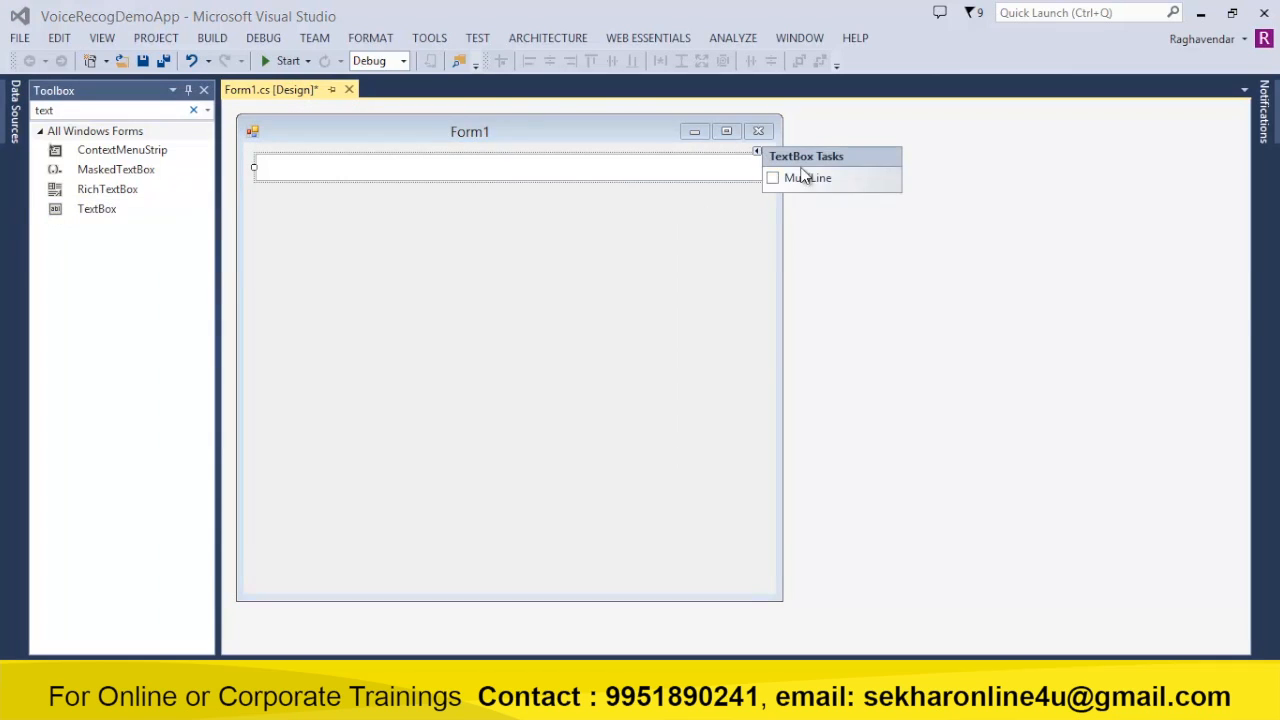
click(772, 176)
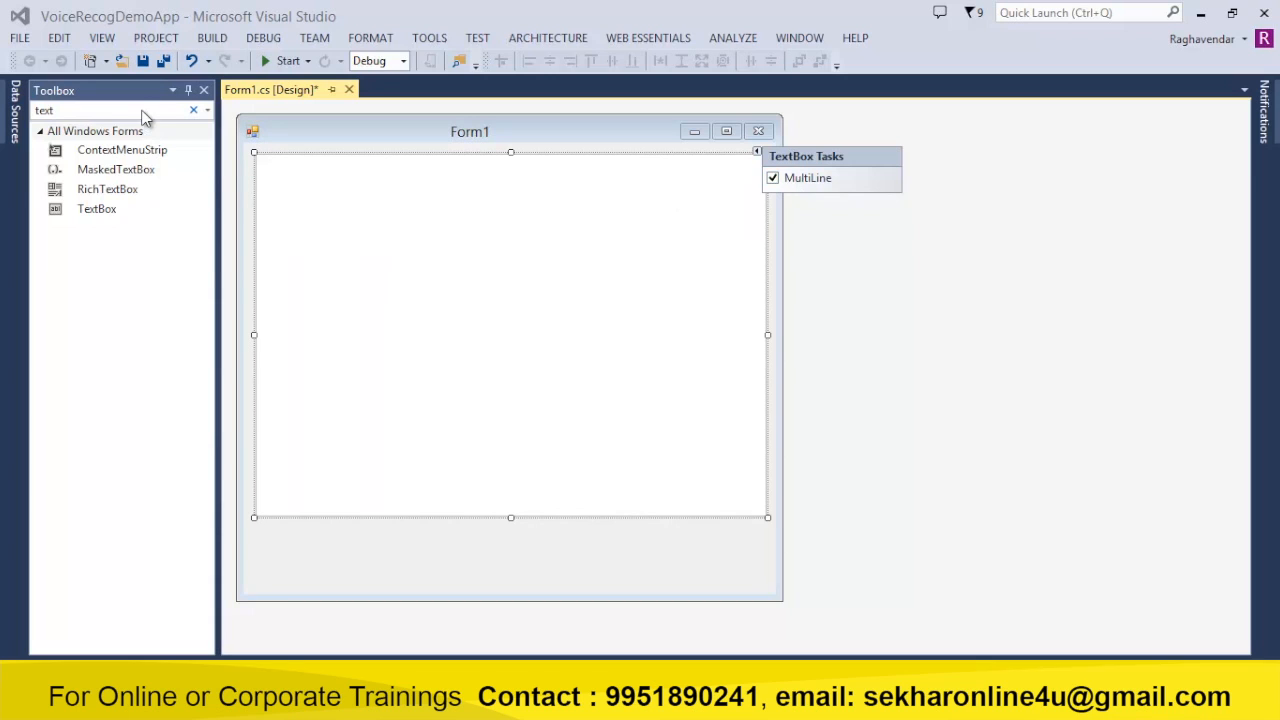
text(but)
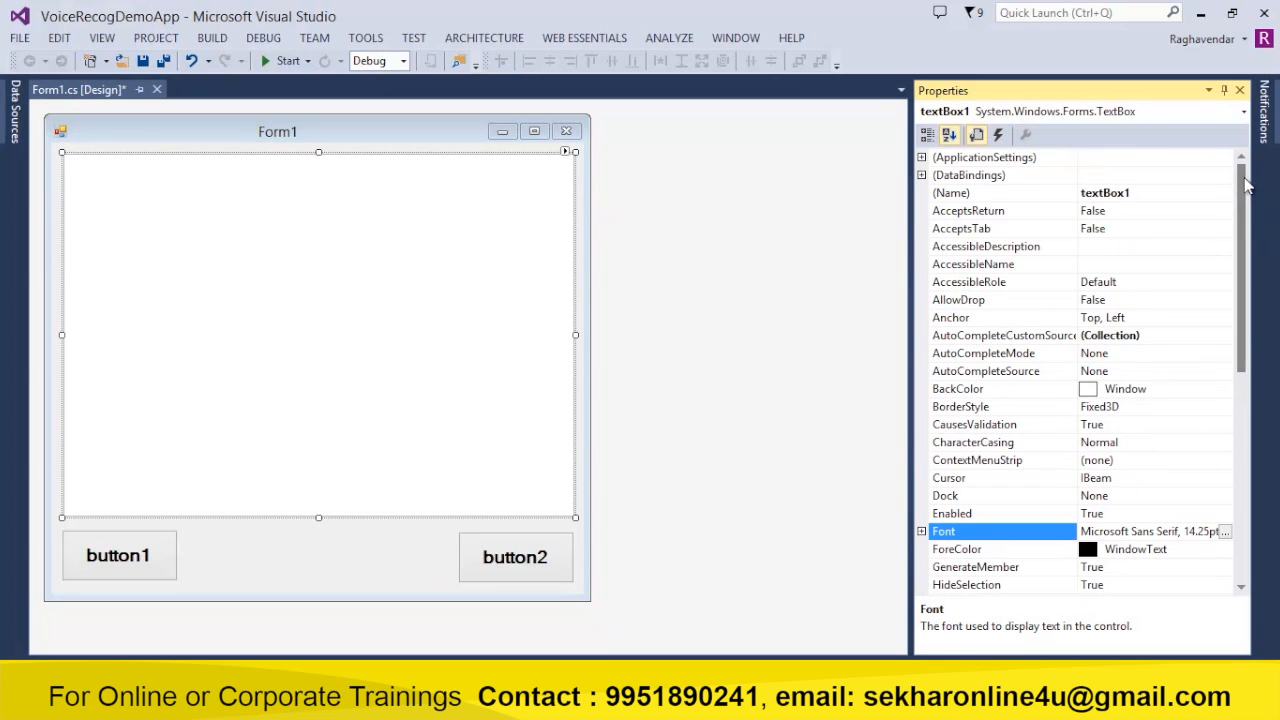
Name the text box txtContents and give it vertical scroll bars.
text(txt)
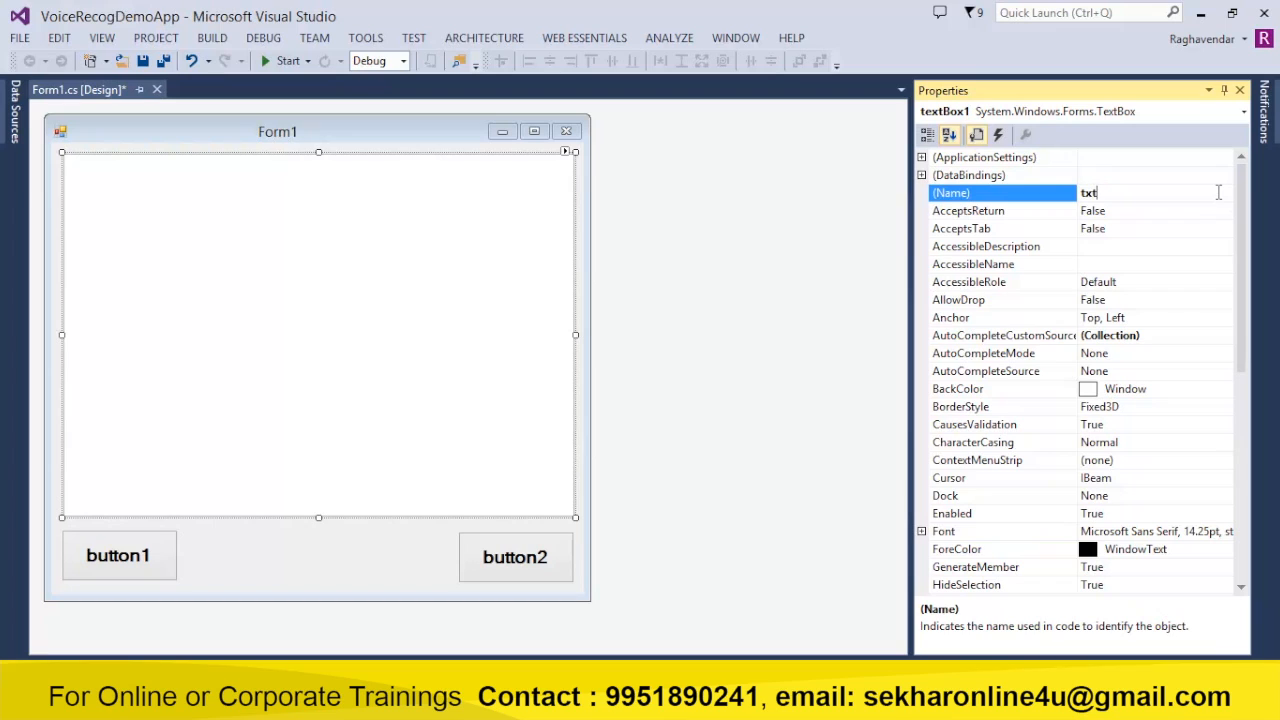
text(Contents)
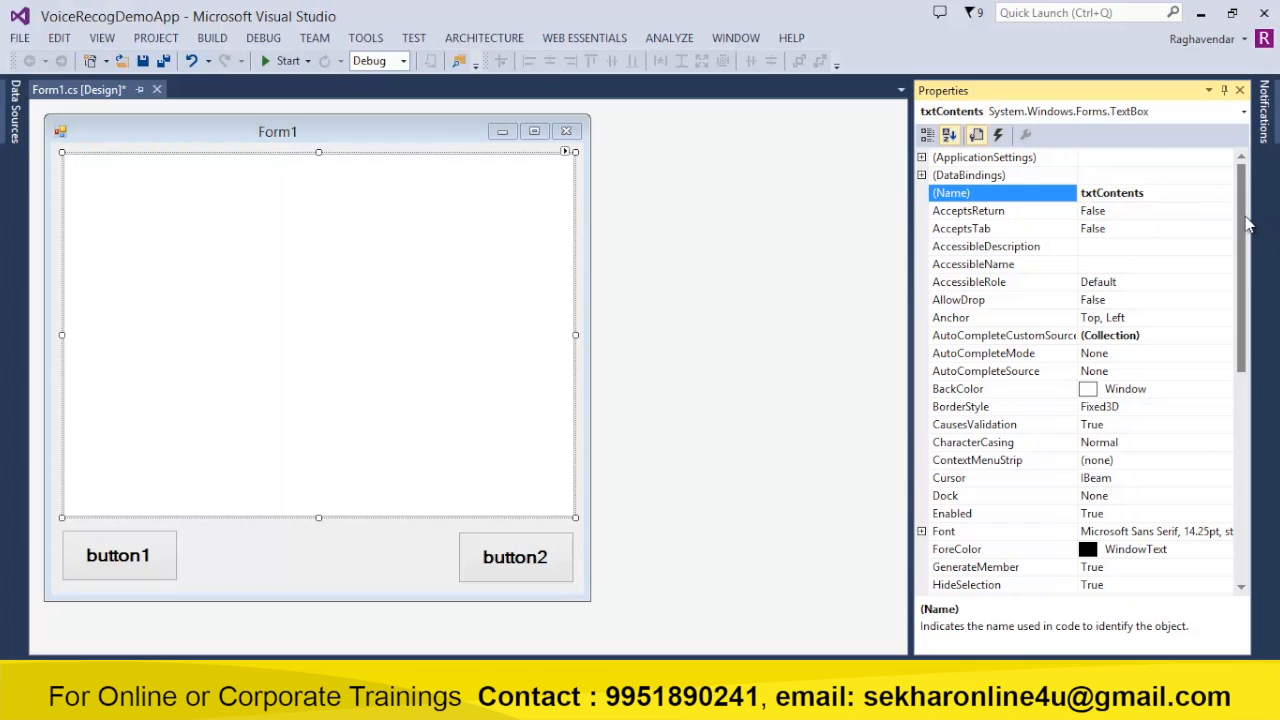
scroll(down, 3)
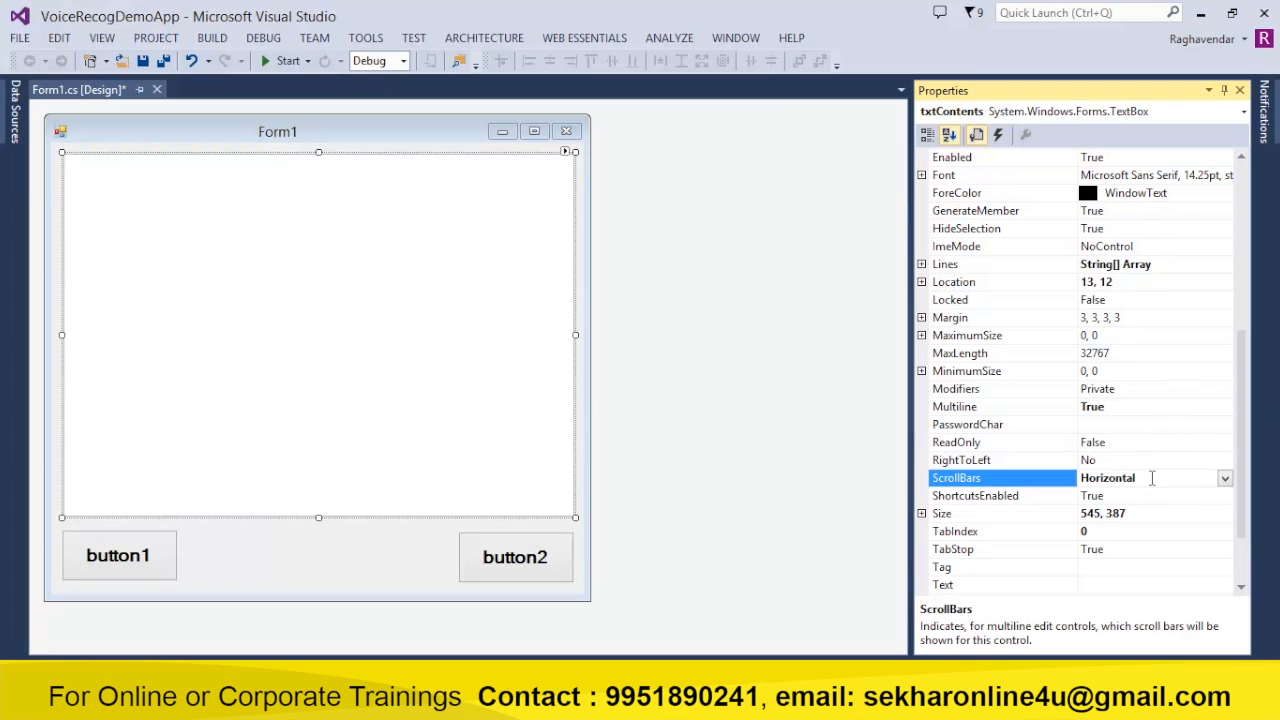
click(1224, 478)
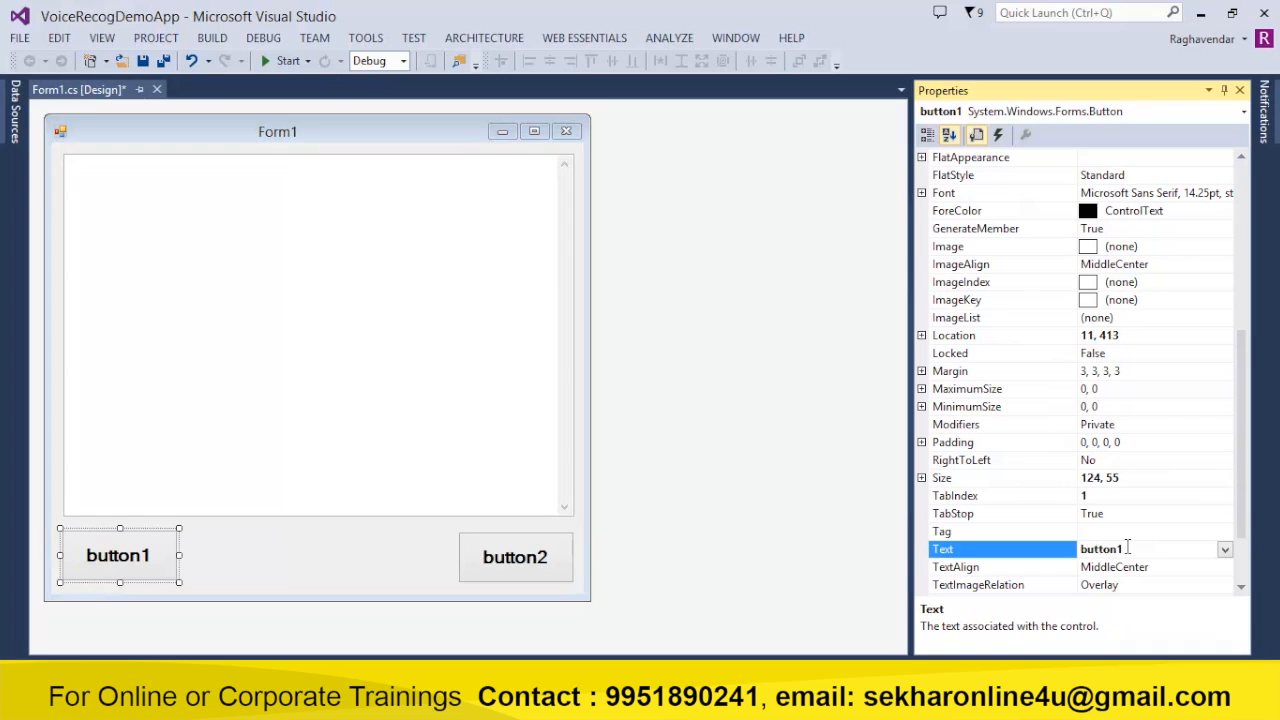
Make button1 btnStart captioned Start and button2 btnStop captioned Stop.
text(Start)
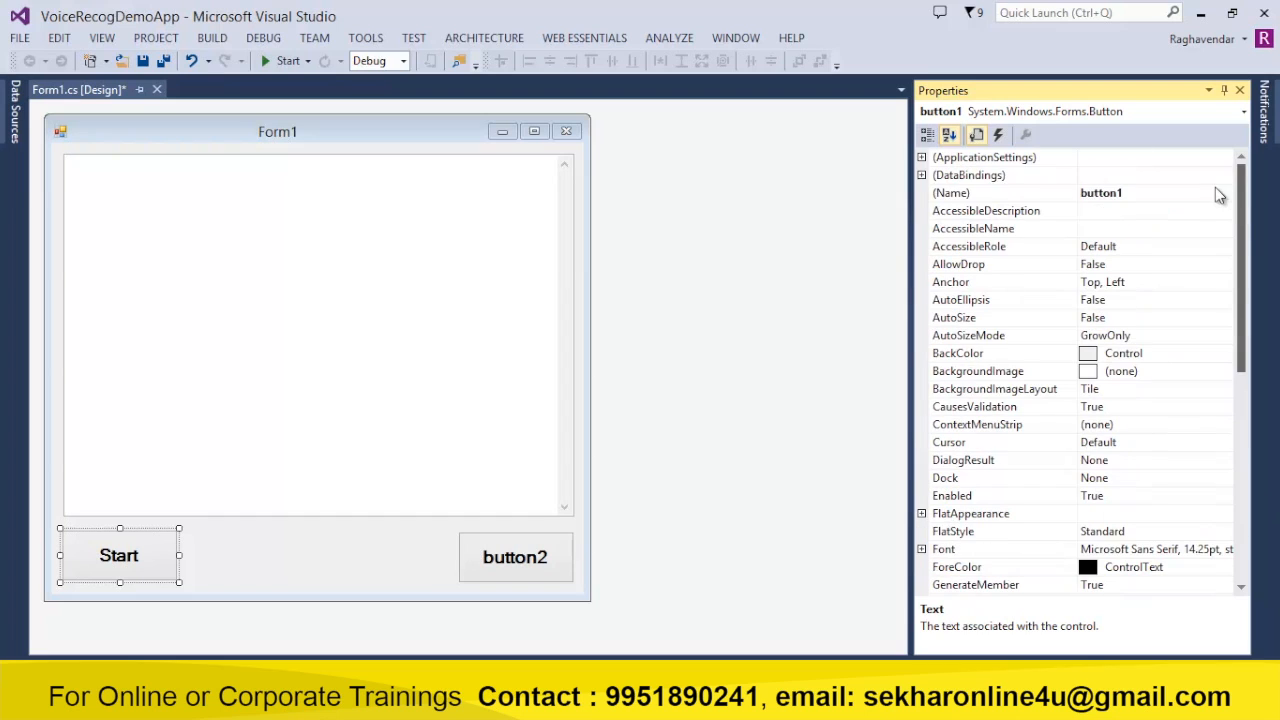
text(btnStart)
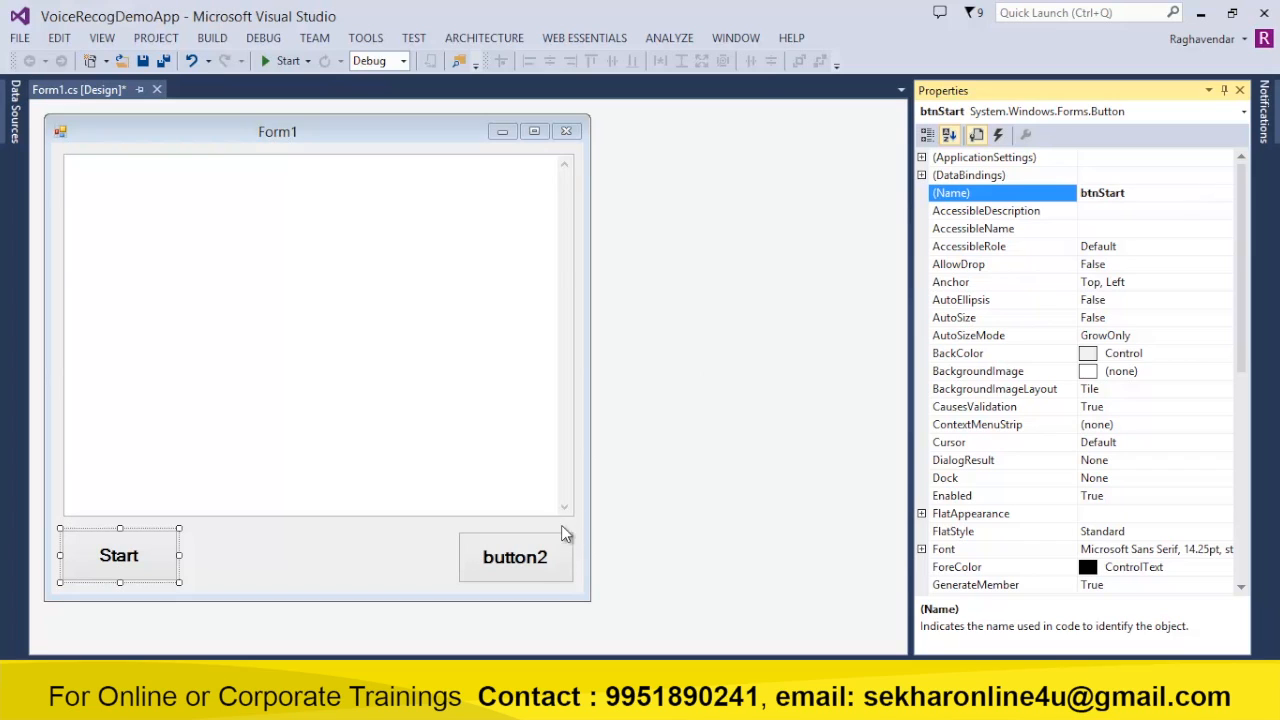
click(516, 560)
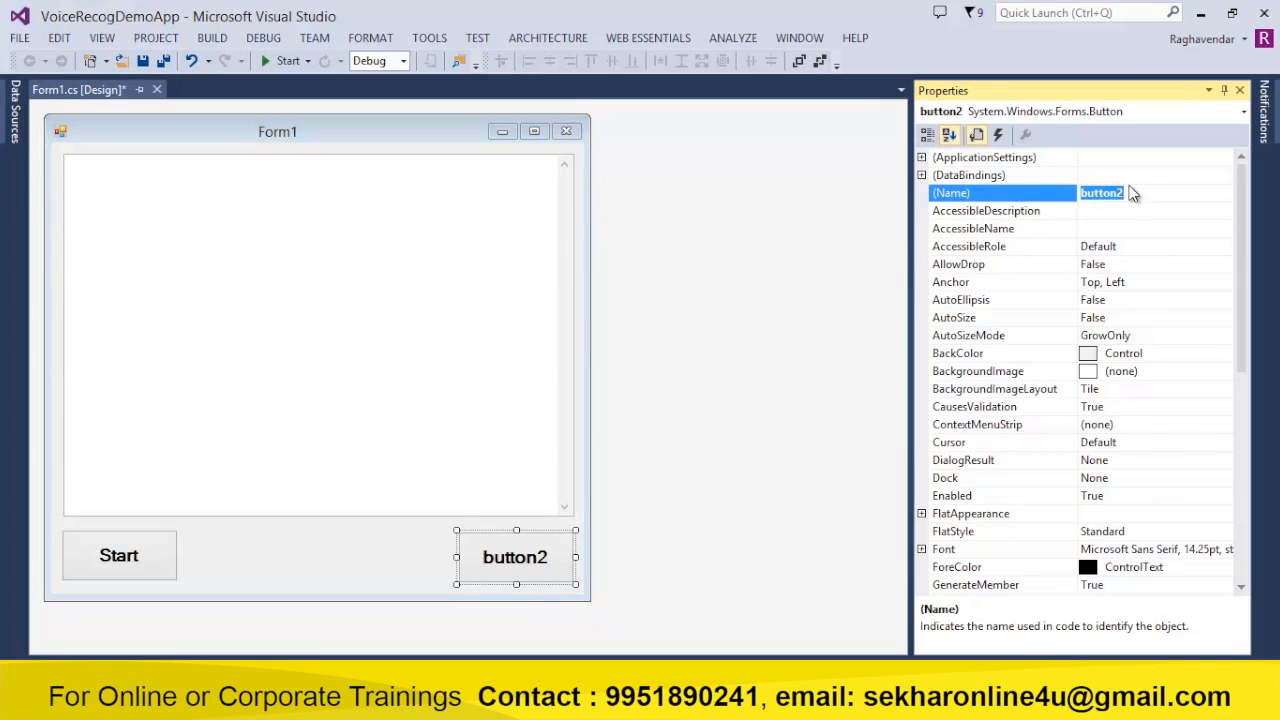
text(btnStop)
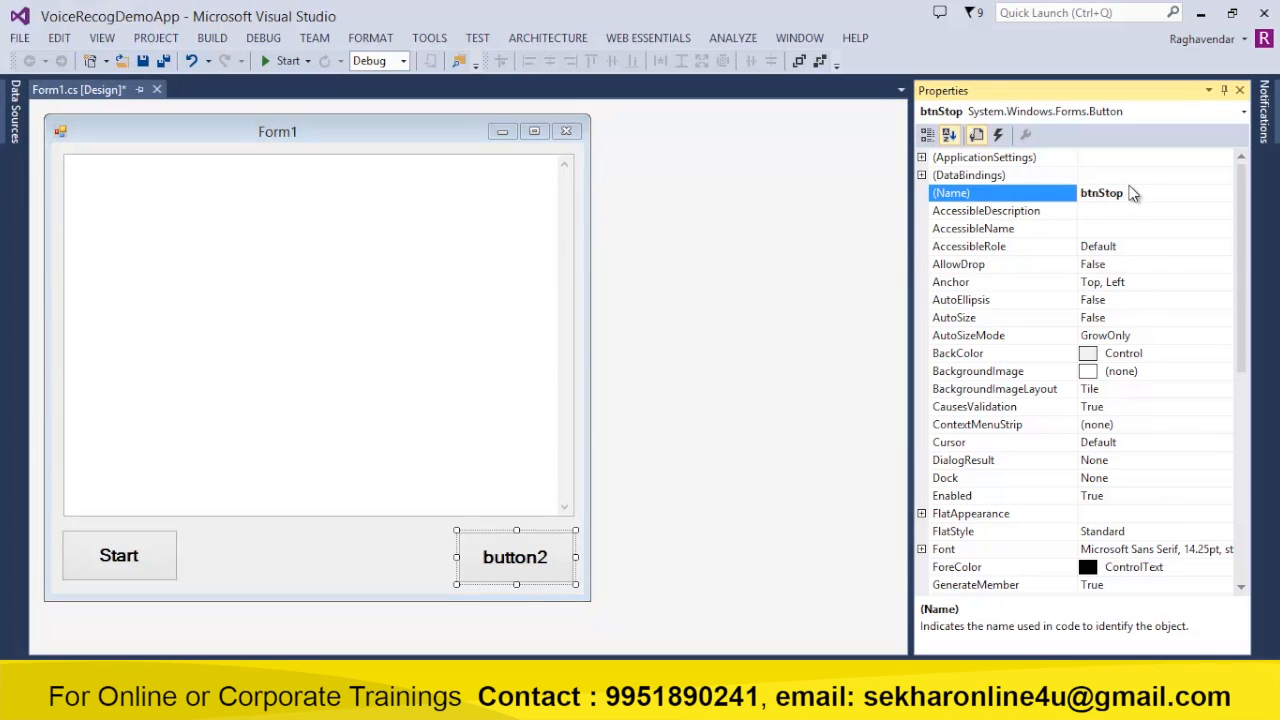
scroll(down, 3)
text(S)
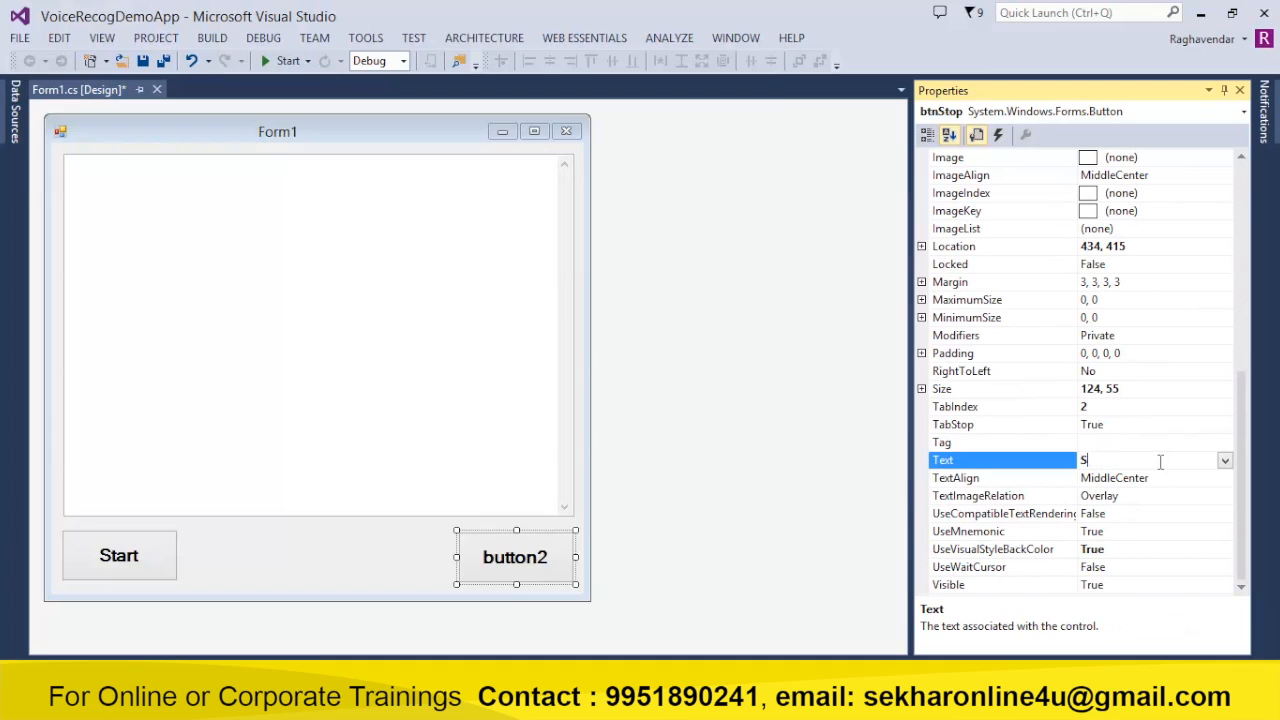
text(top)
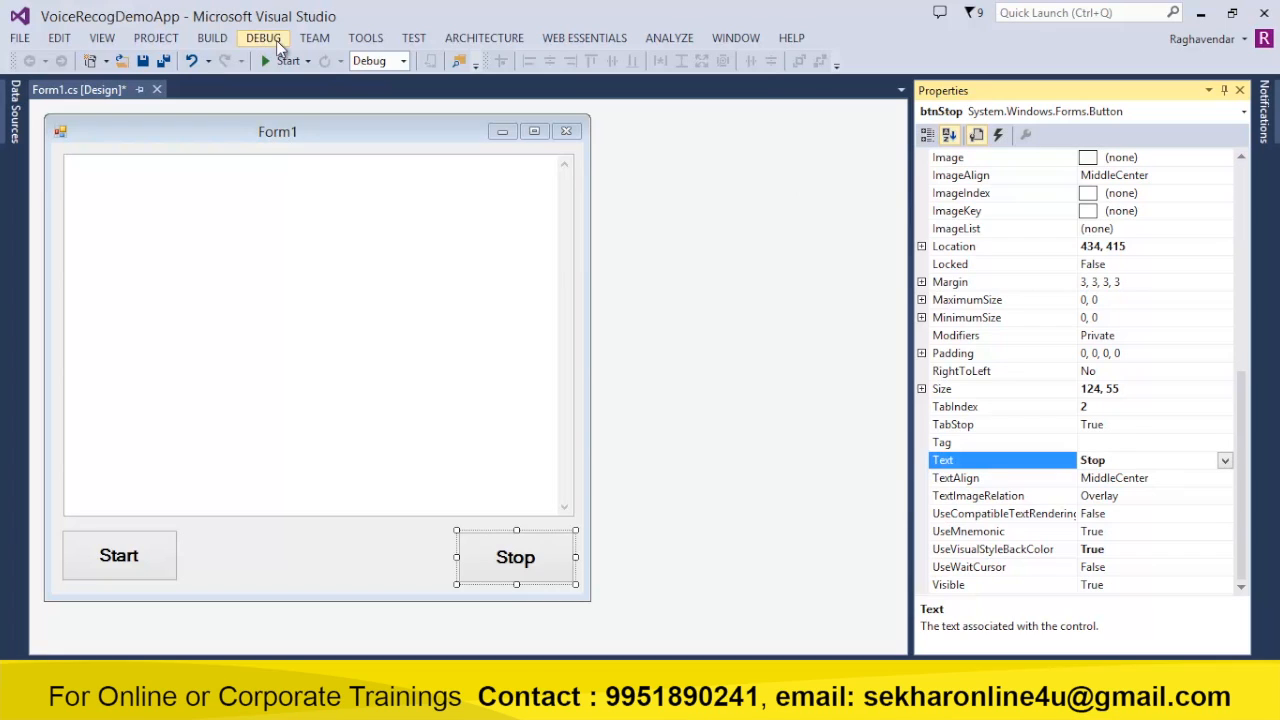
mouse_move(168, 40)
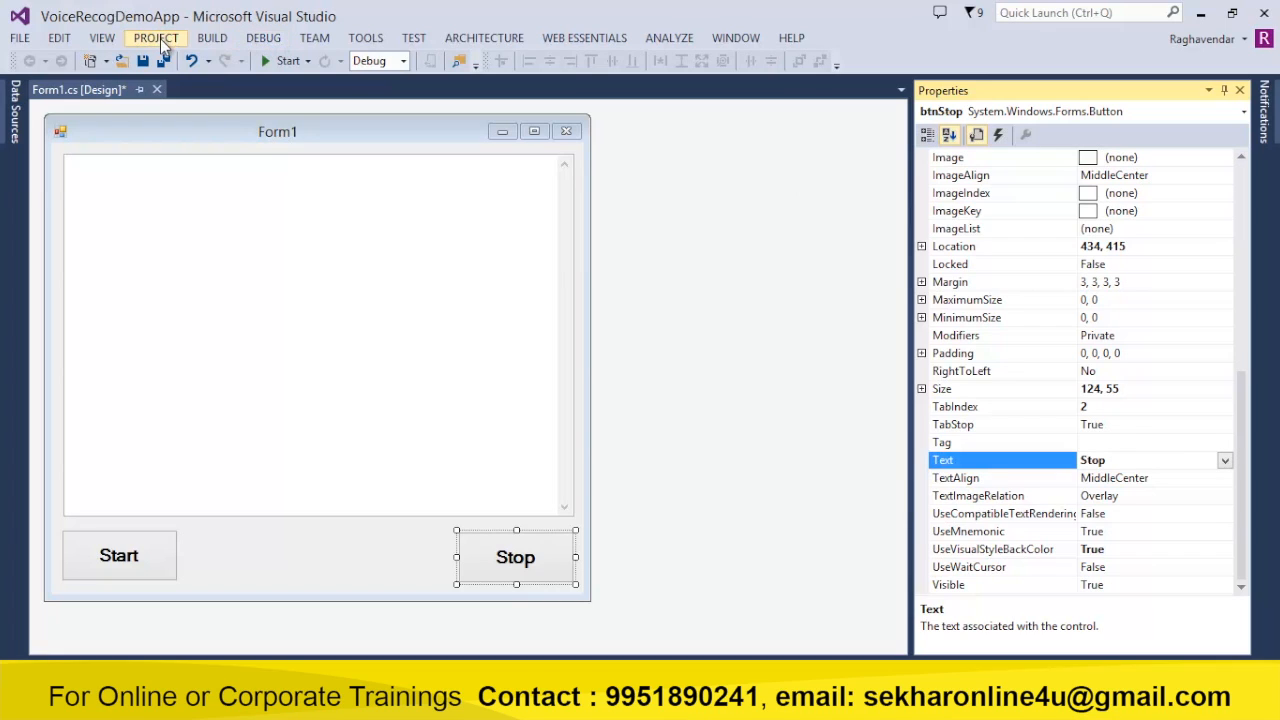
Add the System.Speech assembly reference to the project and switch to Form1's code.
click(164, 38)
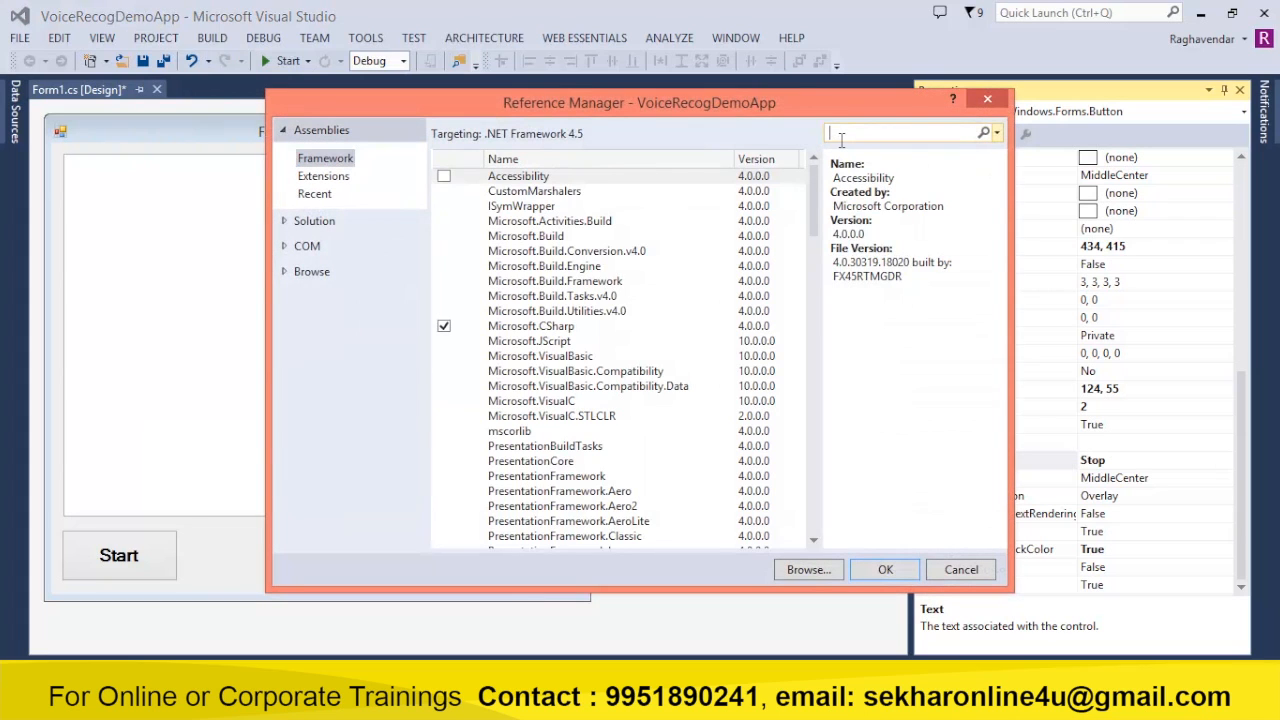
text(system.sp)
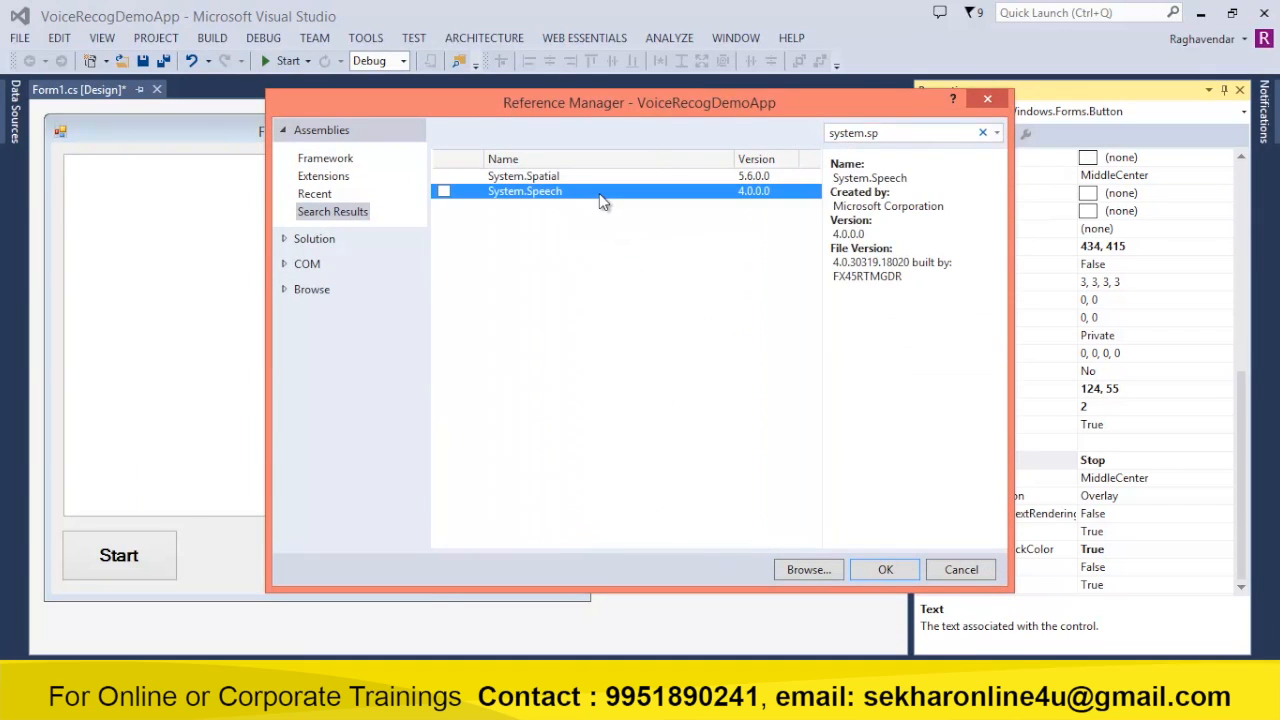
click(444, 192)
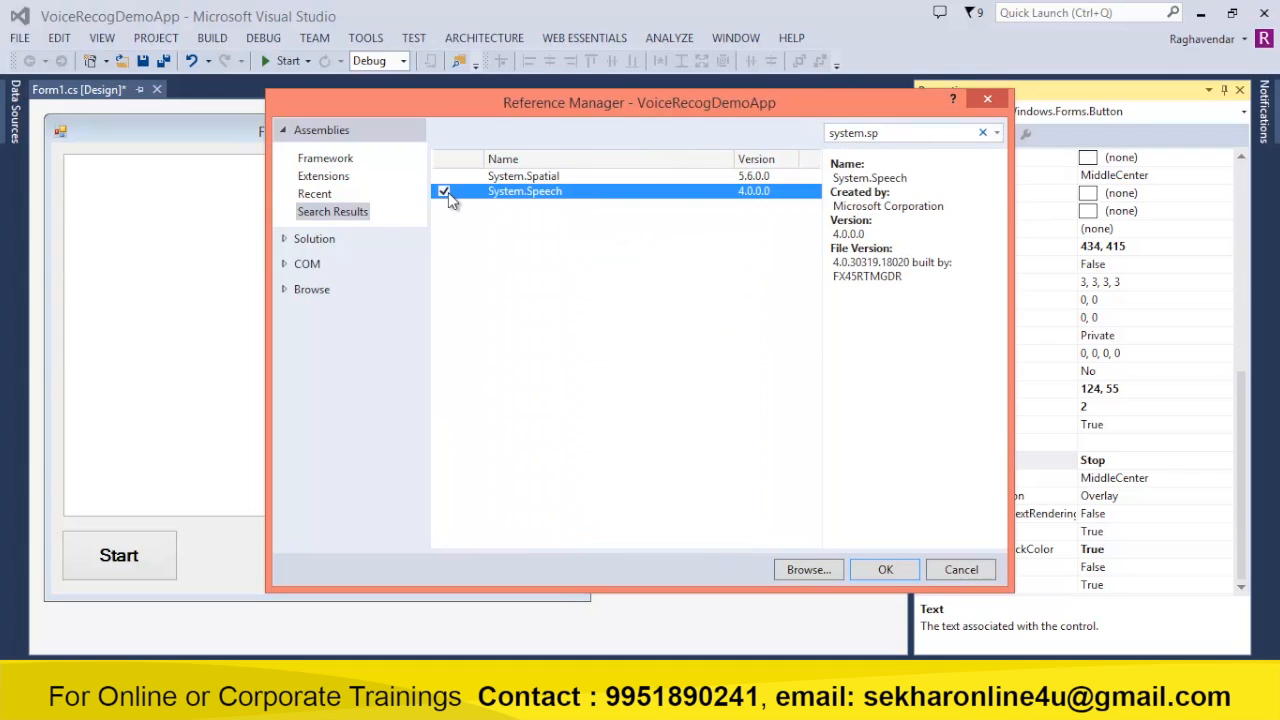
click(884, 568)
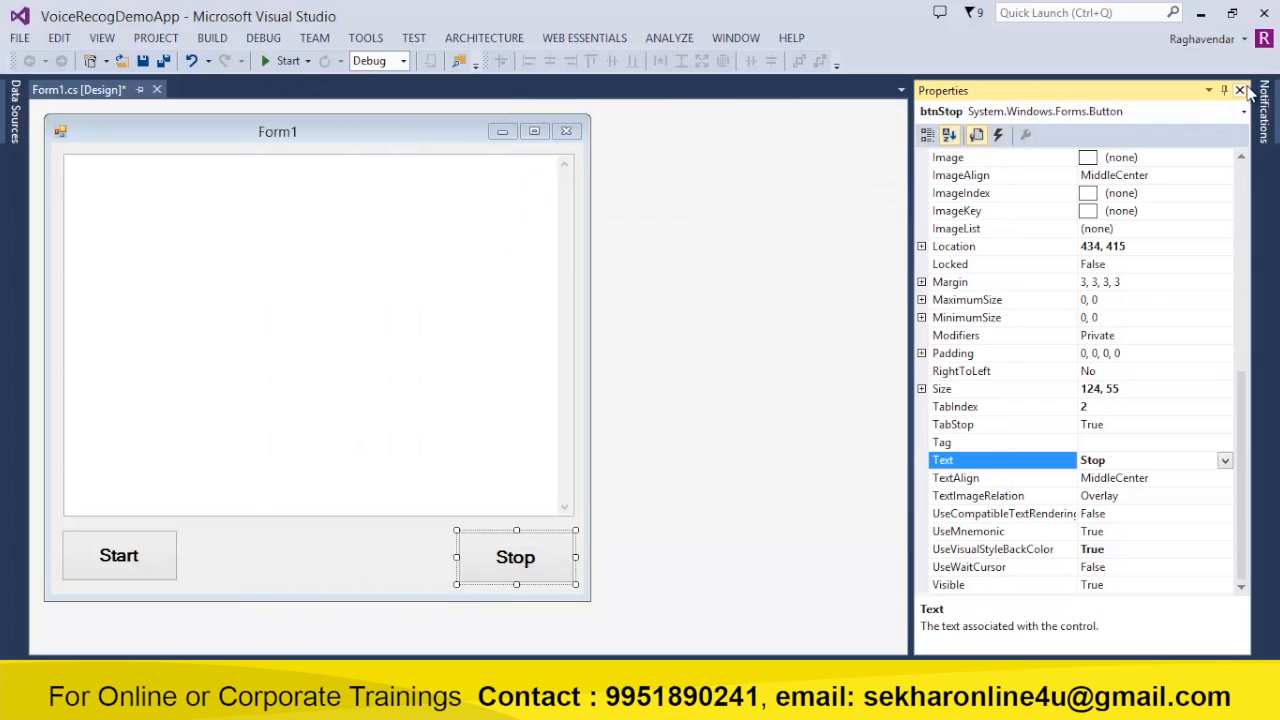
click(1240, 90)
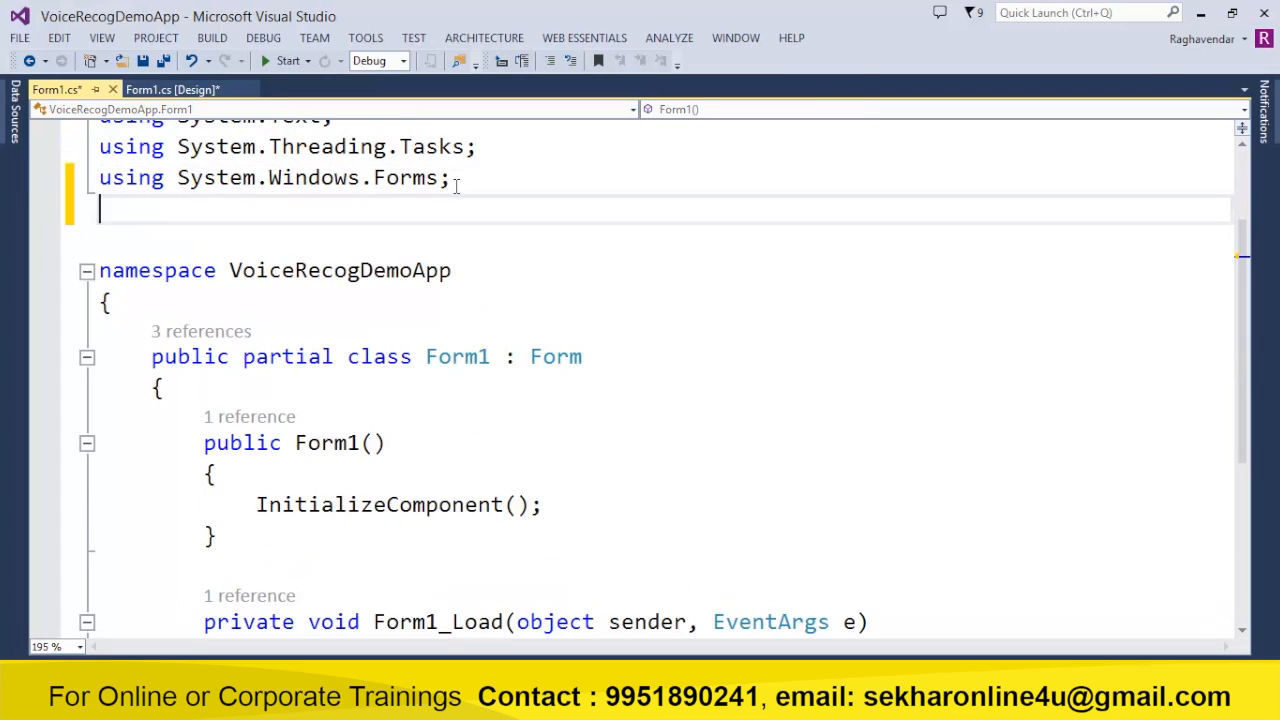
Add using directives for System.Speech, System.Speech.Synthesis, System.Speech.Recognition and System.Threading.
text(using System.Speech;)
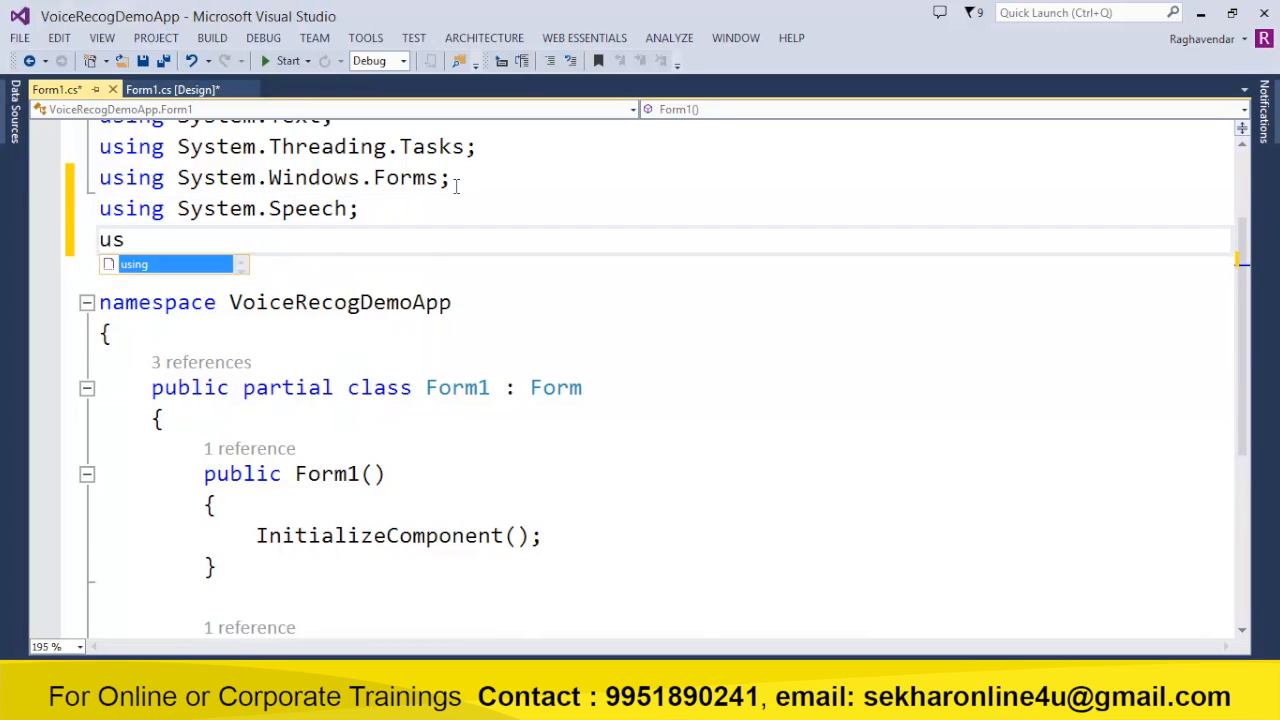
text(ing System.Speech.)
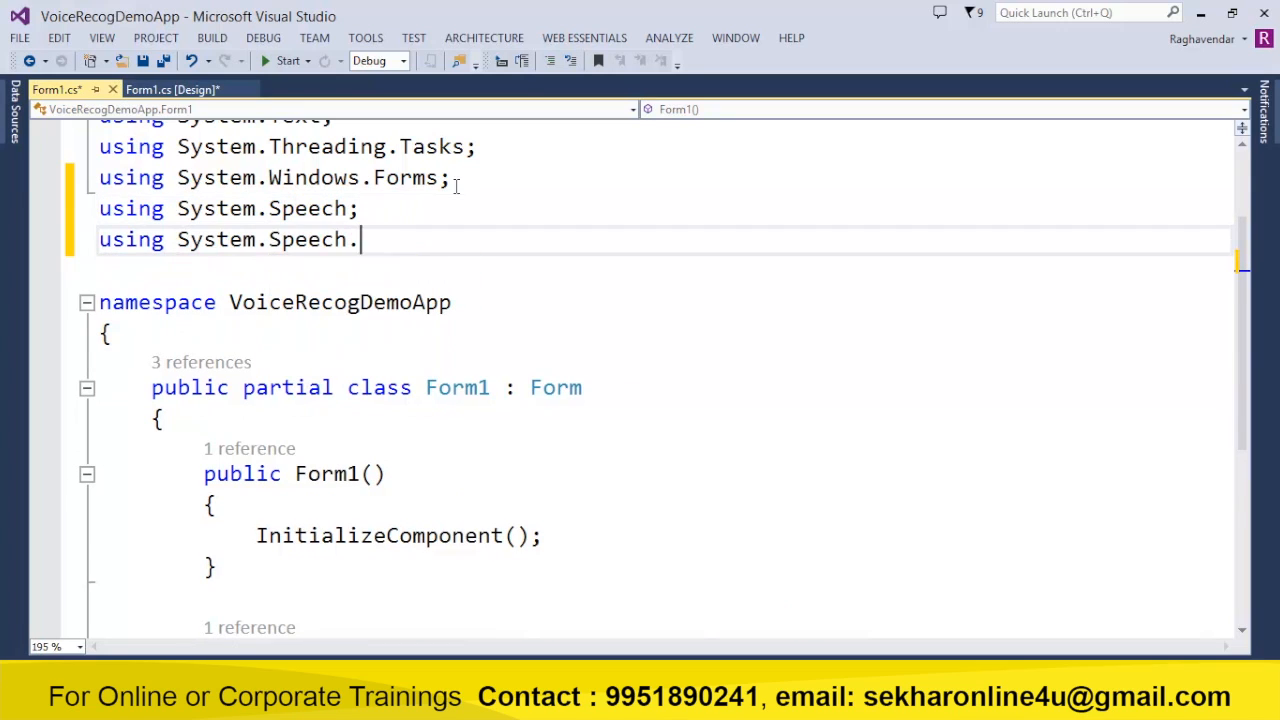
text(Synthesis;)
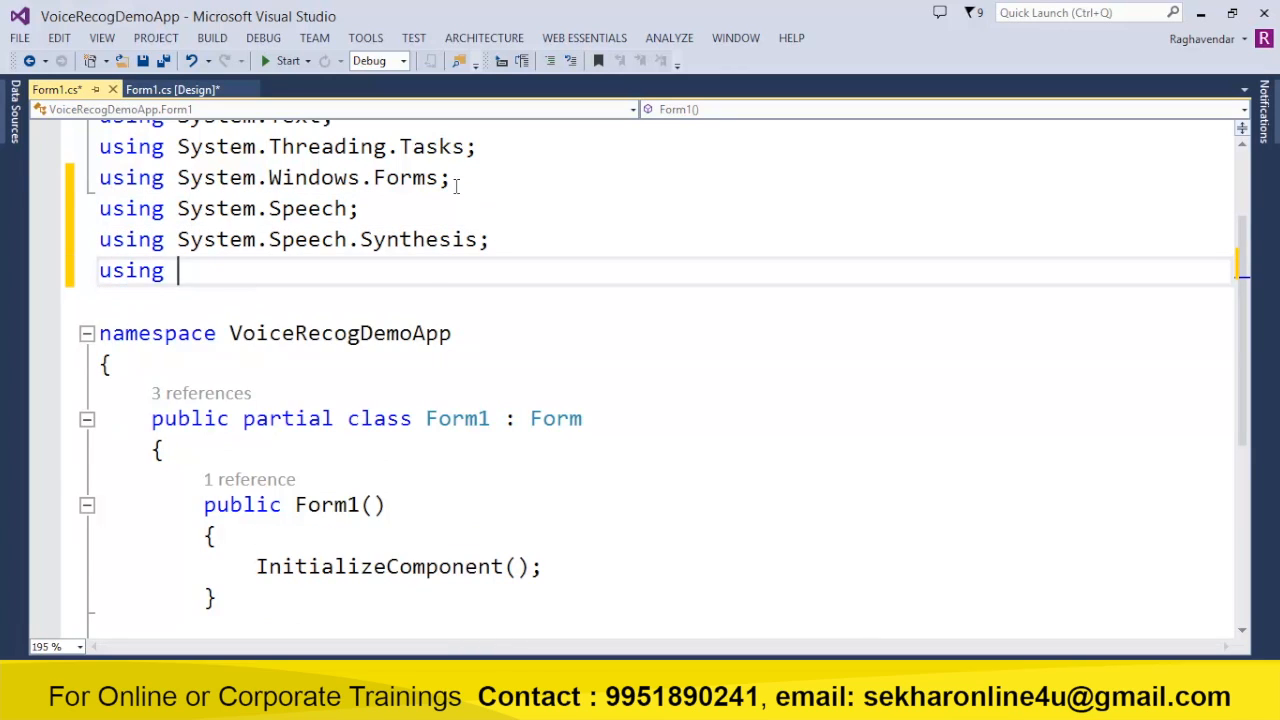
text(System.Speech.)
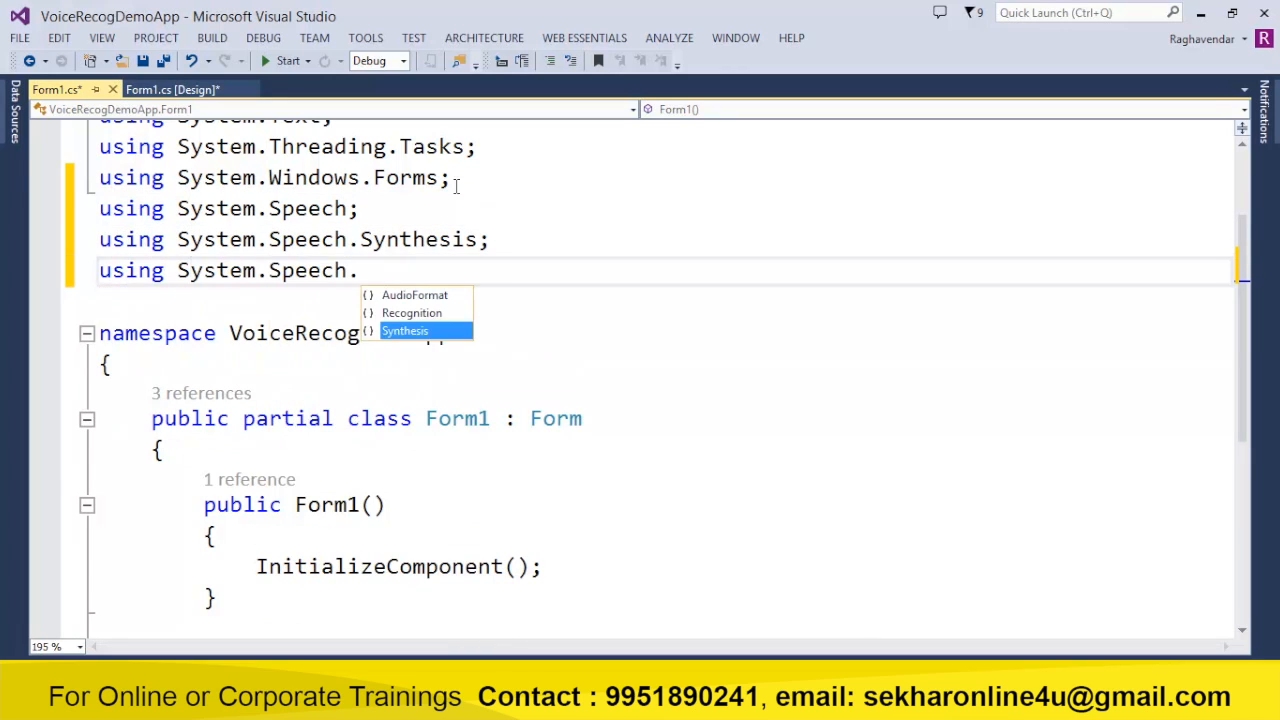
text(Recognition;)
text(using S)
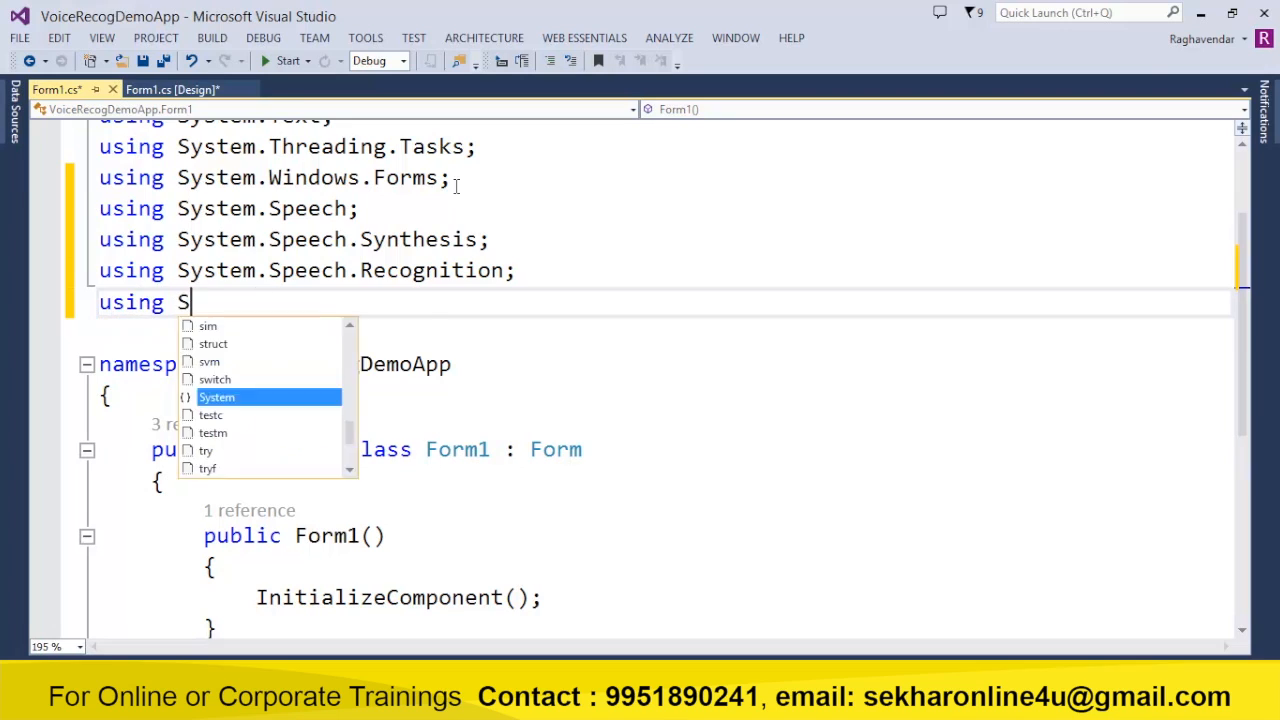
text(ystem.Threading;)
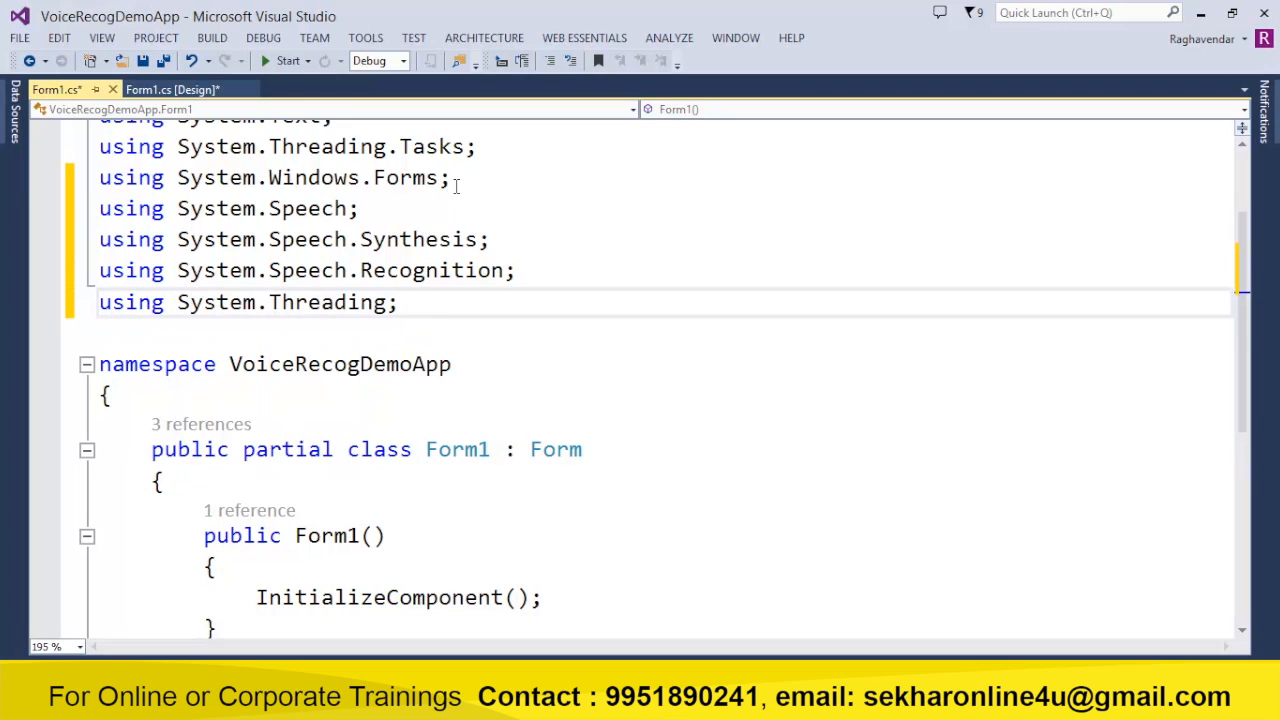
click(398, 302)
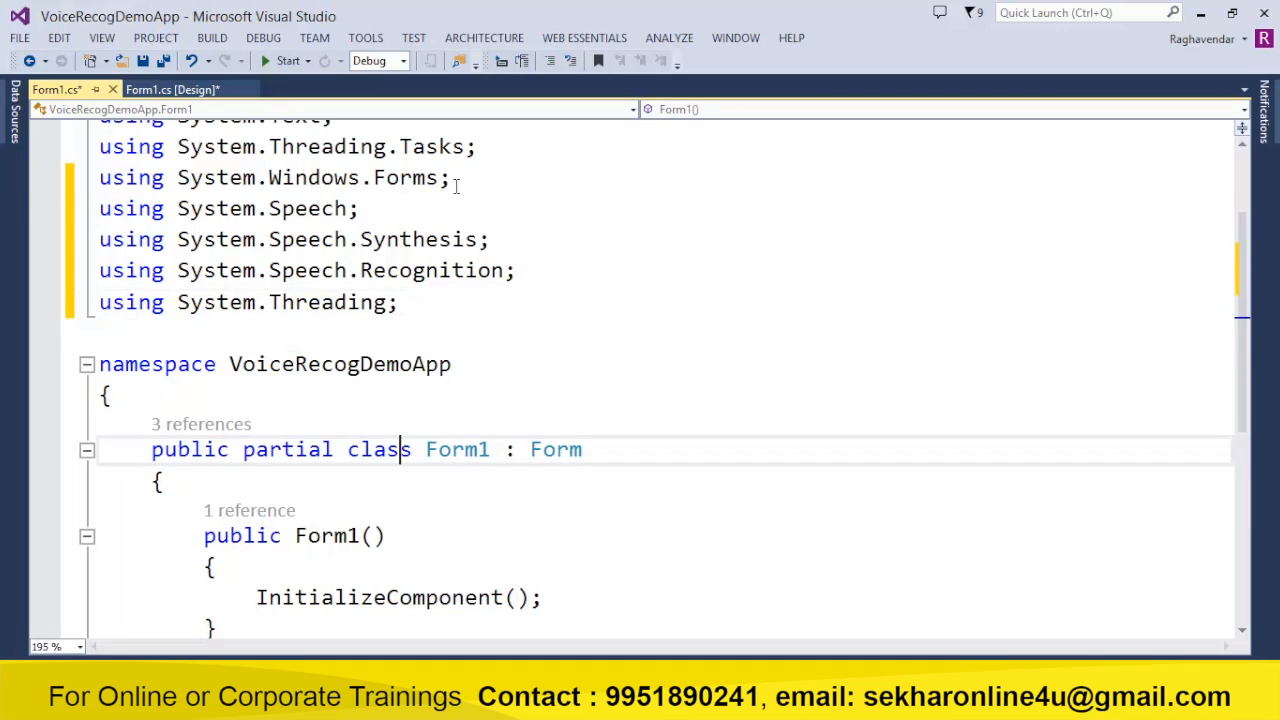
Under a //Form Declarations comment, declare SpeechSynthesizer ss and PromptBuilder pb = new PromptBuilder().
text(/)
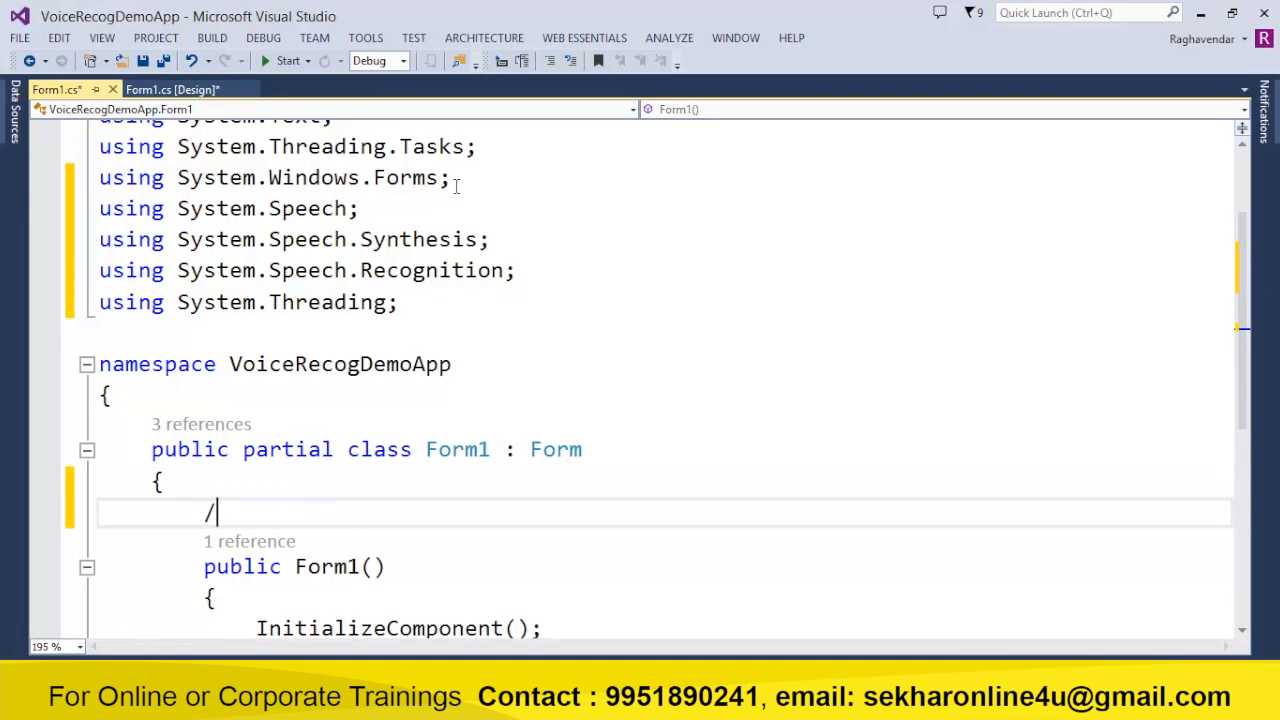
text(/Form Declarations....)
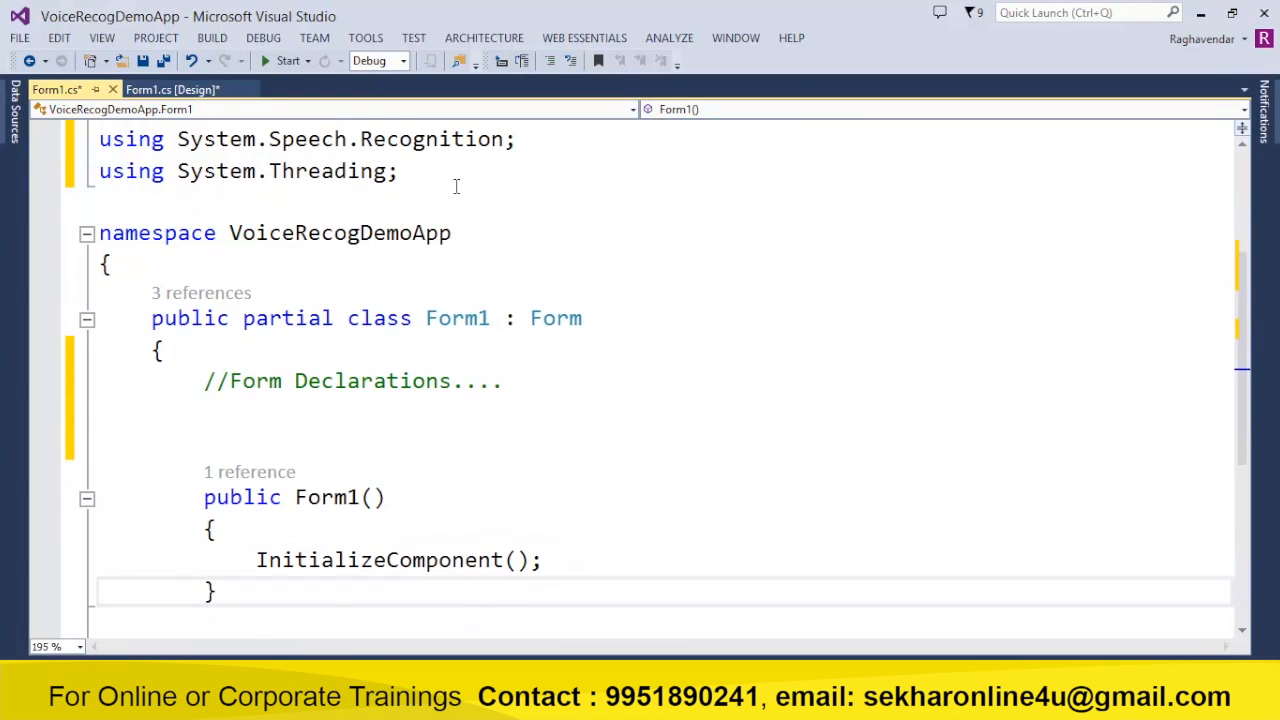
text(Spe)
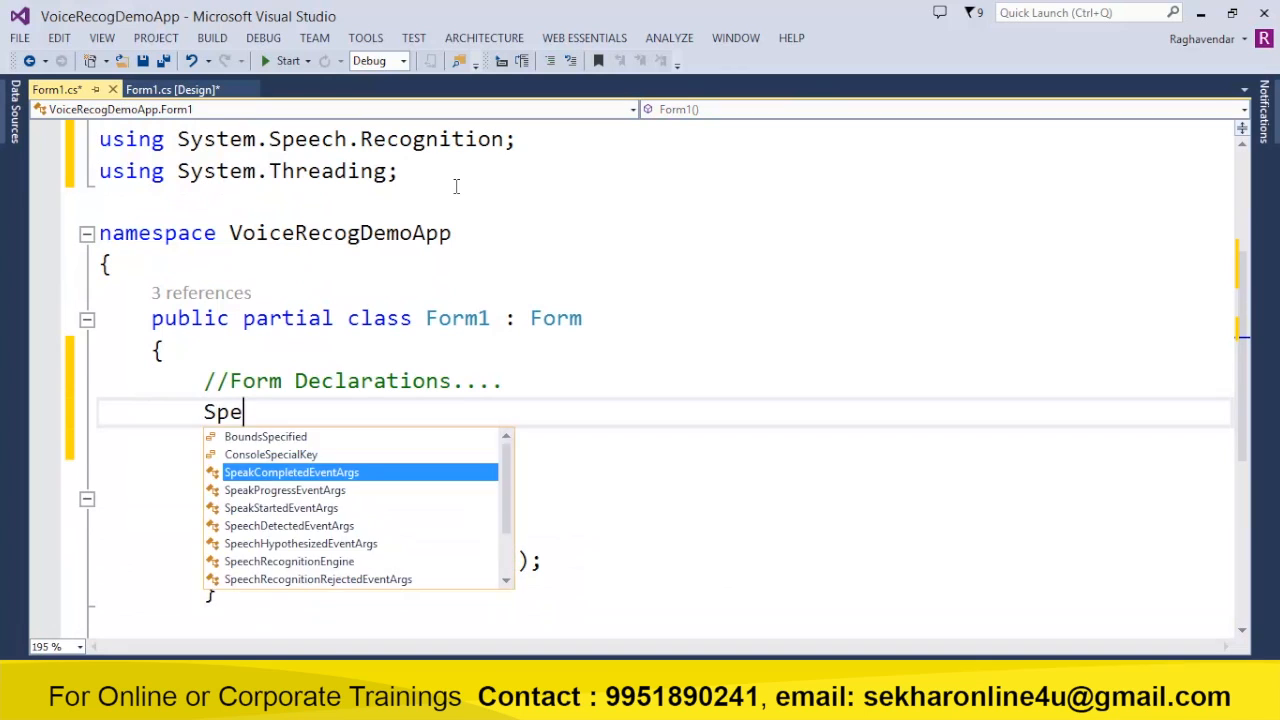
text(echs)
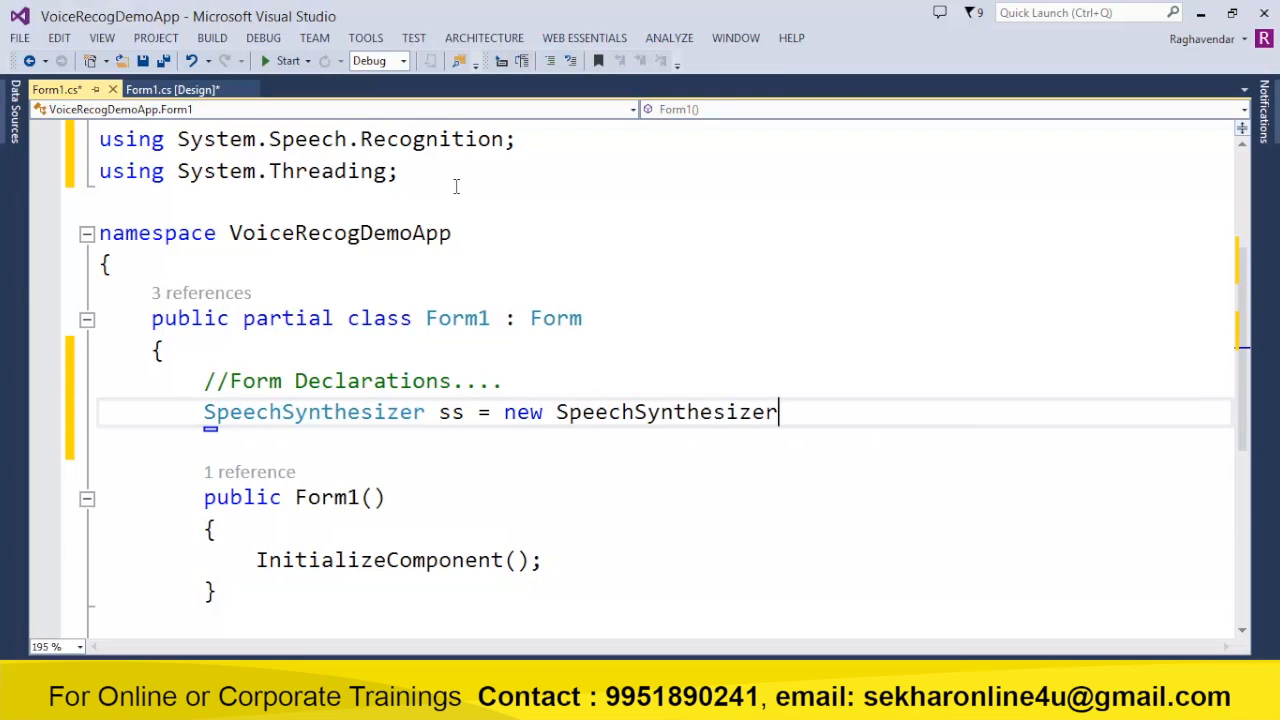
text(();)
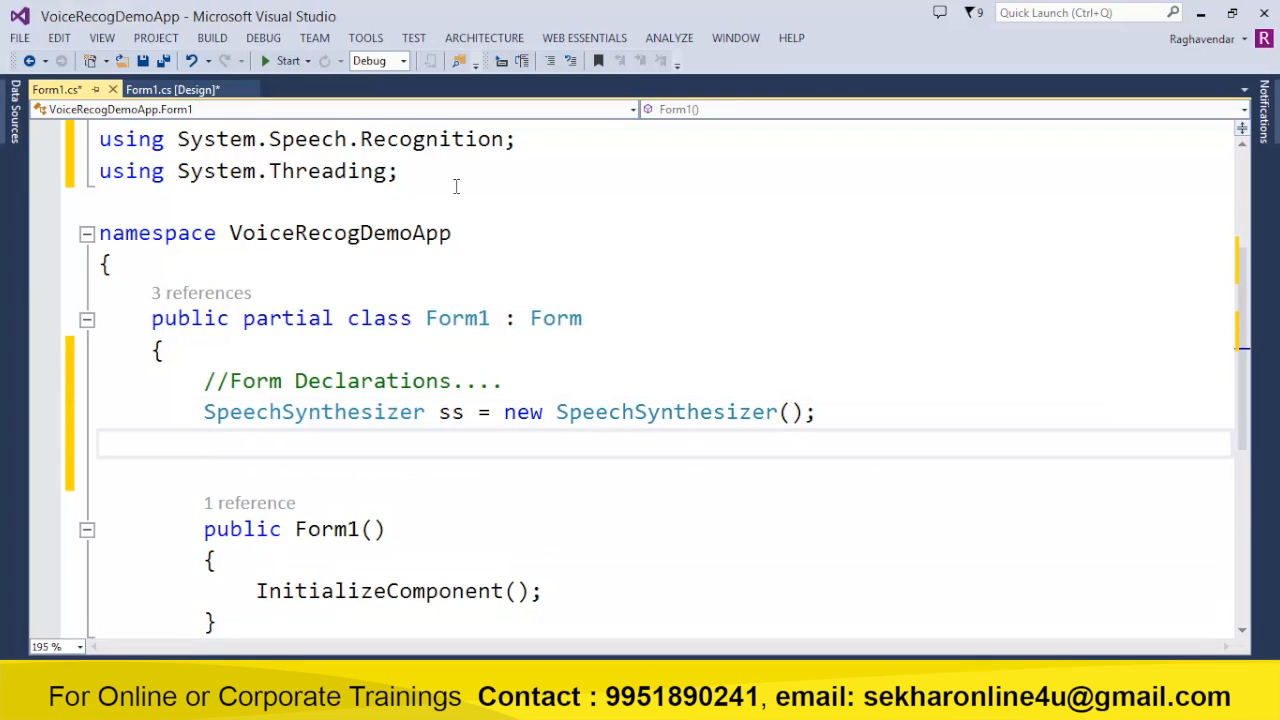
text(PromptBuilder)
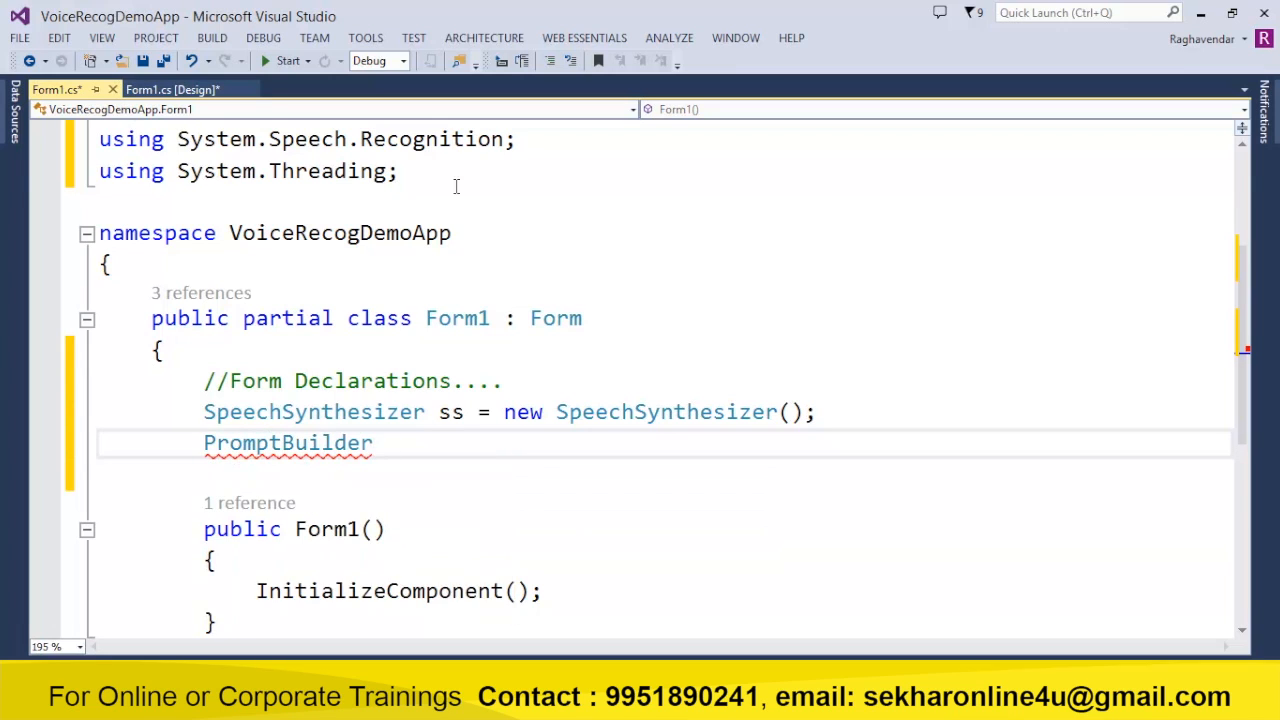
text(pb =)
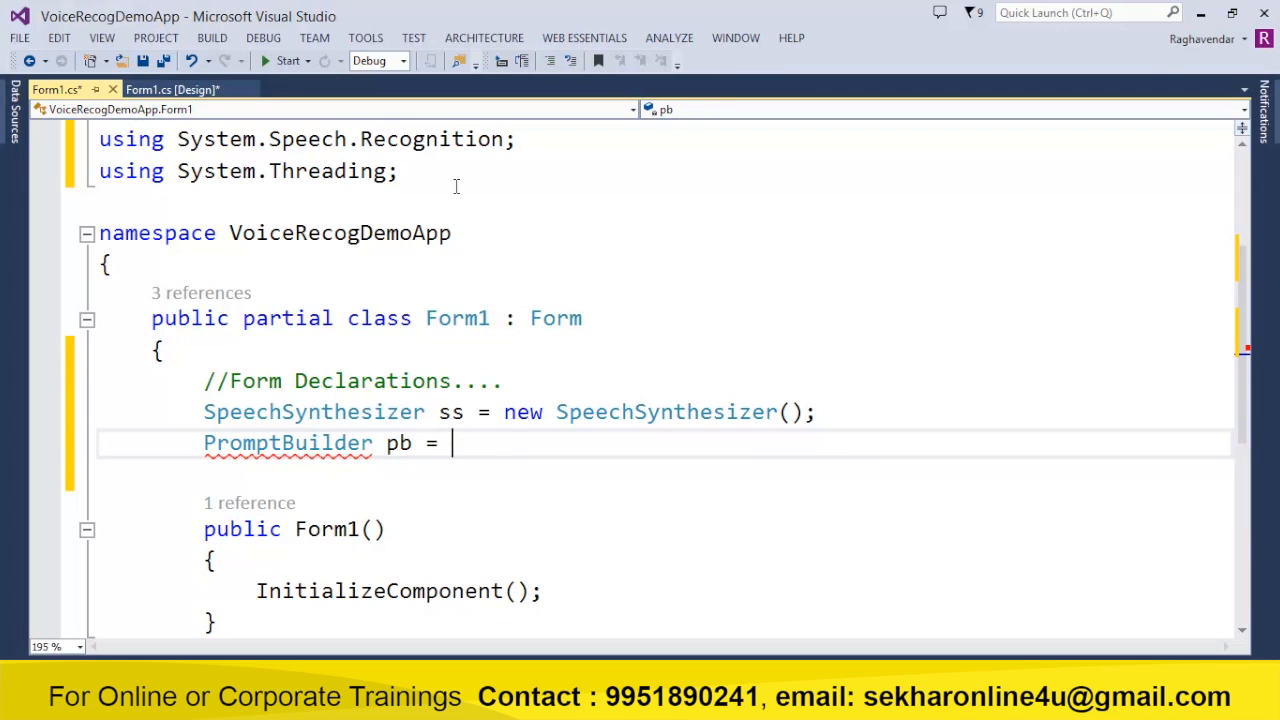
text(new PromptBuilder();)
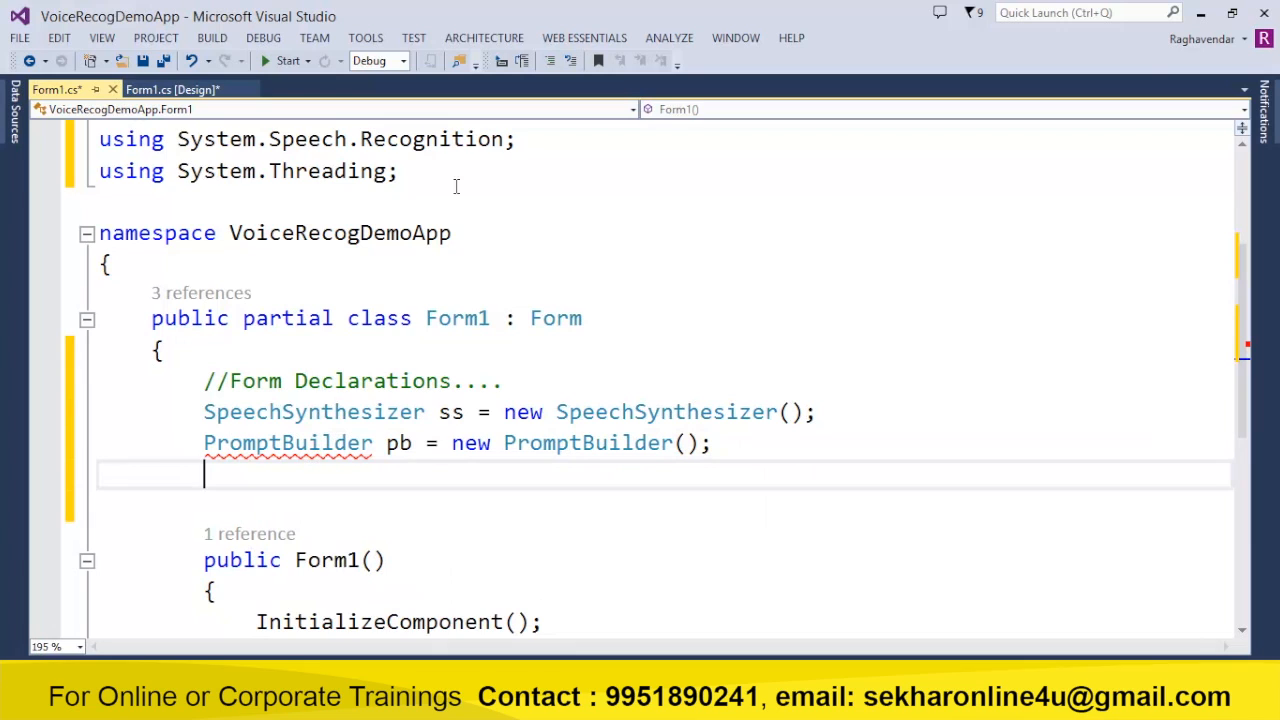
Declare SpeechRecognitionEngine sre = new SpeechRecognitionEngine() and Choices clist, then save the file.
text(Spee)
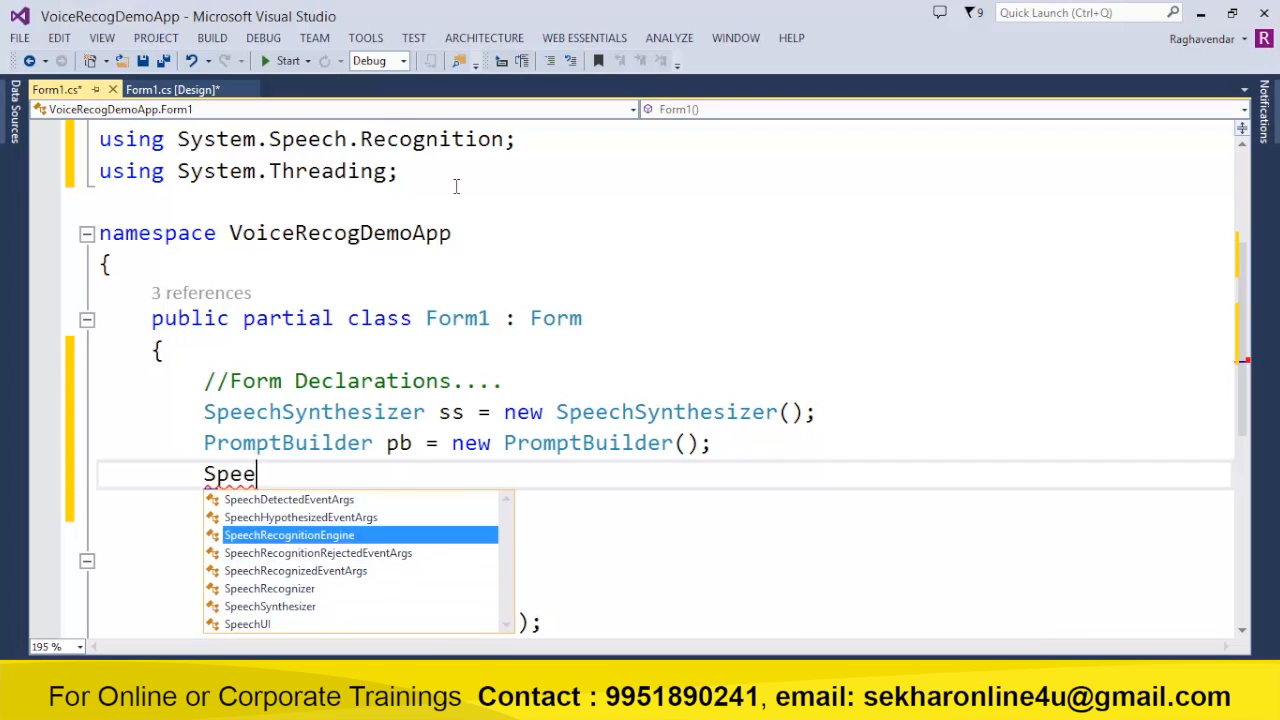
text(SpeechRecognitionEngine s)
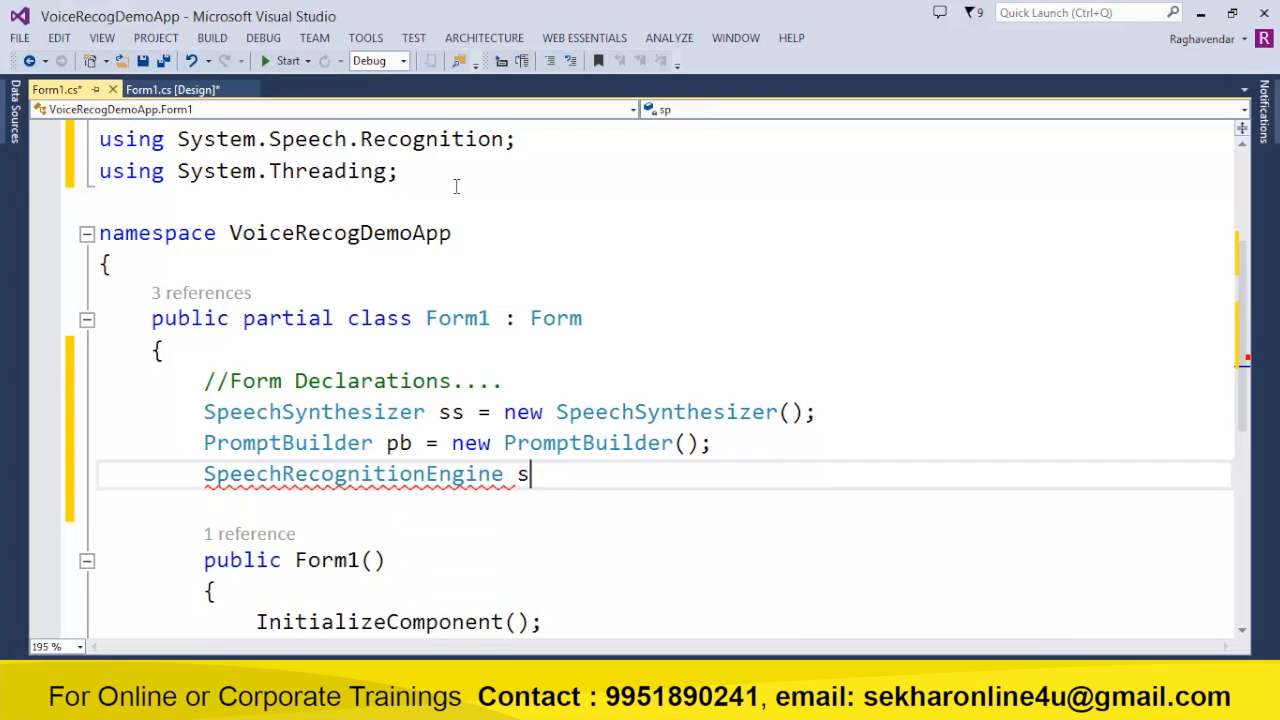
text(re = new SpeechRecognitionEngine)
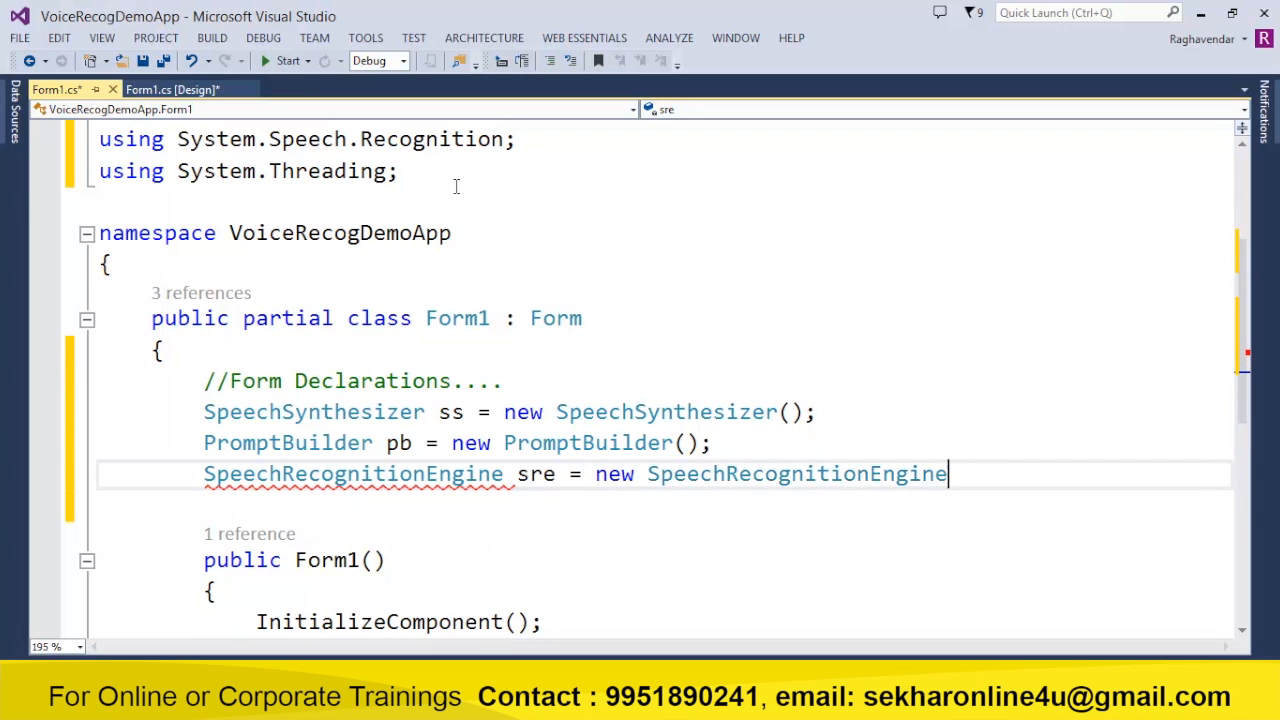
text(Ch)
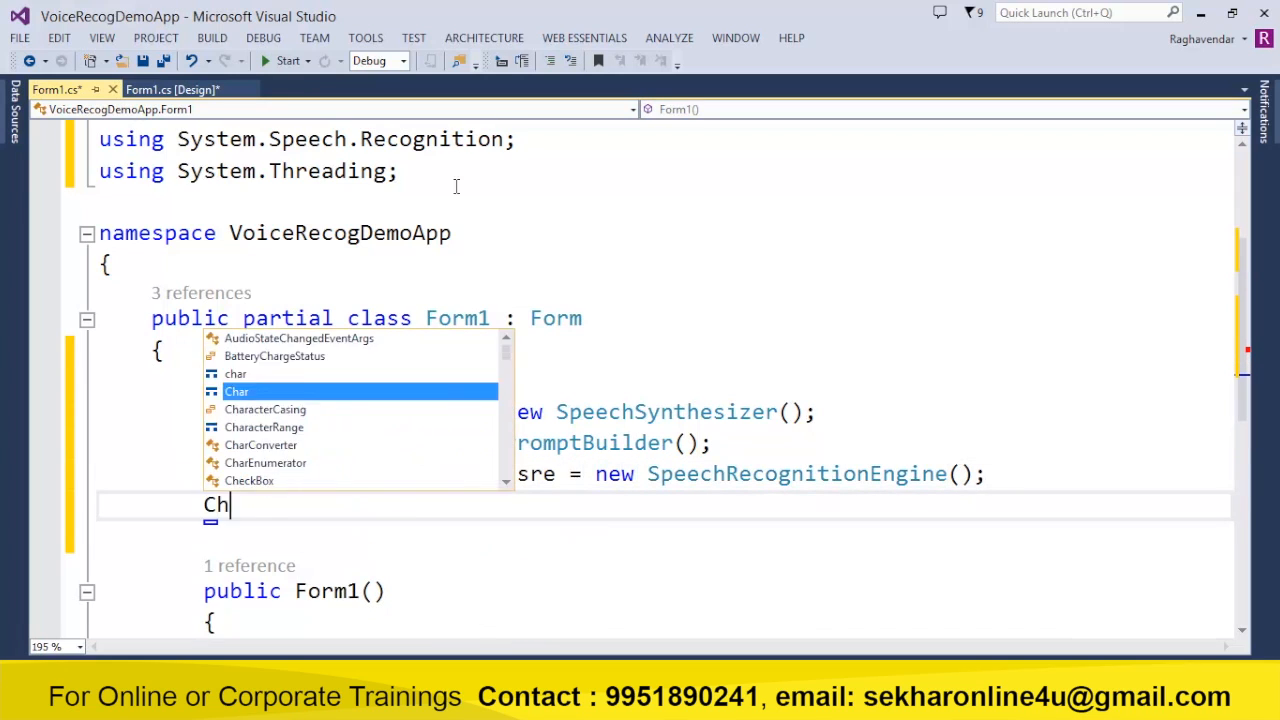
text(oices)
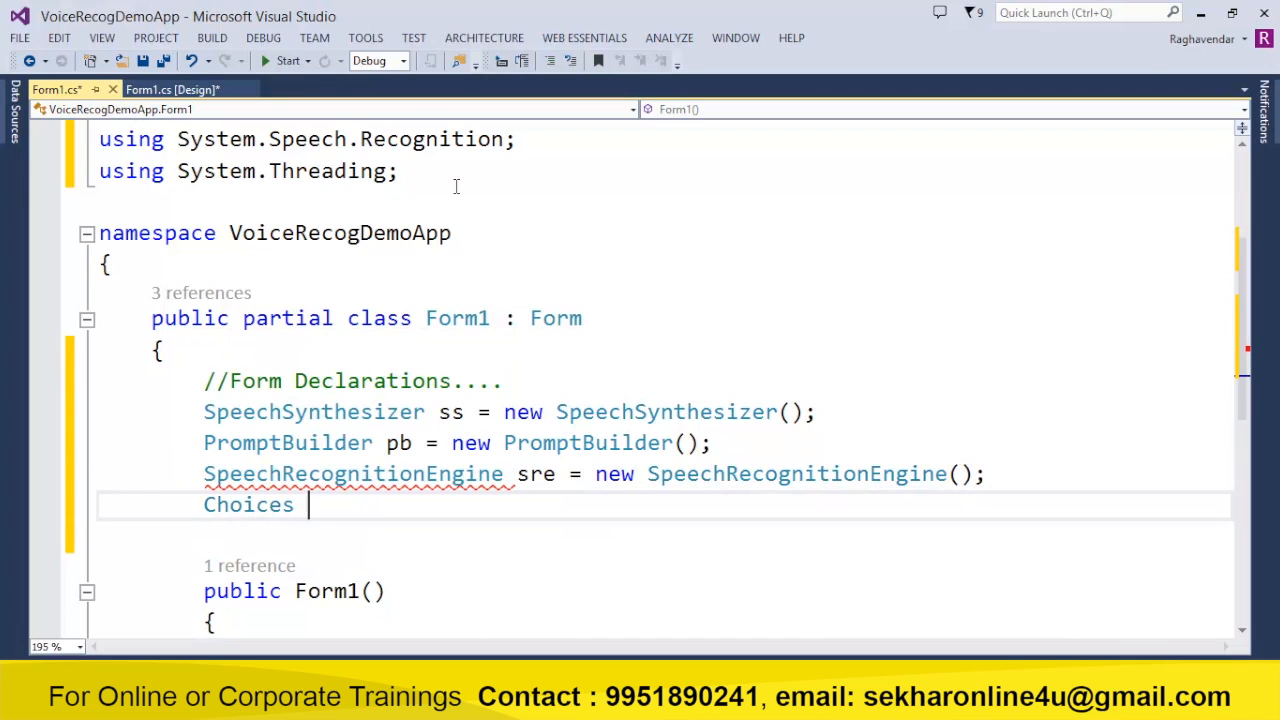
text(c)
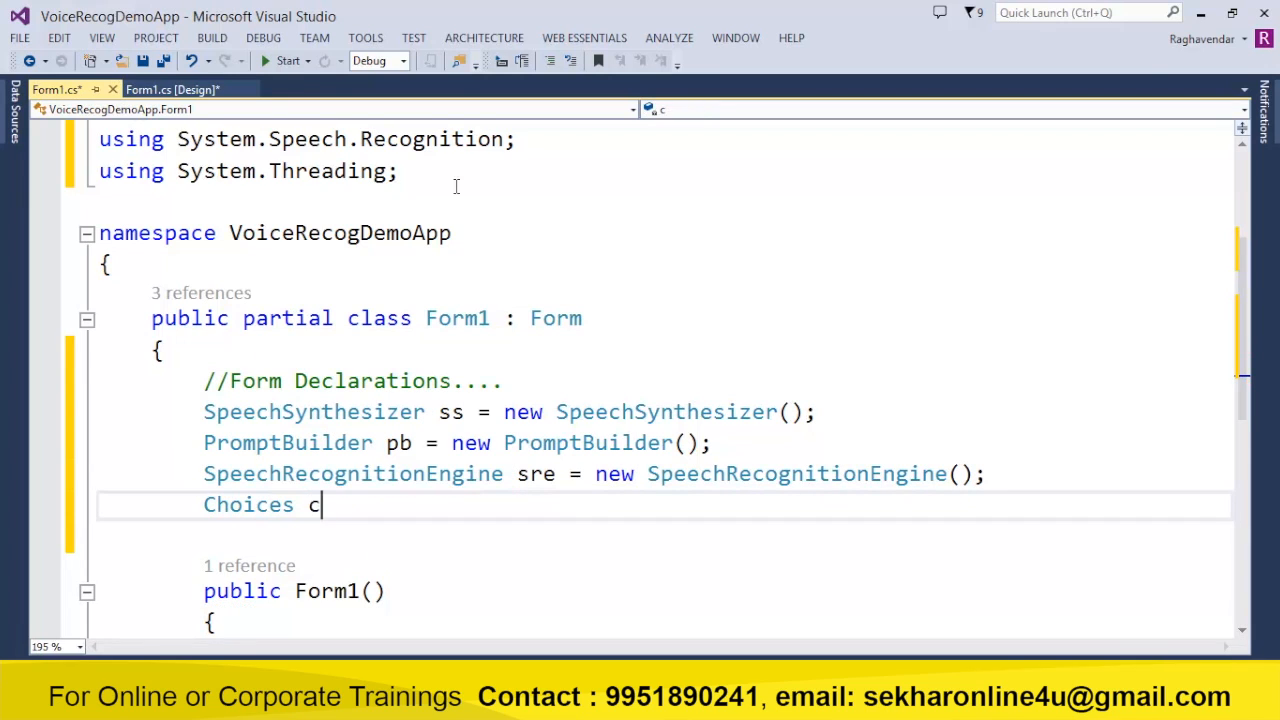
text(list;)
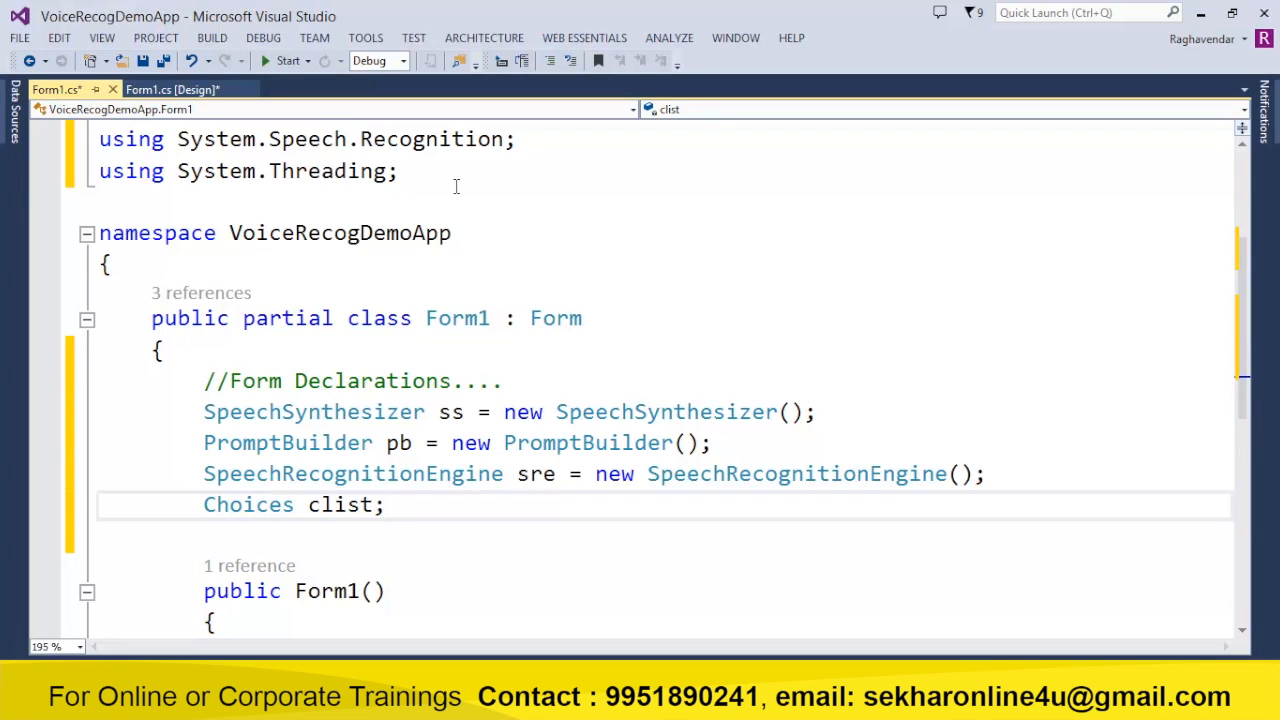
click(384, 504)
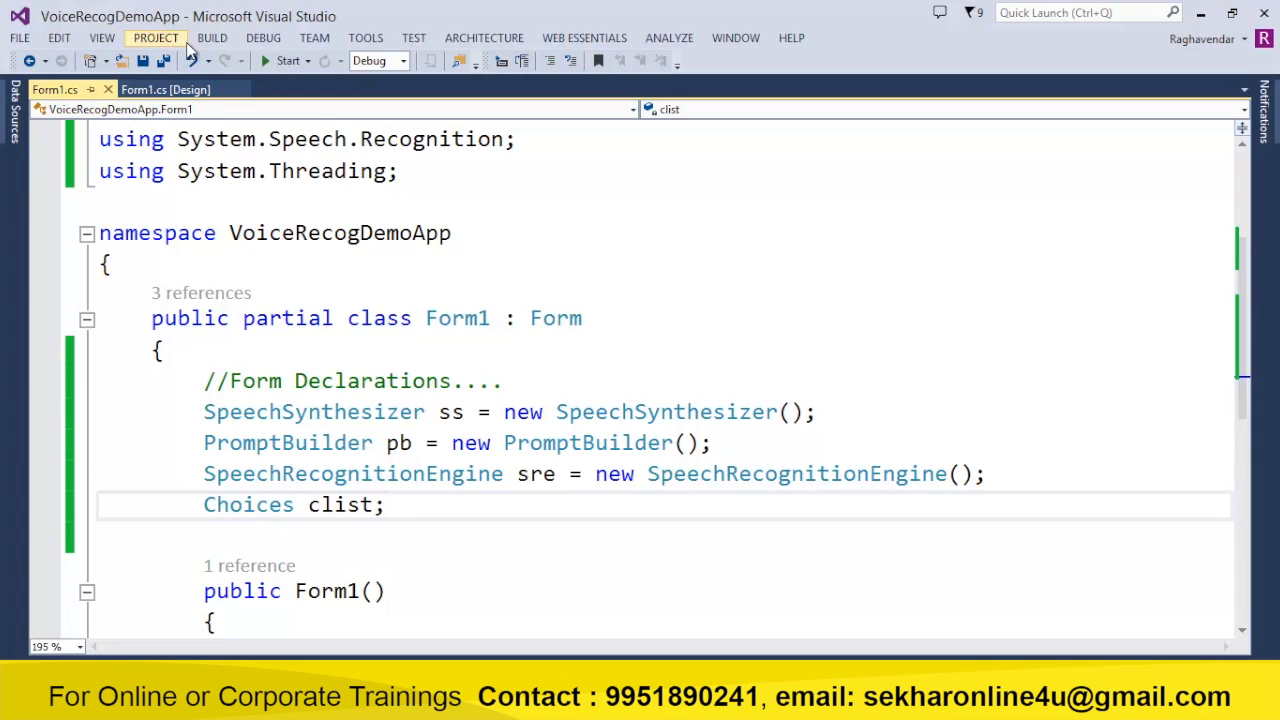
Create btnStart_Click from the designer, setting btnStart.Enabled = false and btnStop.Enabled = true.
click(168, 88)
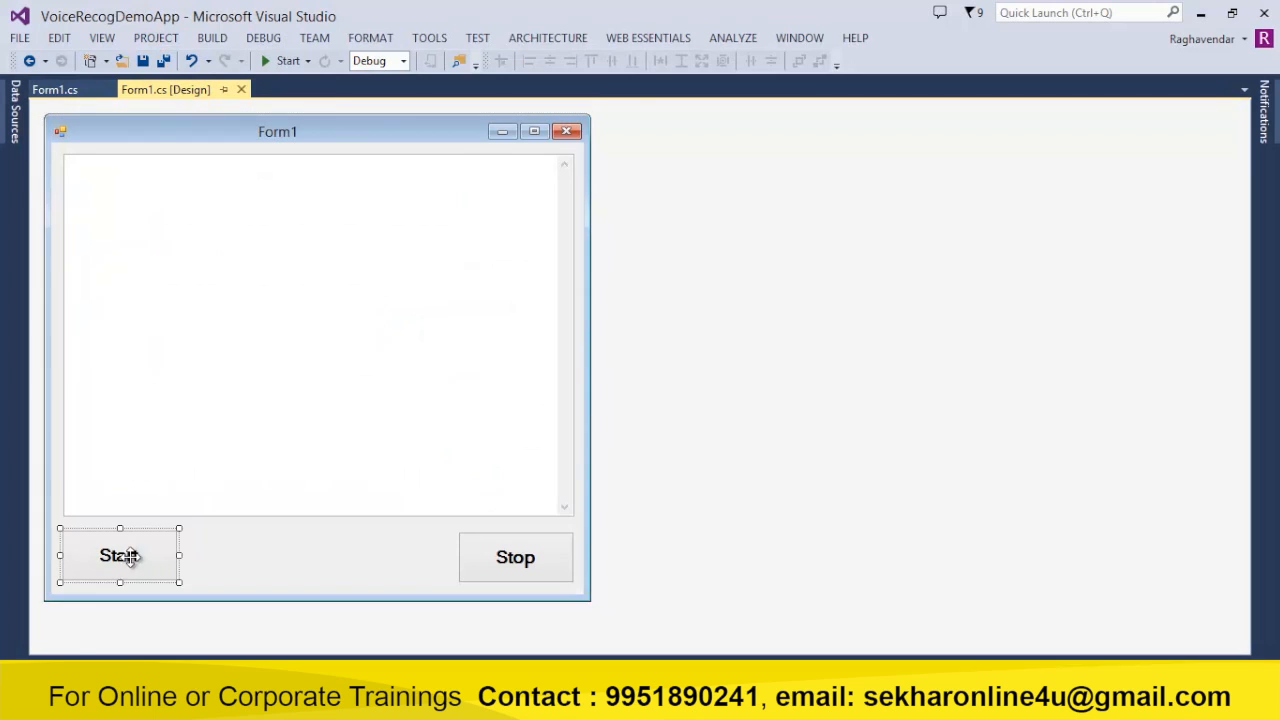
double_click(120, 556)
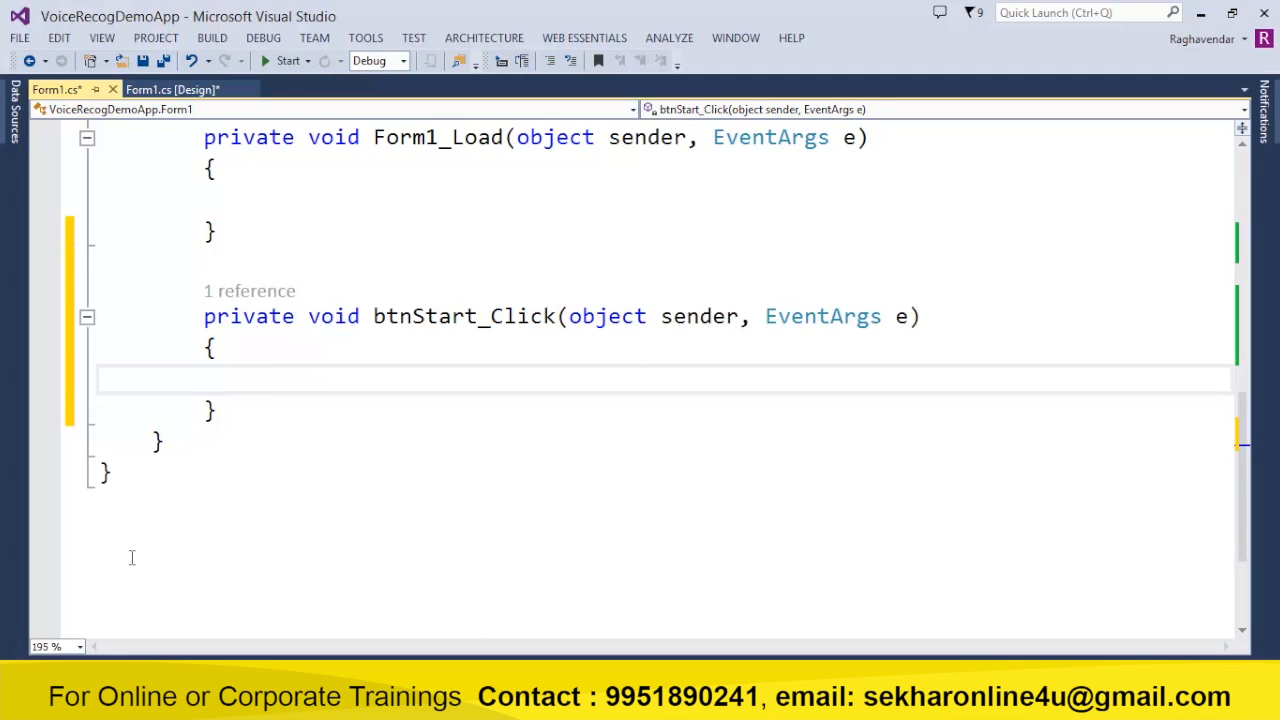
text(//Start ( bu)
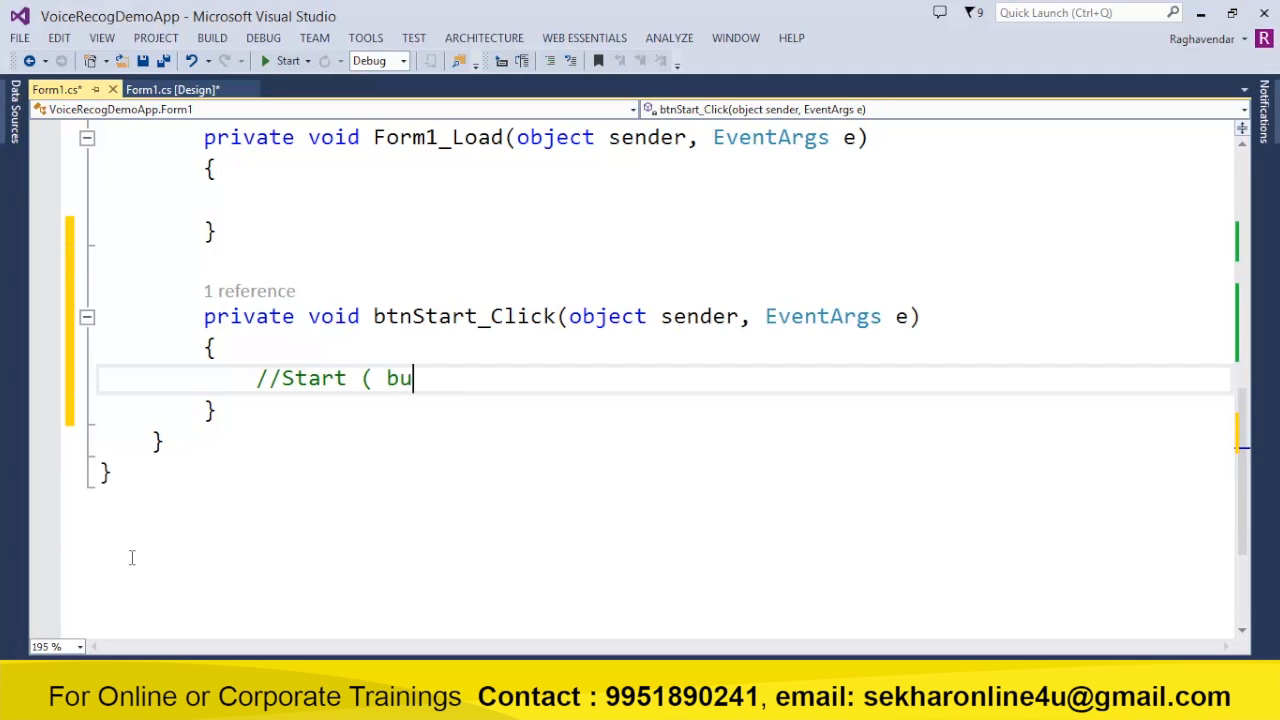
text(tton_click)
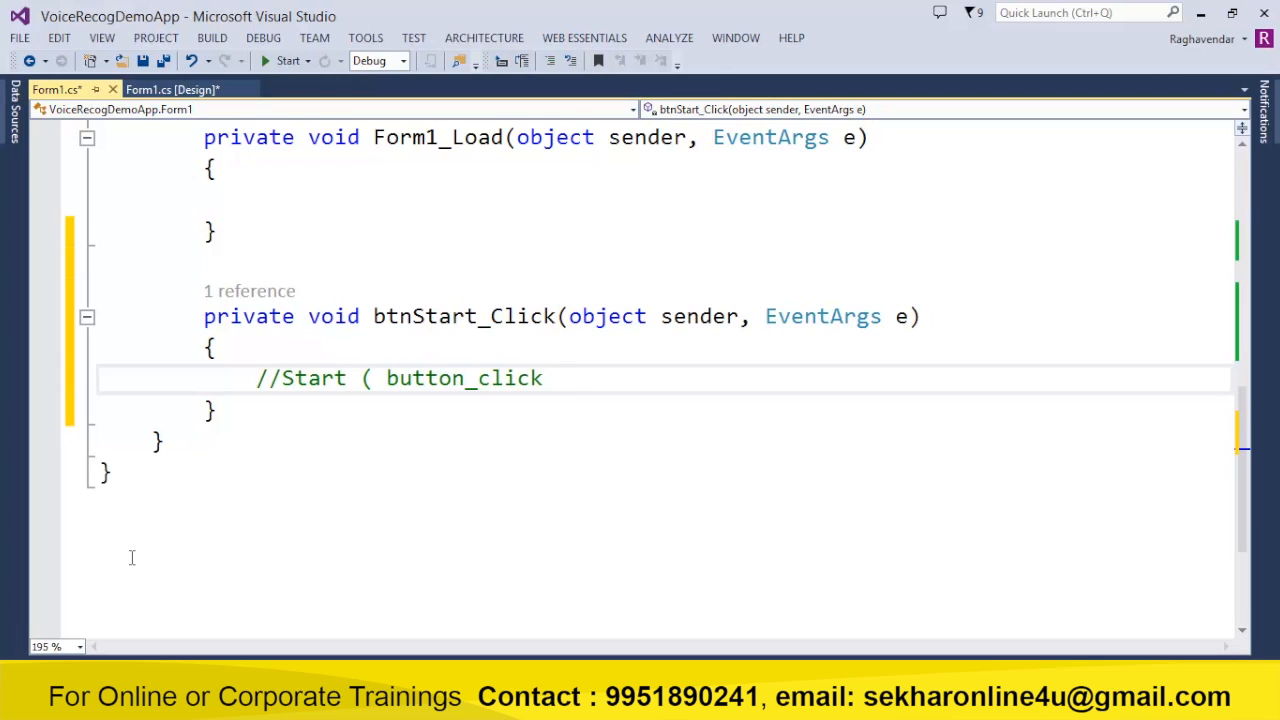
text(btnSta)
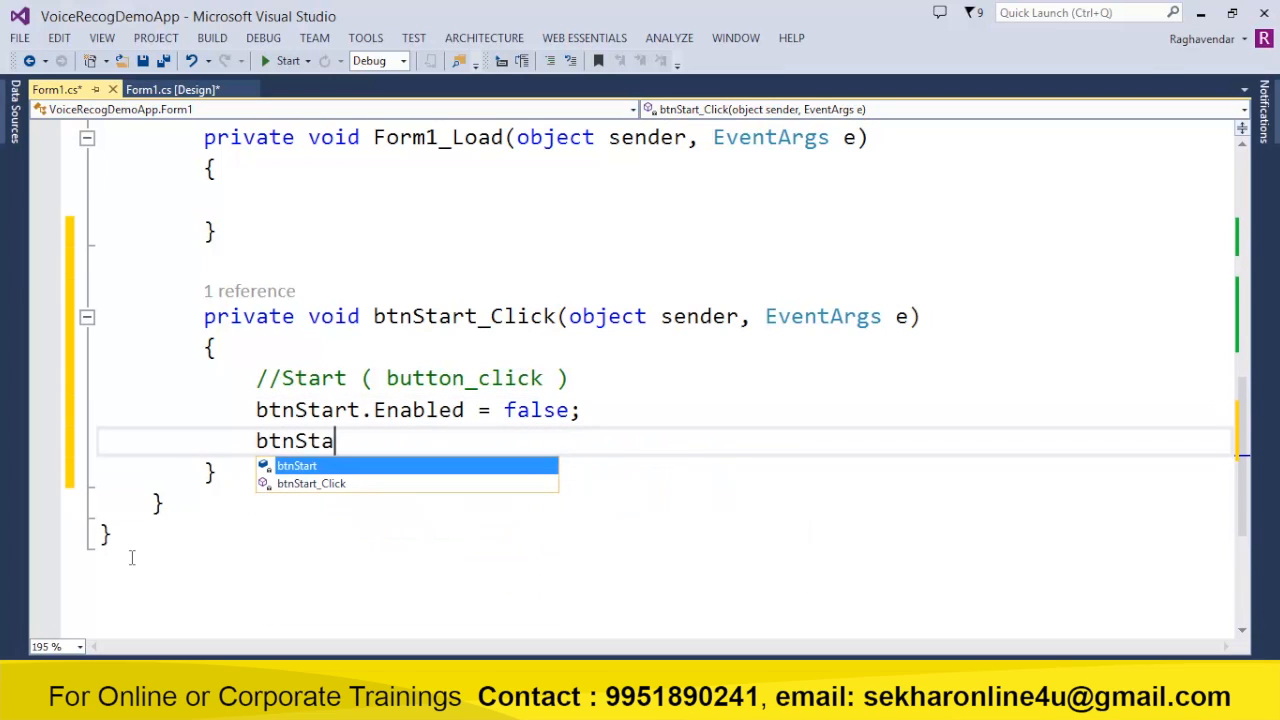
text(btnStop.Enabled)
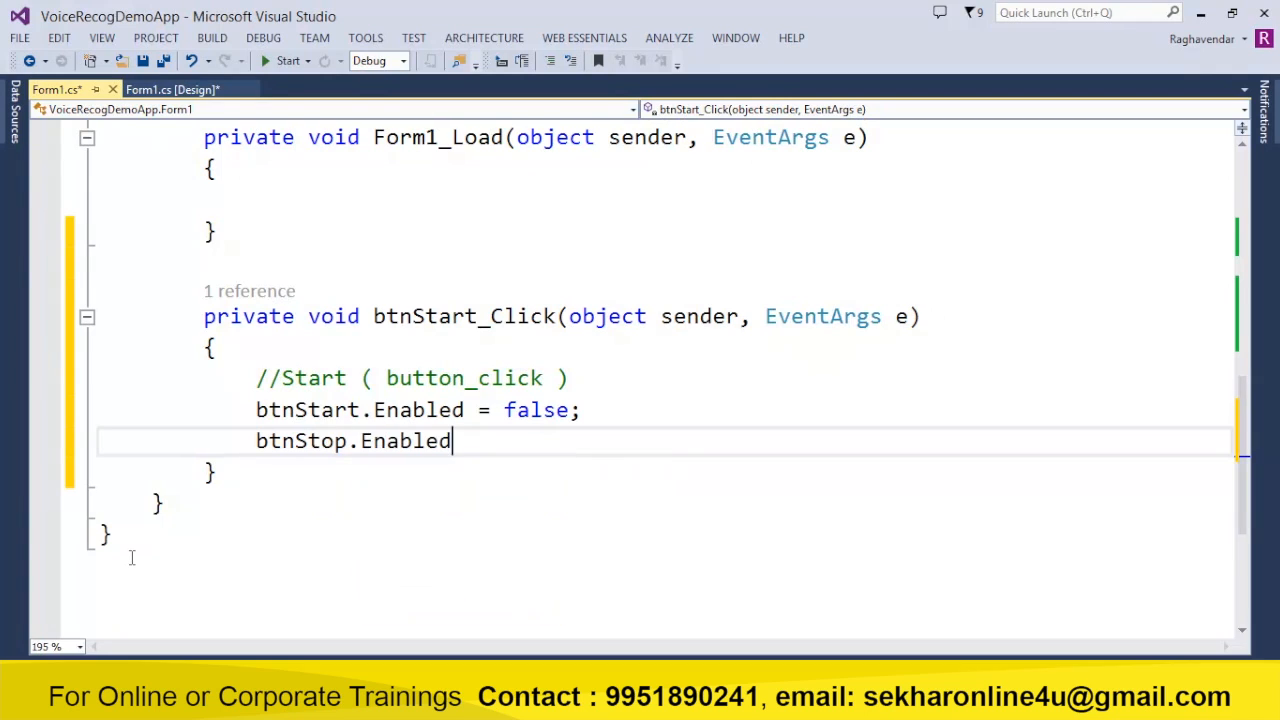
text(= true;)
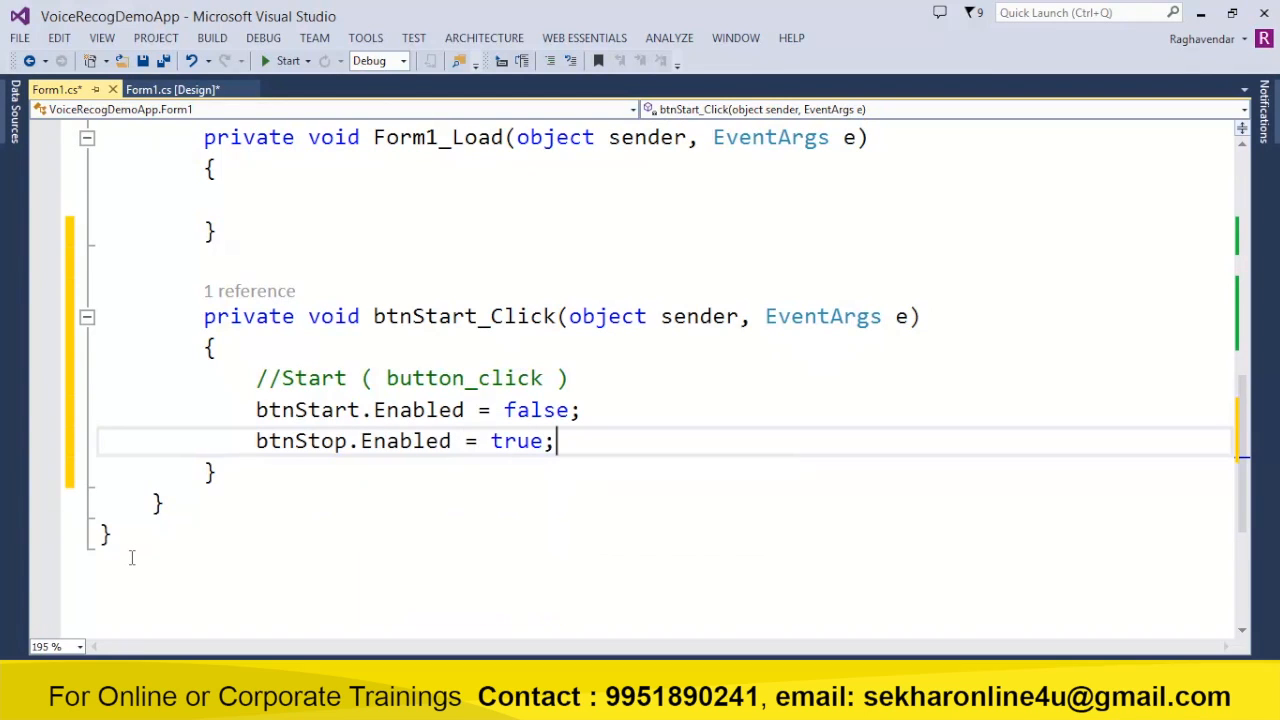
text(c)
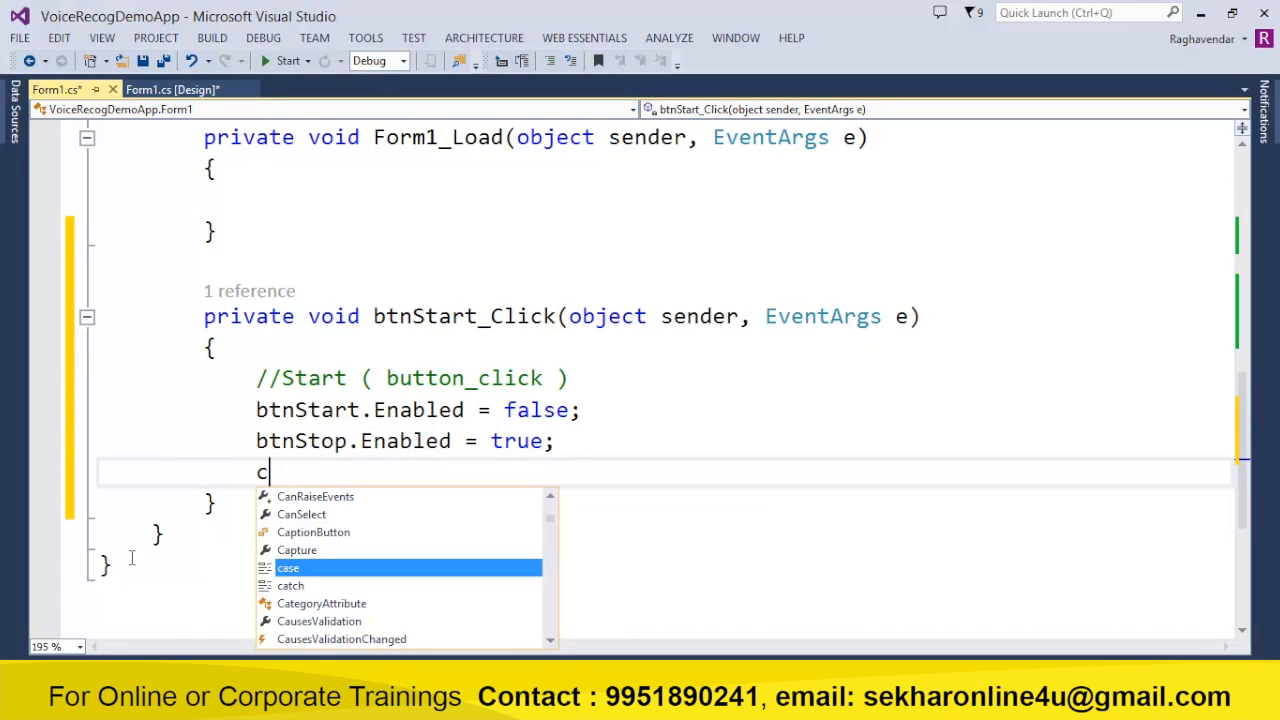
Begin clist.Add(new string[] { ... }) with the phrases "hello" and "how are you".
text(list.a)
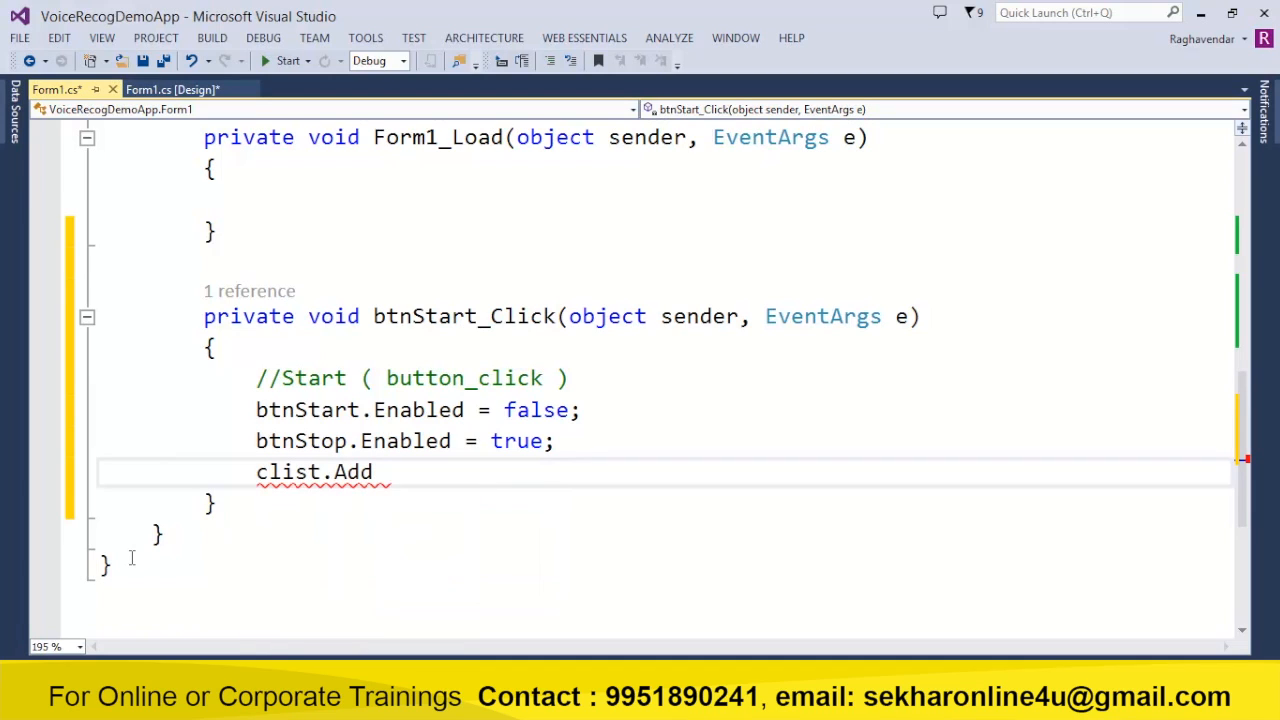
text(()
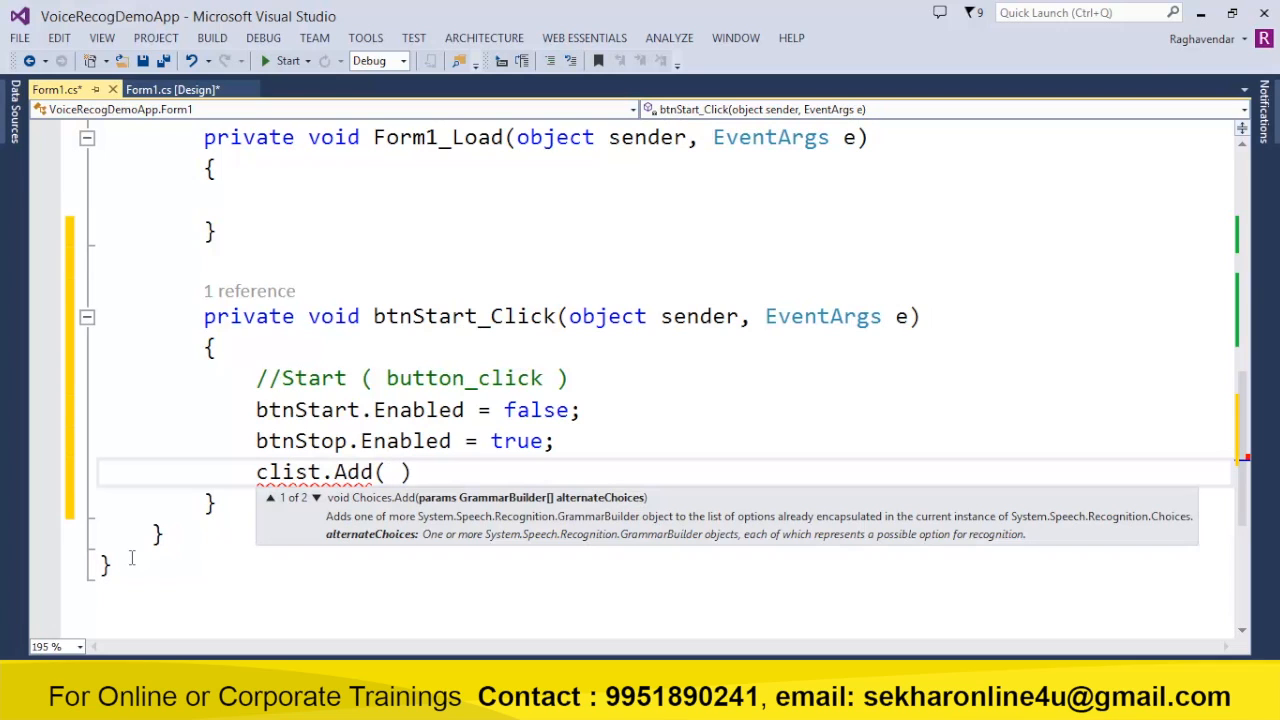
text(n)
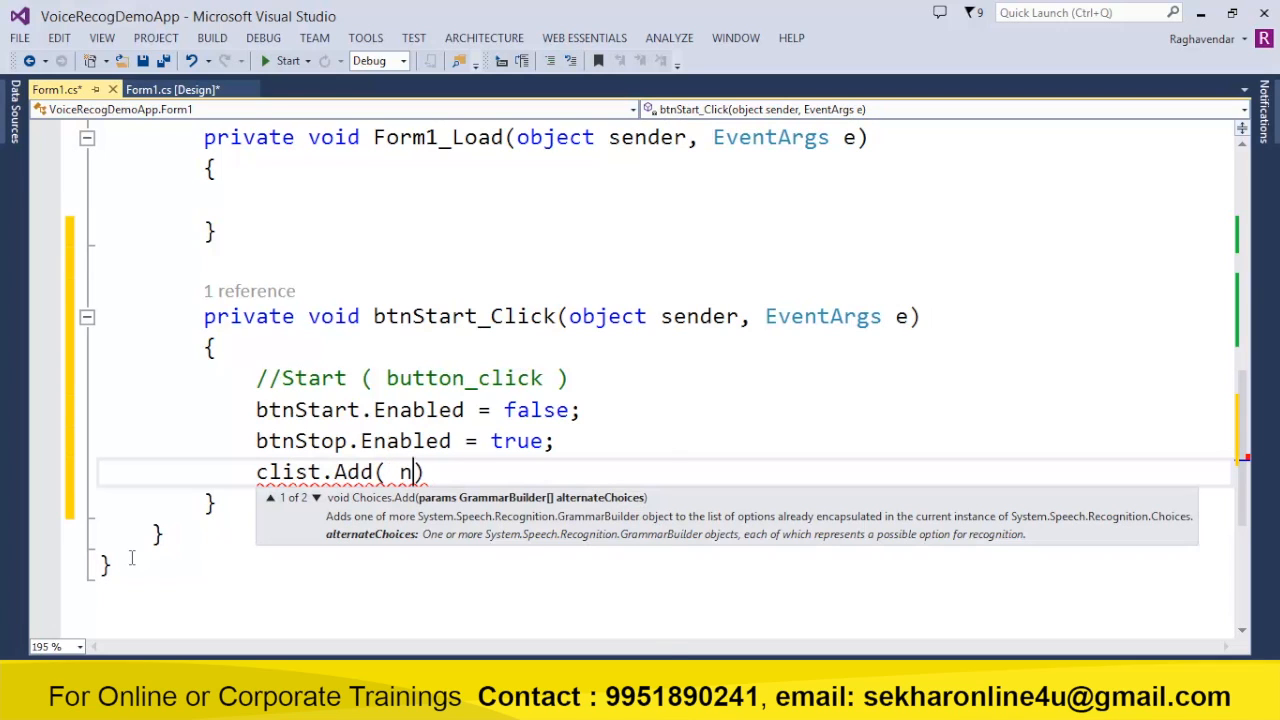
text(ew string)
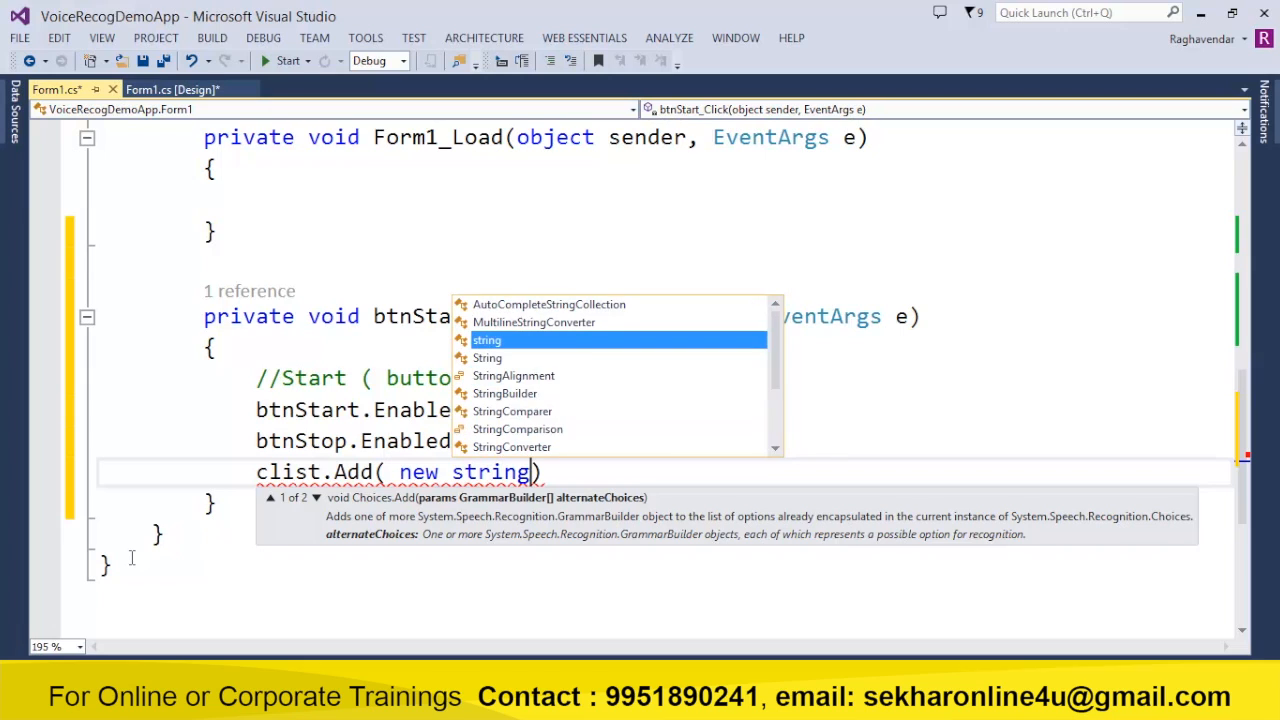
text([]{")
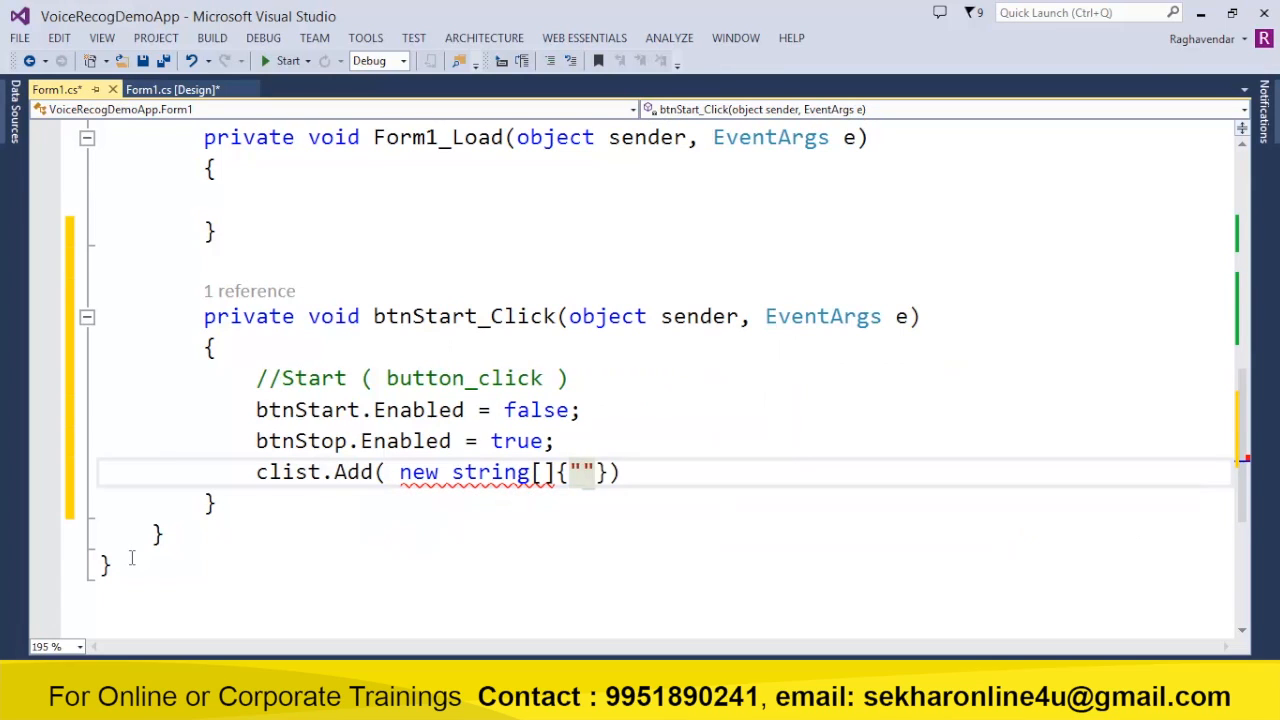
text(hello)
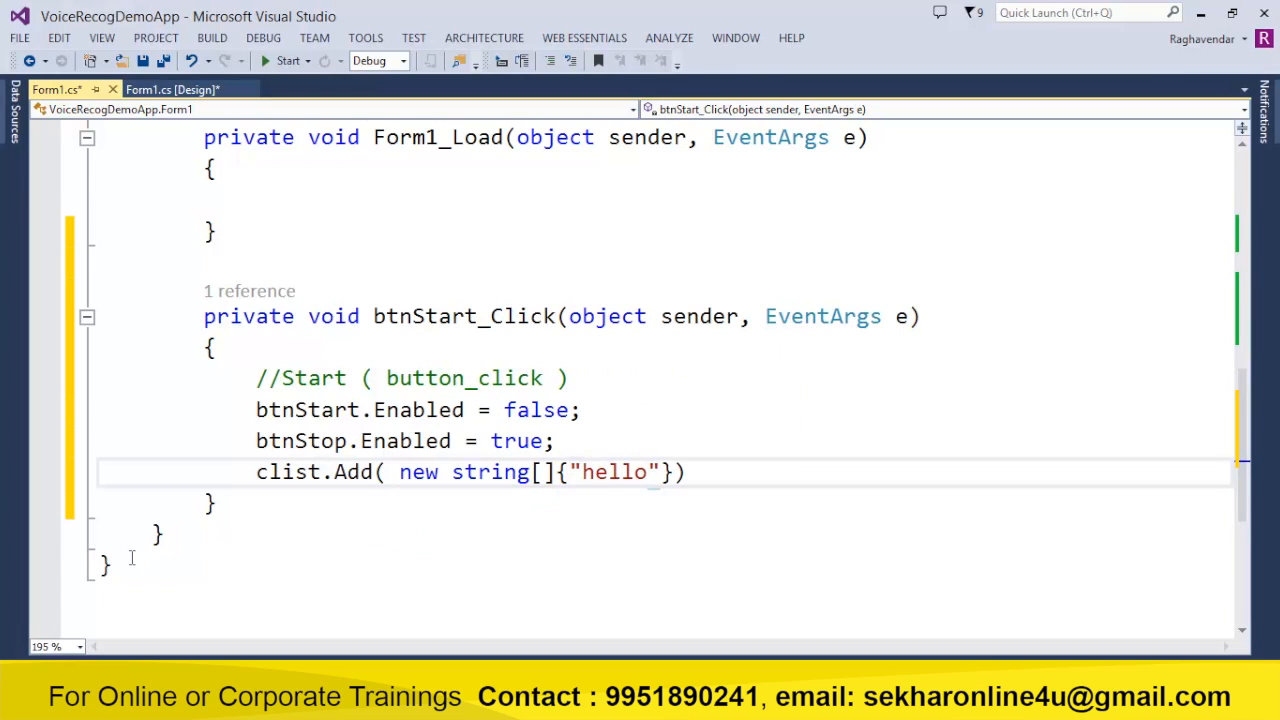
text(,"")
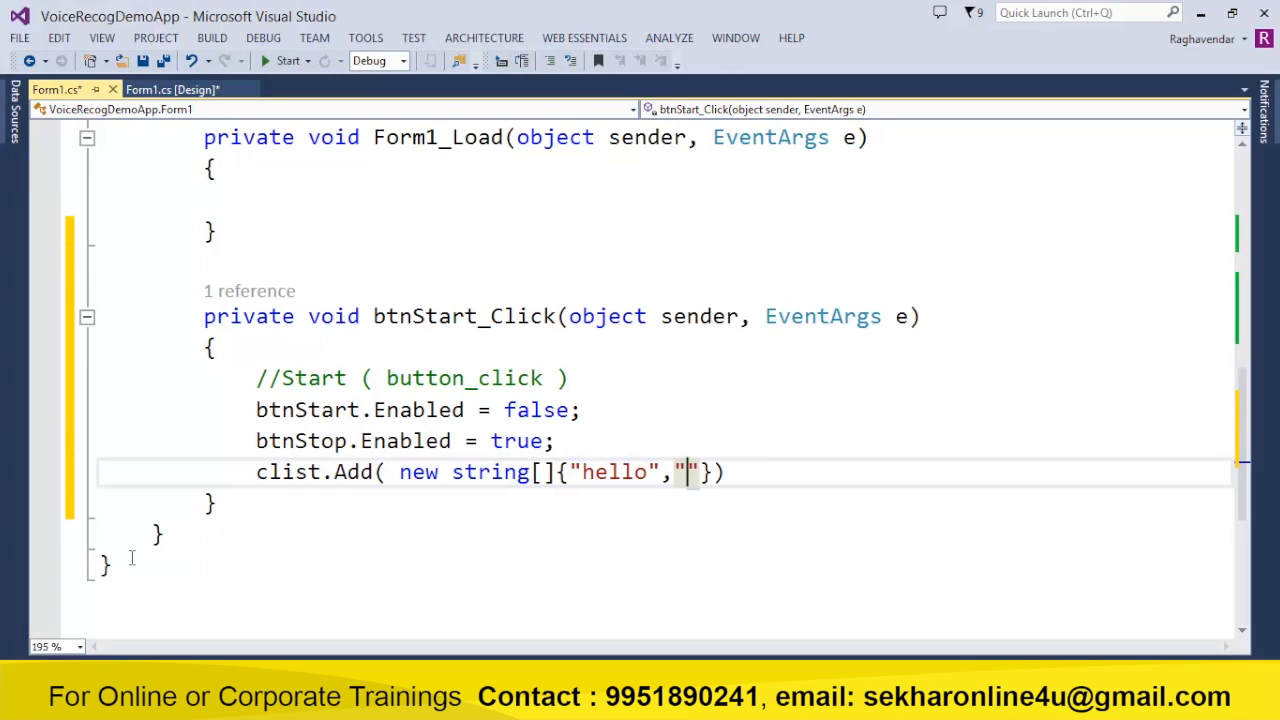
text(how are you)
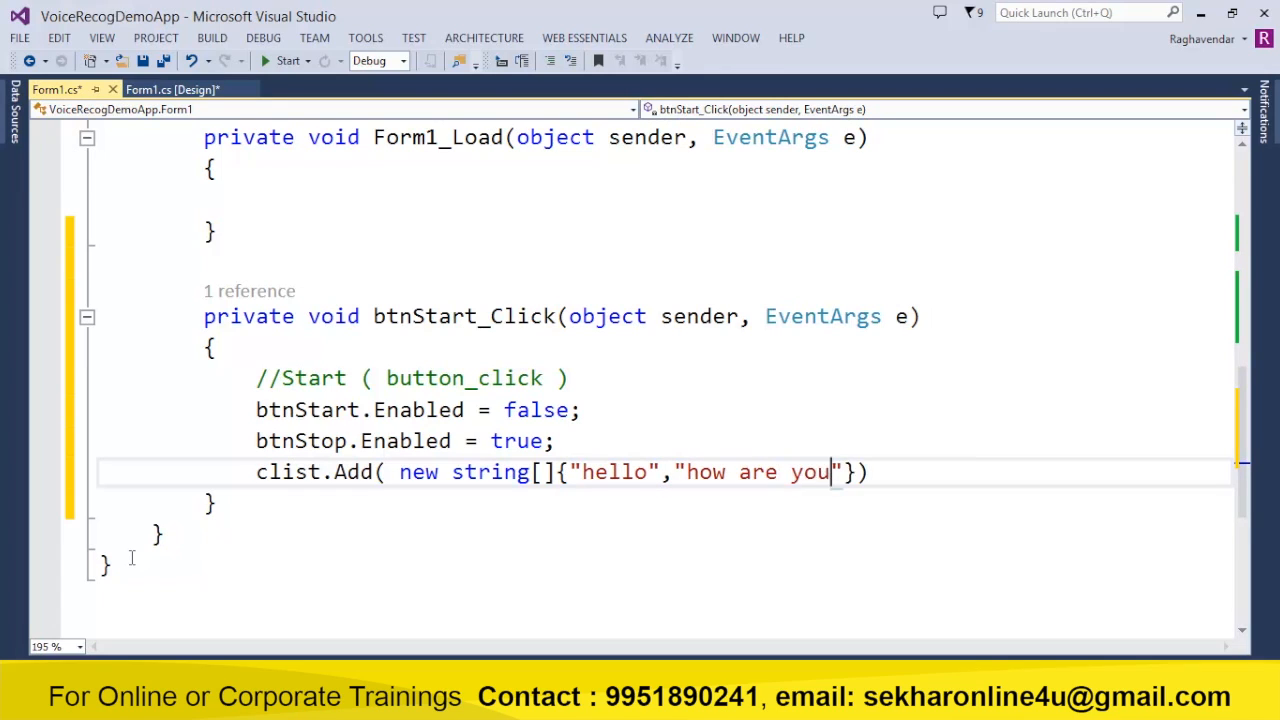
Complete the array with "what is the current time", "open chrome", "thank you" and "close".
text(,"w")
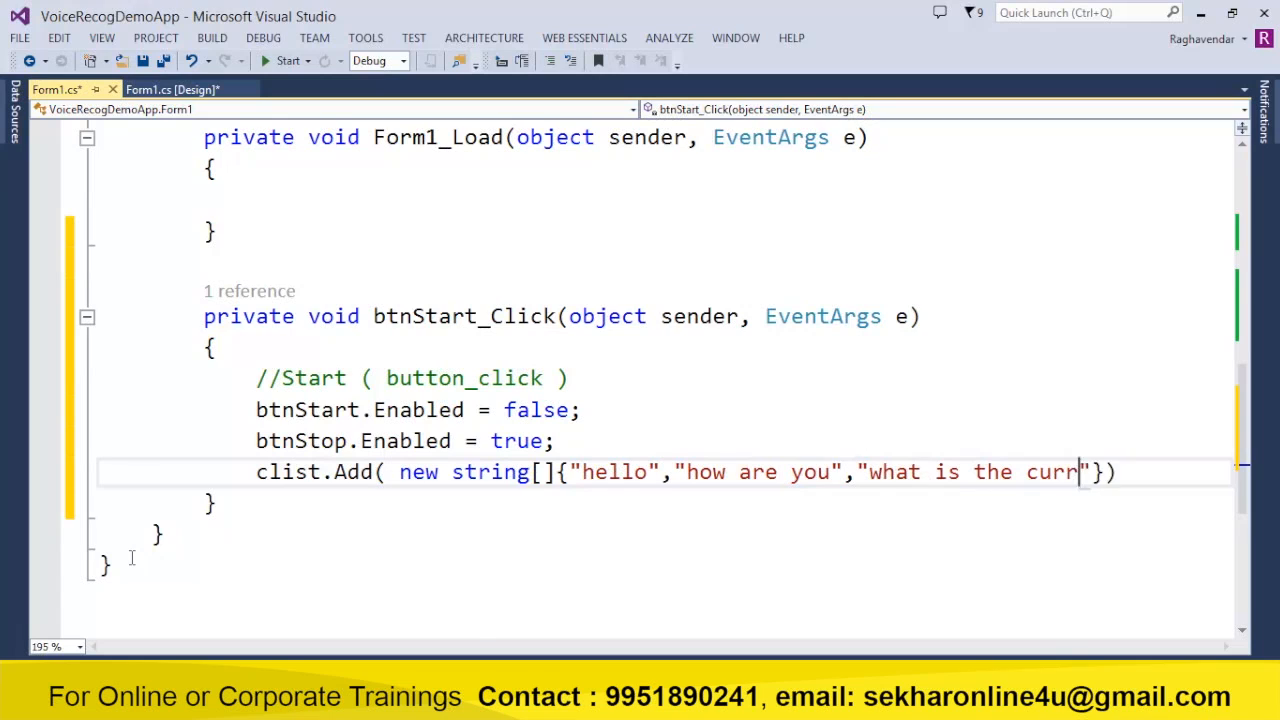
text(ent time)
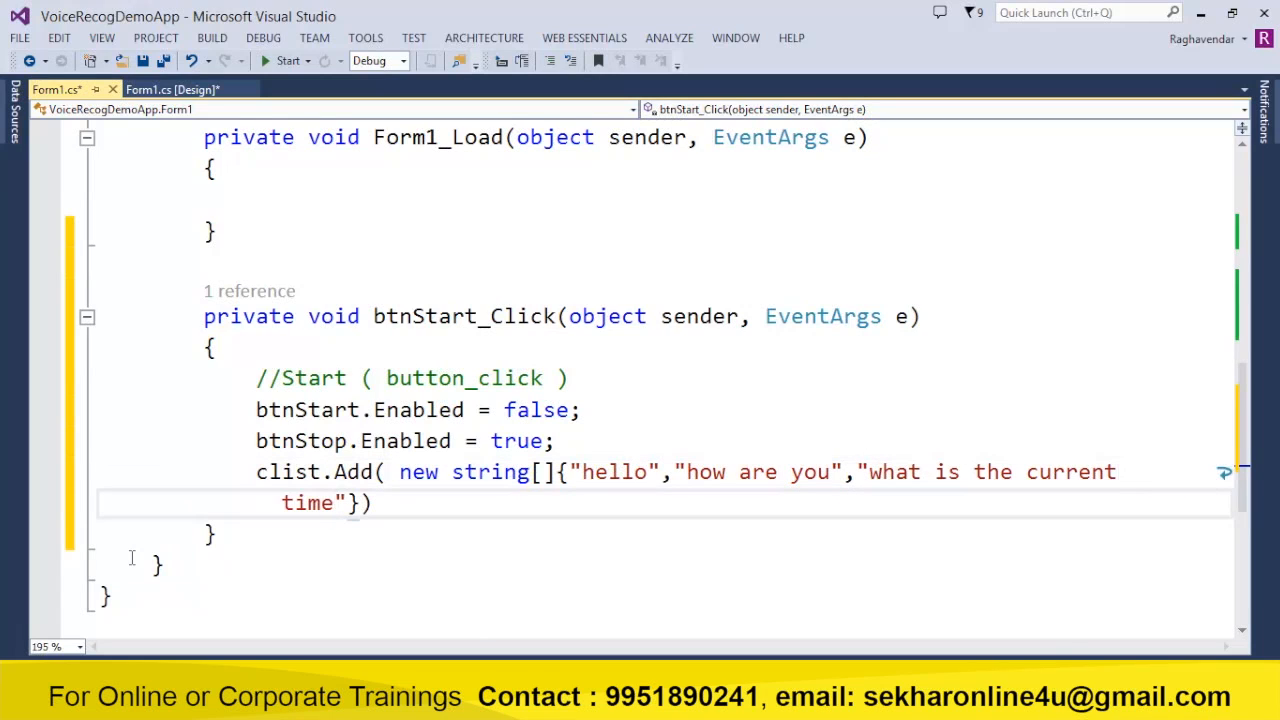
text(,)
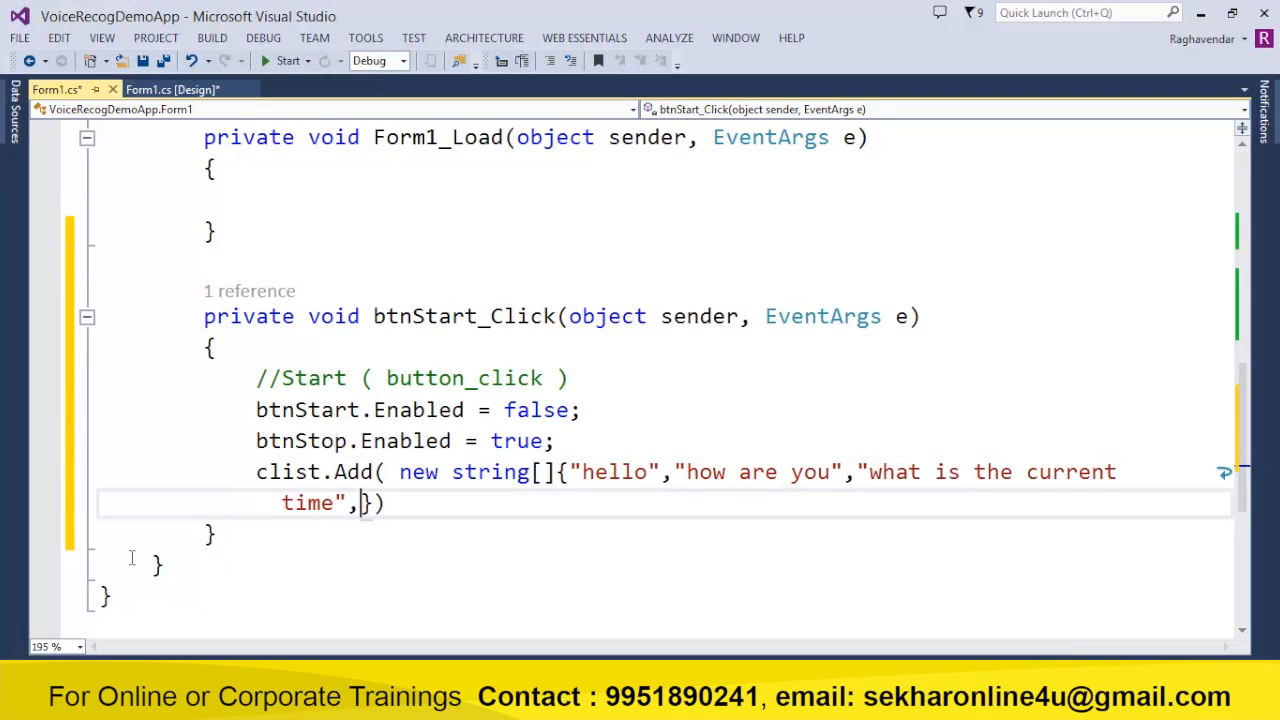
text("open")
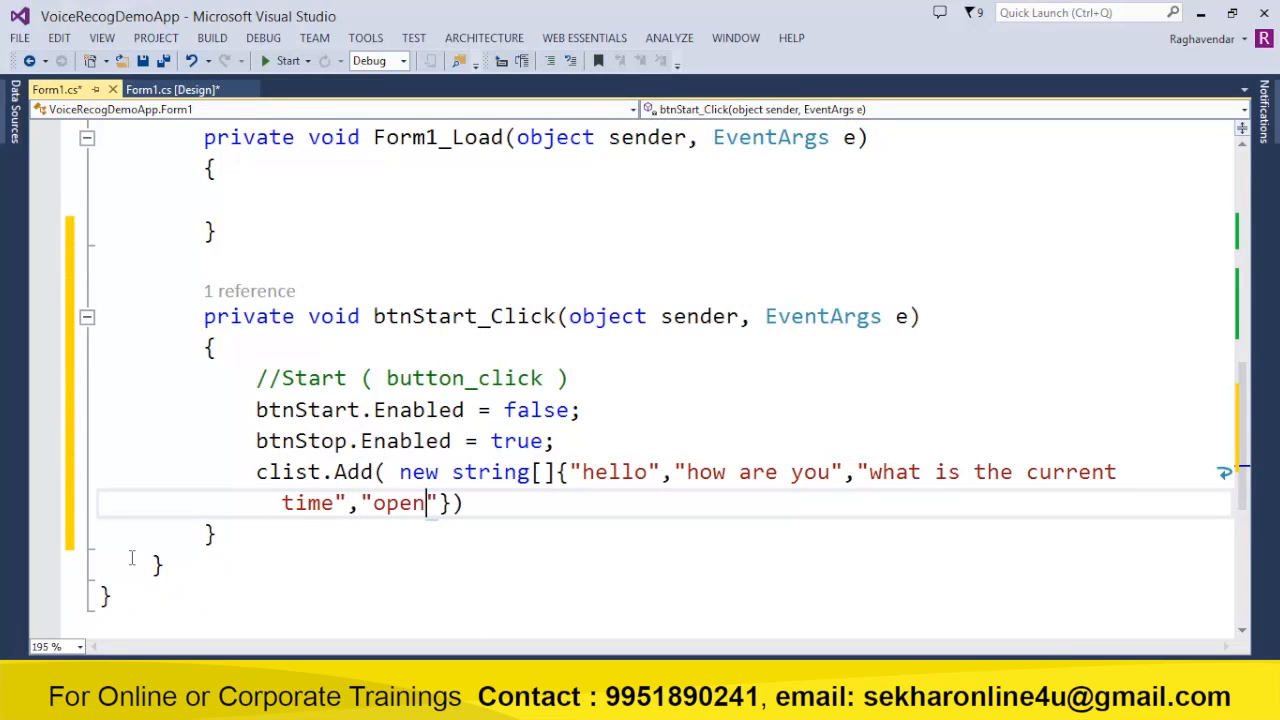
text(chrome)
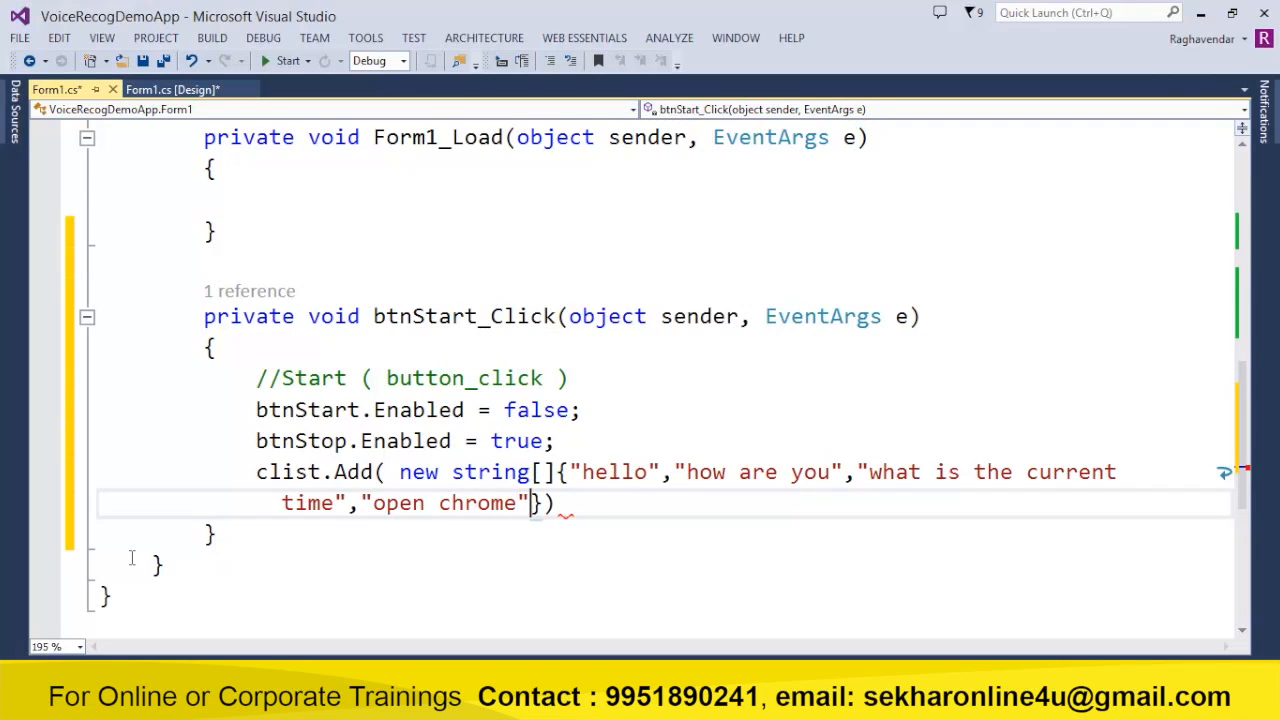
text(,"thank ")
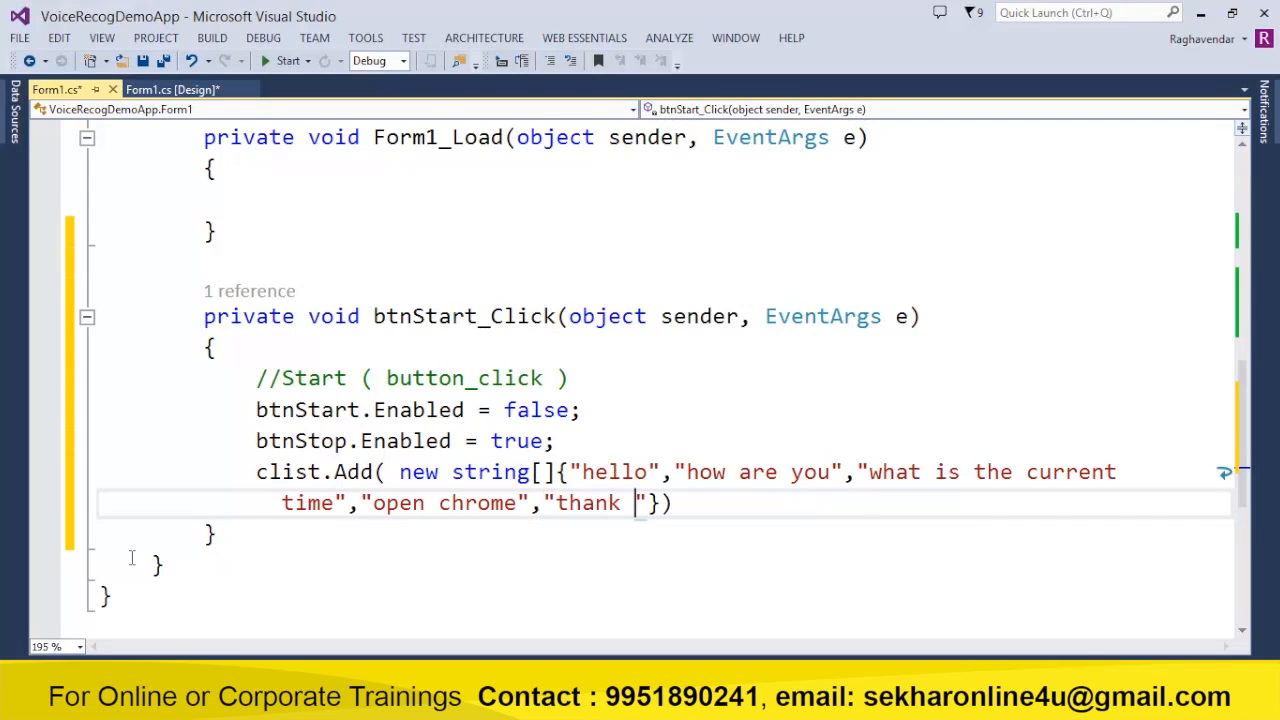
text(you)
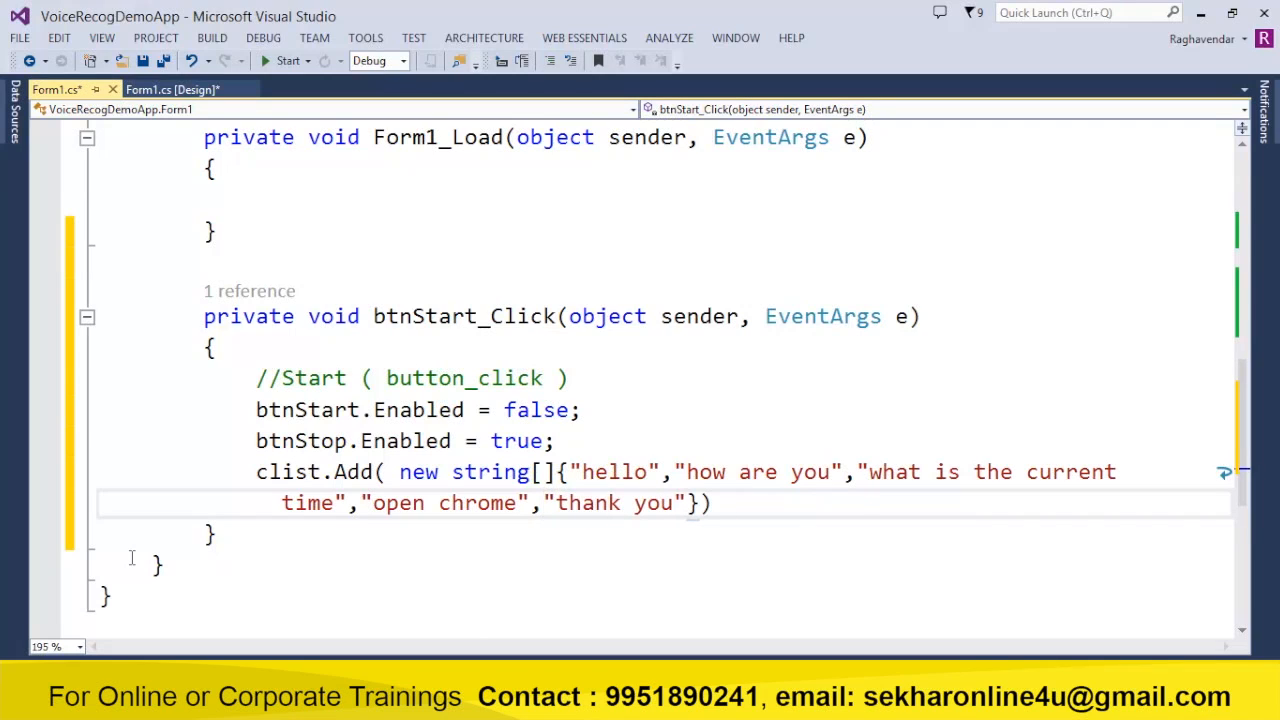
text(,"close")
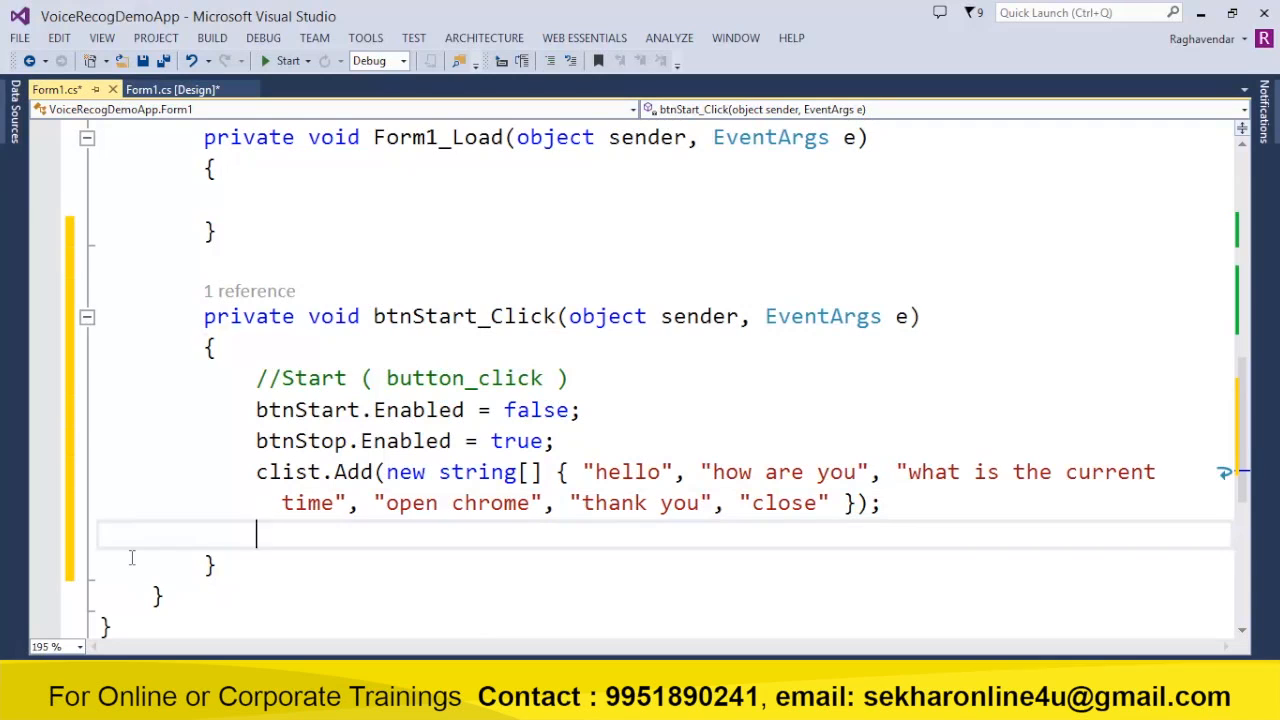
Declare Grammar gr = new Grammar(new GrammarBuilder(clist)) in the Start handler.
scroll(down, 3)
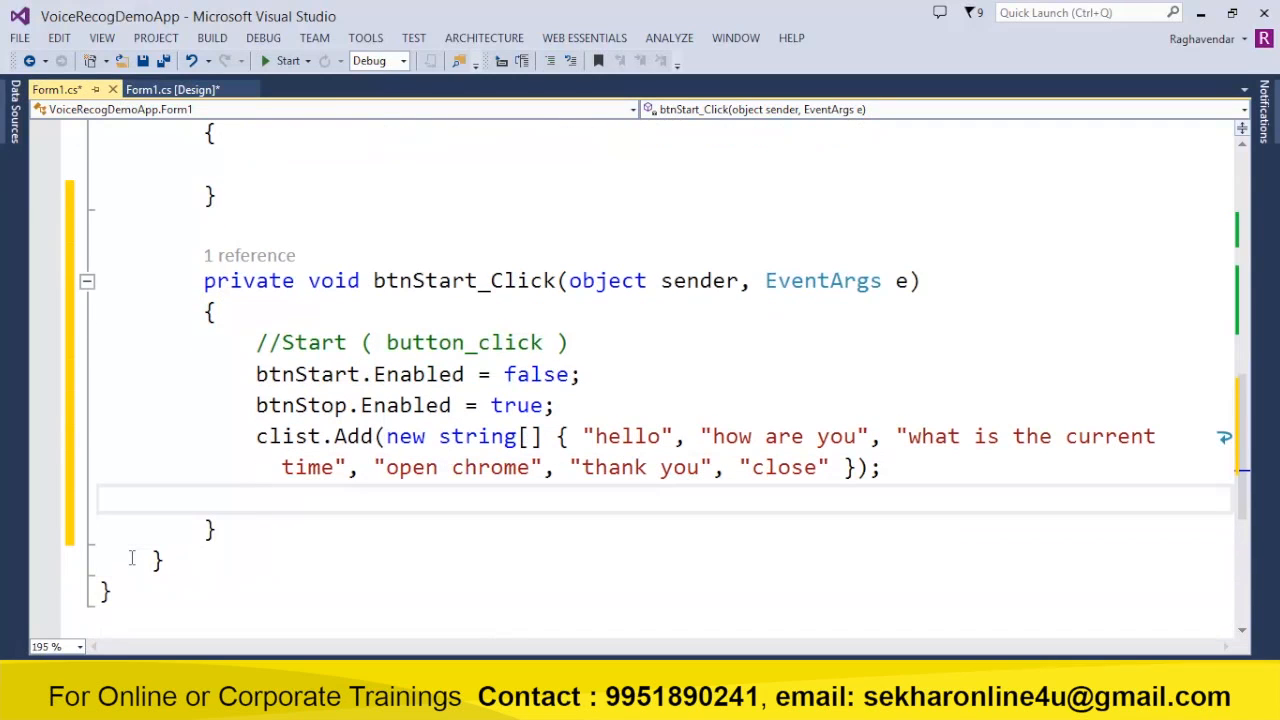
text(Grammar)
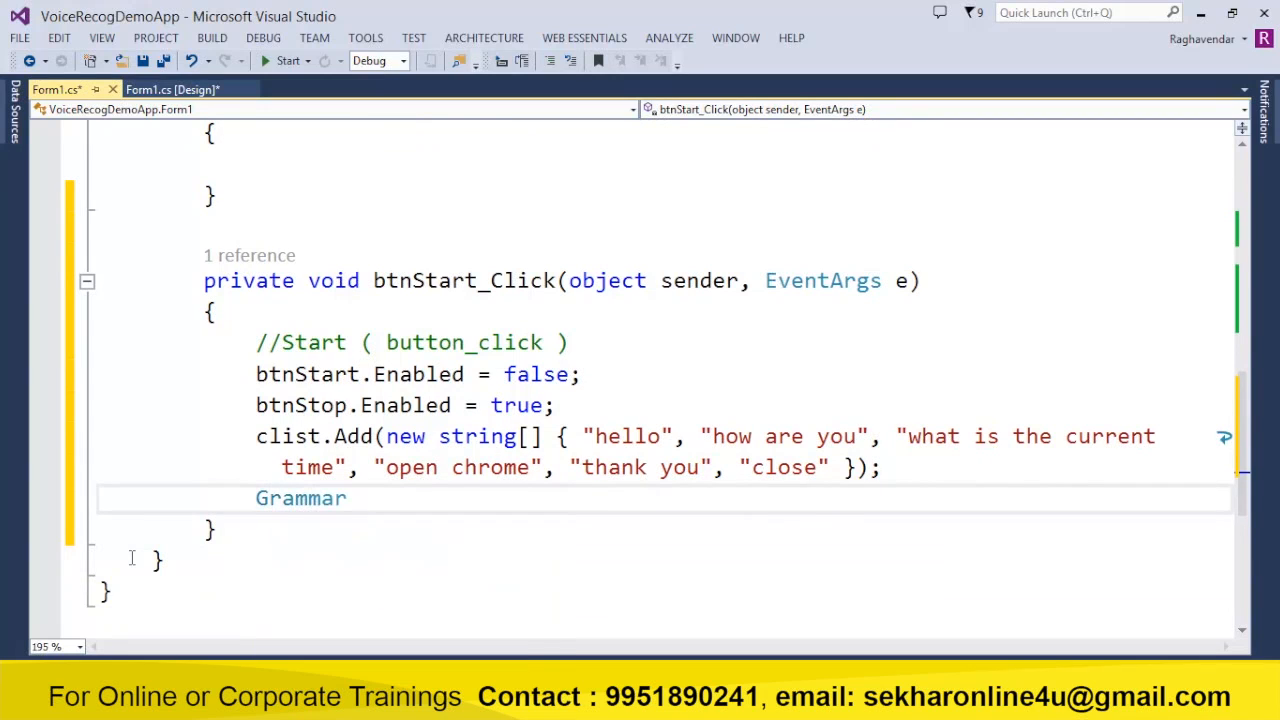
text(gr =)
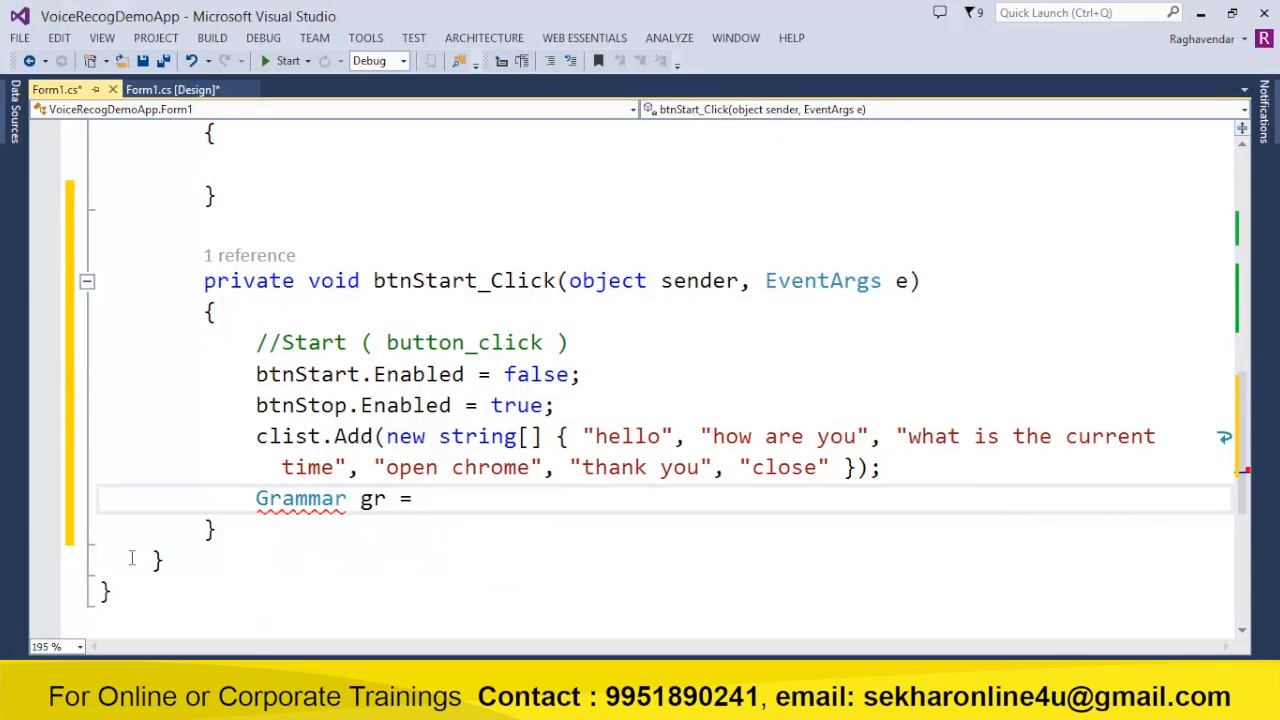
text(new Grammar())
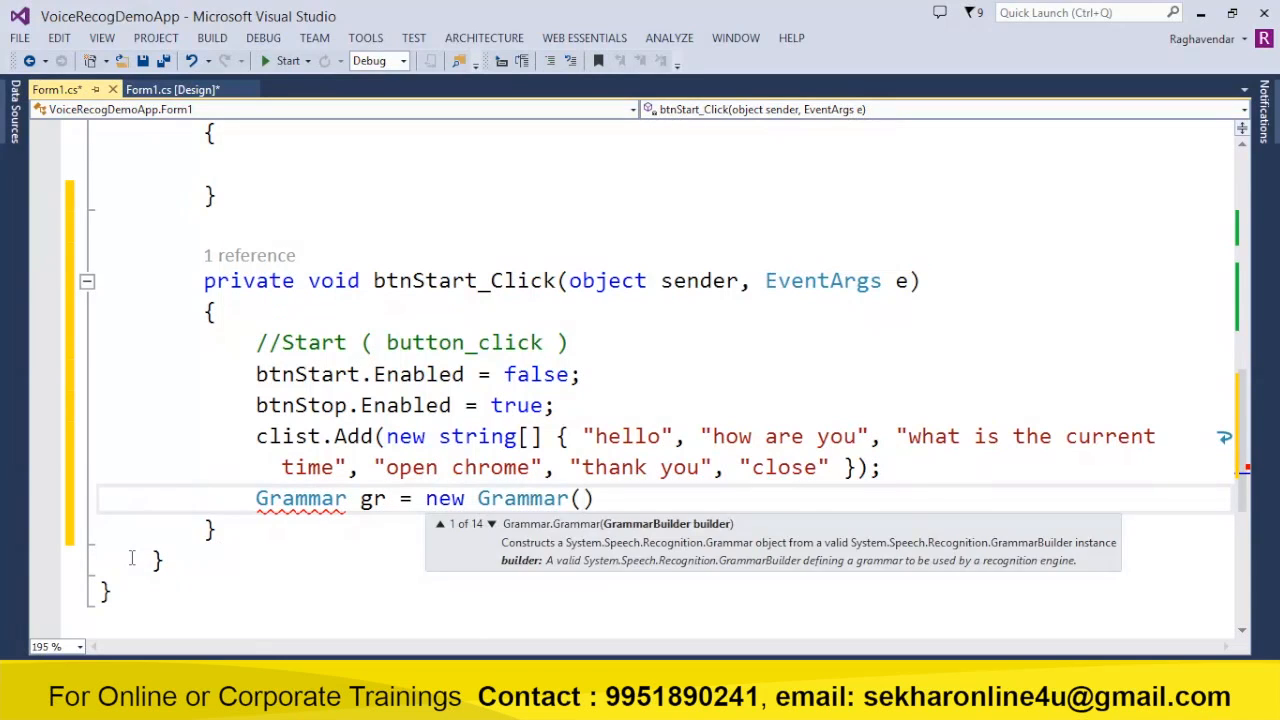
text(new GrammarBuilder()
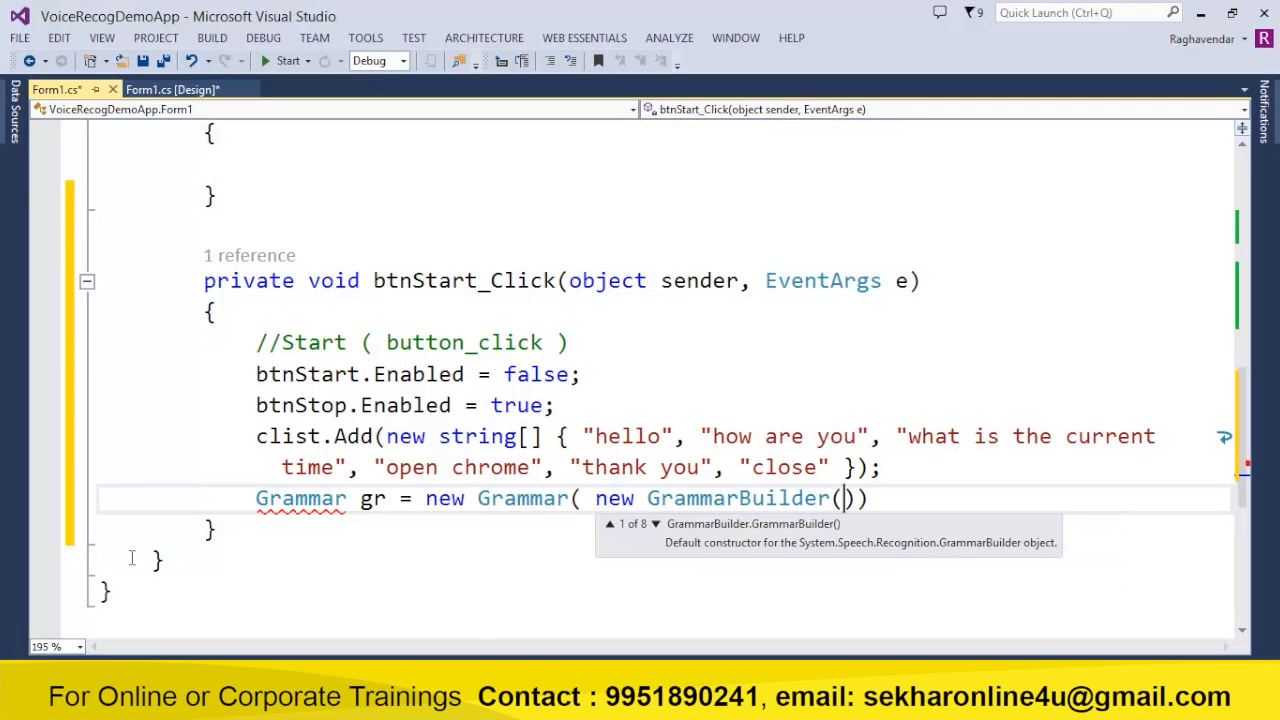
text(clist)
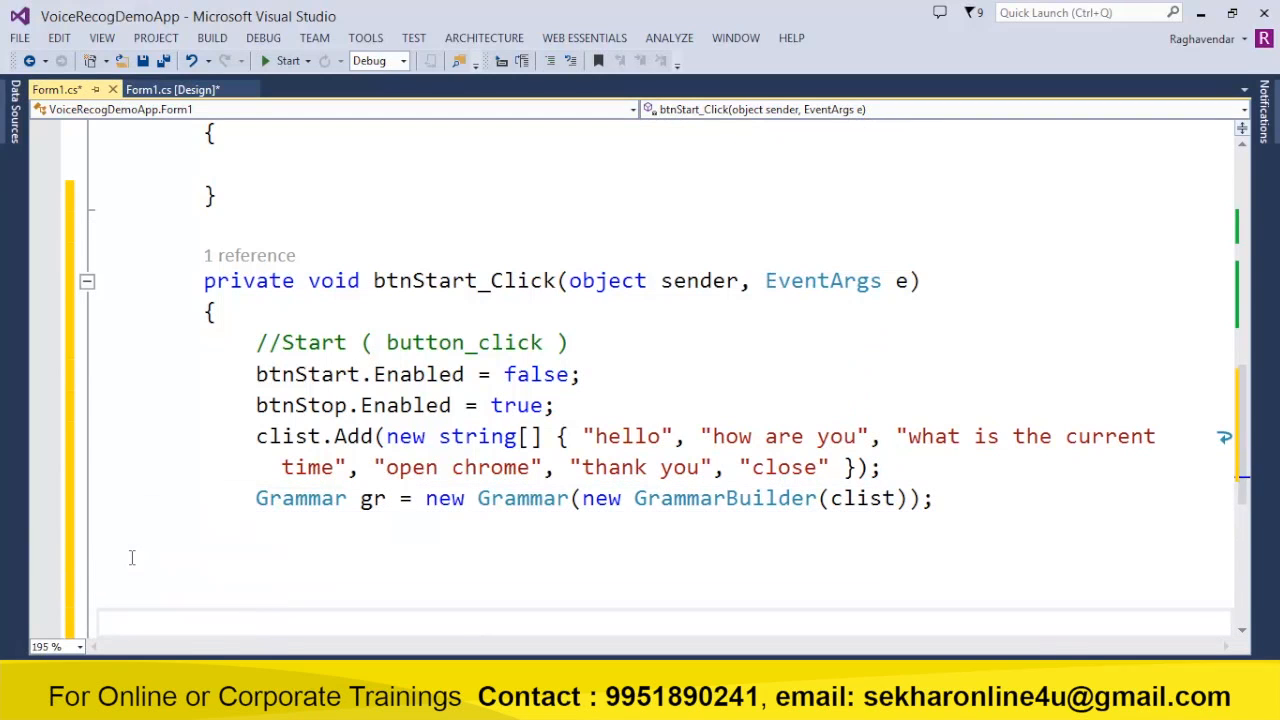
Remove the catch block's placeholder throw and call sre.RequestRecognizerUpdate() in the try block.
scroll(down, 3)
text(try)
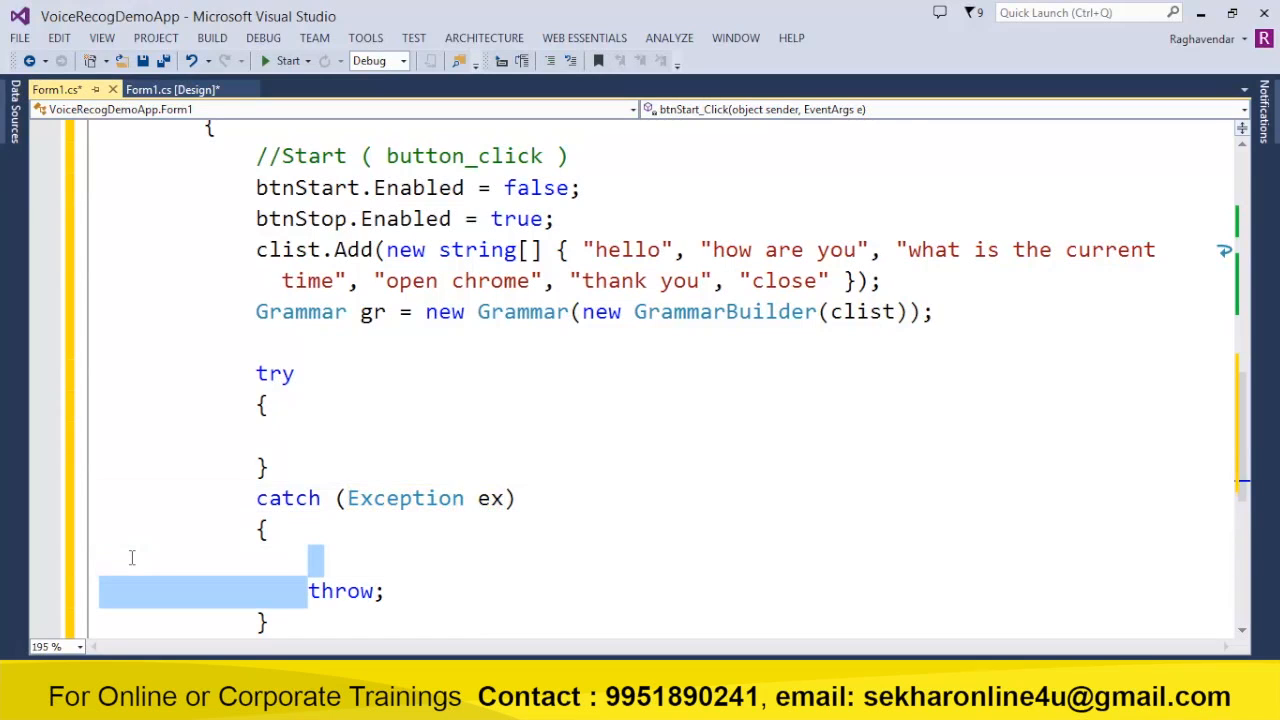
key(Delete)
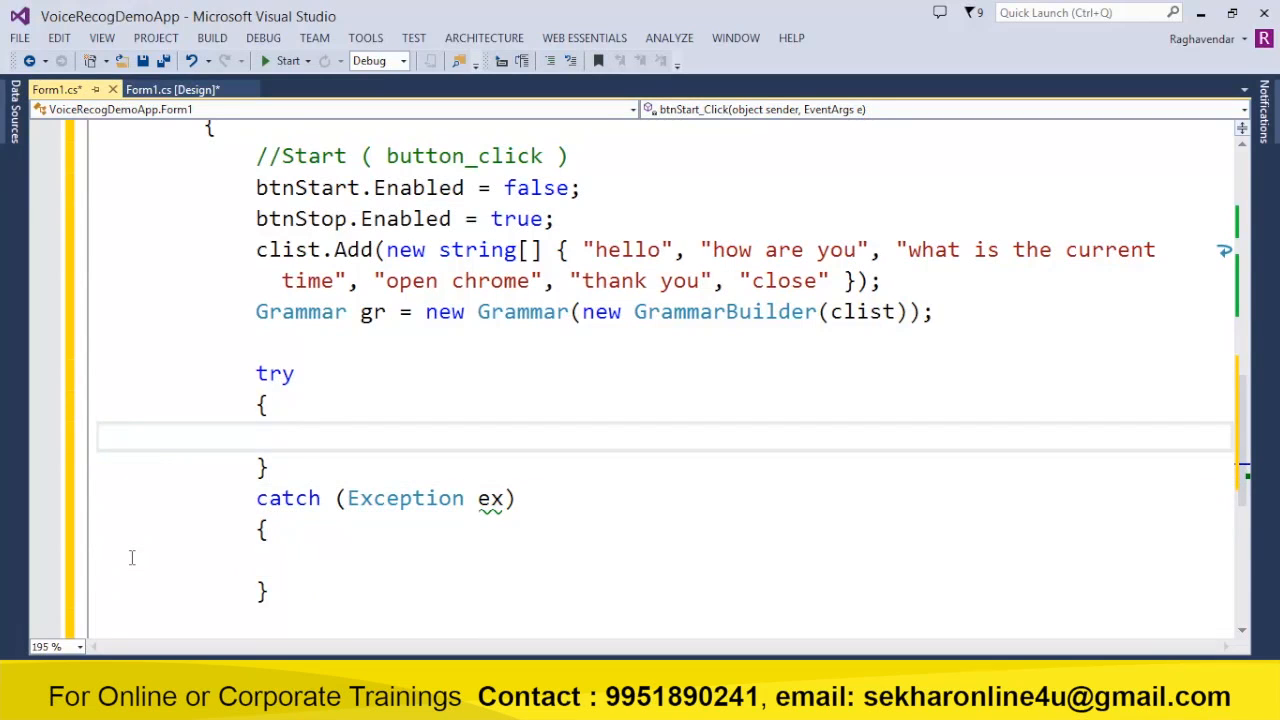
text(sre.r)
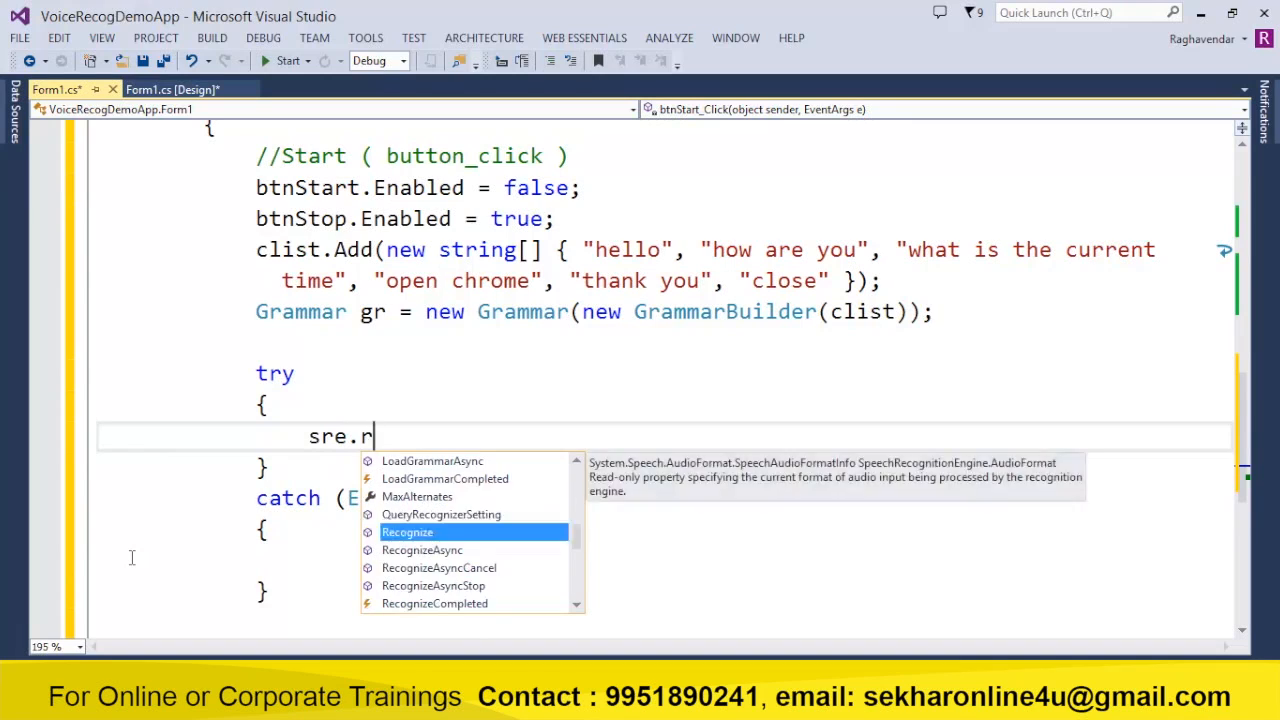
text(e)
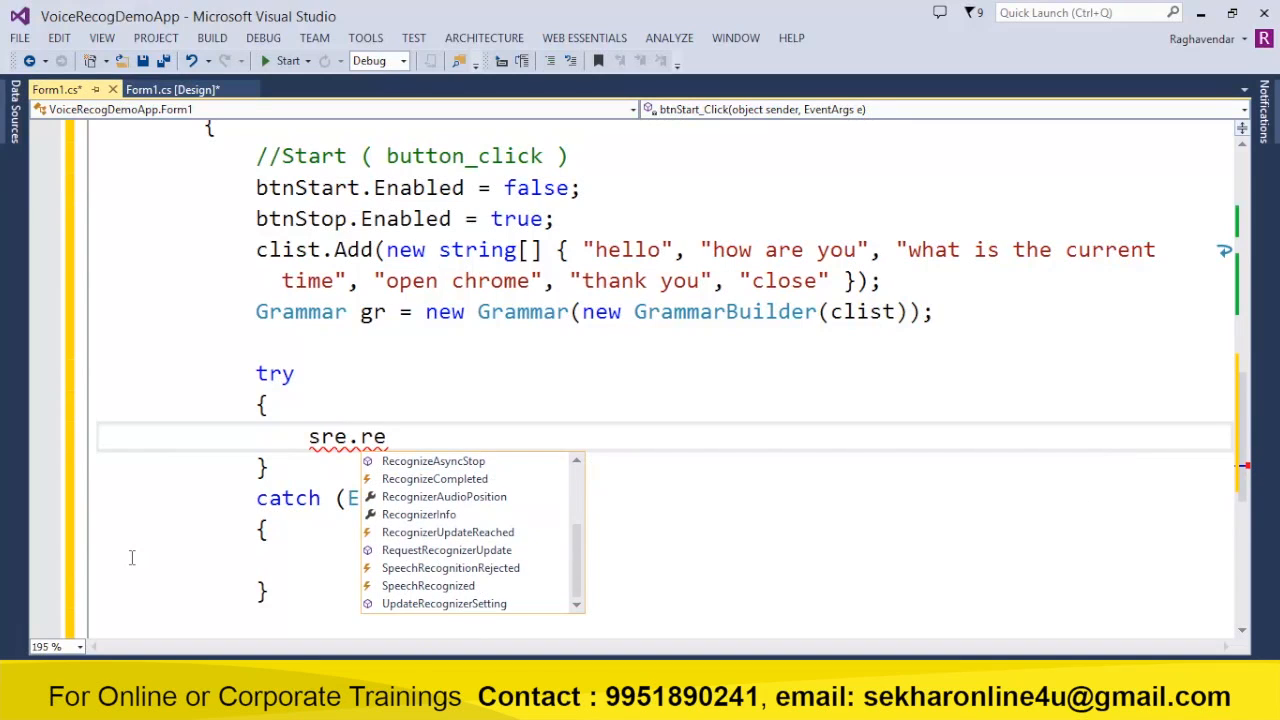
click(456, 548)
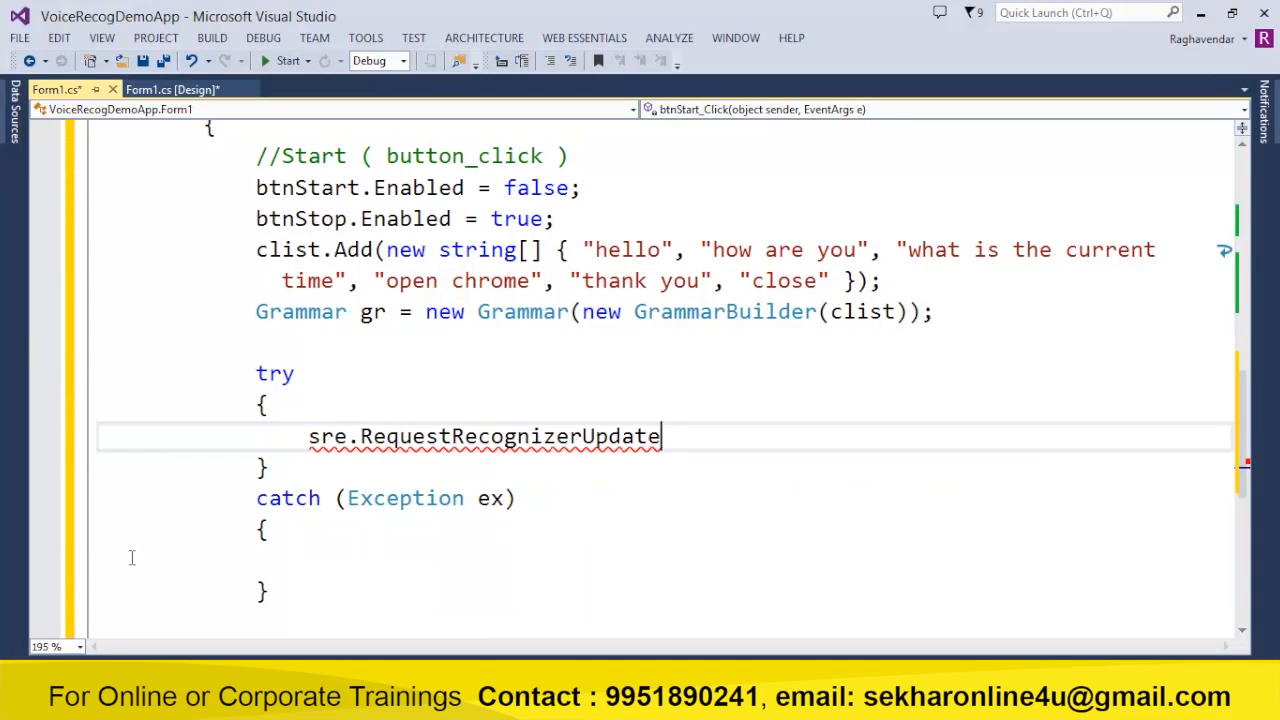
text(();)
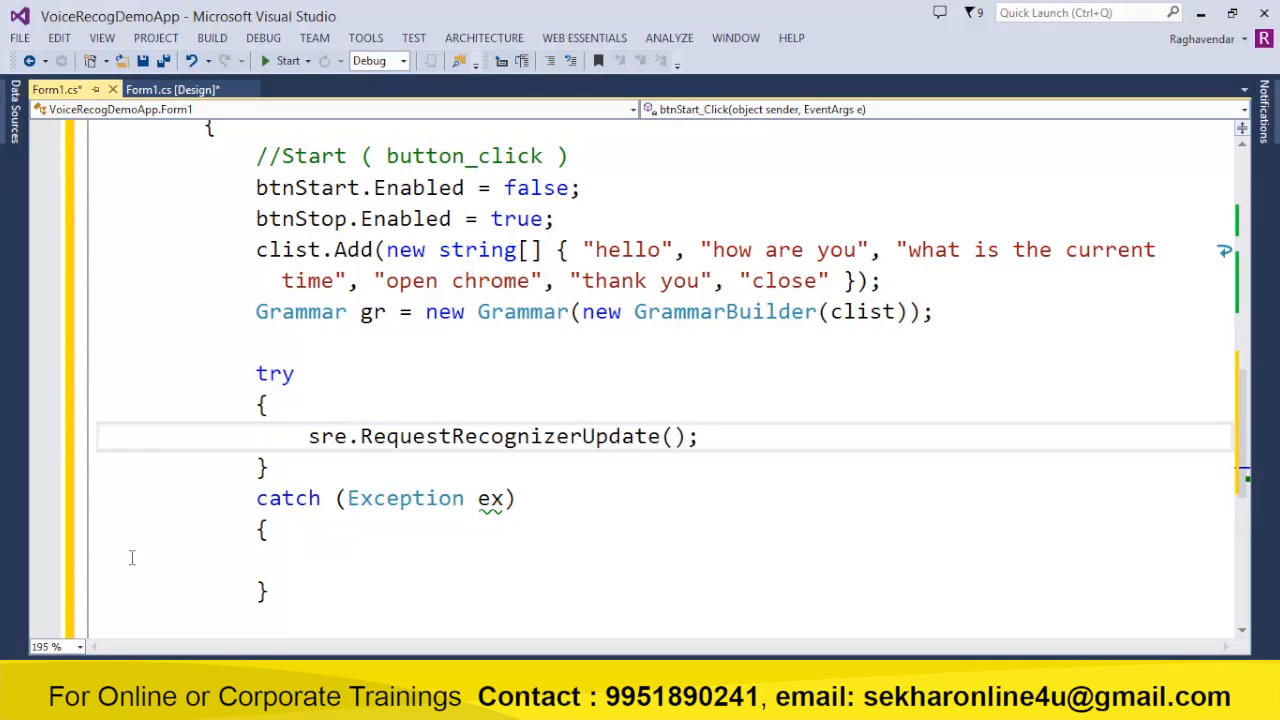
click(698, 436)
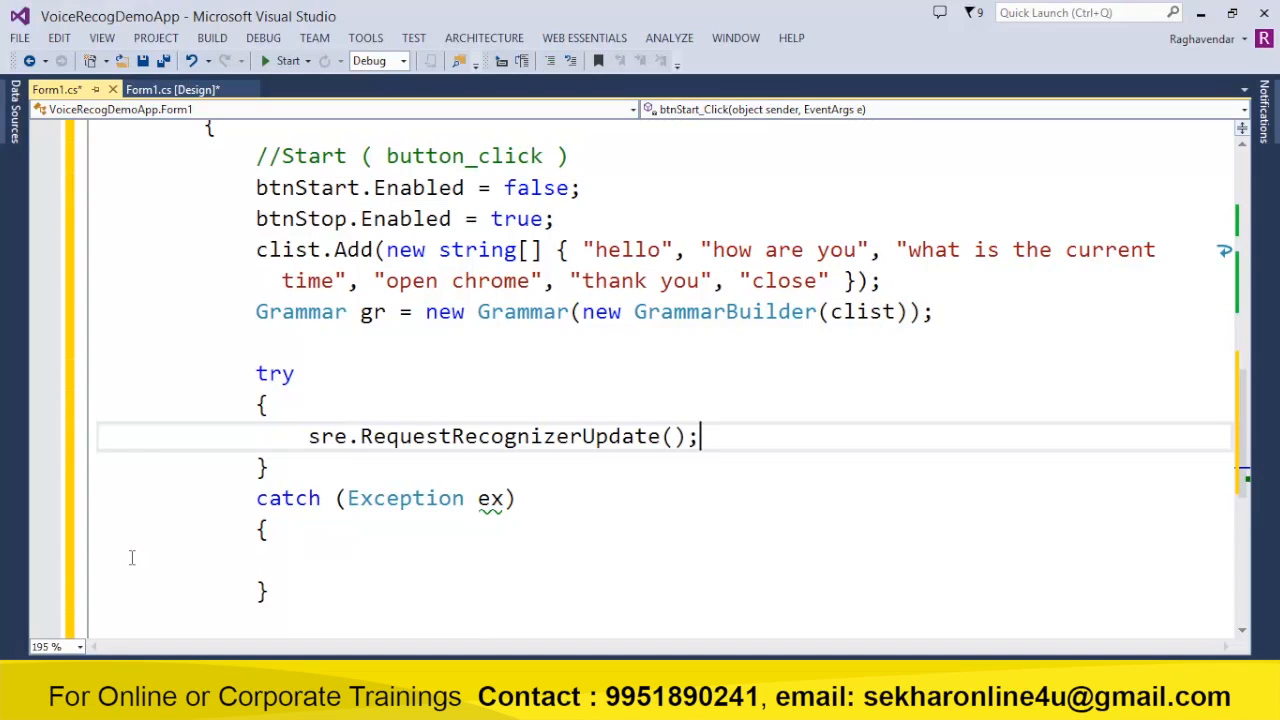
key(Enter)
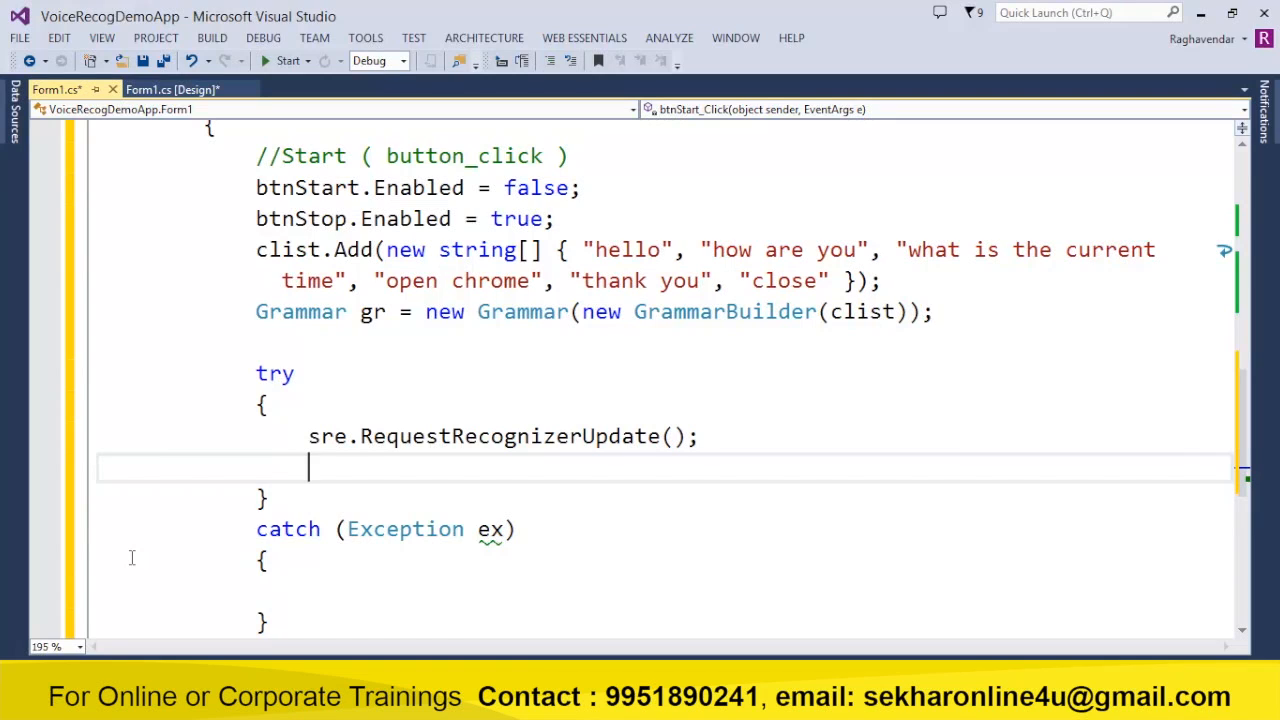
Call sre.LoadGrammar(gr) and begin wiring sre.SpeechRecognized +=.
text(sre.lo)
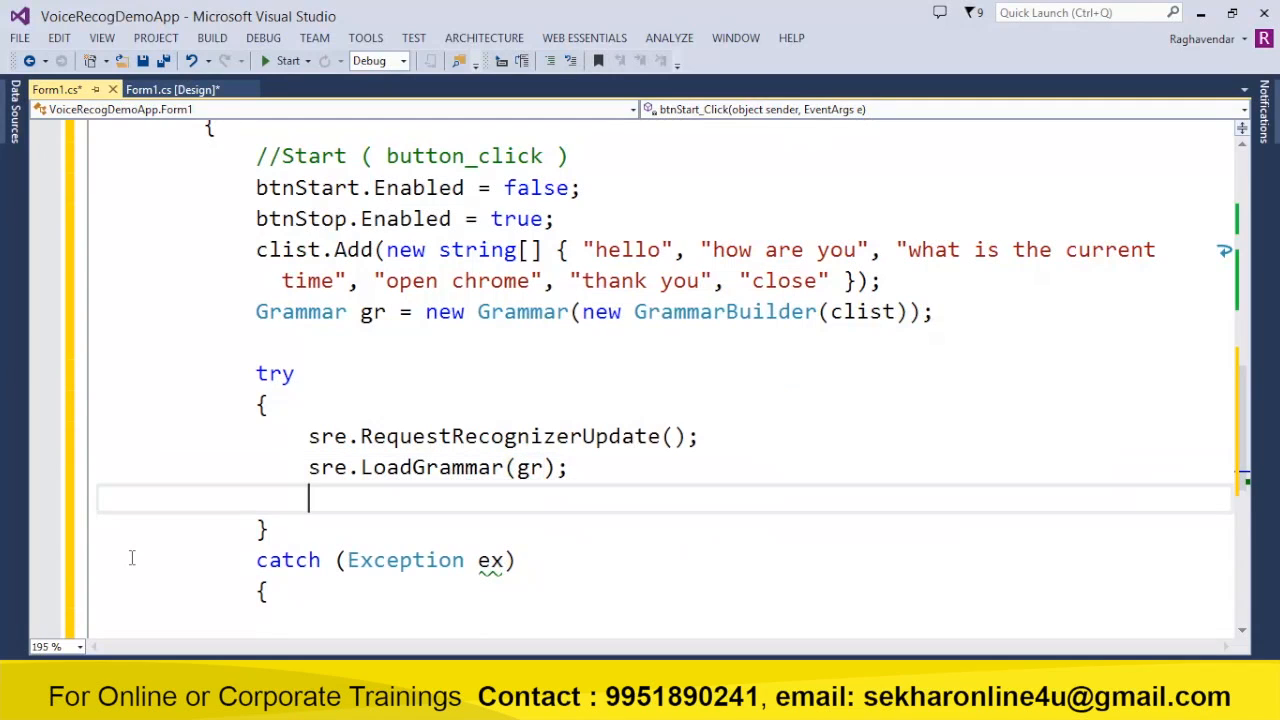
text(sre)
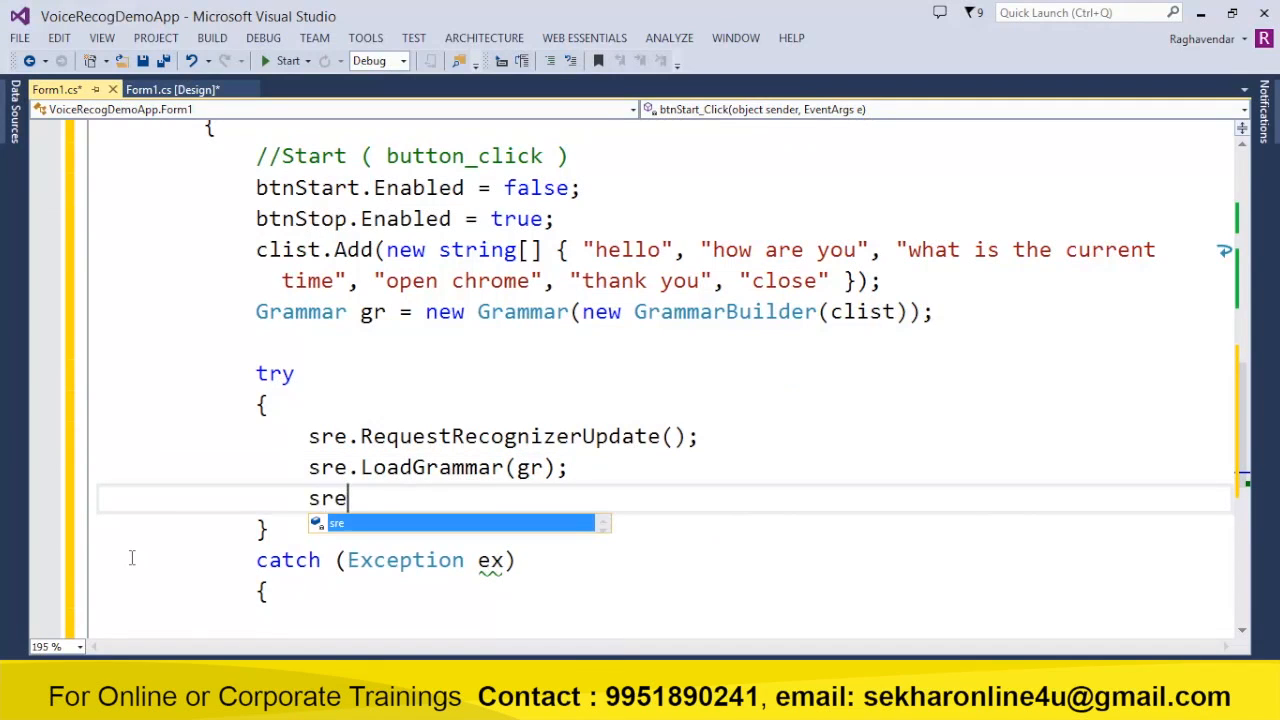
text(.)
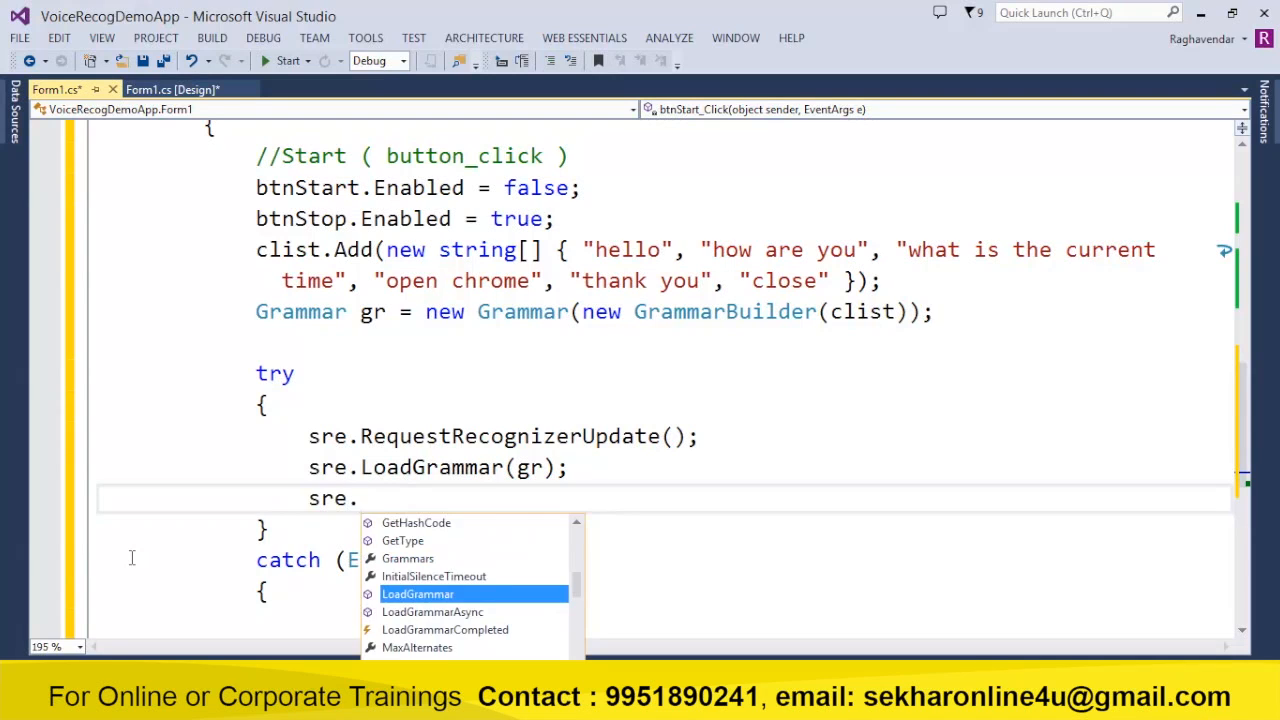
text(sp)
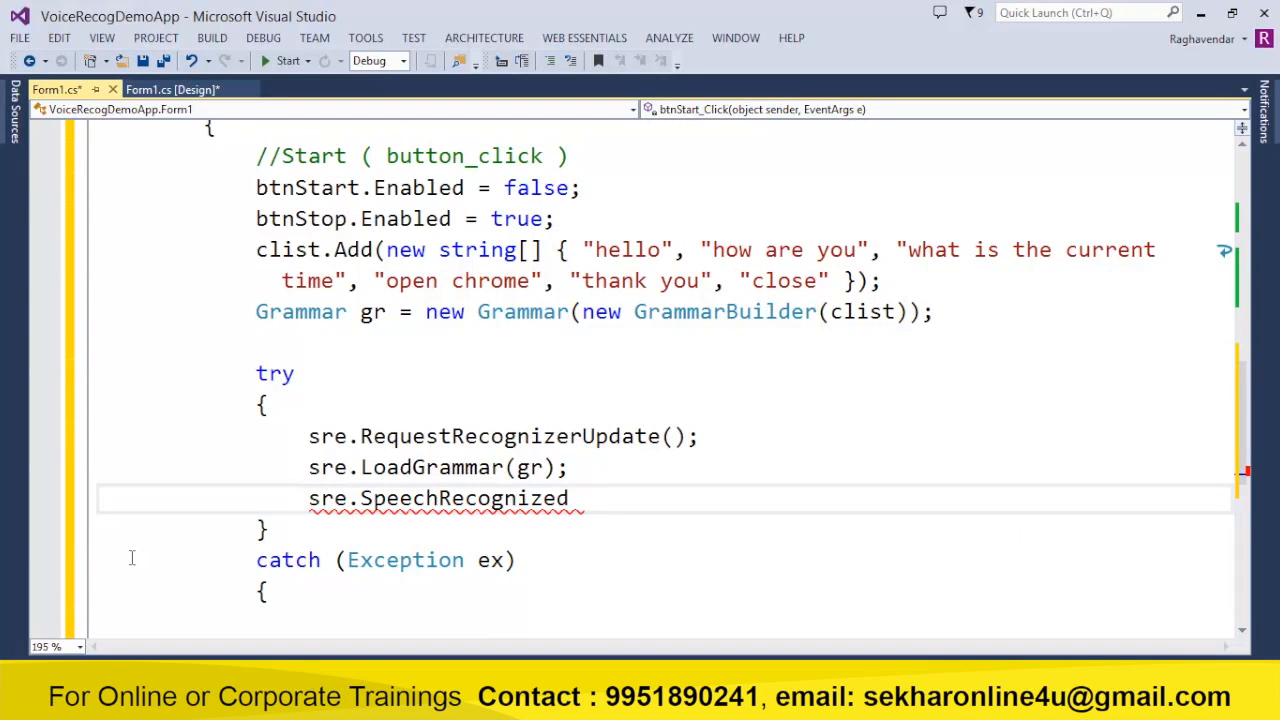
text(+=)
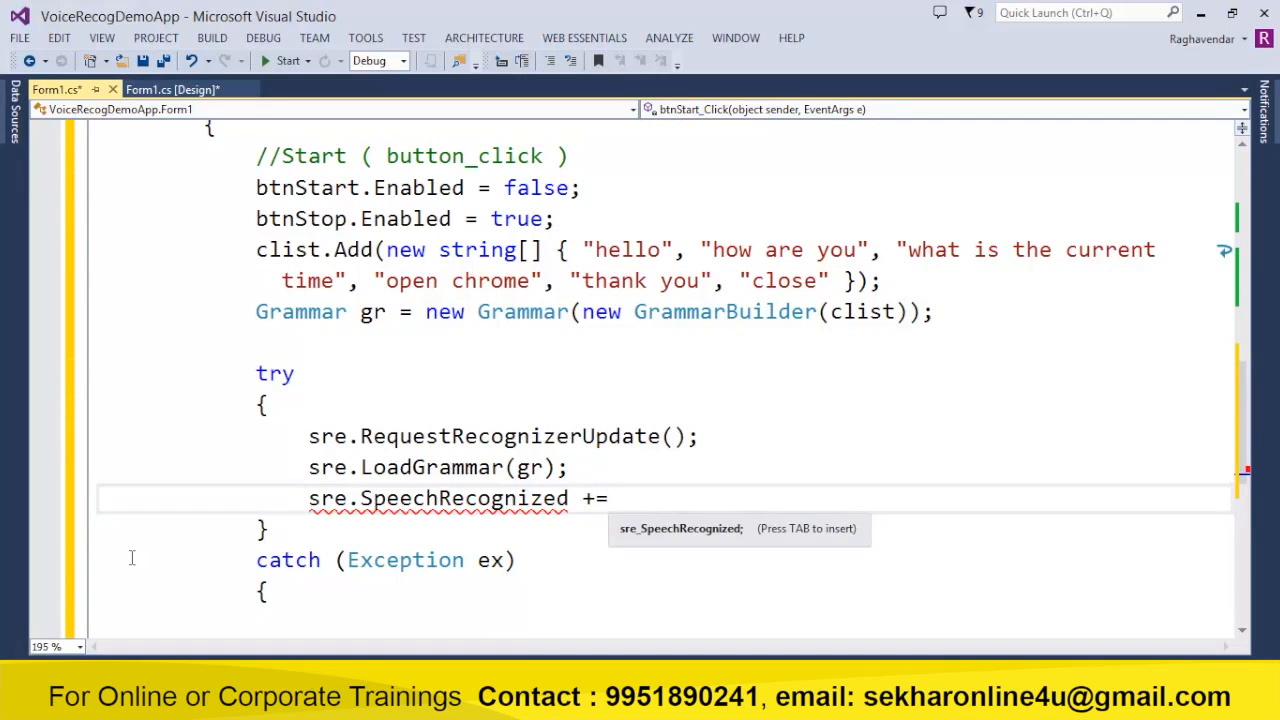
Generate the sre_SpeechRecognized handler and call sre.SetInputToDefaultAudioDevice().
key(Tab)
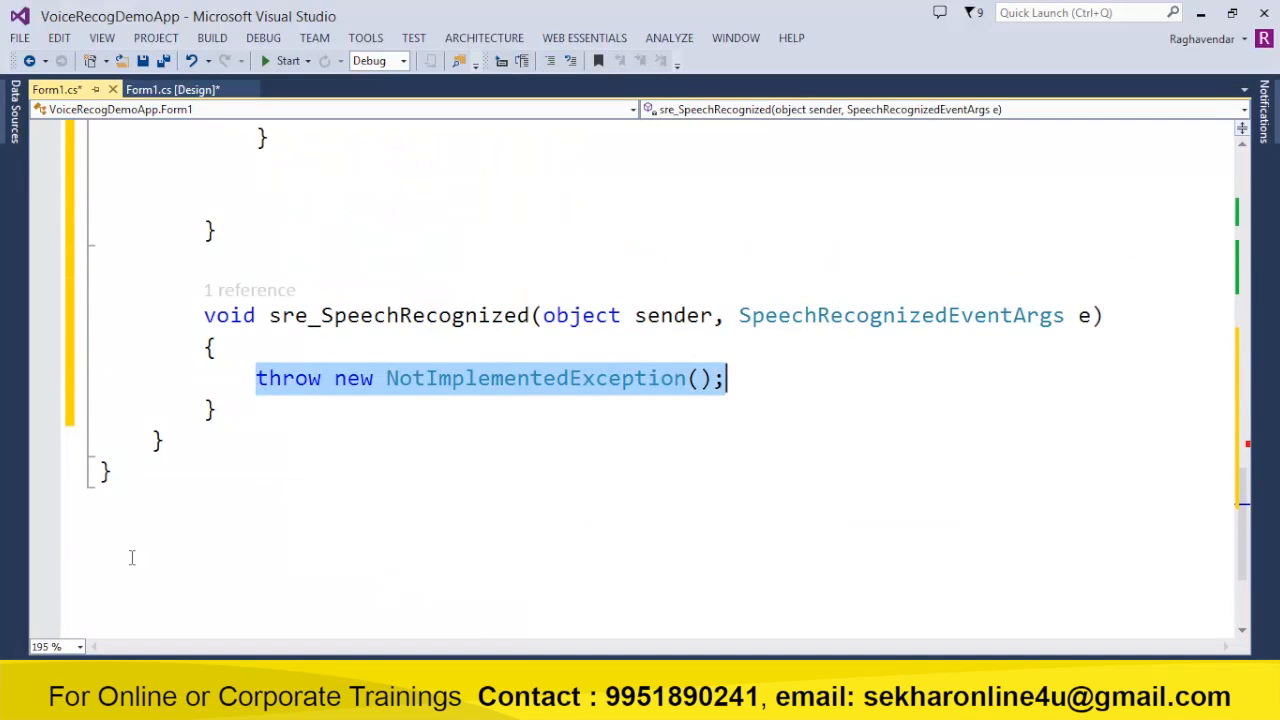
key(Delete)
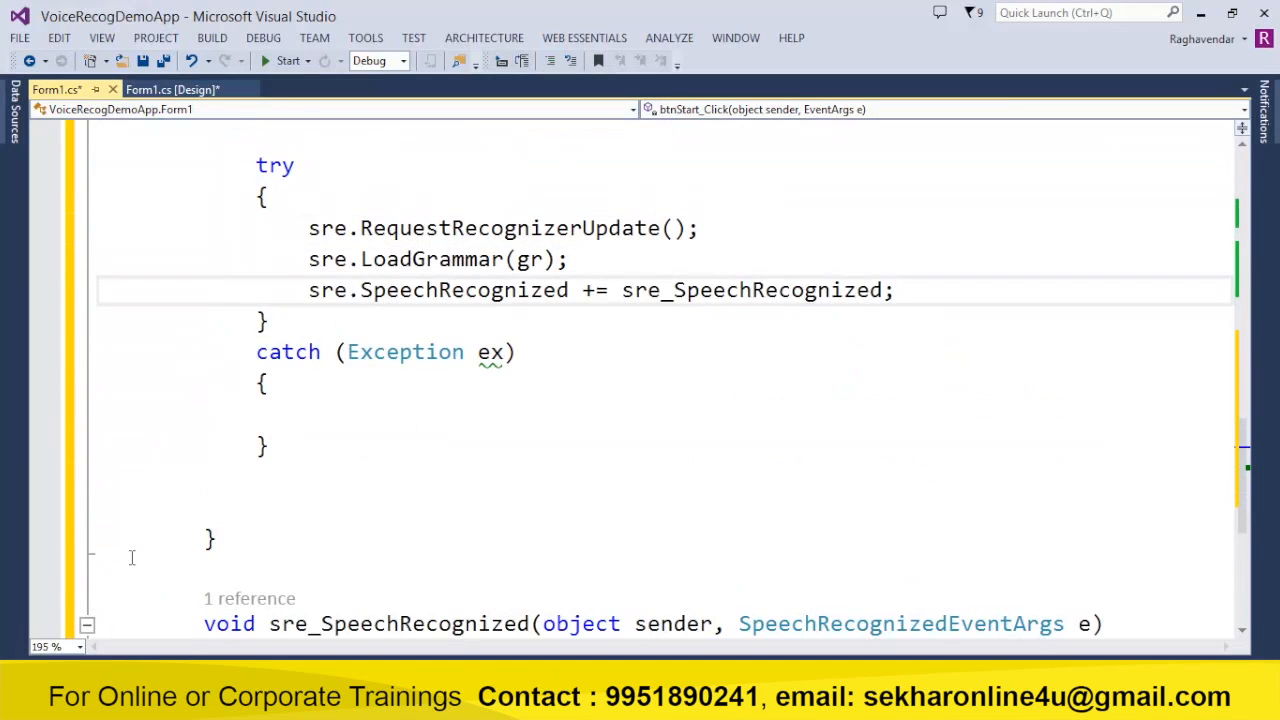
key(Enter)
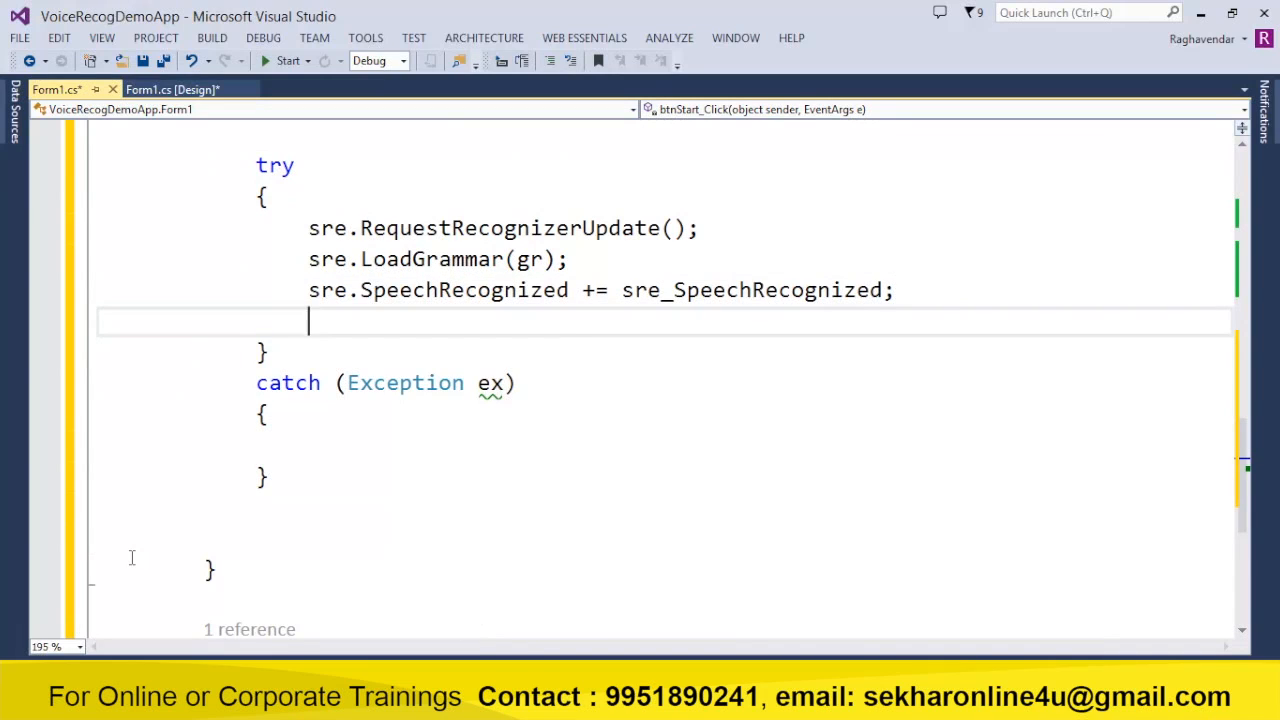
text(sre.)
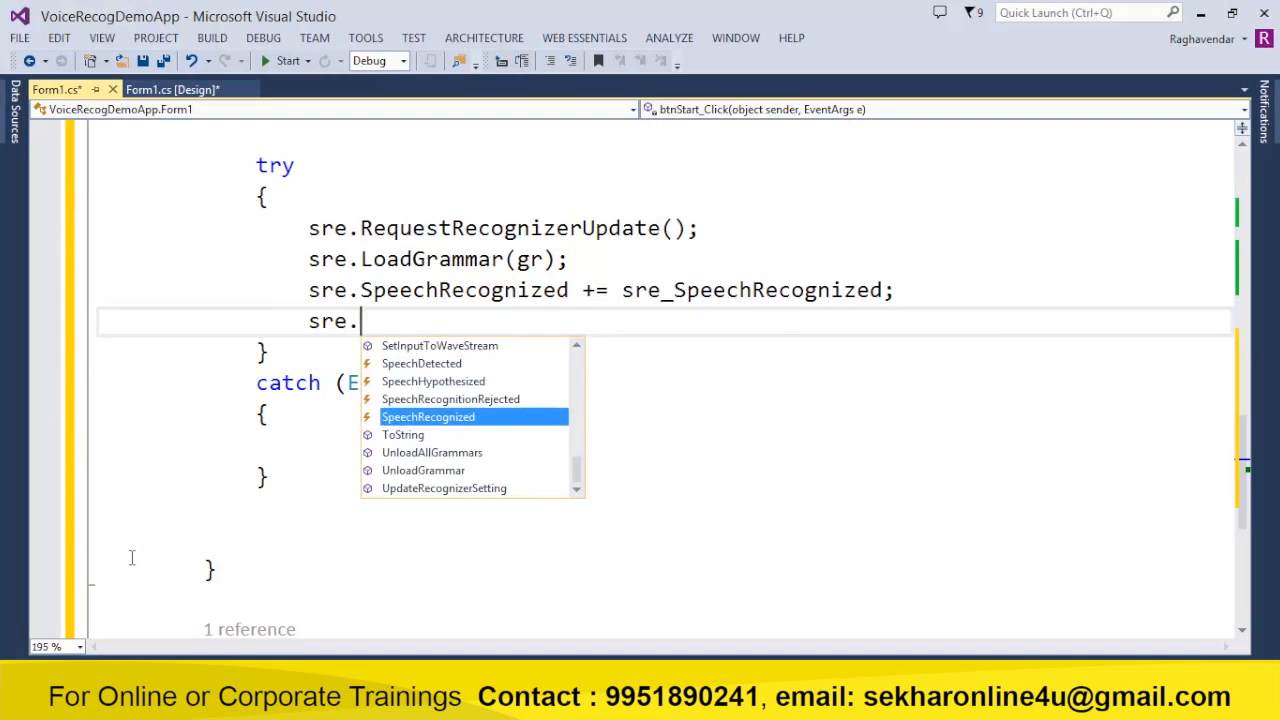
text(setin)
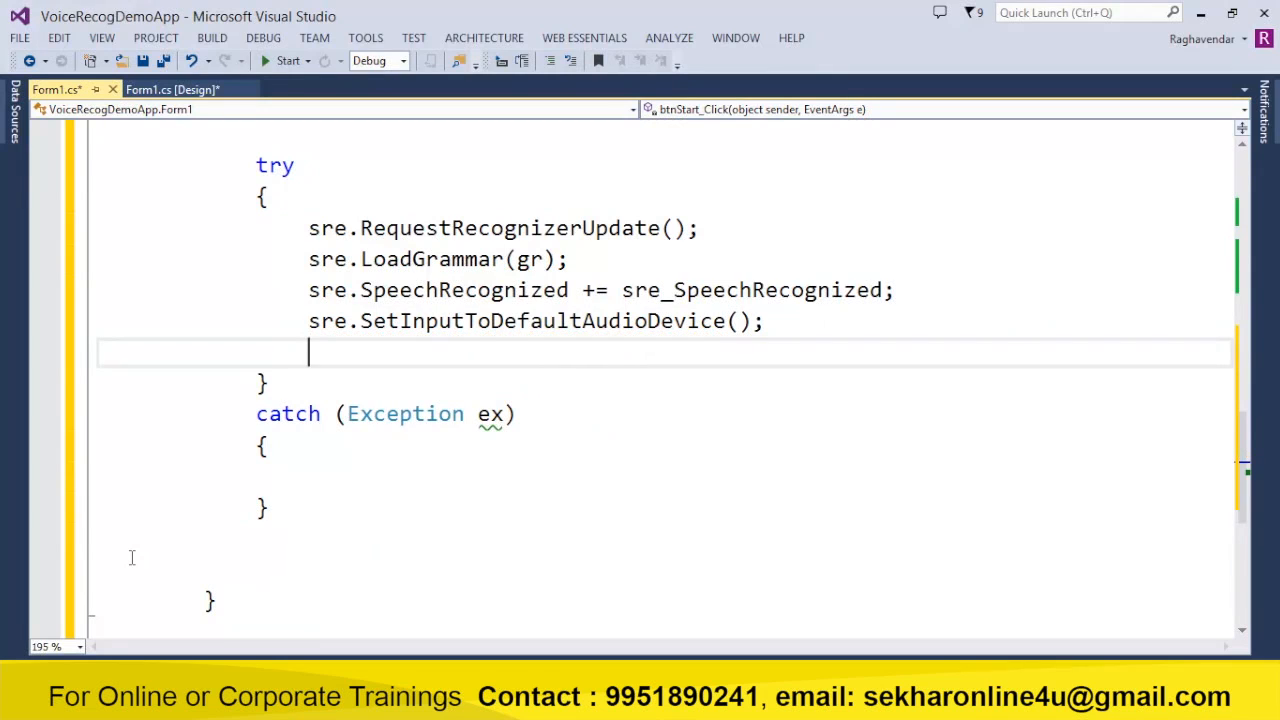
Start continuous recognition with sre.RecognizeAsync(RecognizeMode.Multiple).
text(sre.)
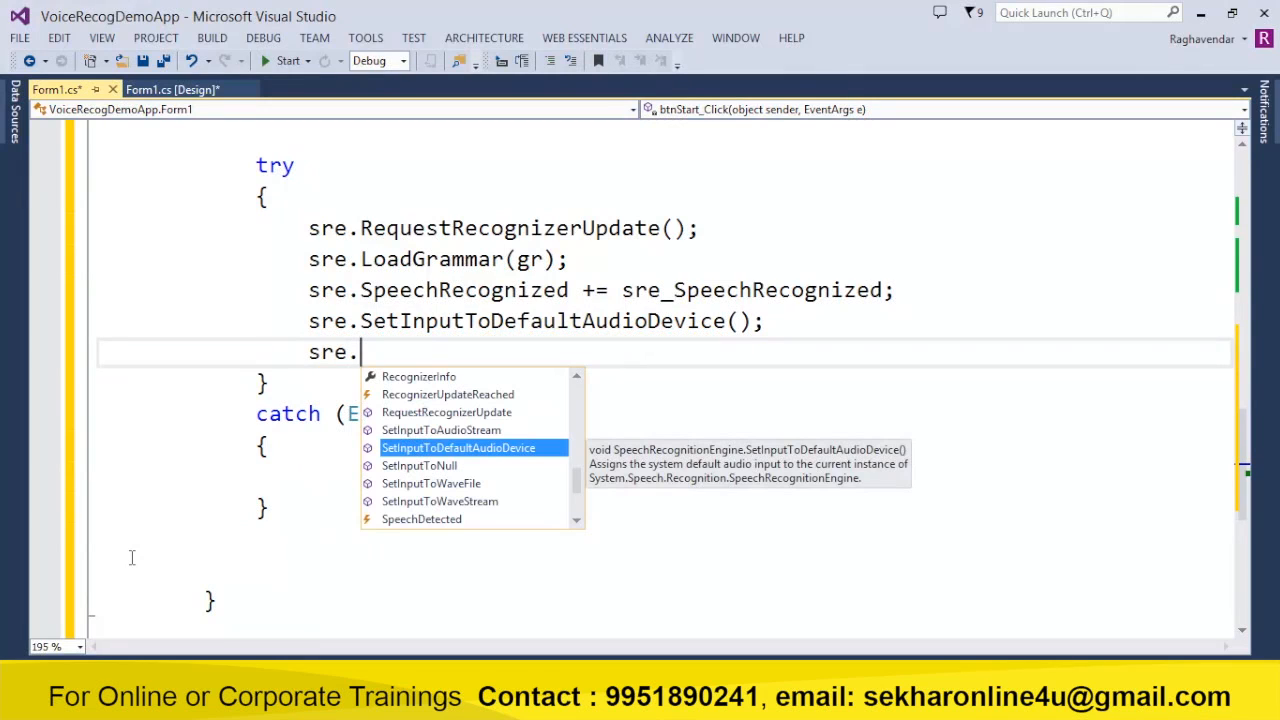
text(rec)
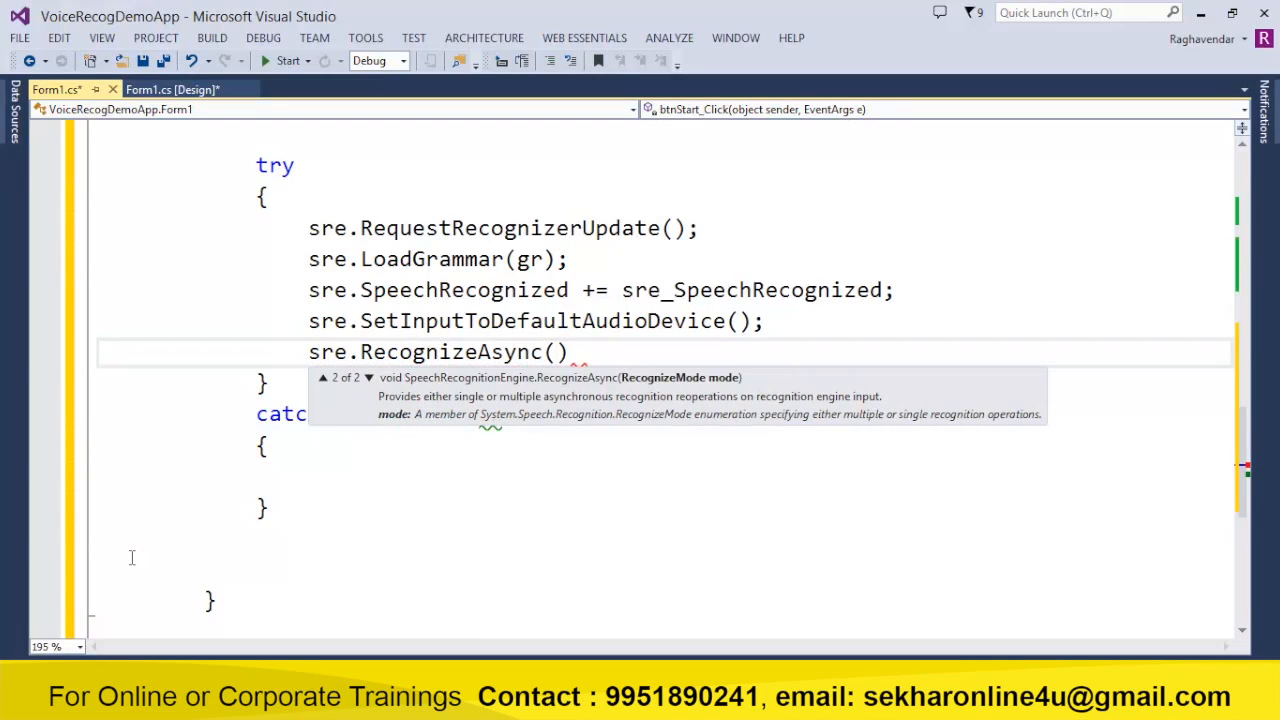
text(recon)
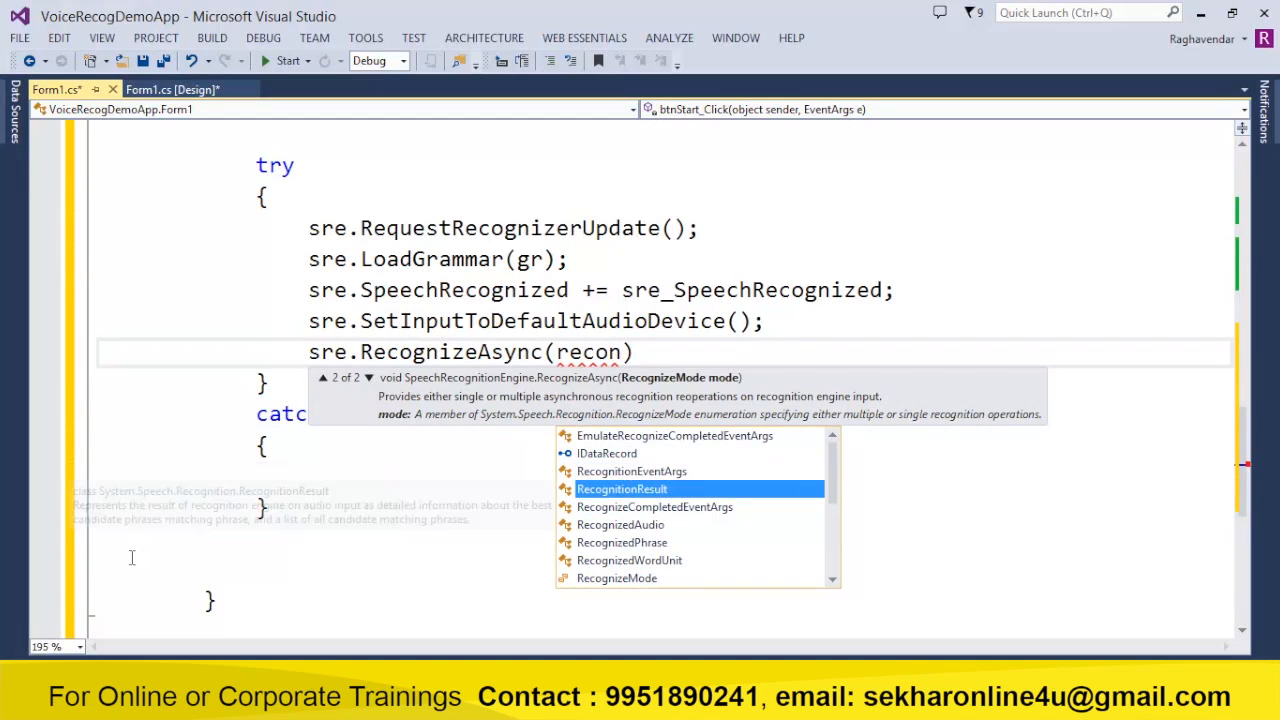
text(RecognizeMode.m)
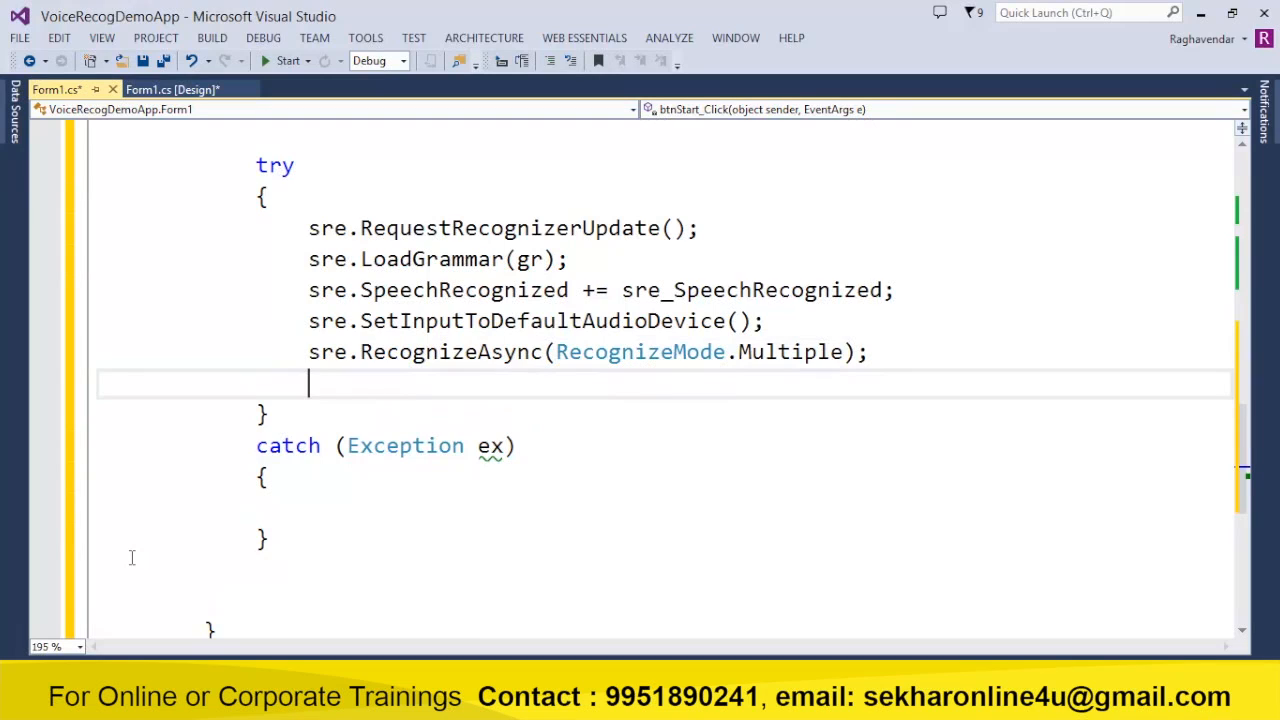
Show exceptions in the catch block with MessageBox.Show(ex.Message, "Error").
key(Backspace)
text(MessageBox.Show(e);)
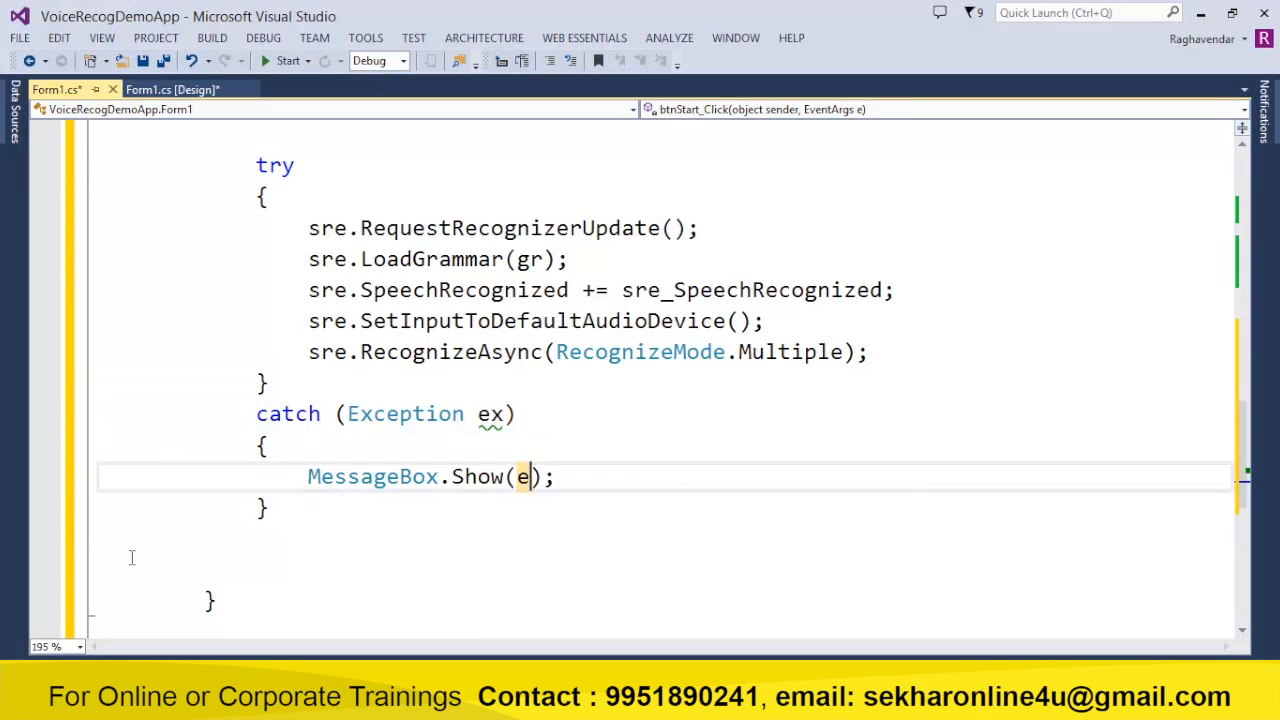
text(x.Message)
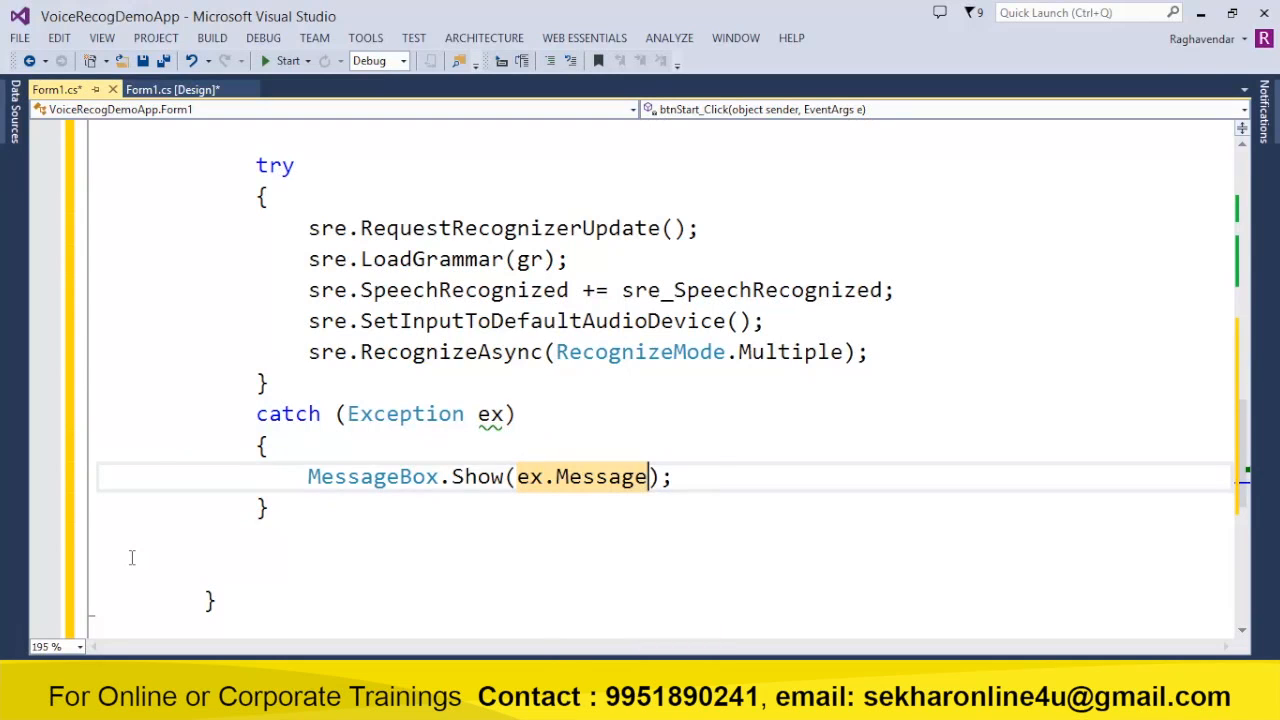
text(,"Error")
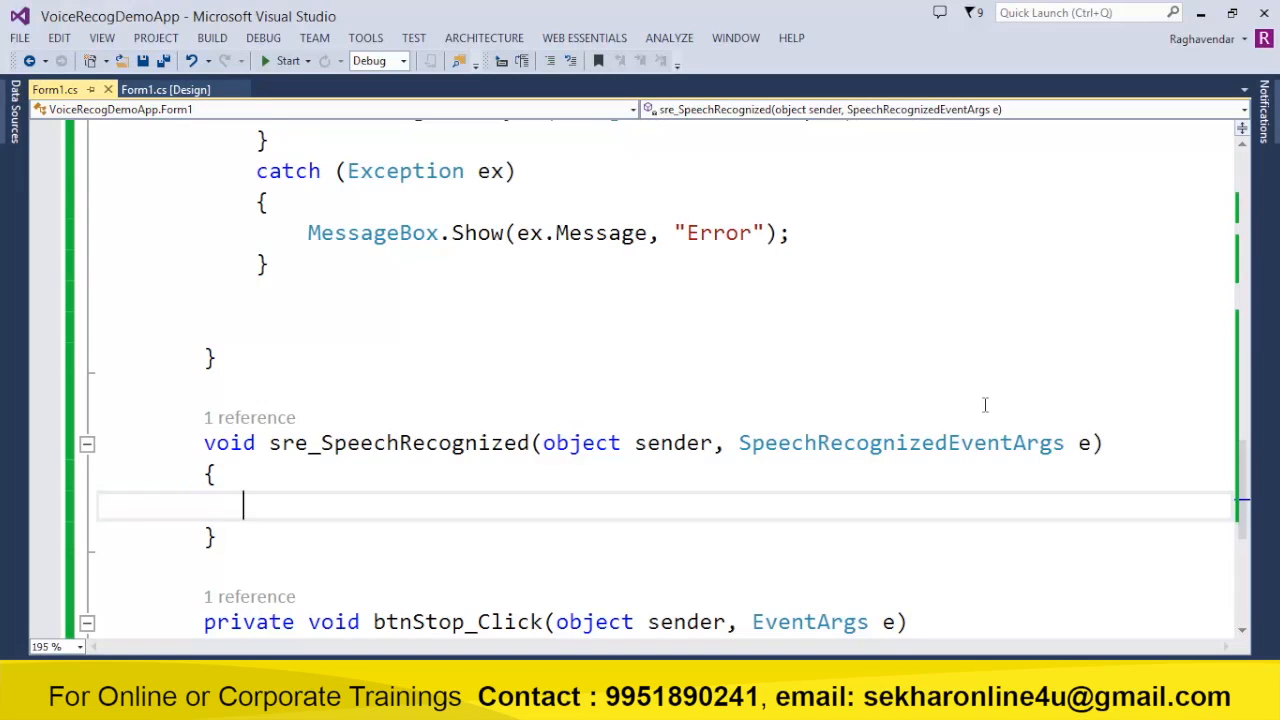
Add a switch on e.Result.Text.ToString() in sre_SpeechRecognized.
text(sw)
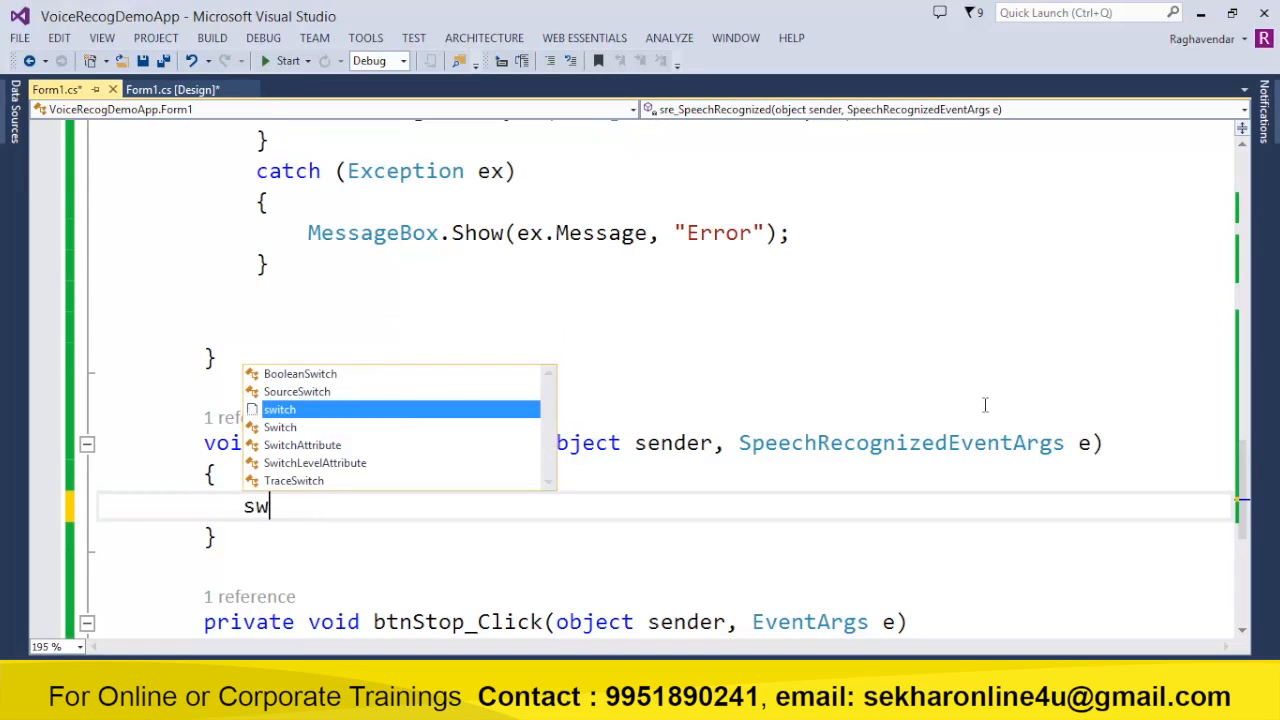
key(Tab)
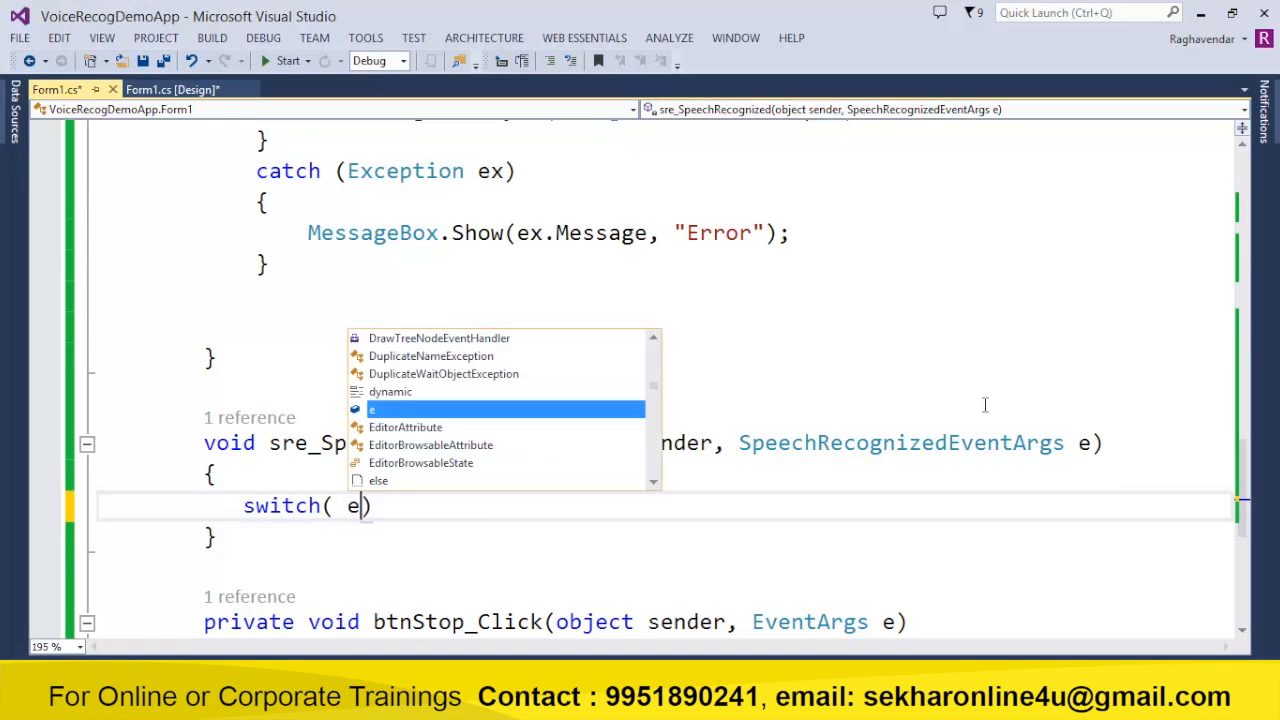
text(.Result.t)
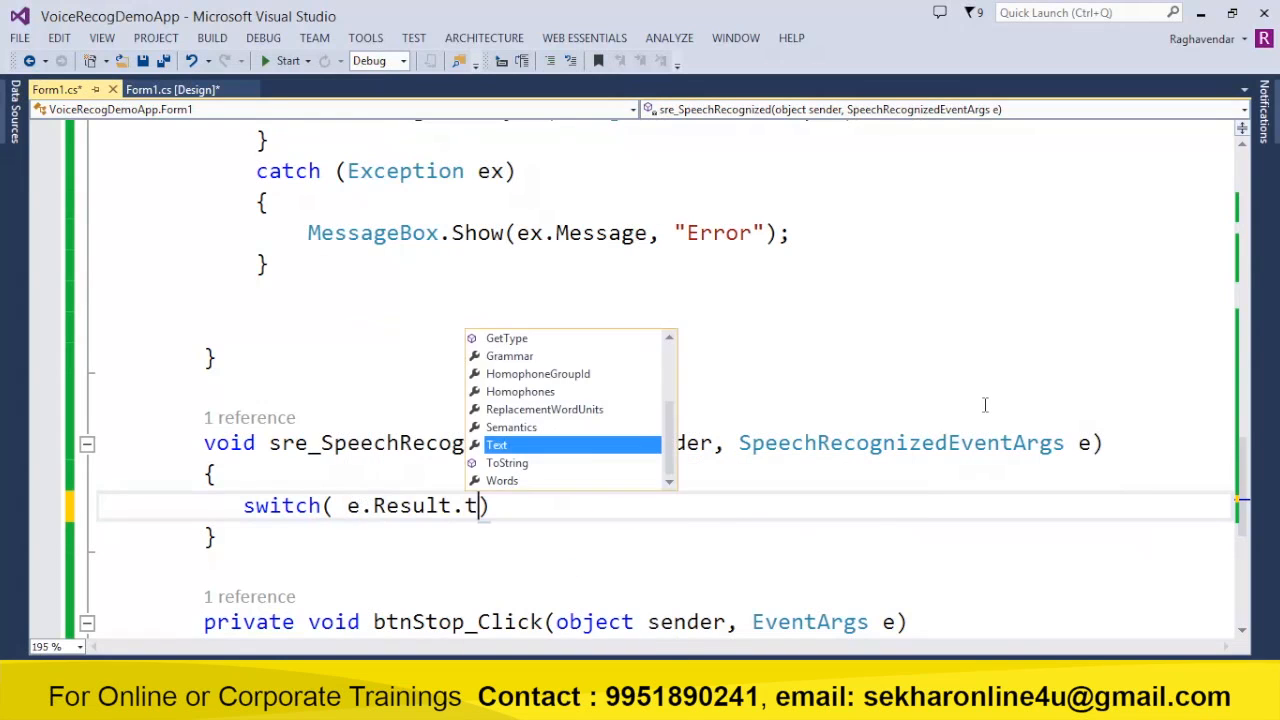
text(ext.to)
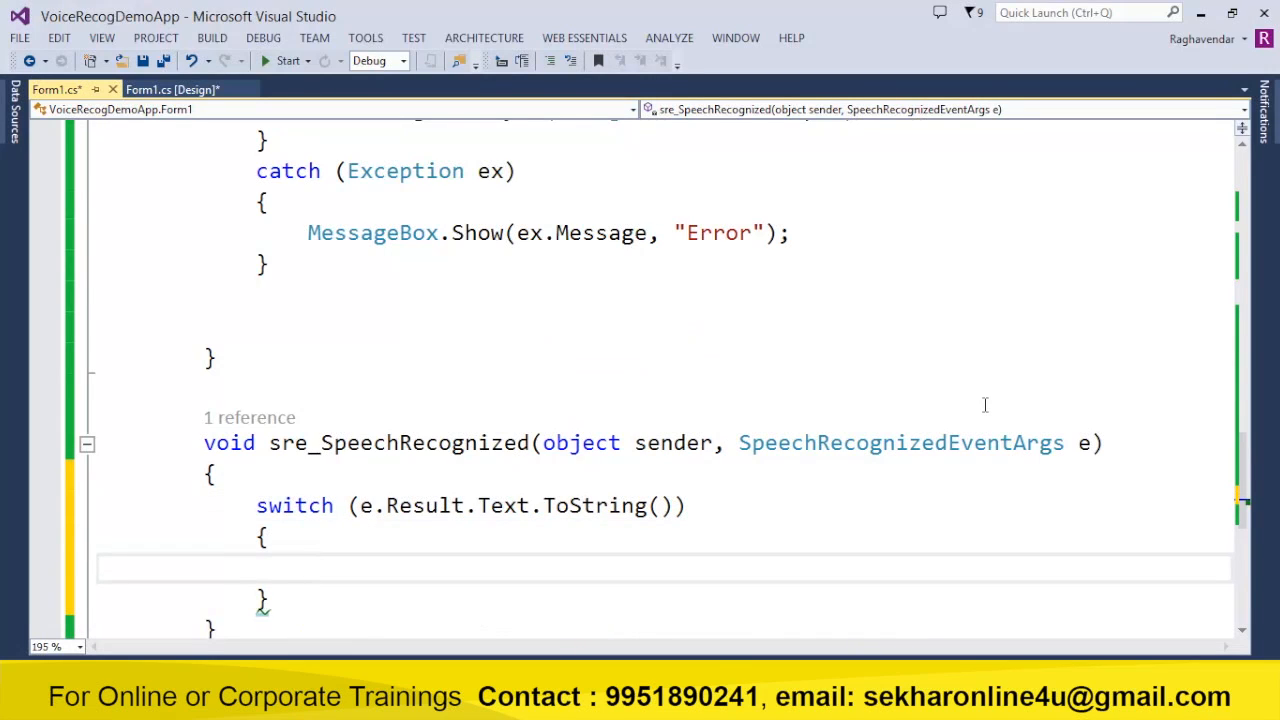
Case "hello" speaks "hello sekhar" via ss.SpeakAsync and breaks.
text(case)
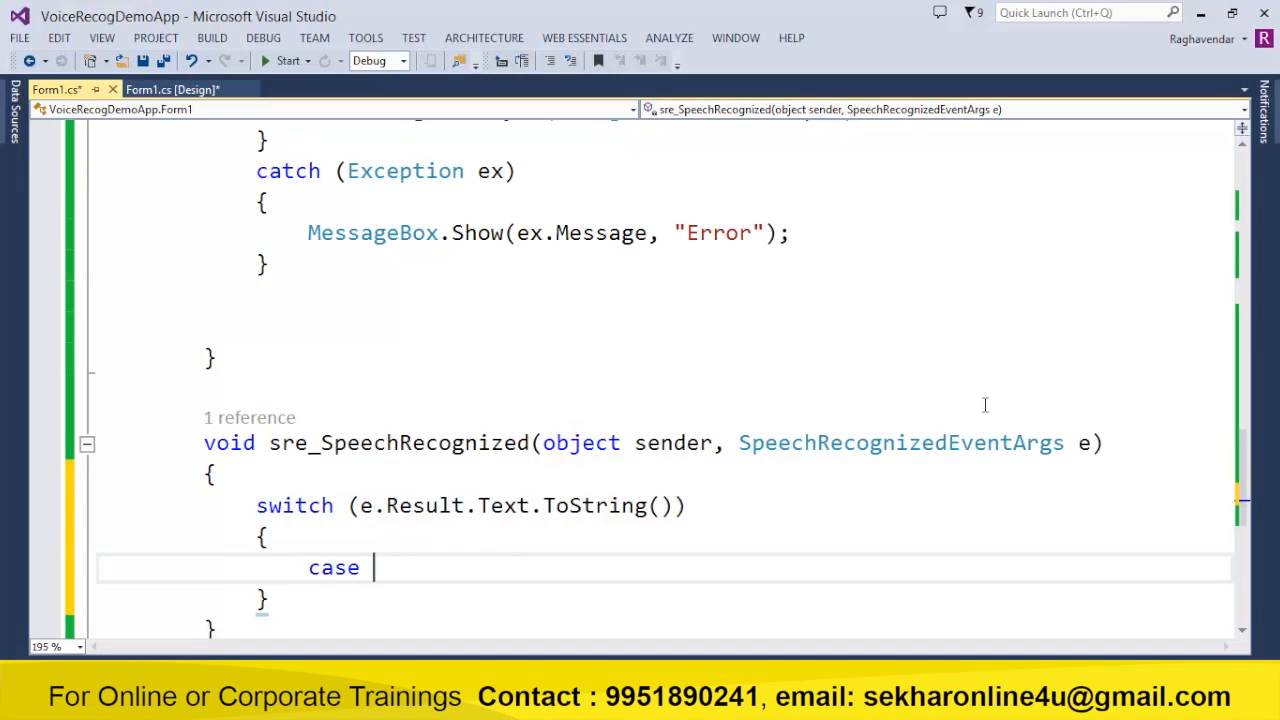
text("hell")
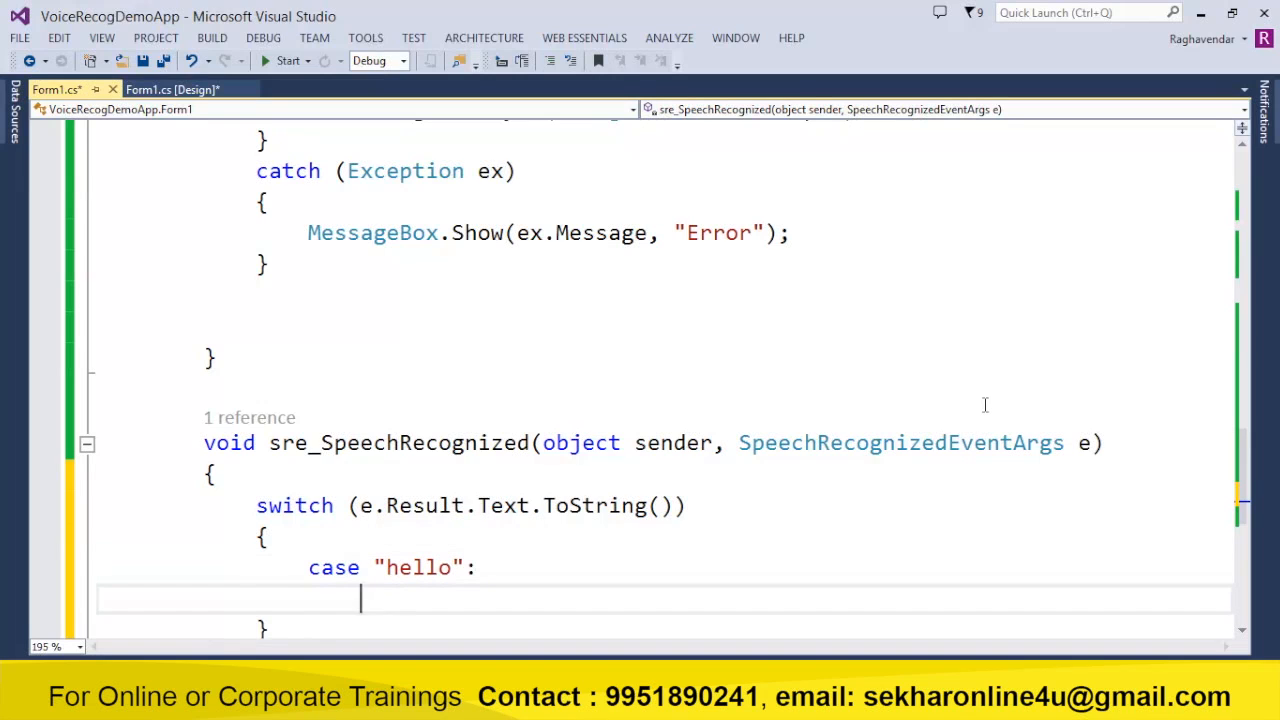
text(ss.speakAsync(")
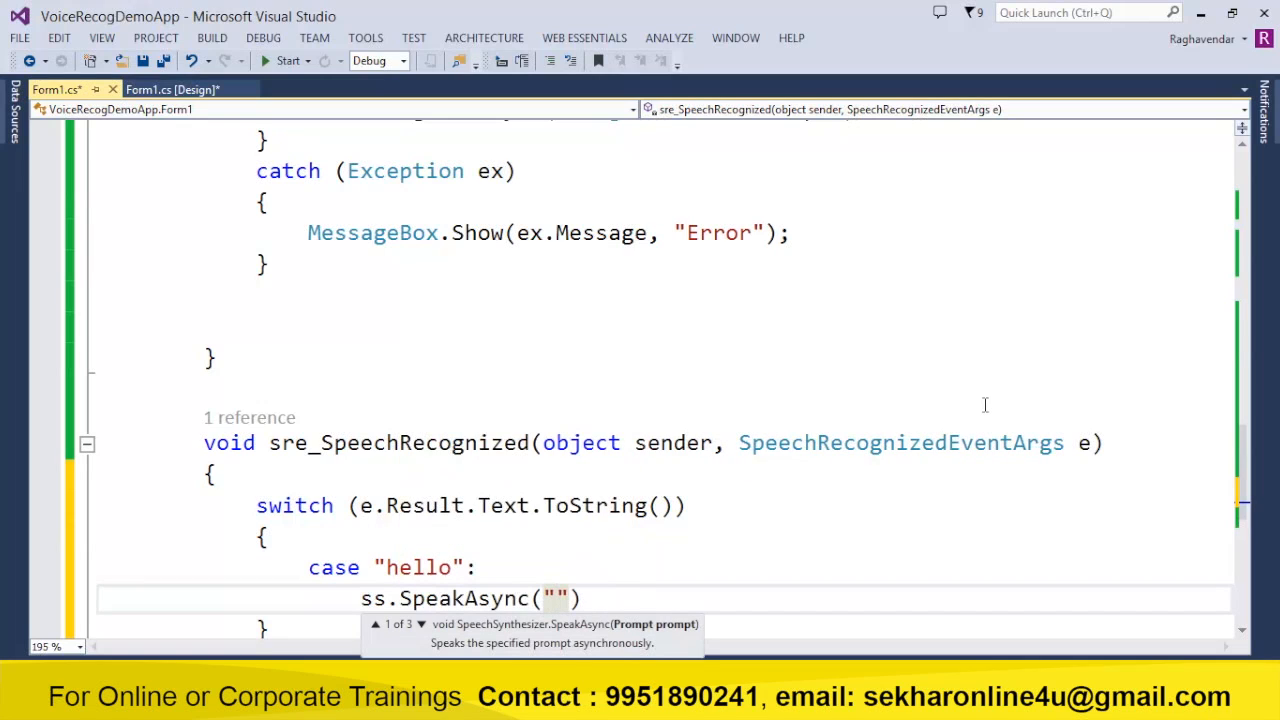
text(hello sekhar)
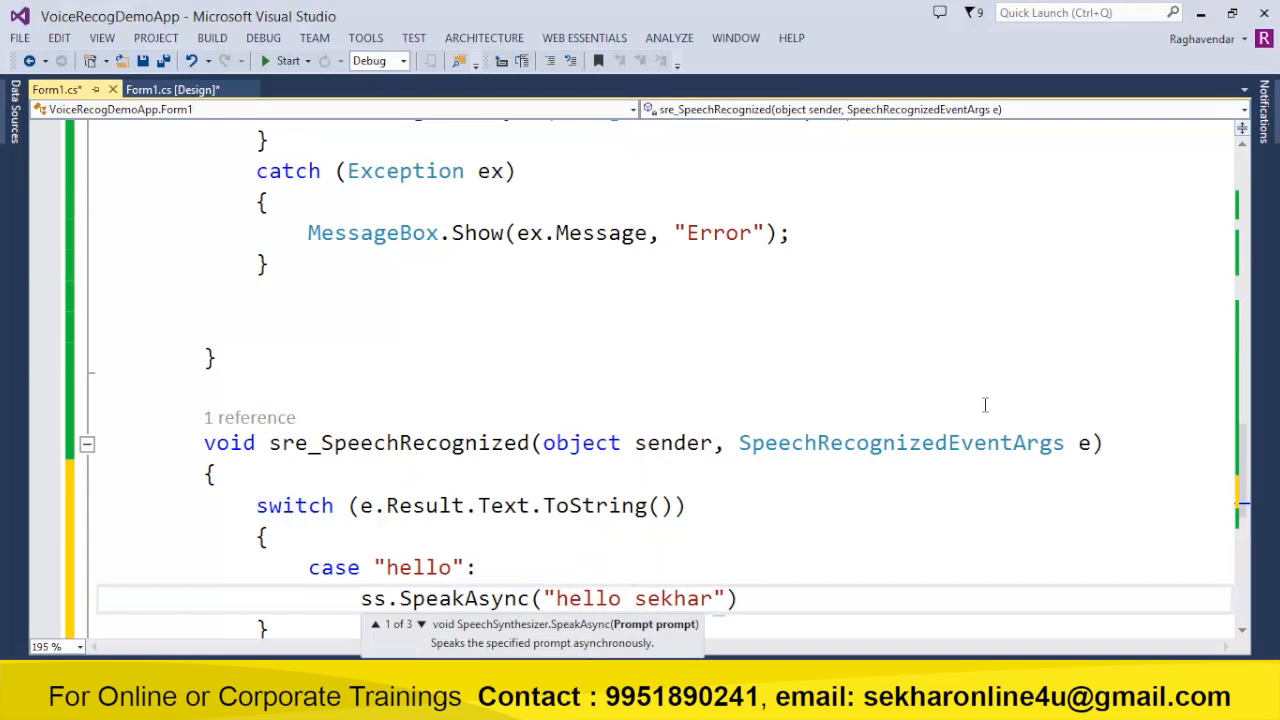
text(break;)
text(case "how are you":)
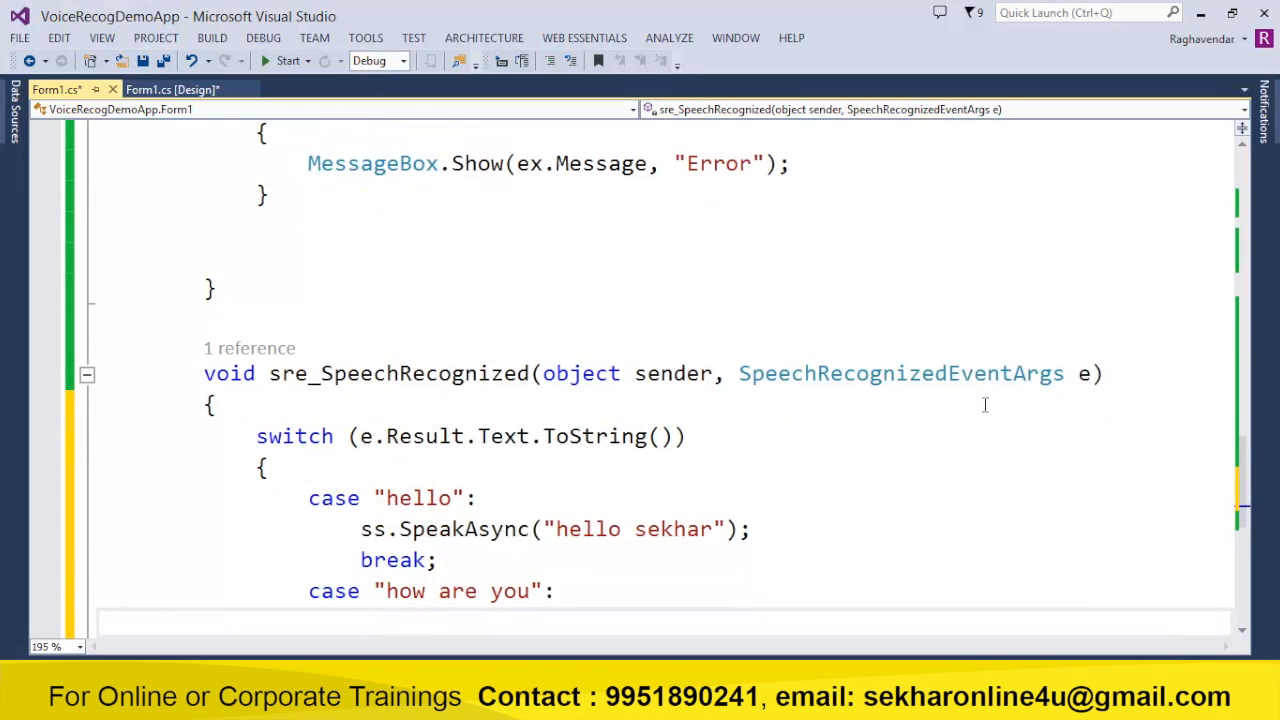
Case "how are you" speaks "iam doing great, how about you" and breaks.
text(ss.SpeakAsync(""))
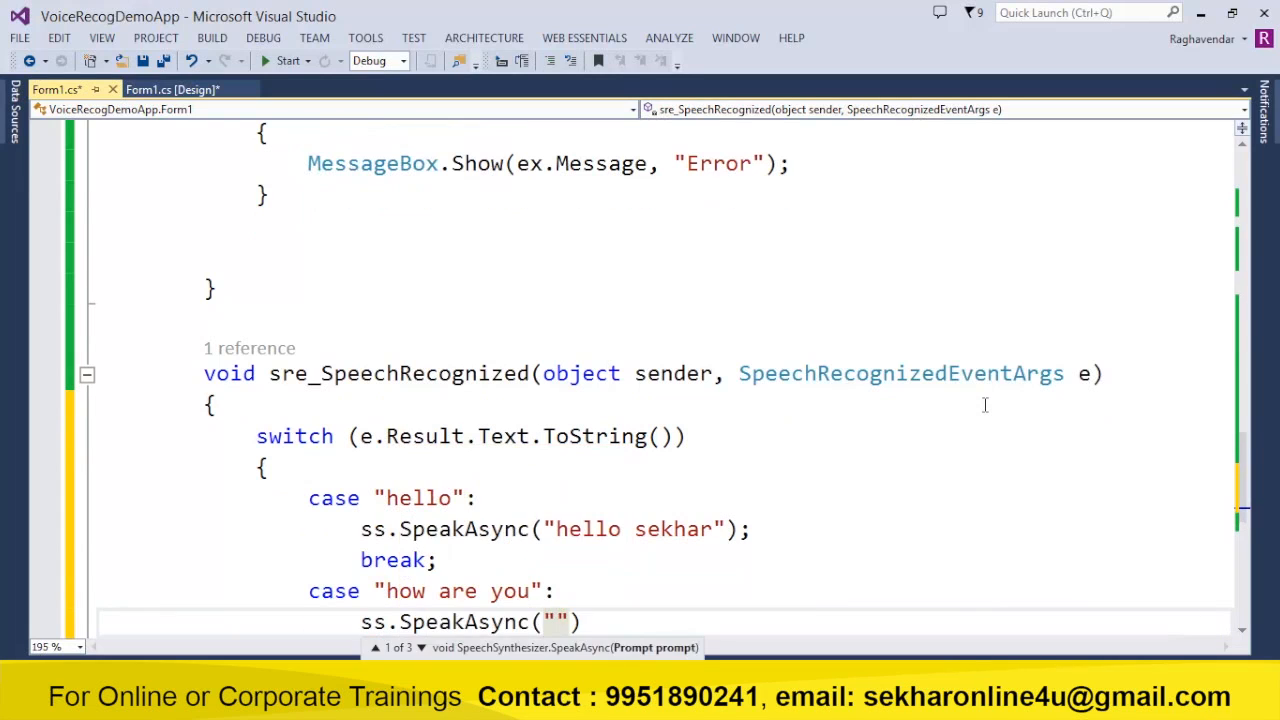
text(iam do)
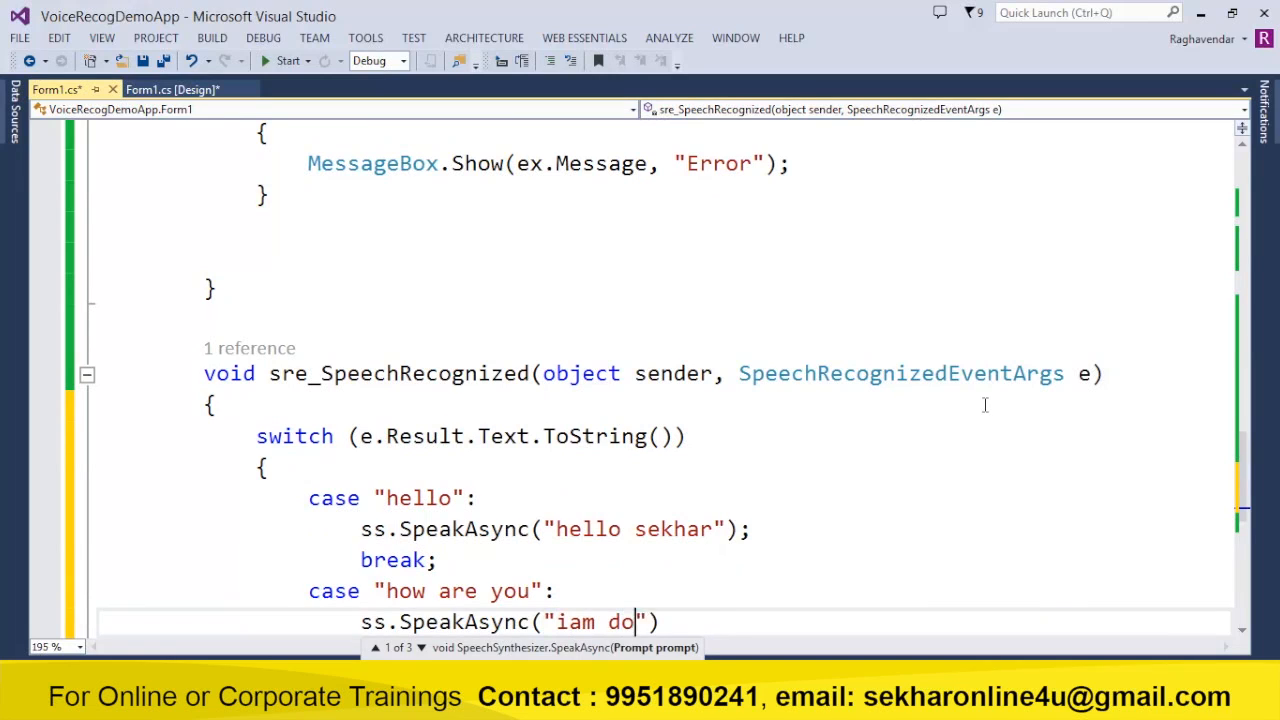
text(ing great sekhar,h)
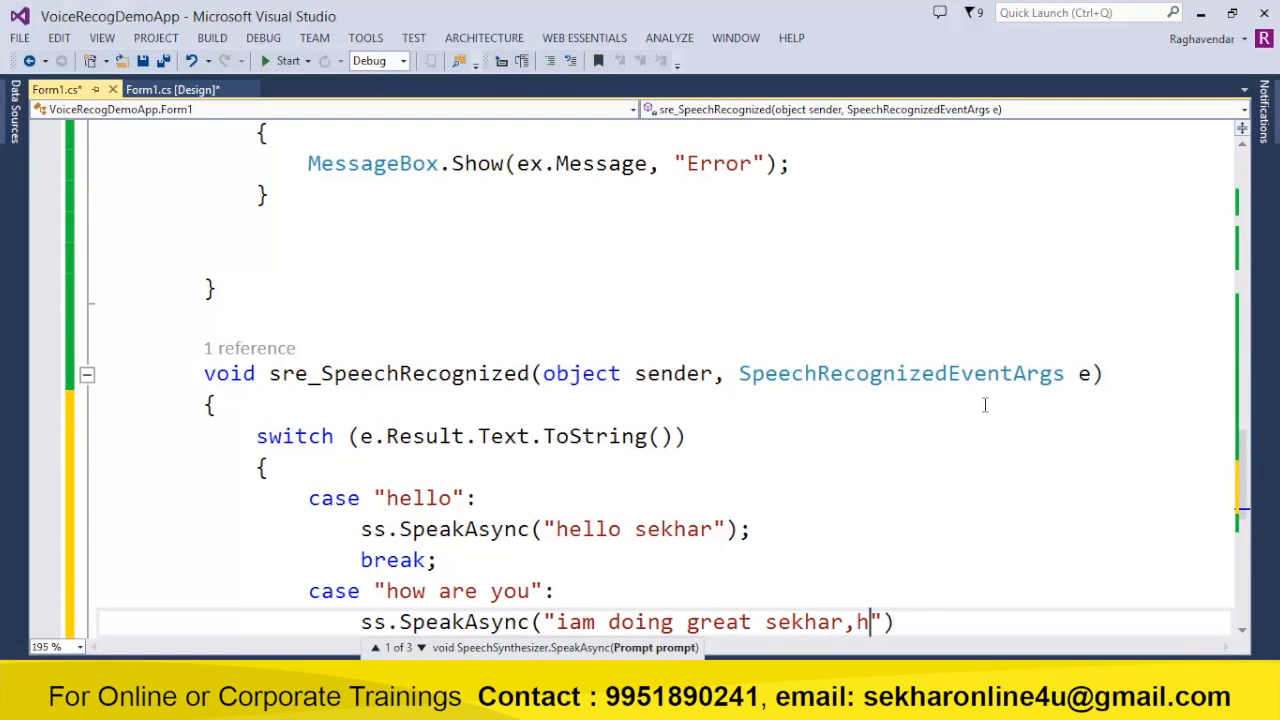
text(ow about y)
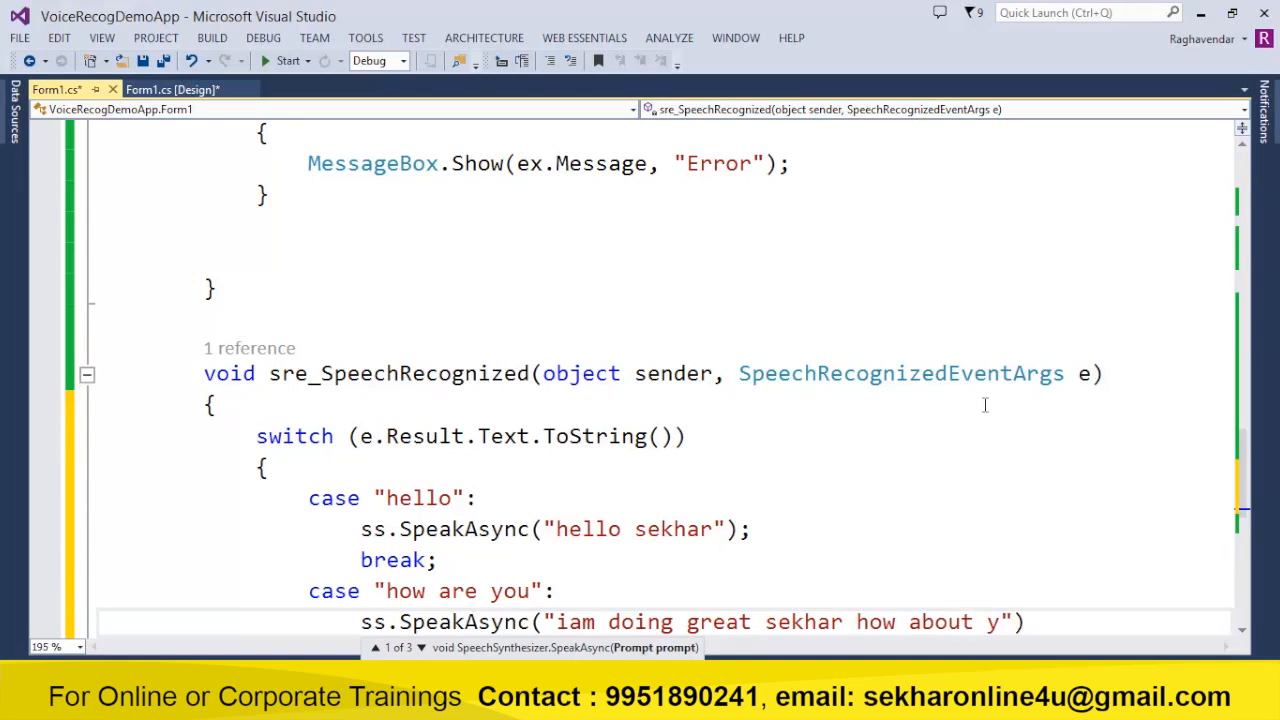
text(you");b)
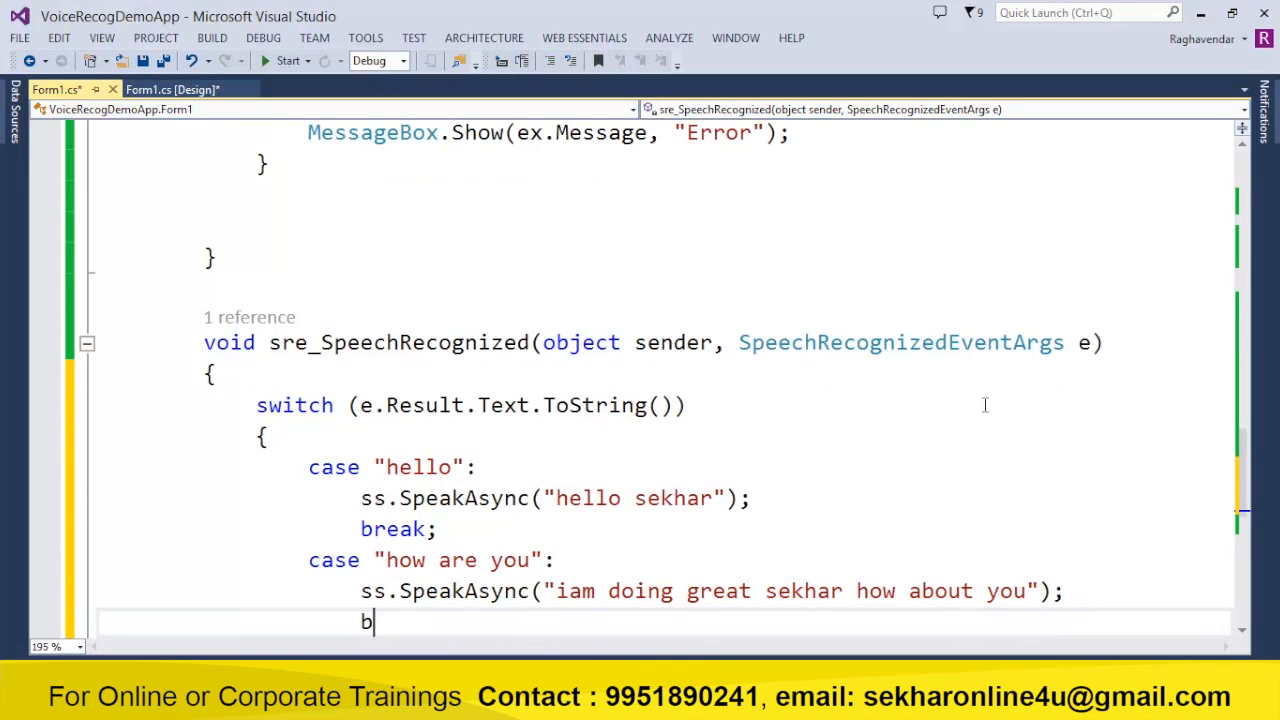
text(reak;)
text(case ")
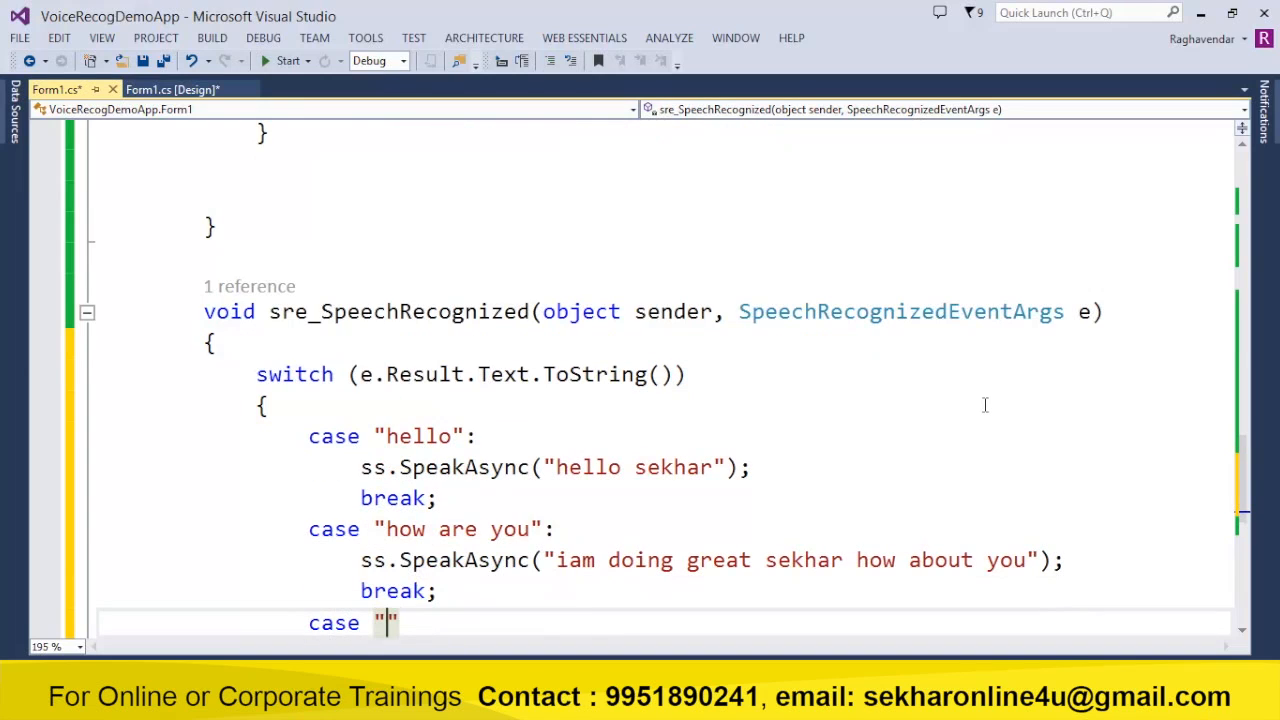
Case "what is the current time" speaks the current time using DateTime.Now.ToLongTimeString().
text(what is the curr)
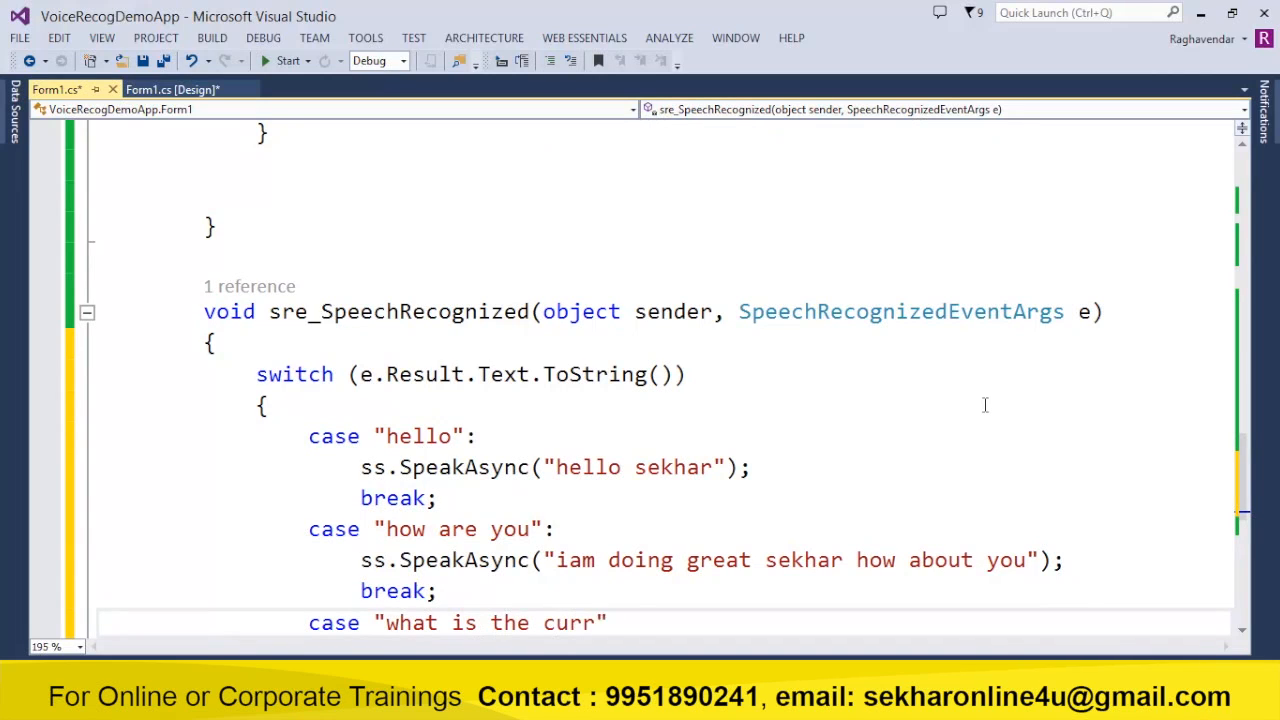
text(ent time")
text(ss.SpeakAsync)
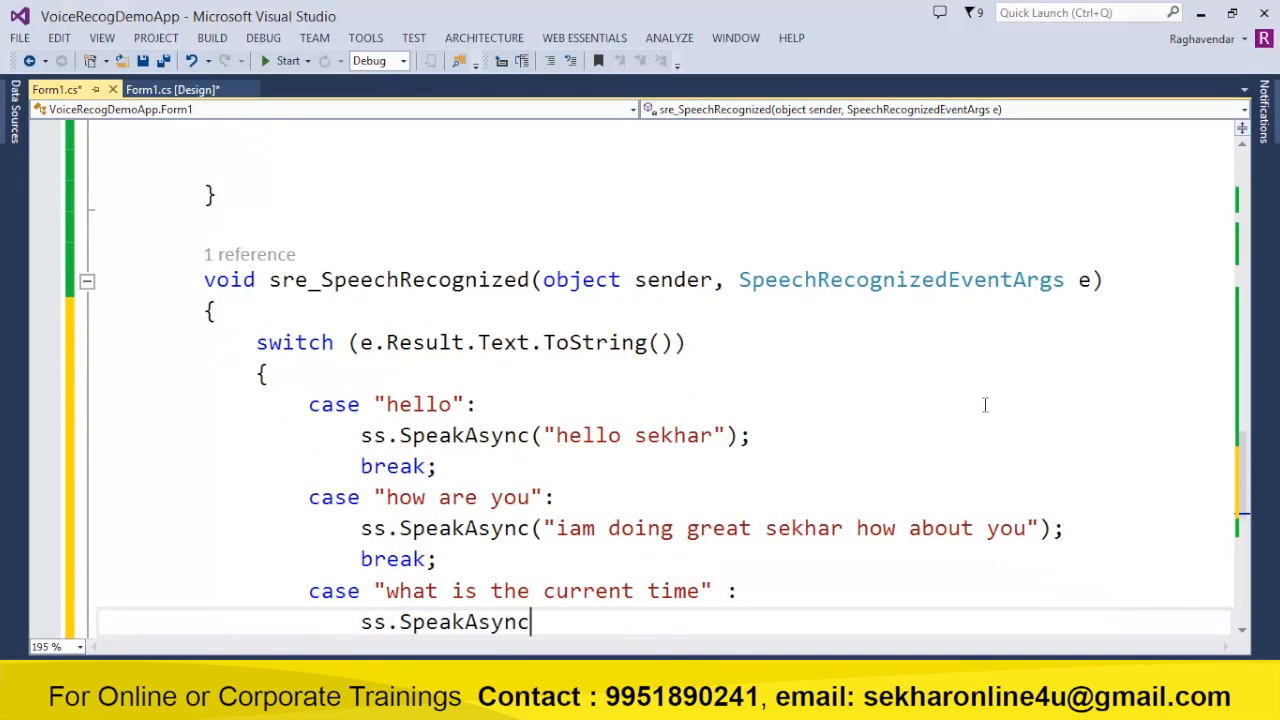
text((""))
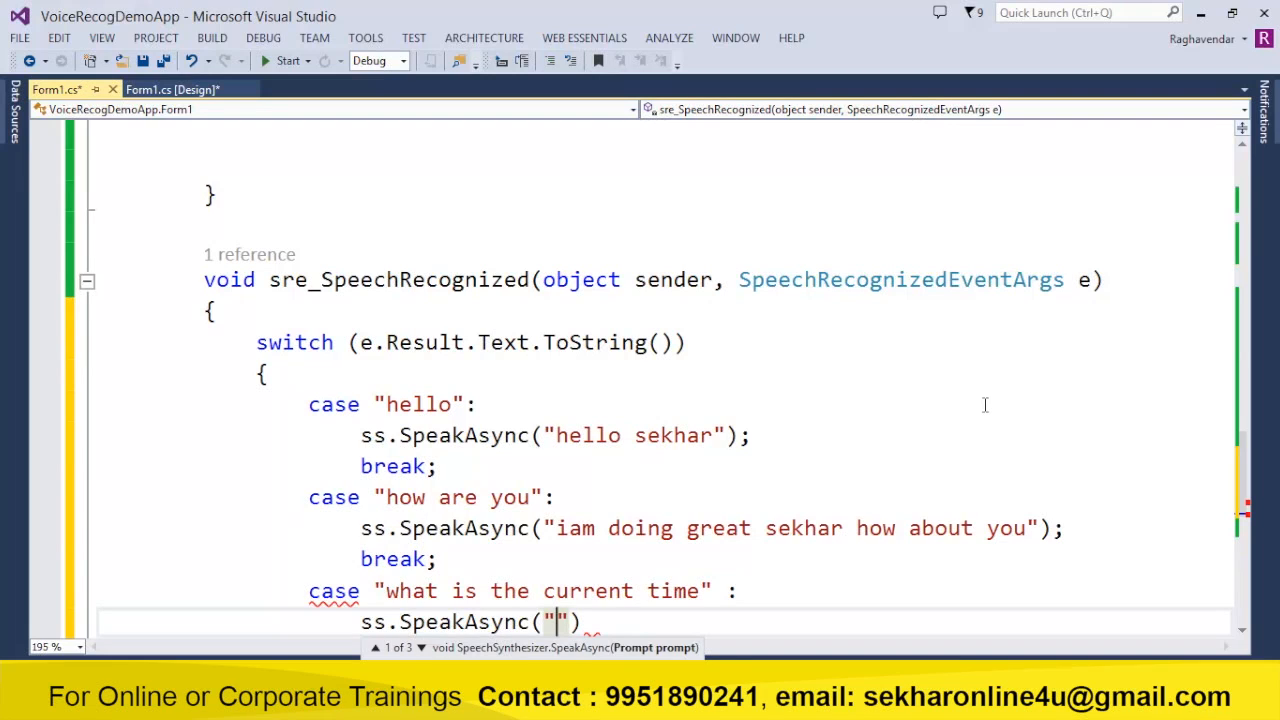
text(current time is)
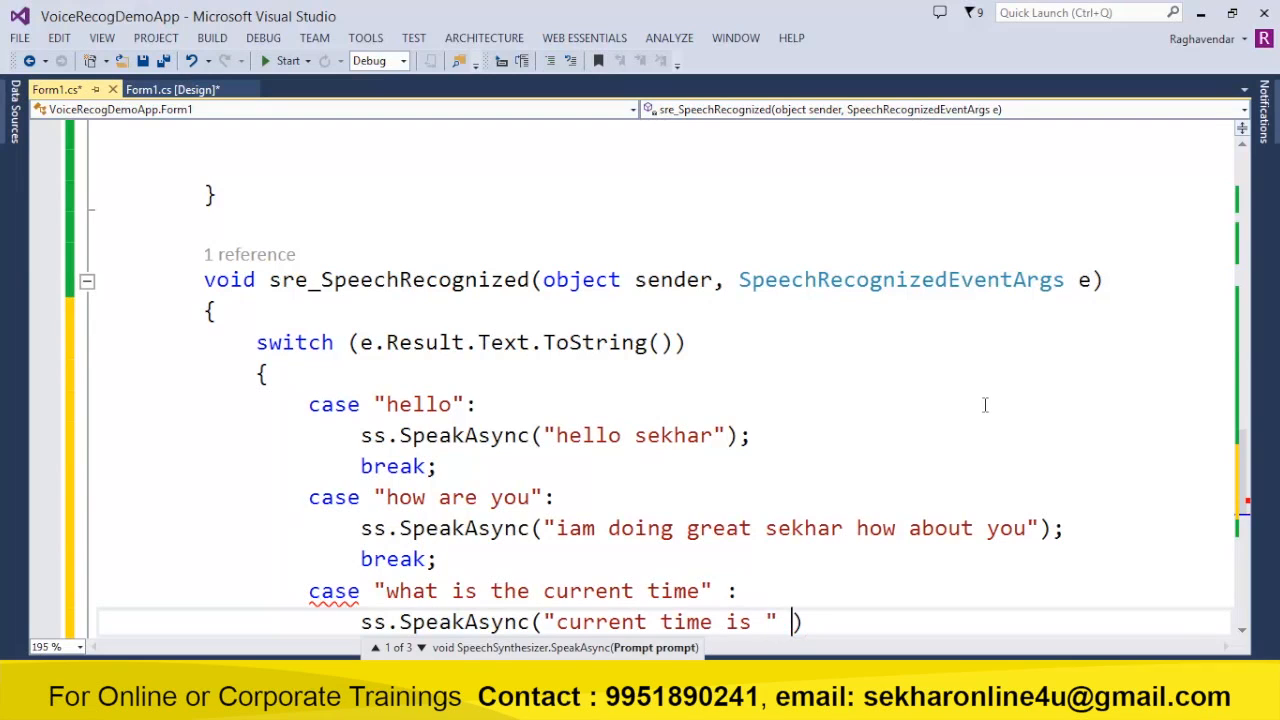
text(+ DateTime.n)
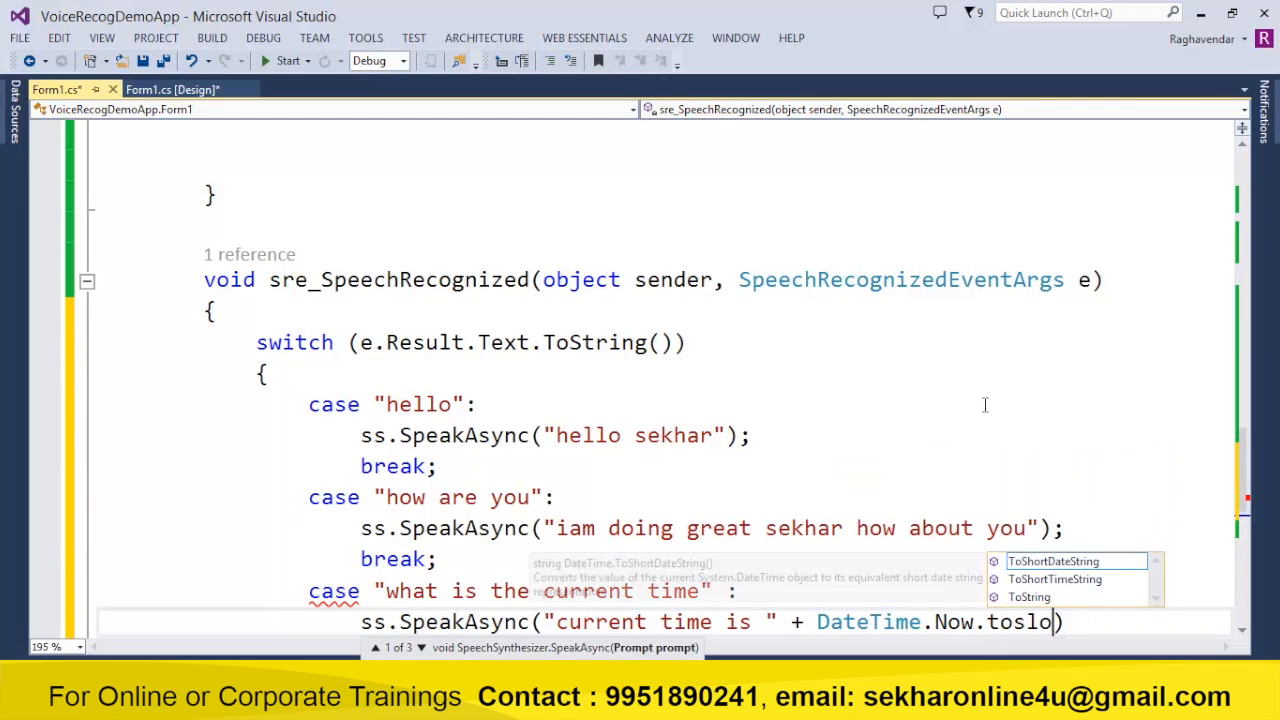
text(ToLongTimeString()
text(break;)
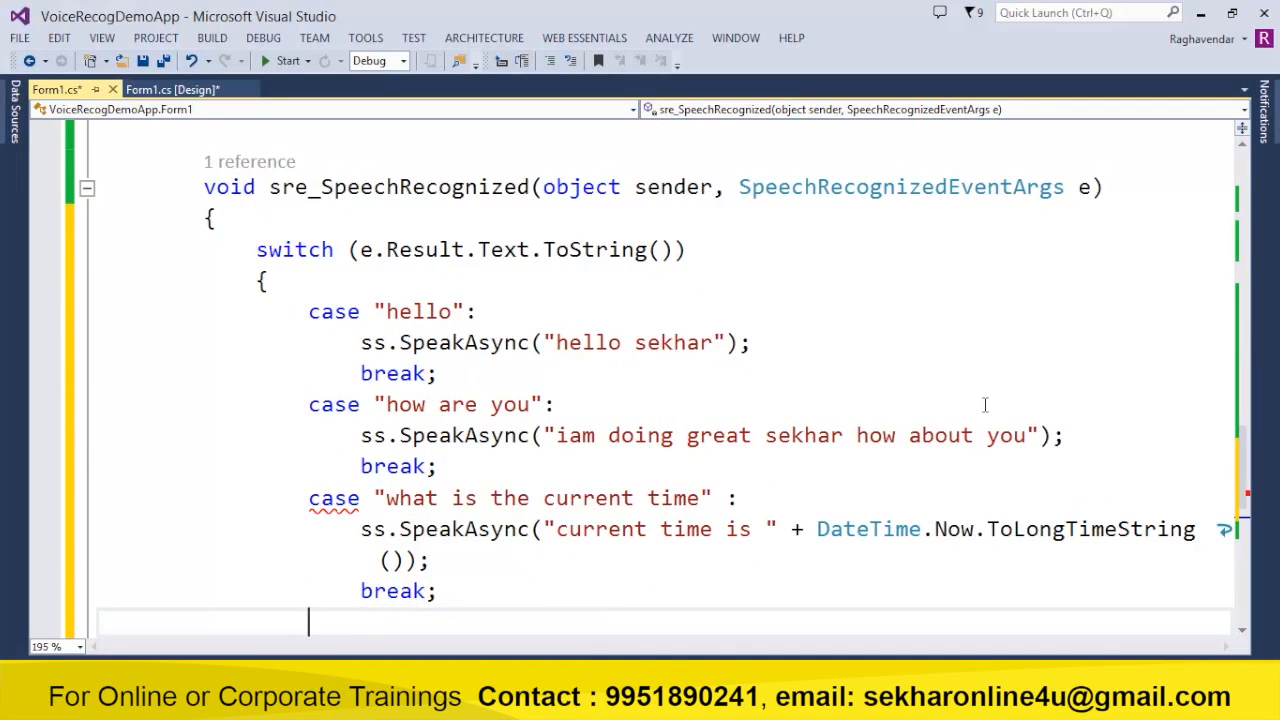
Case "thank you" speaks "pleasure is mine sekhar".
text(case "p[)
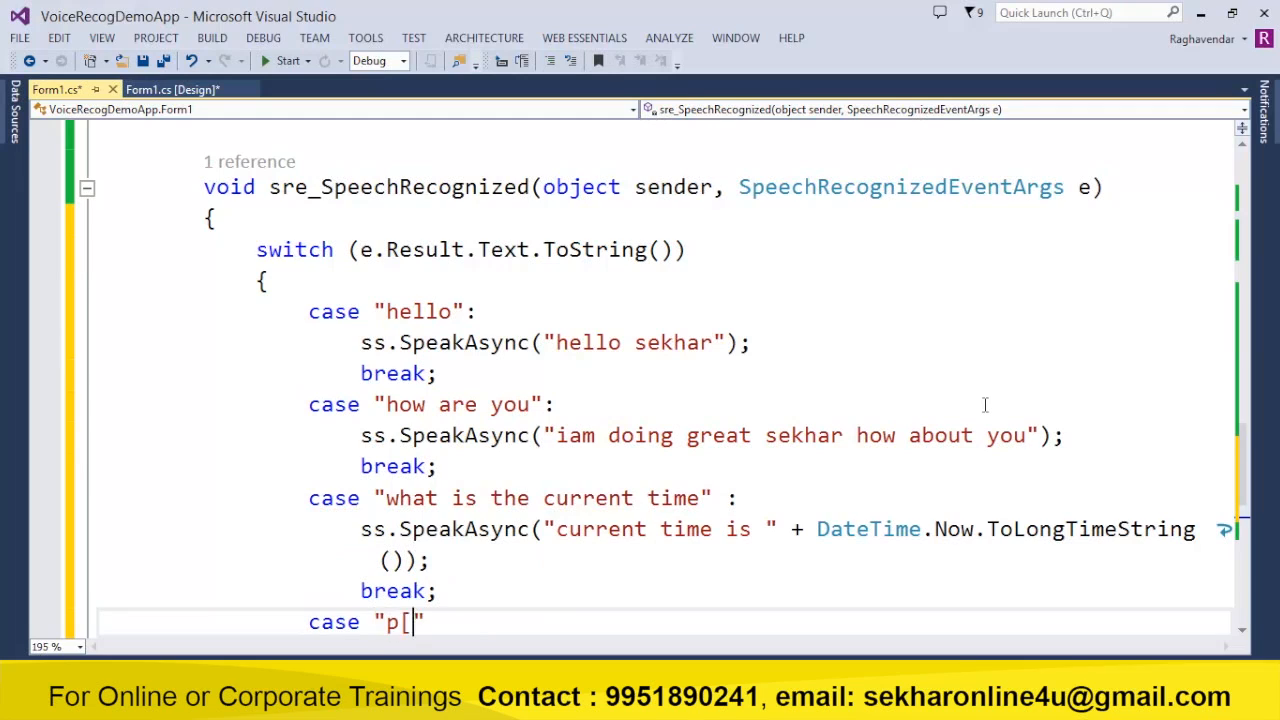
text(thank)
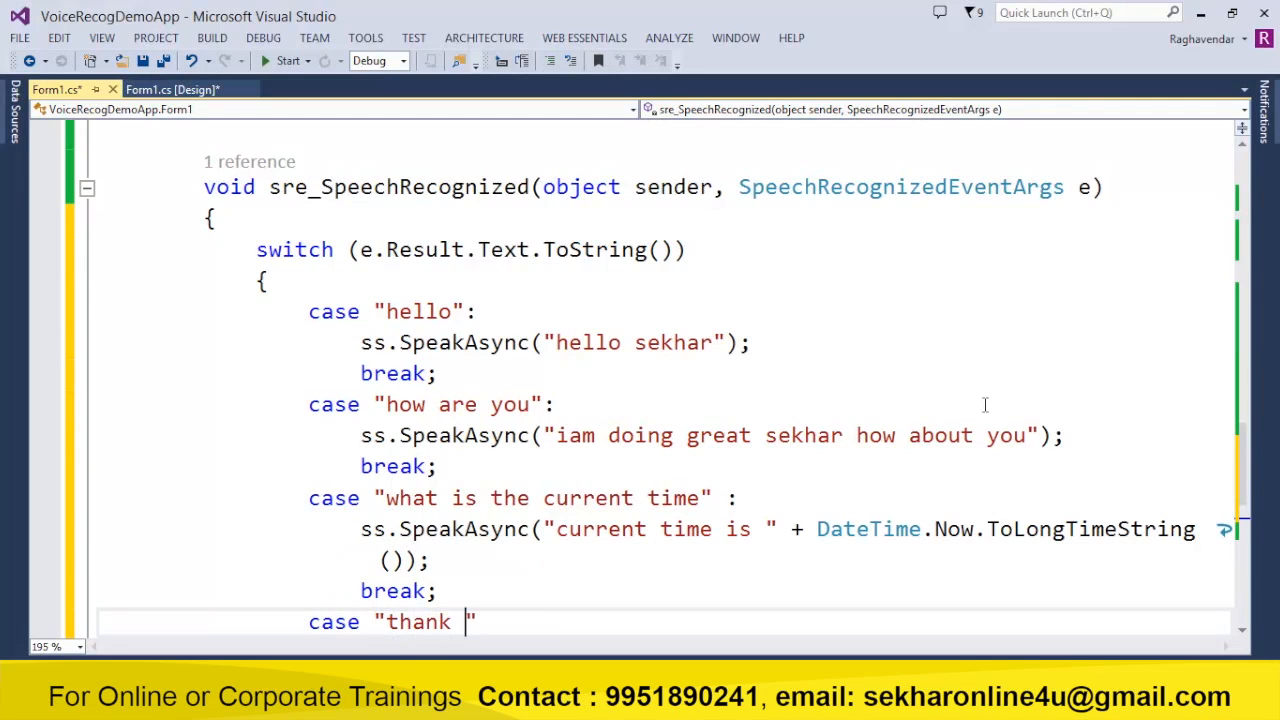
text(you)
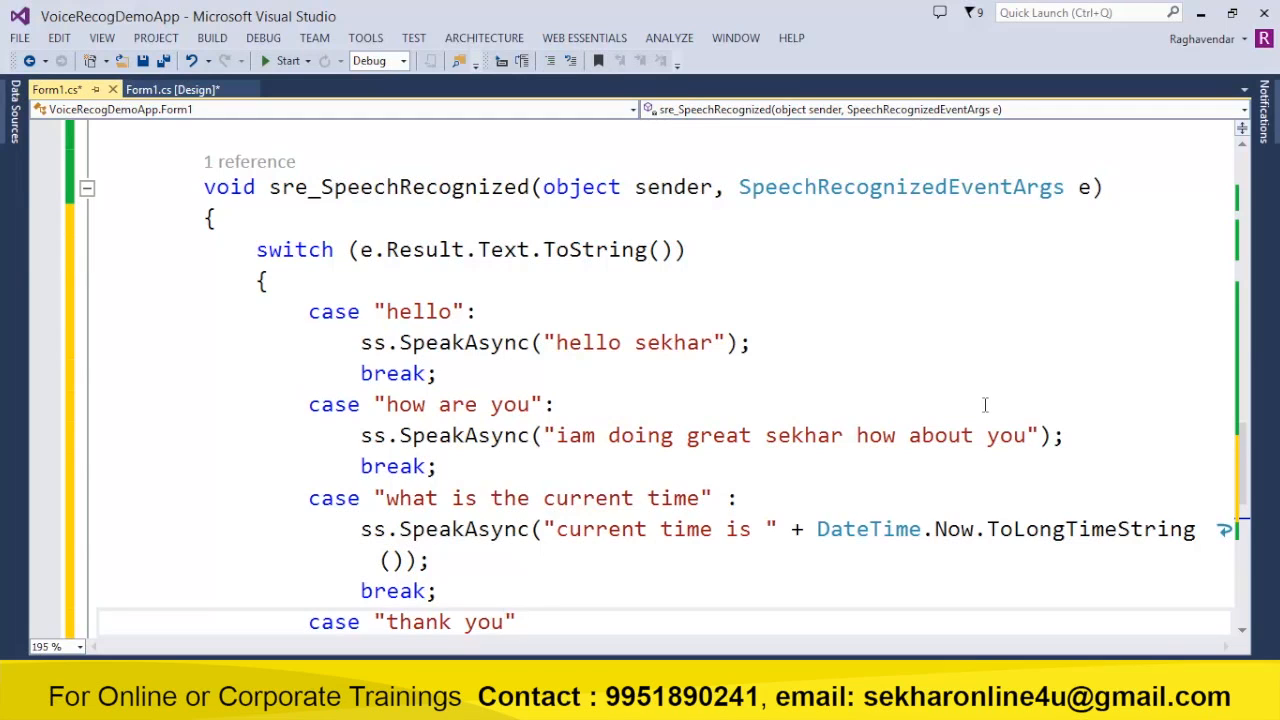
text(ss.SpeakAsync(""))
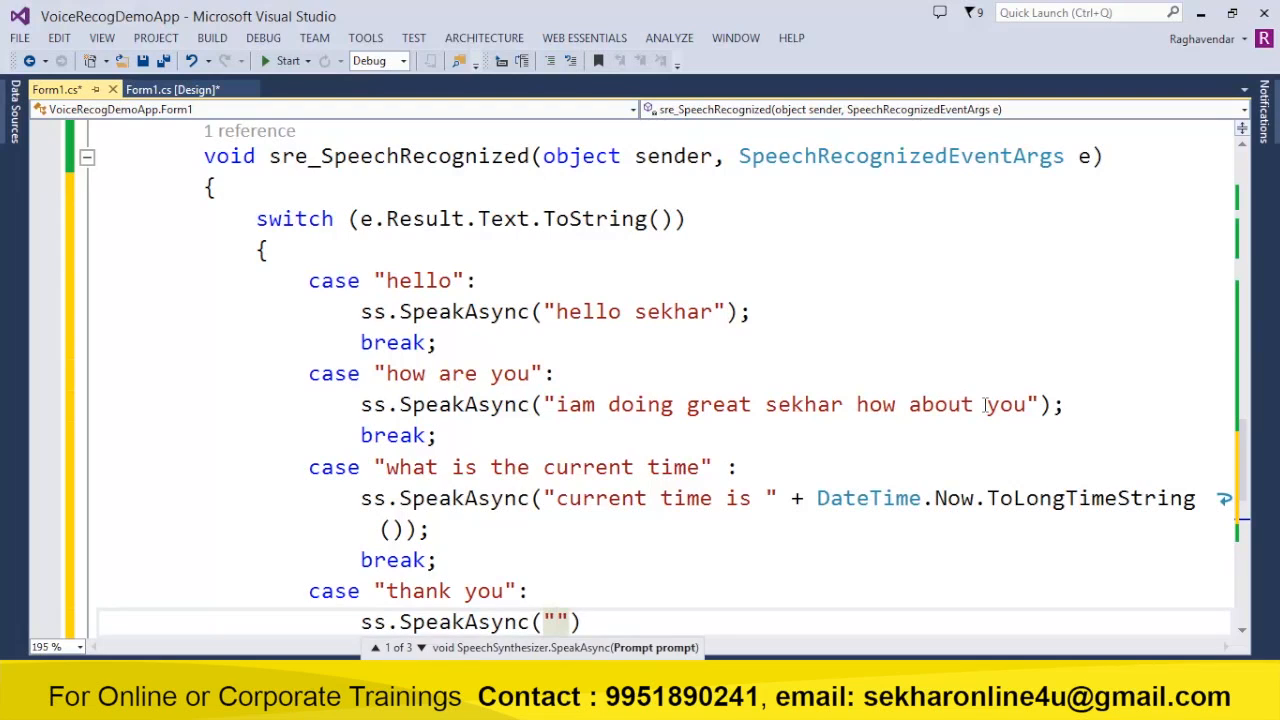
text(pleasure)
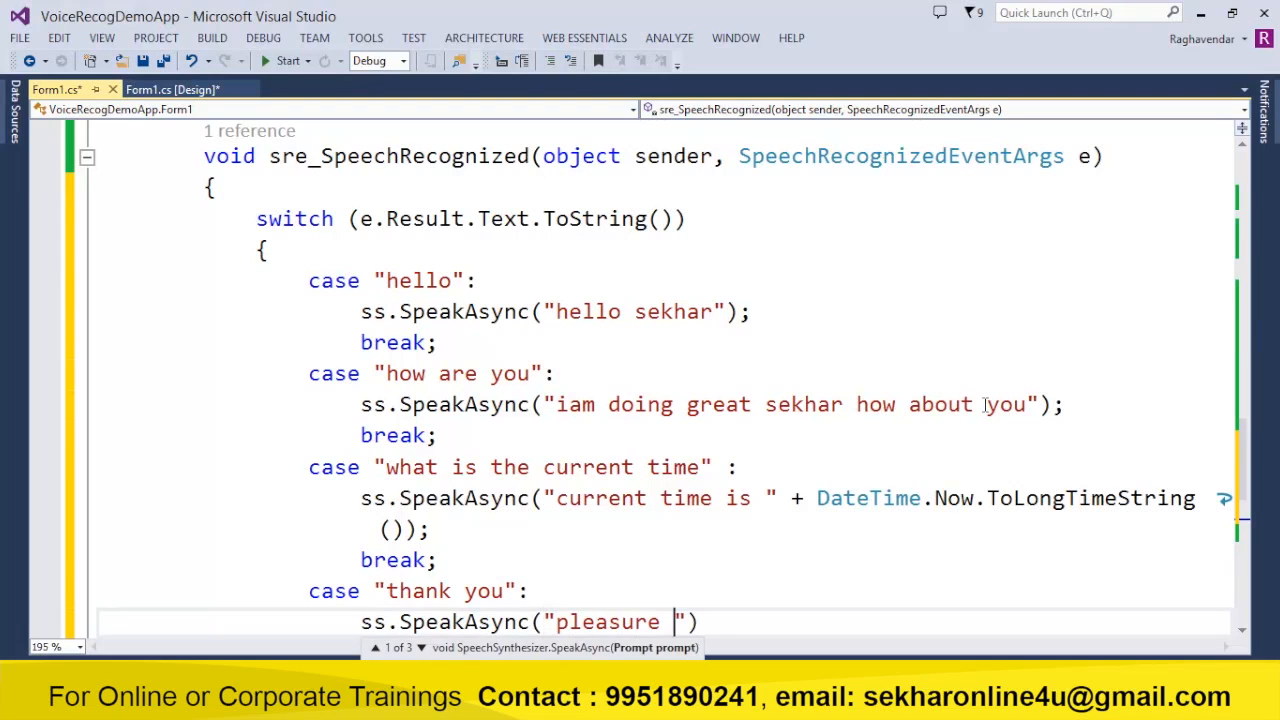
text(is mine sekhar)
text(break;)
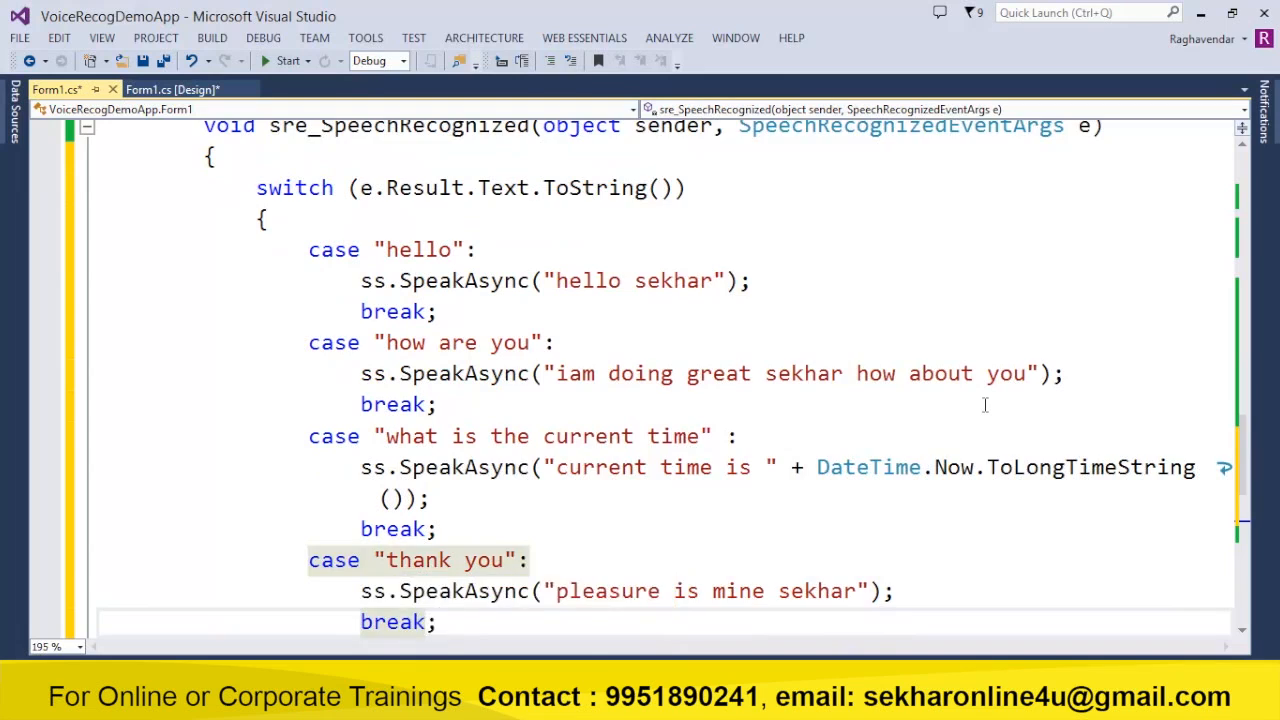
text(case "")
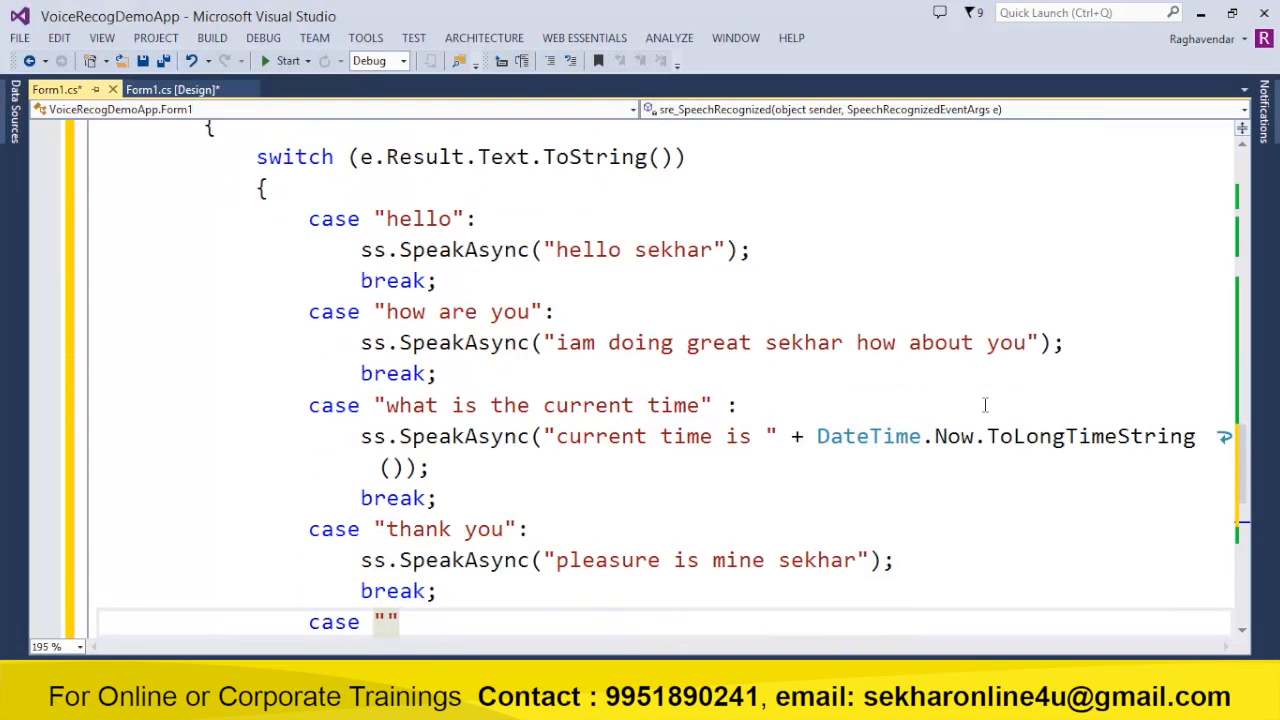
text(open chrome)
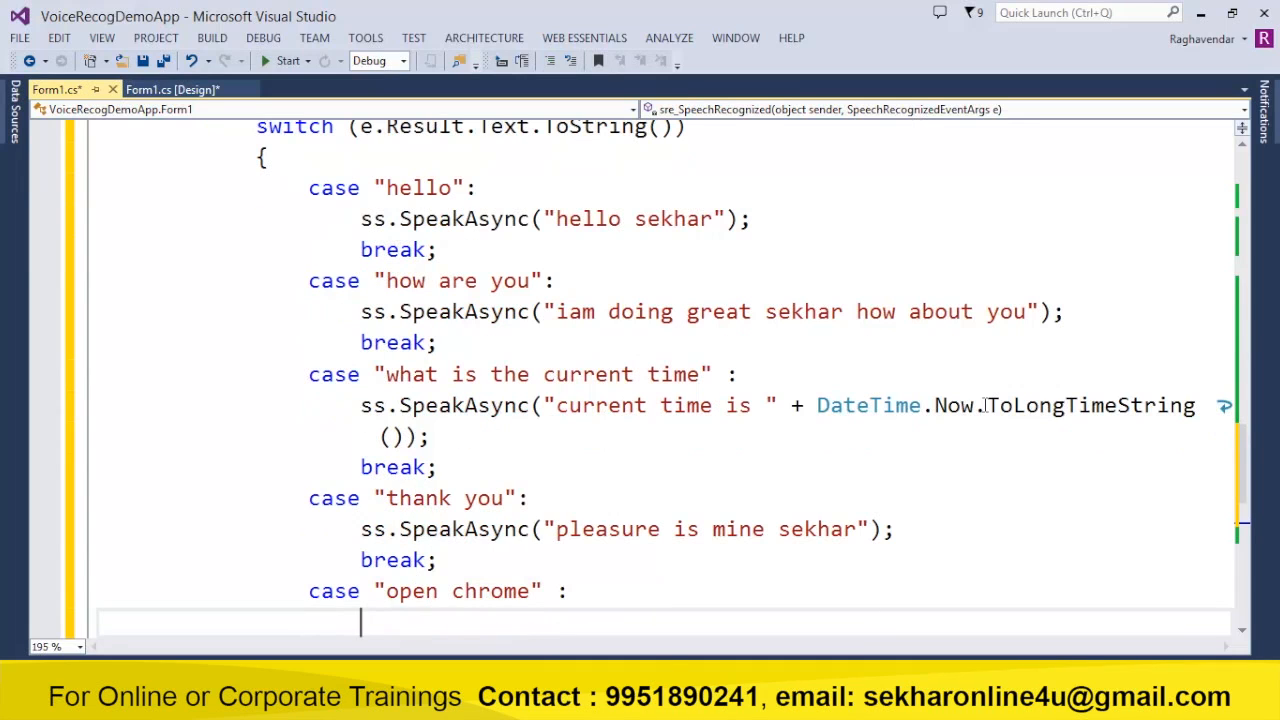
text(Process.Start("chrome","h"))
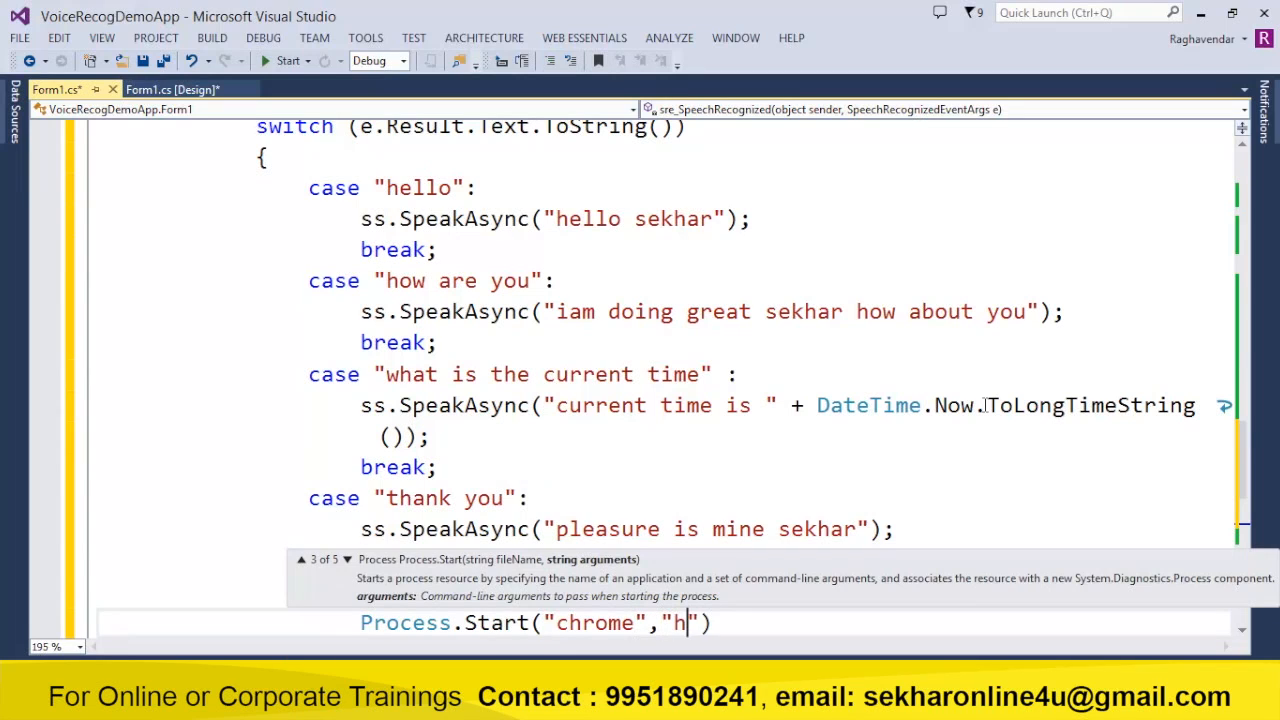
text(ttp://ww)
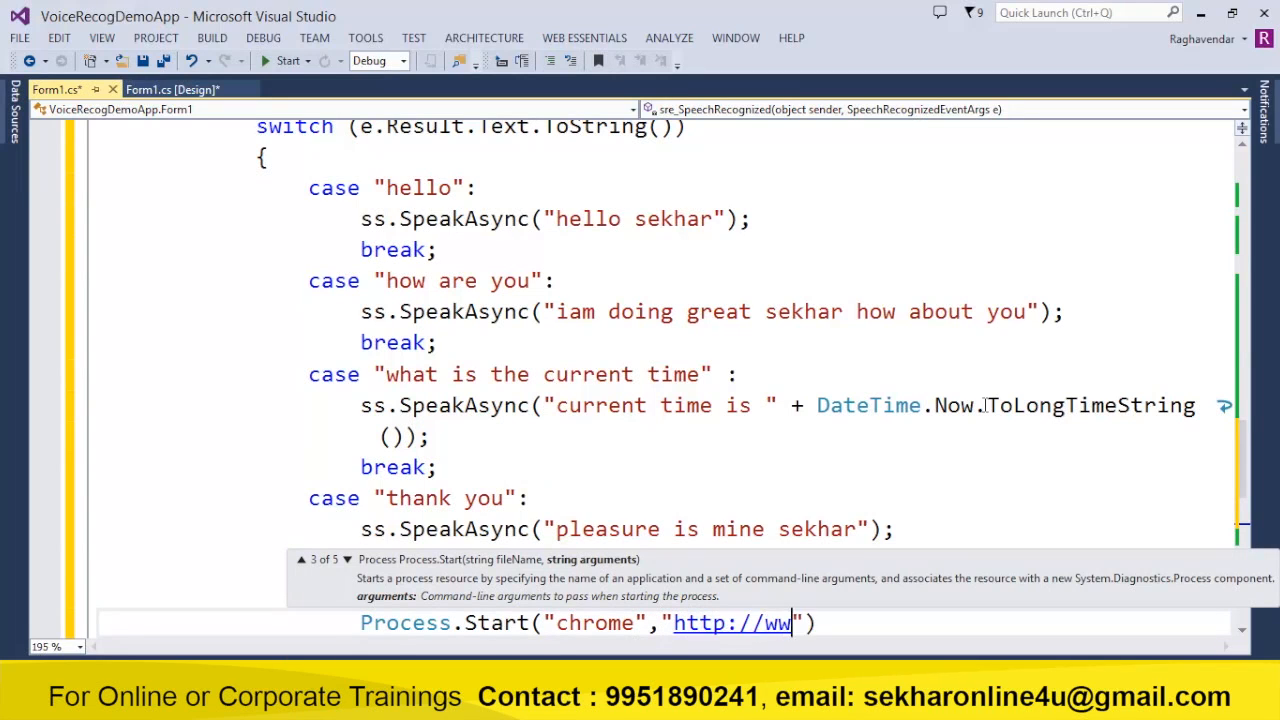
text(.sk)
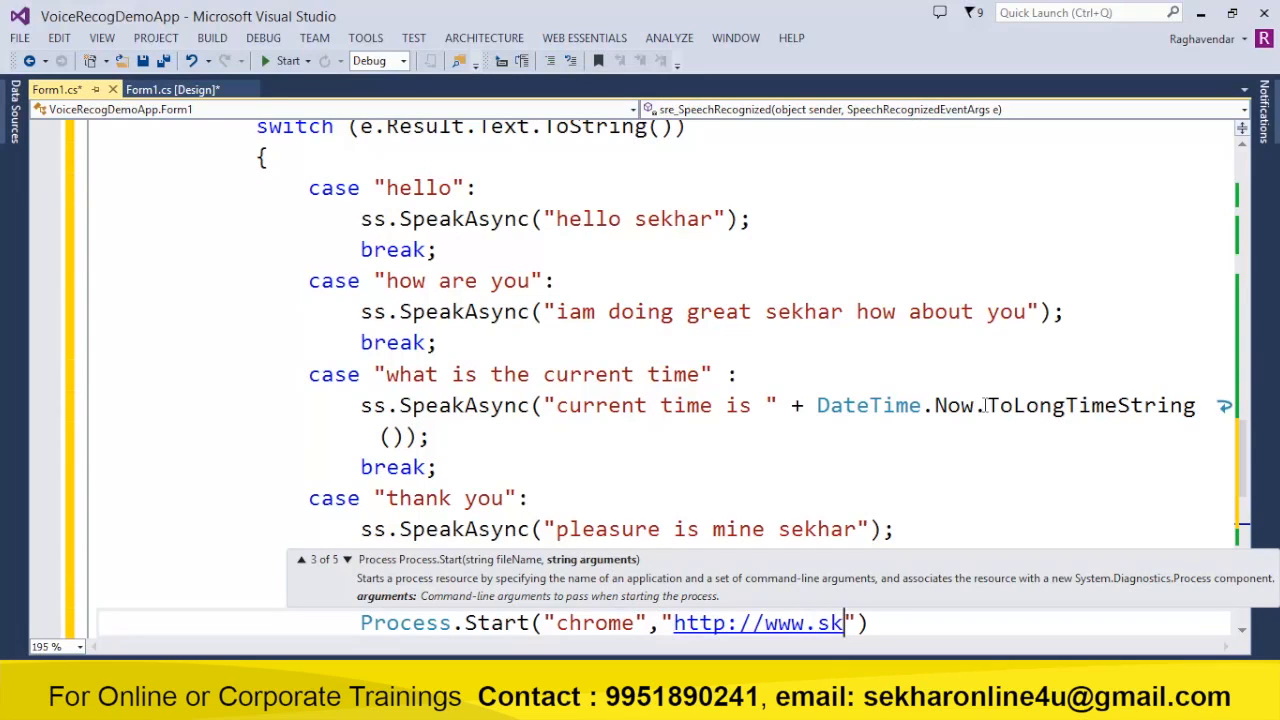
text(ekhartheguru.net)
text(break;)
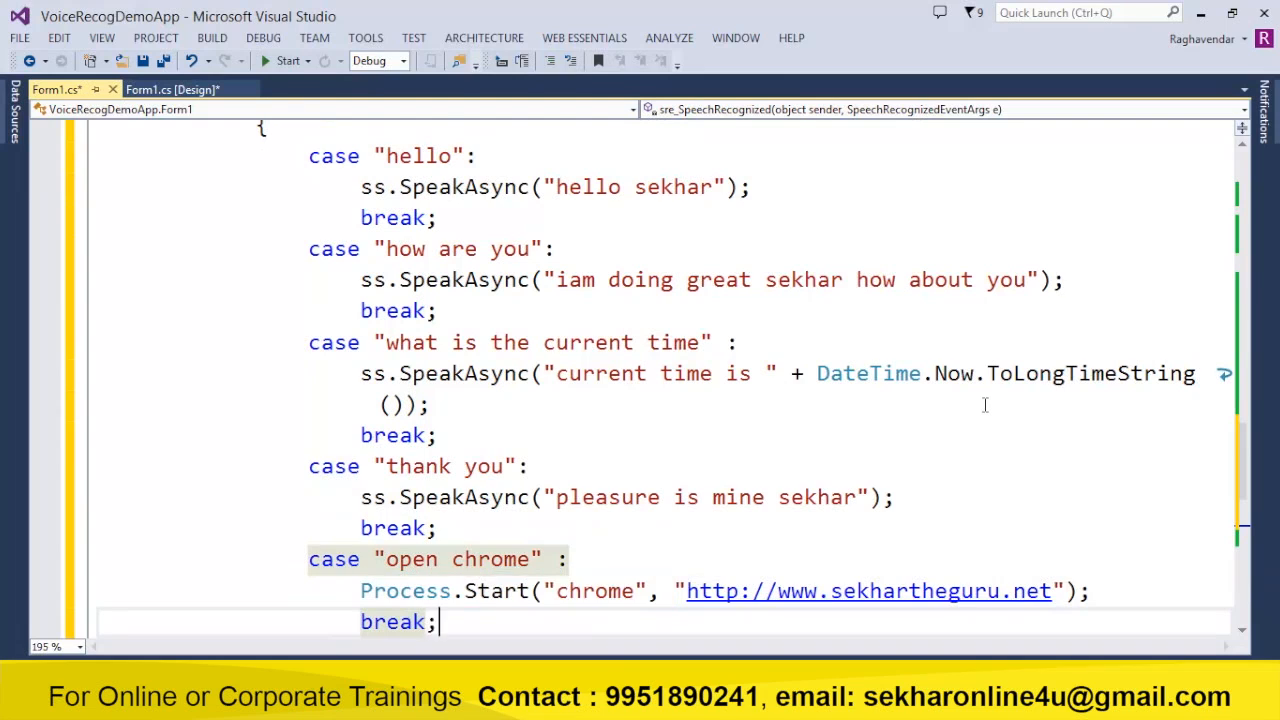
scroll(down, 3)
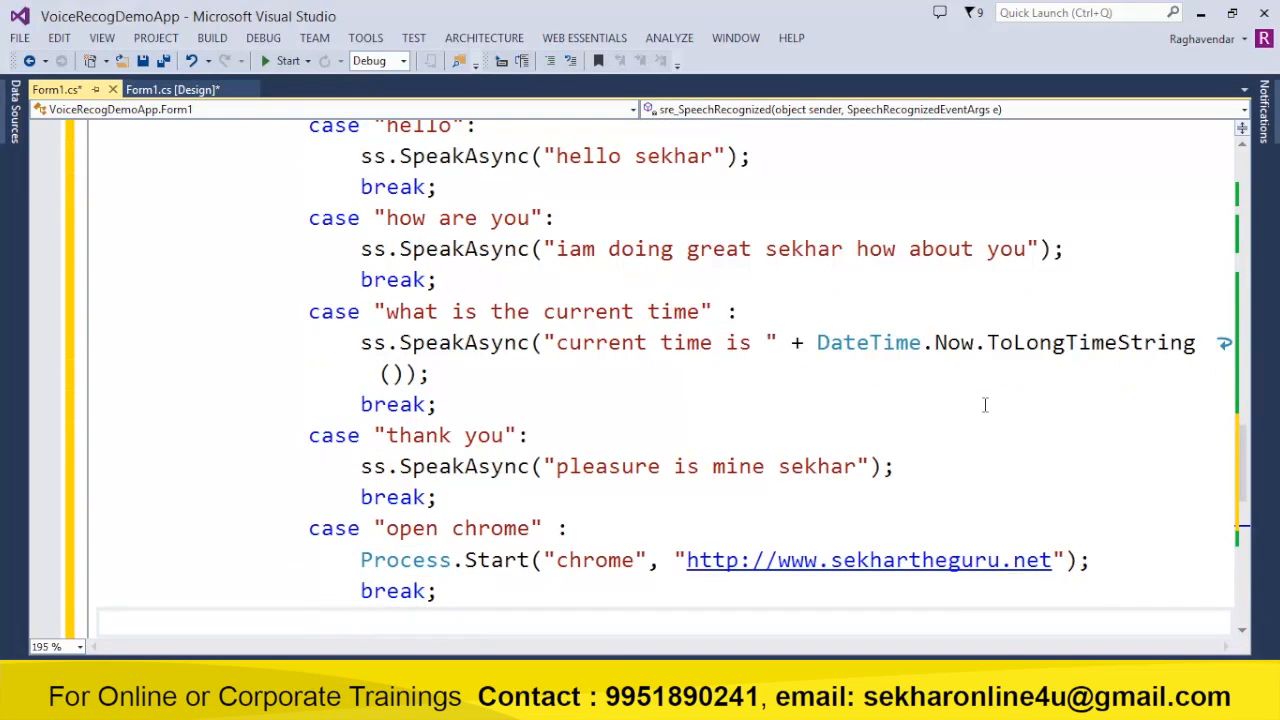
Case "close" calls Application.Exit() followed by break.
text(case "")
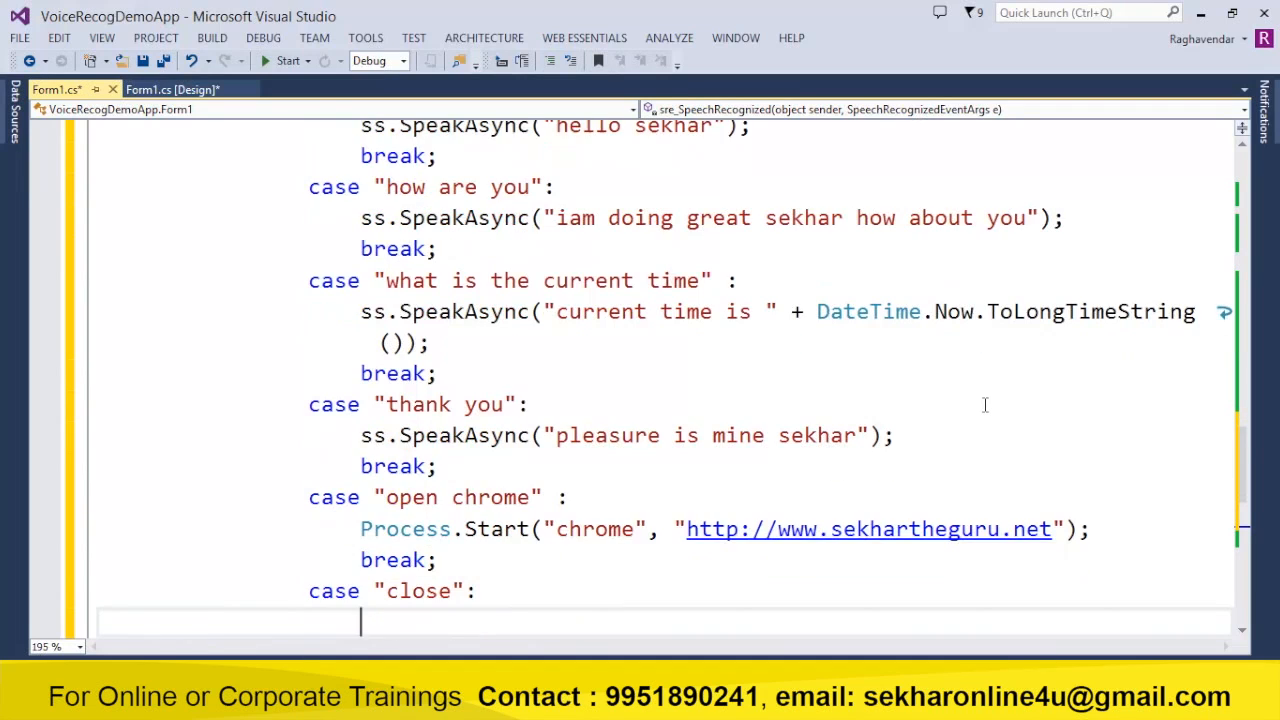
text(Application.ex)
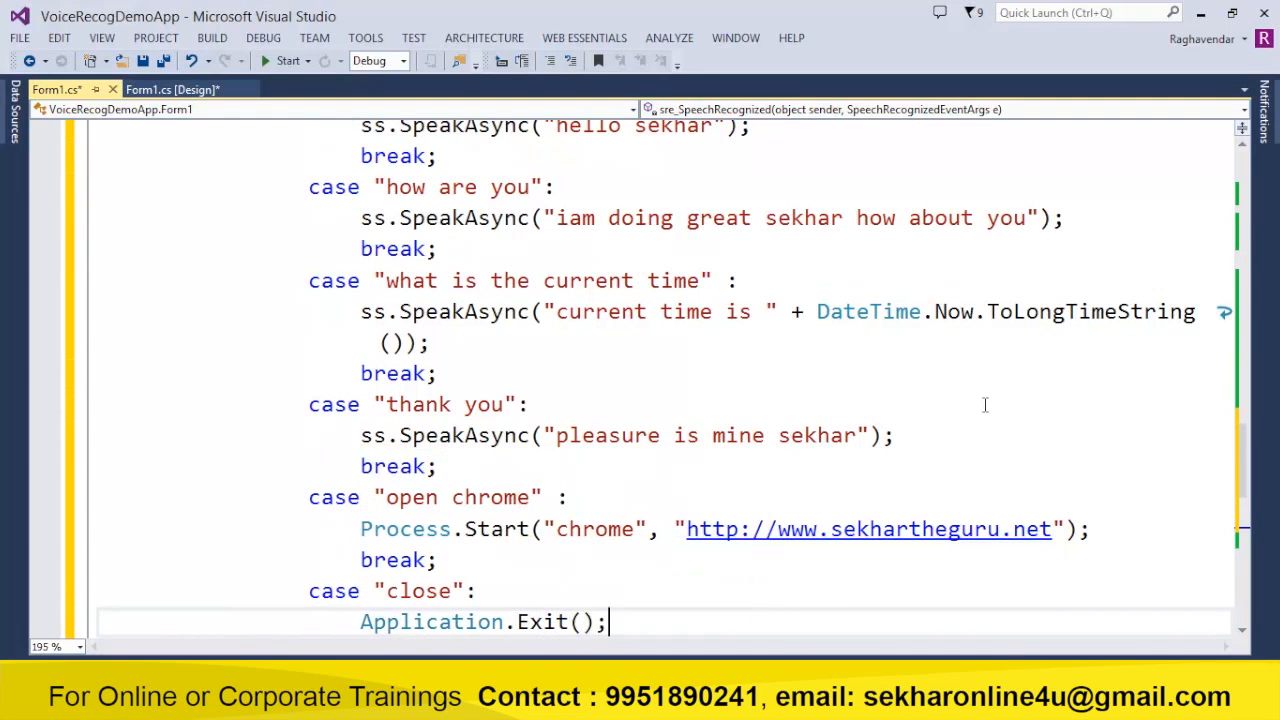
scroll(down, 3)
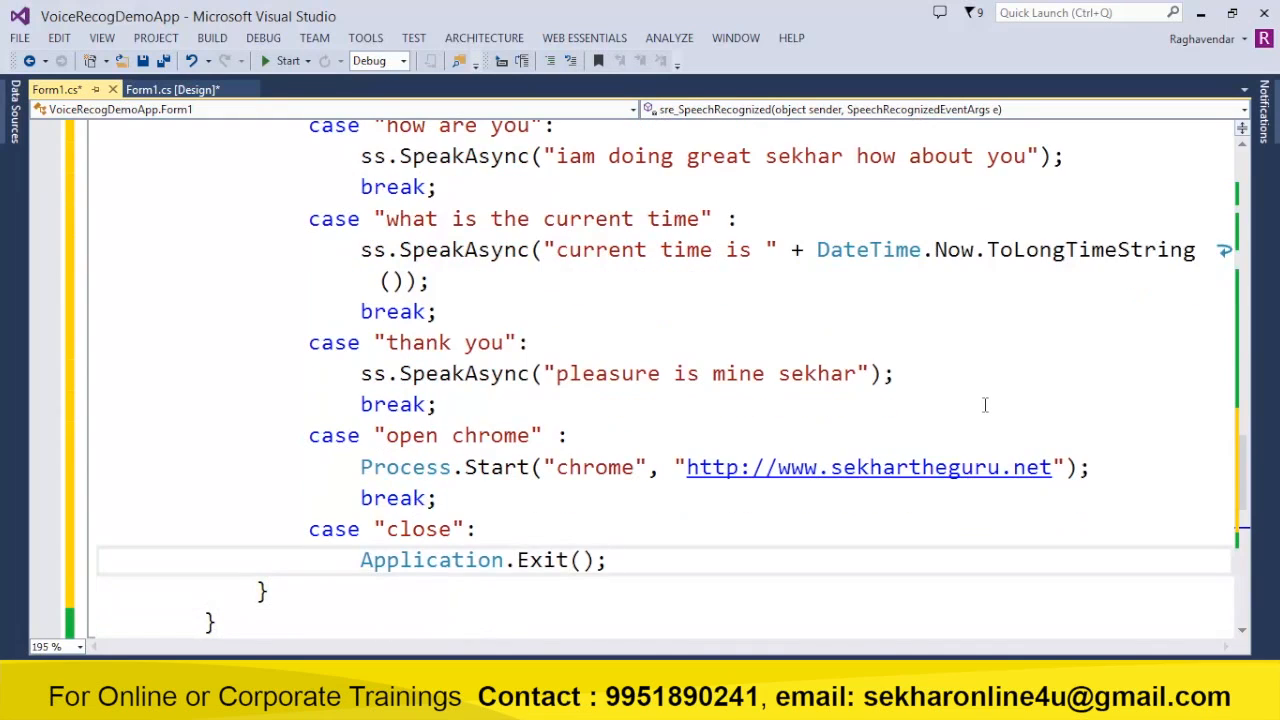
text(break;)
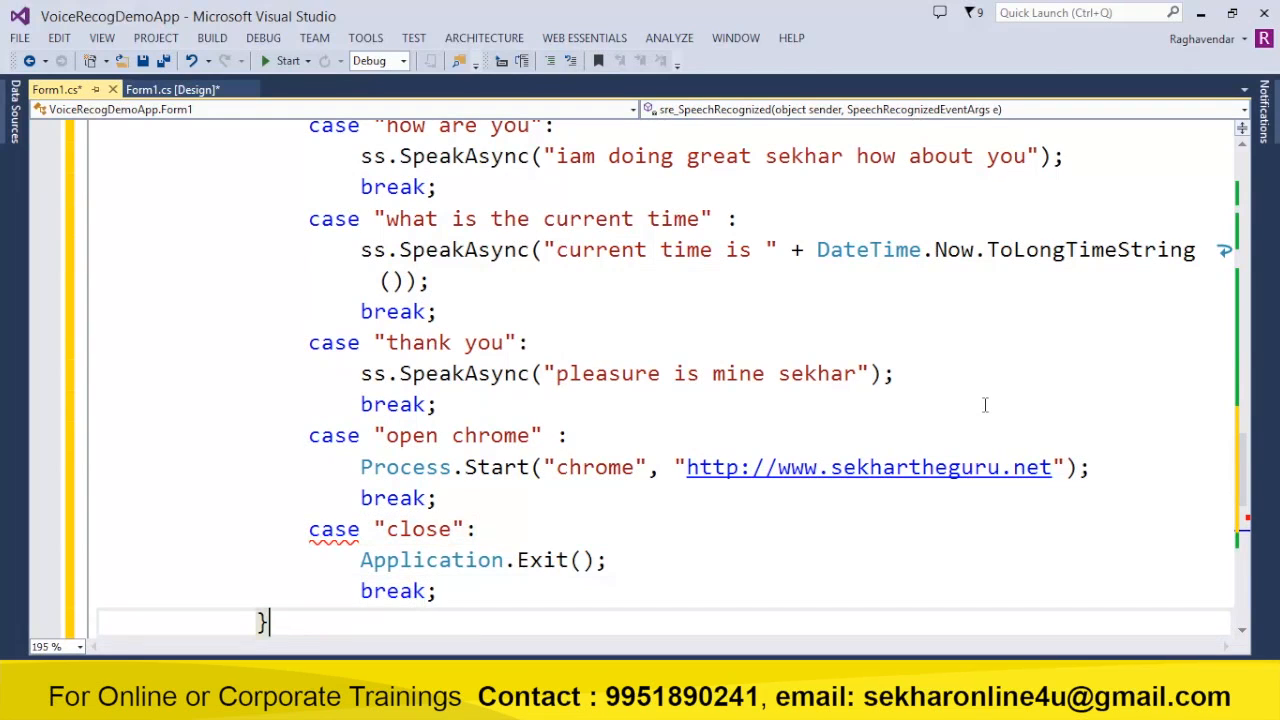
After the switch, append e.Result.Text.ToString() + Environment.NewLine to txtContents.Text.
scroll(down, 3)
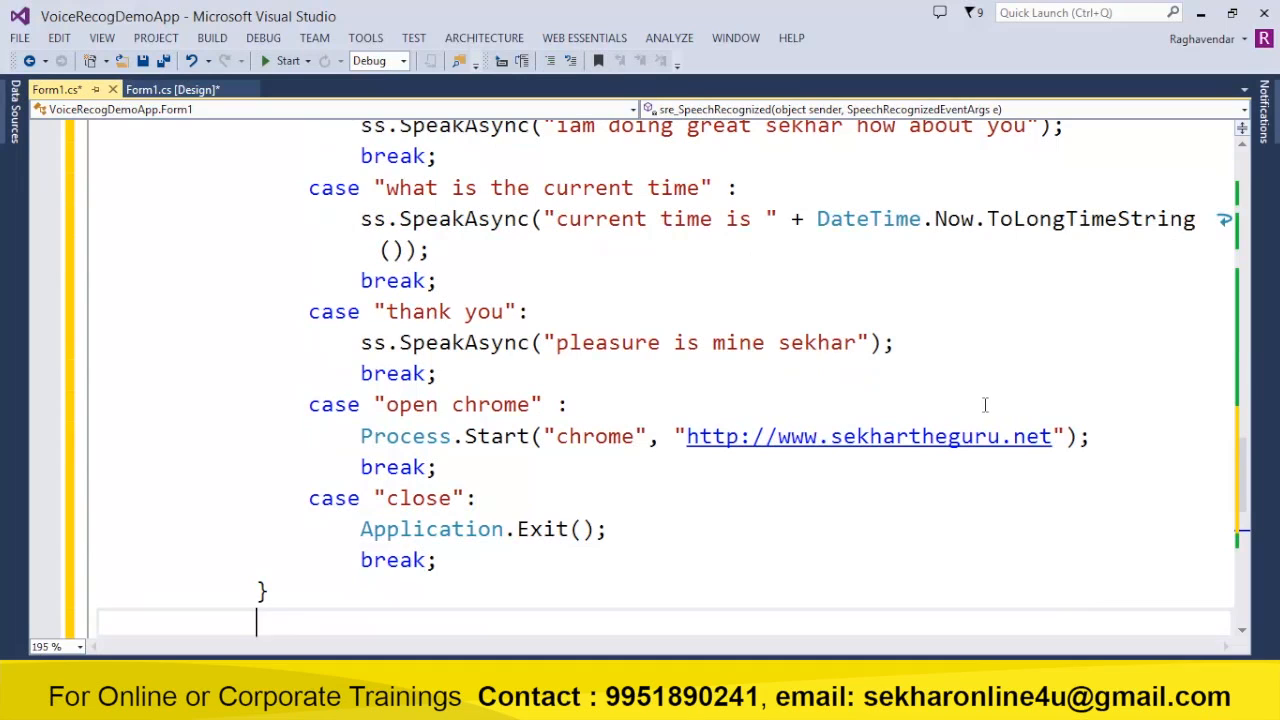
scroll(down, 3)
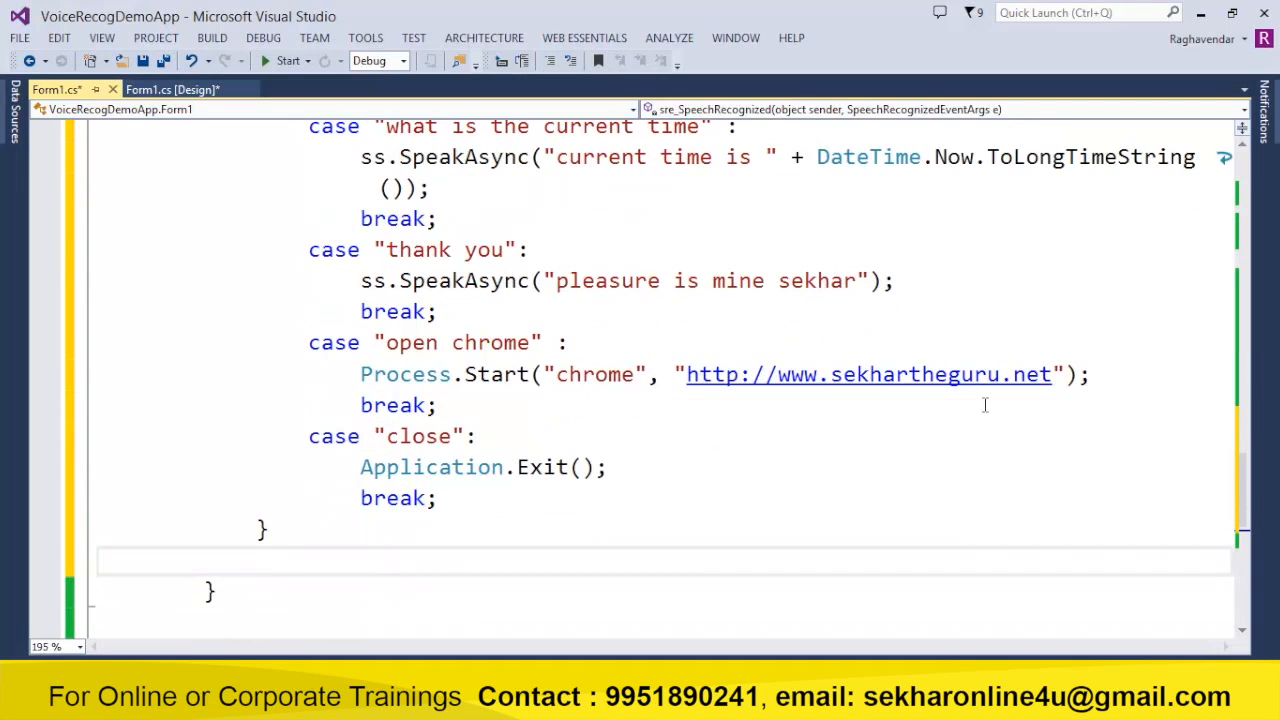
text(txtContents.text)
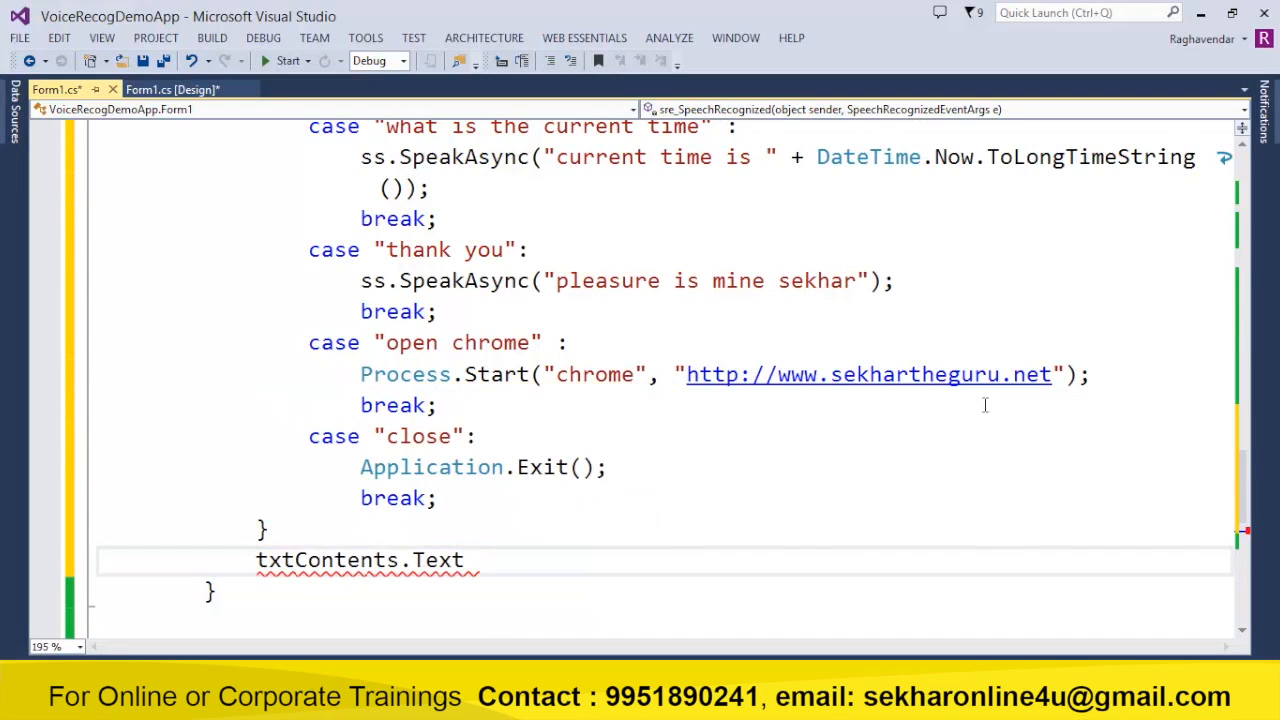
text(+=)
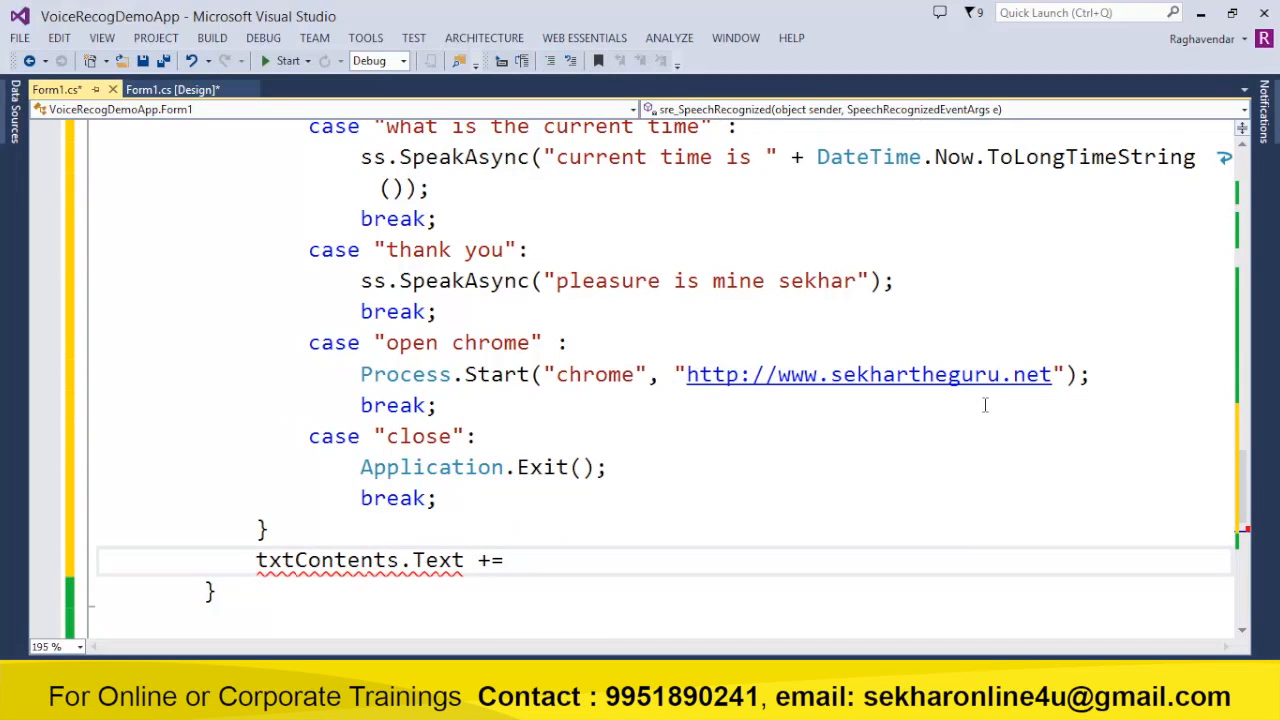
text(e.re)
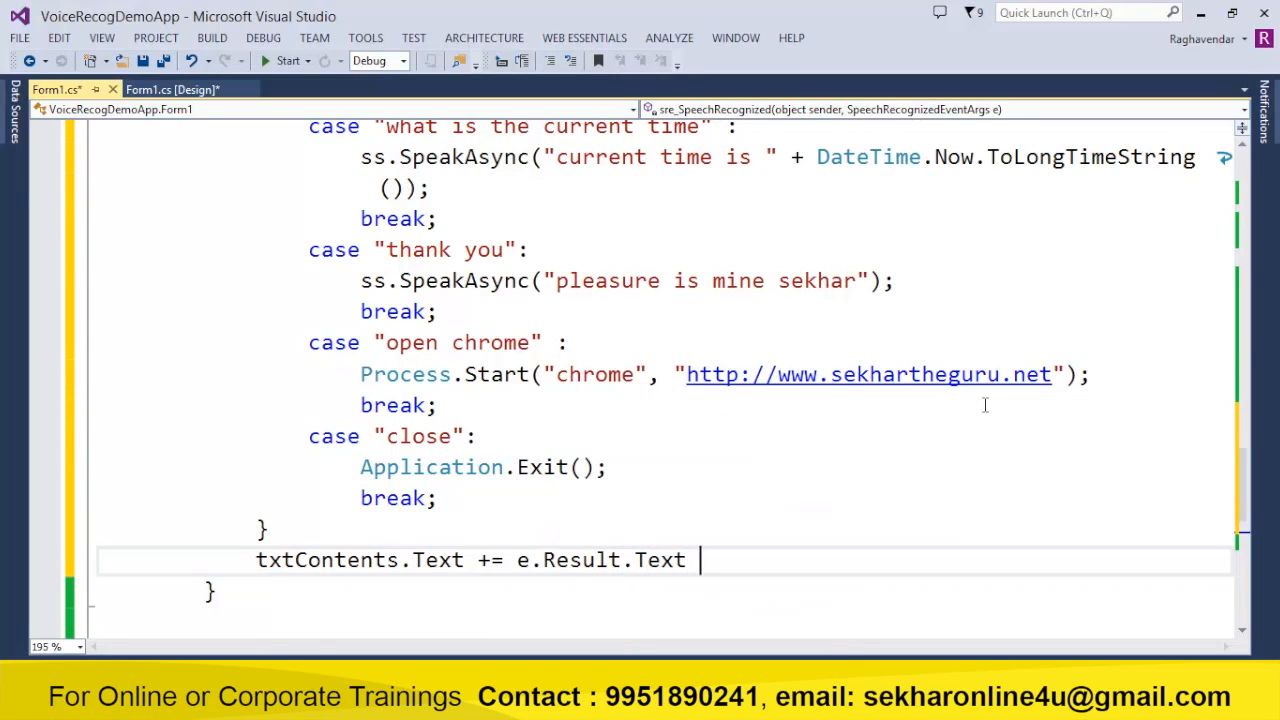
text(.to)
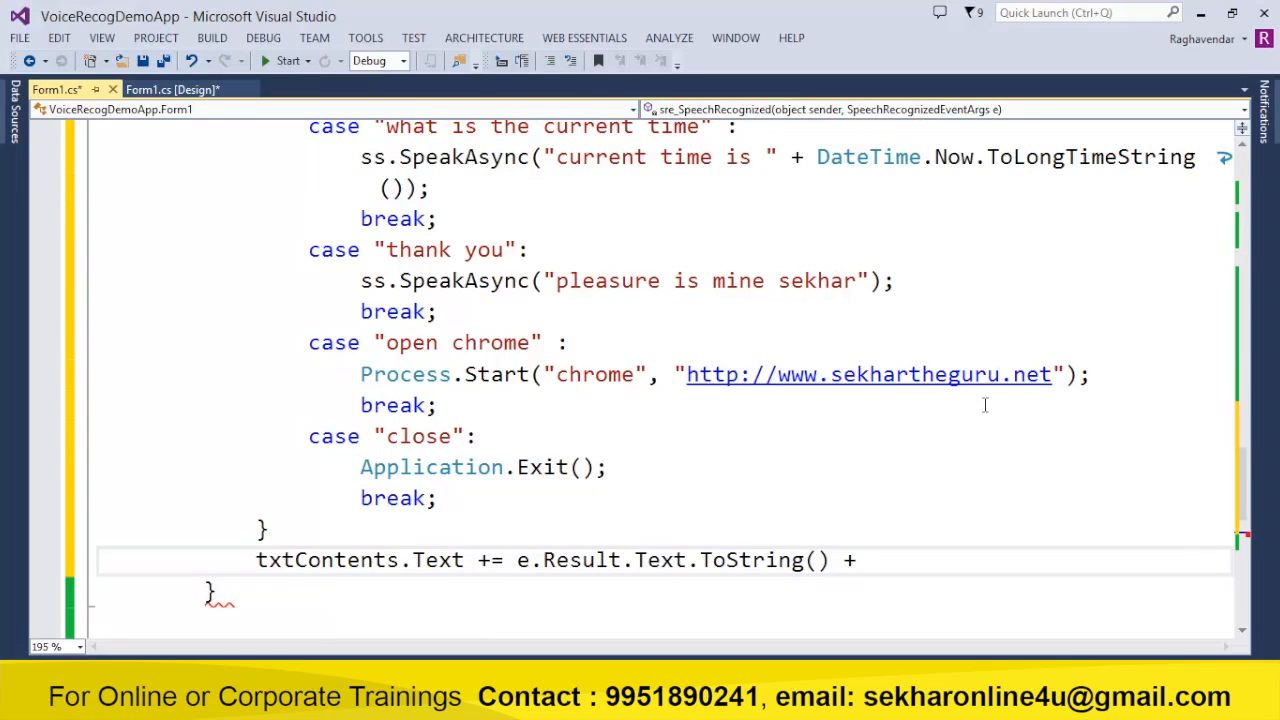
text(Envi)
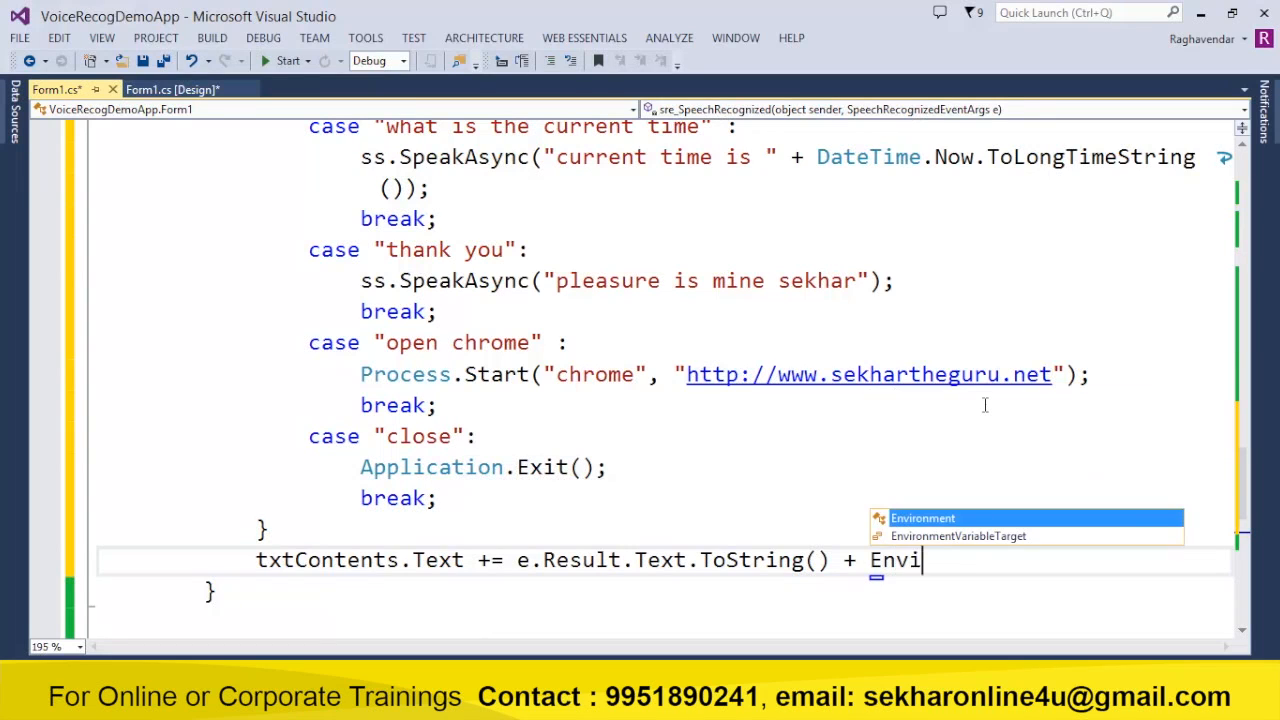
text(ronment.n)
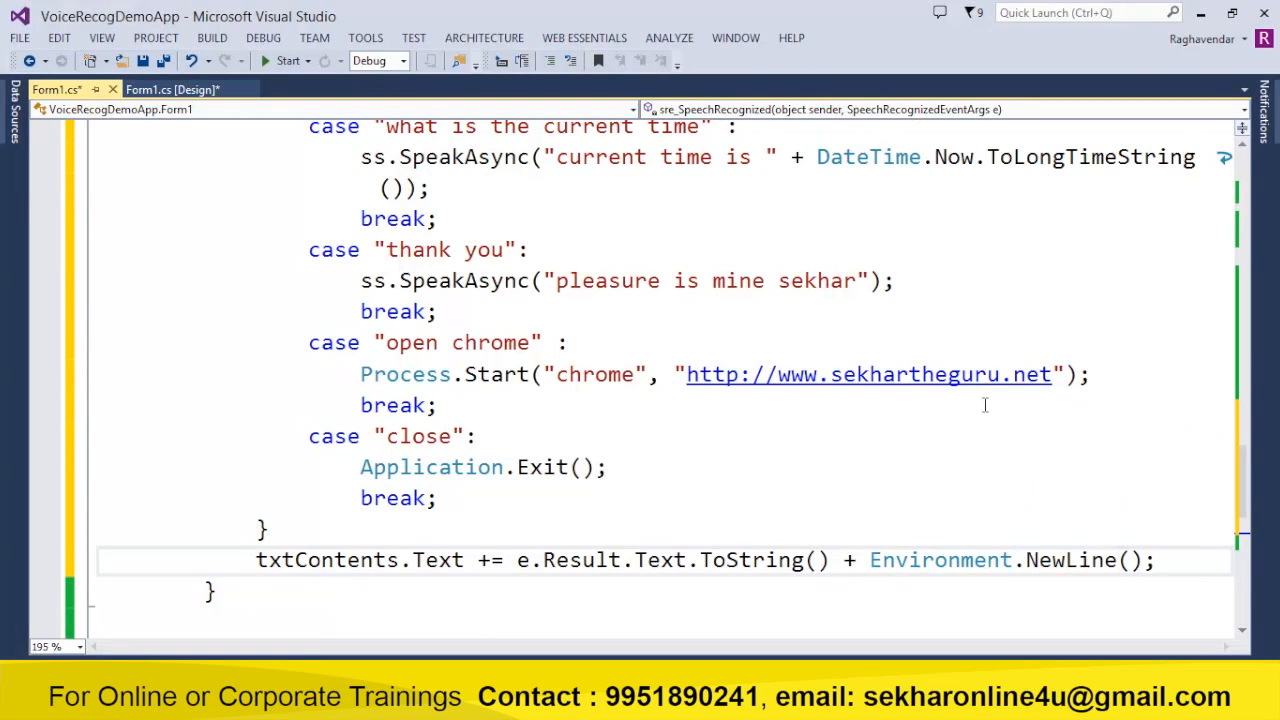
click(1164, 560)
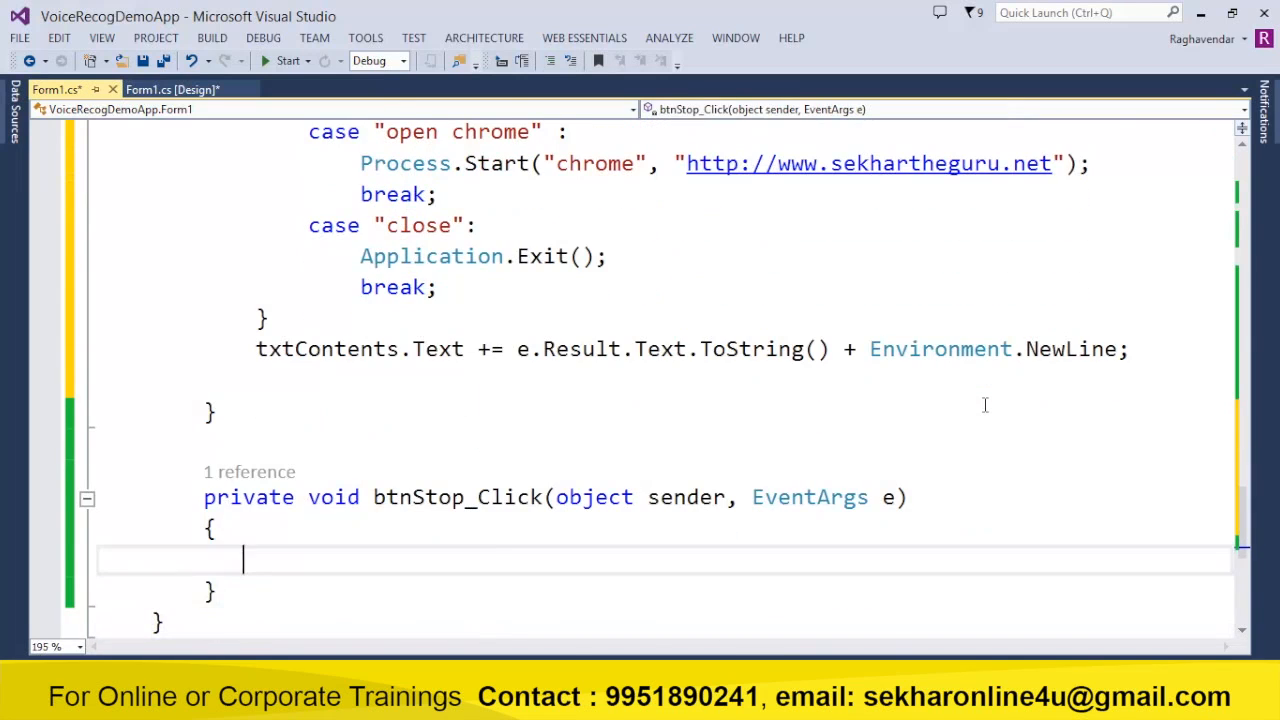
In btnStop_Click, call sre.RecognizeAsyncStop(), set btnStart.Enabled = true and btnStop.Enabled = false.
text(//Stop ( bu)
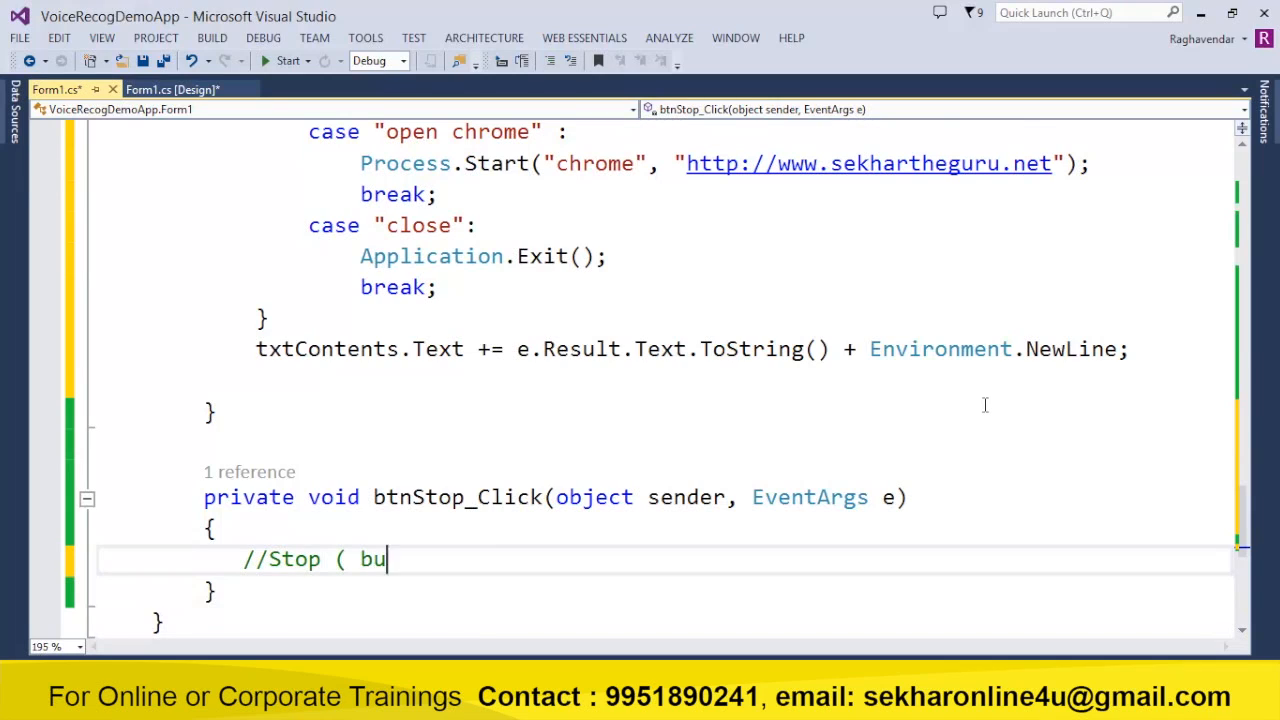
text(tton_click ))
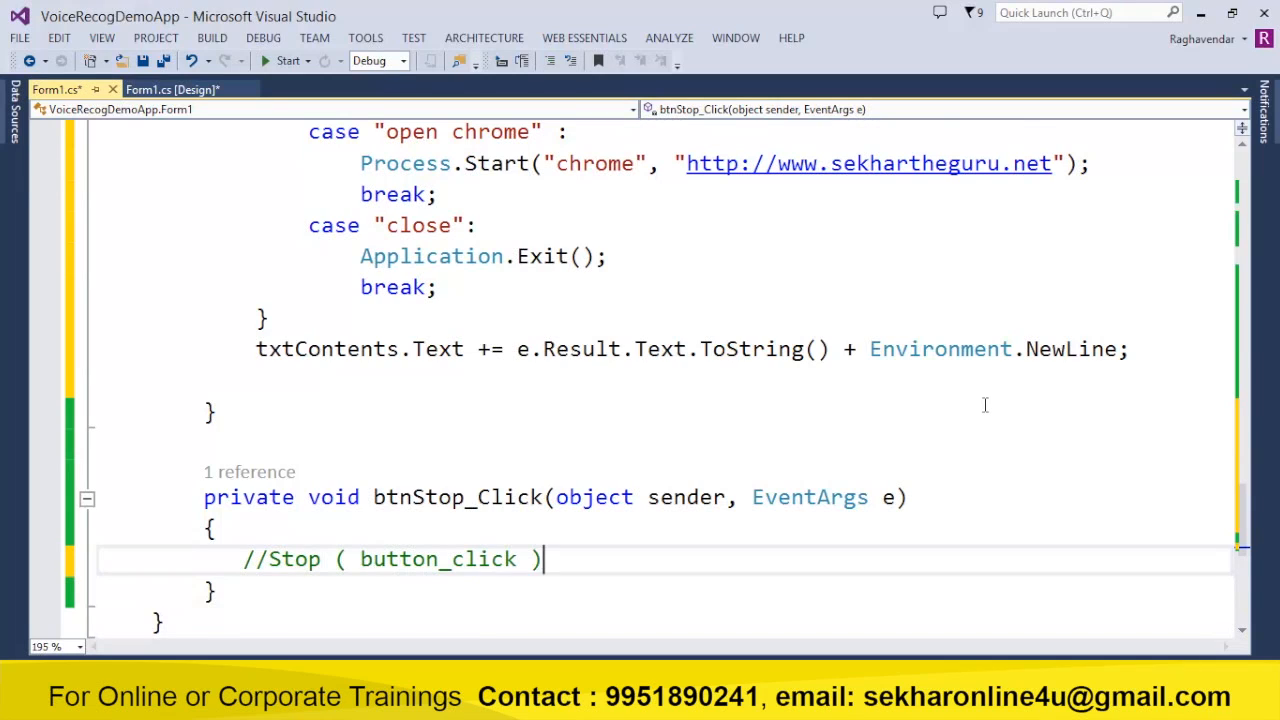
text(sre.)
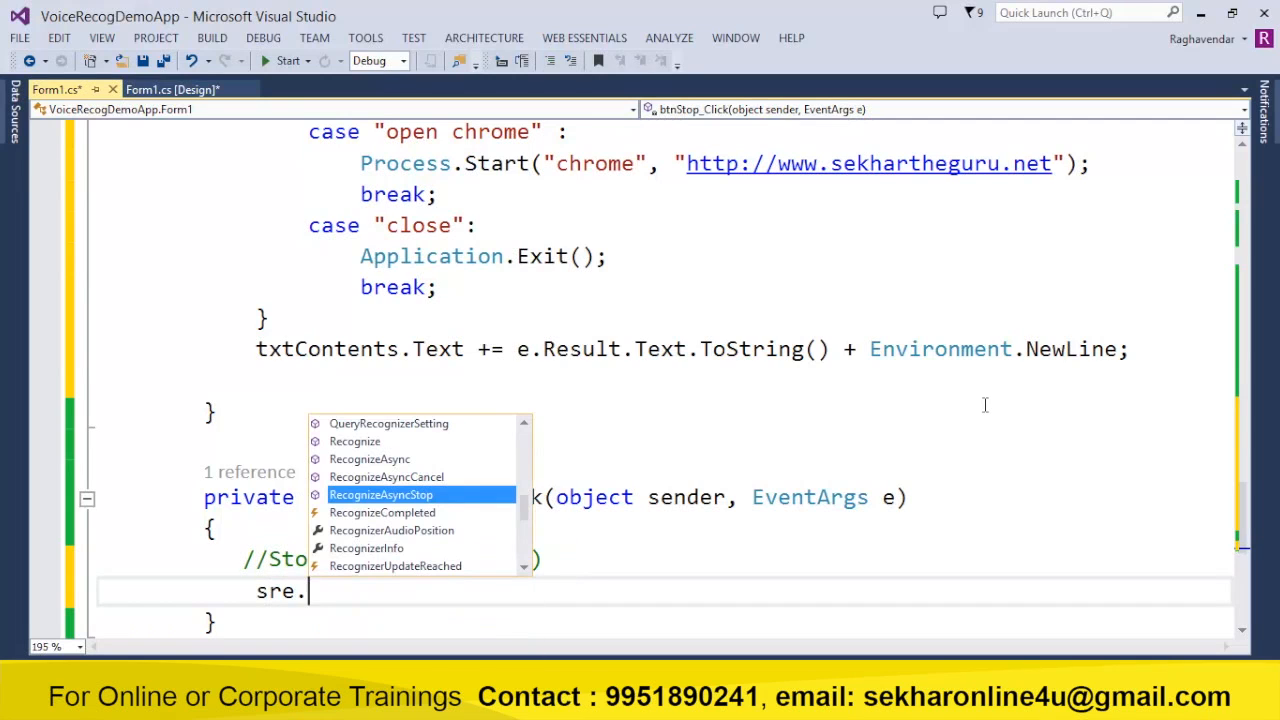
mouse_move(384, 494)
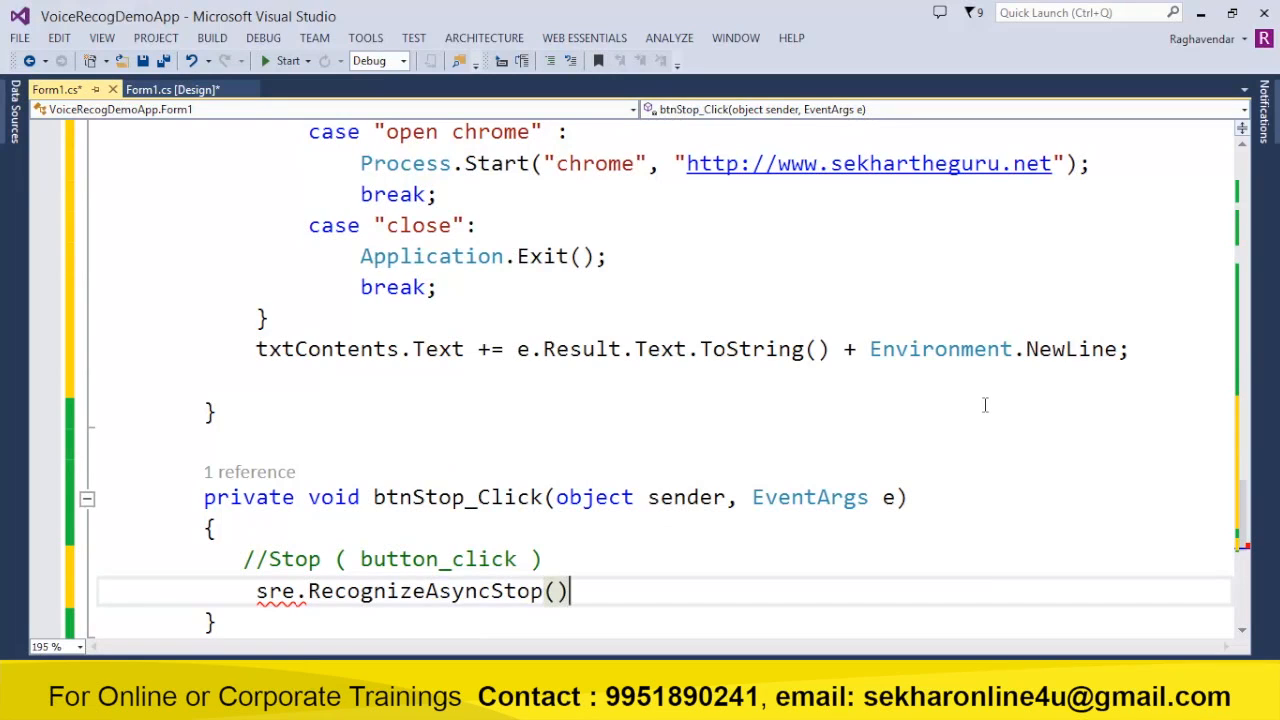
text(btnst)
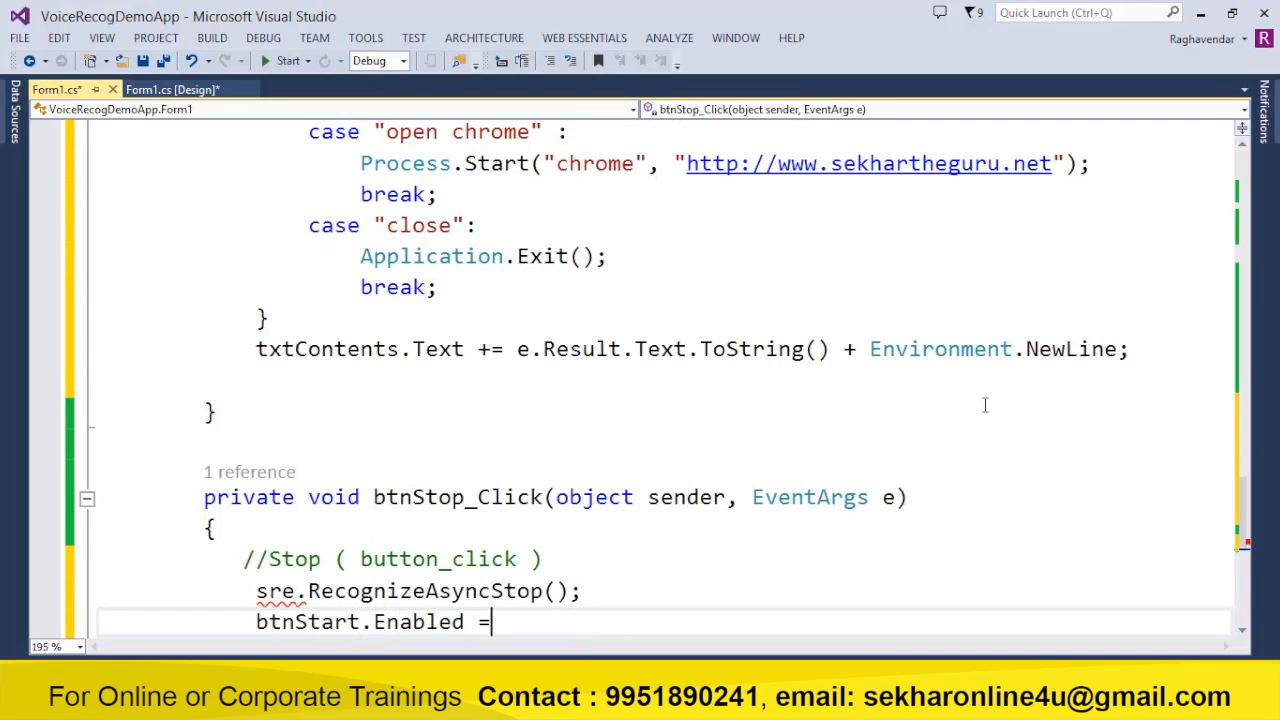
text(tru)
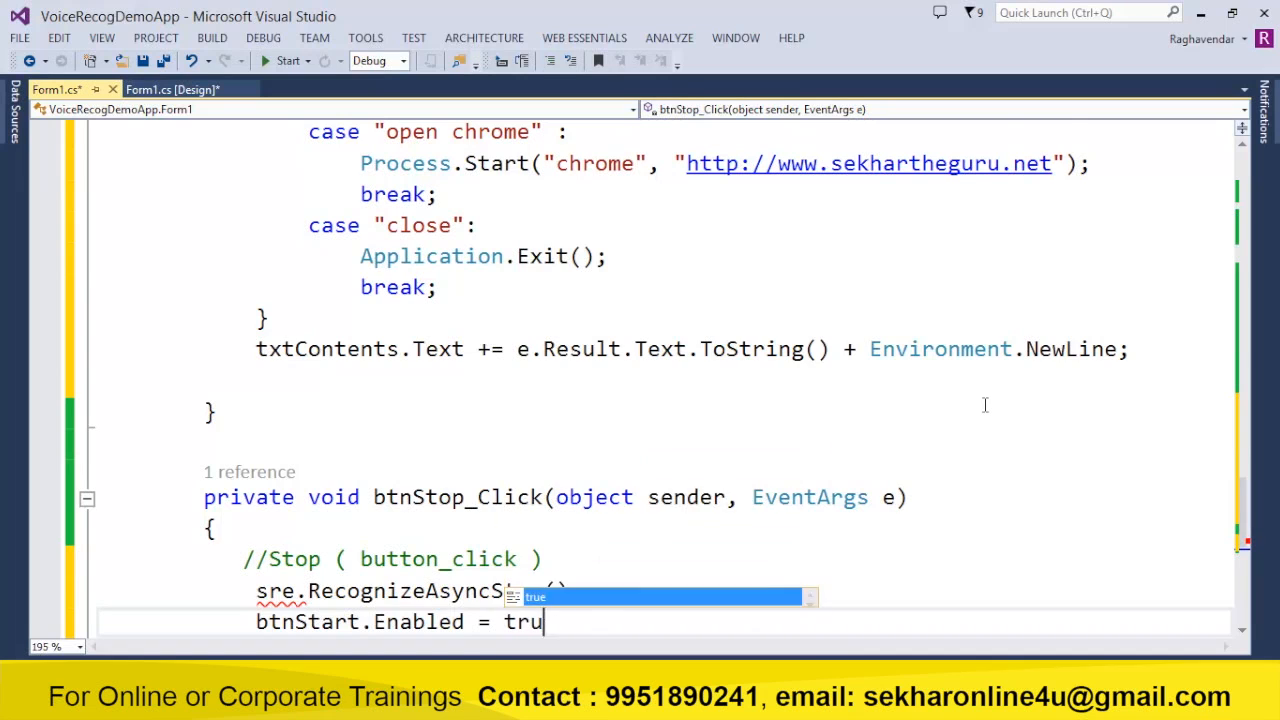
text(btnstop.Enabled =)
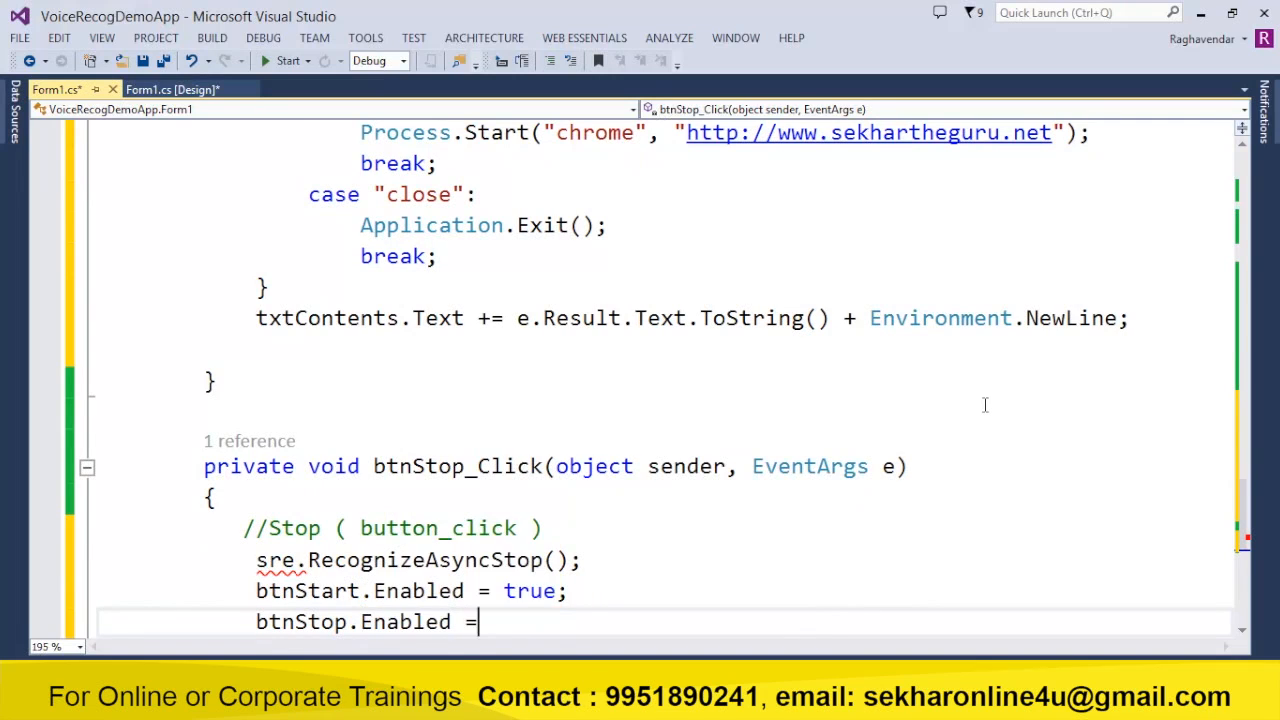
text(false;)
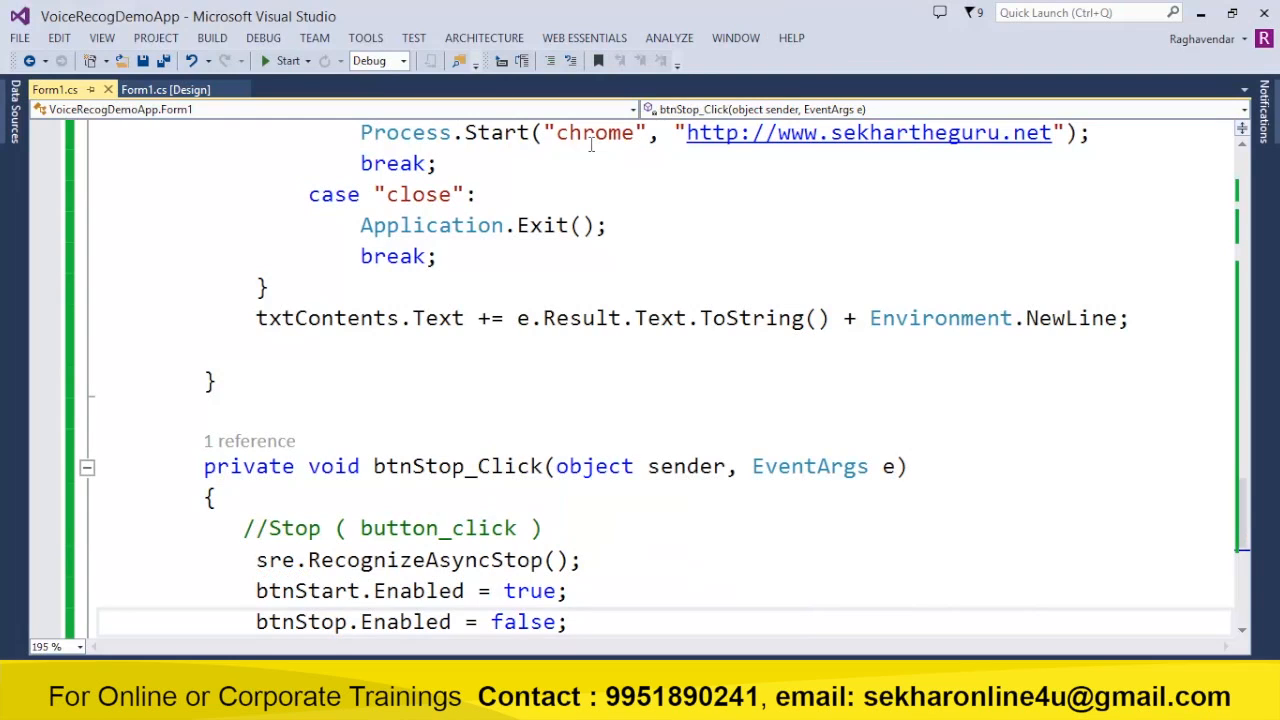
Build and launch VoiceRecogDemoApp from Visual Studio so Form1 appears.
click(286, 60)
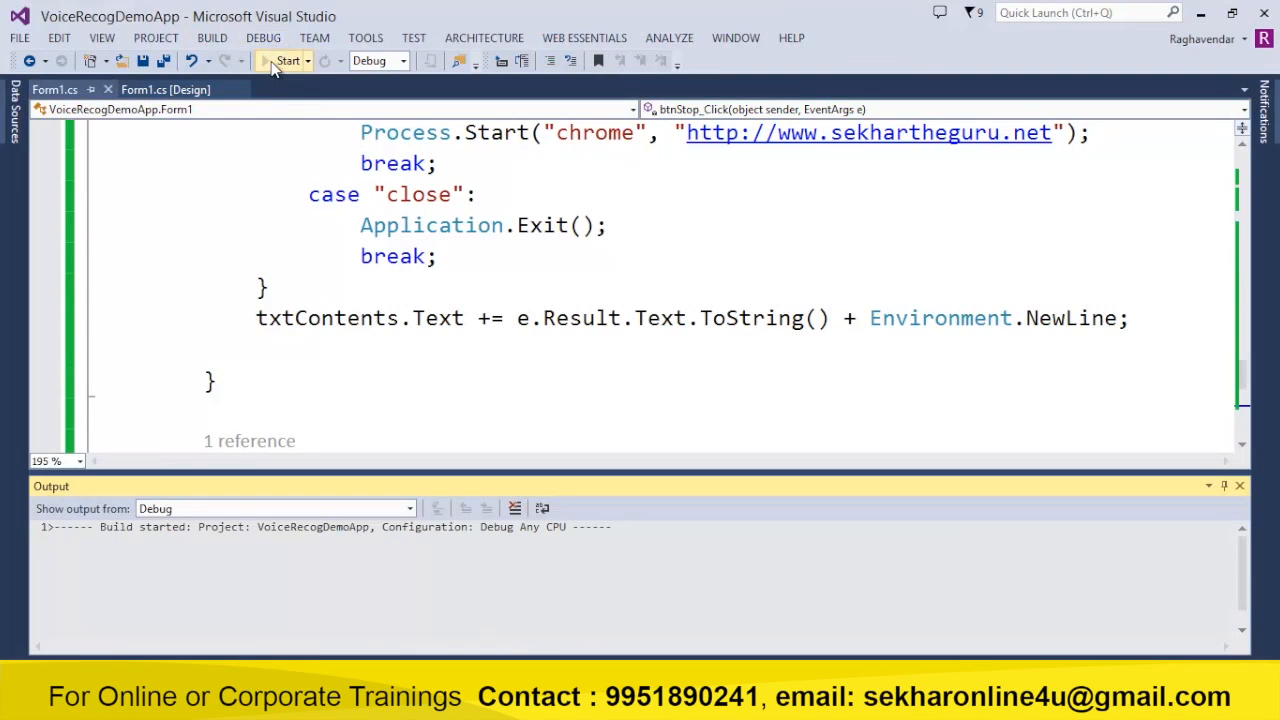
click(288, 60)
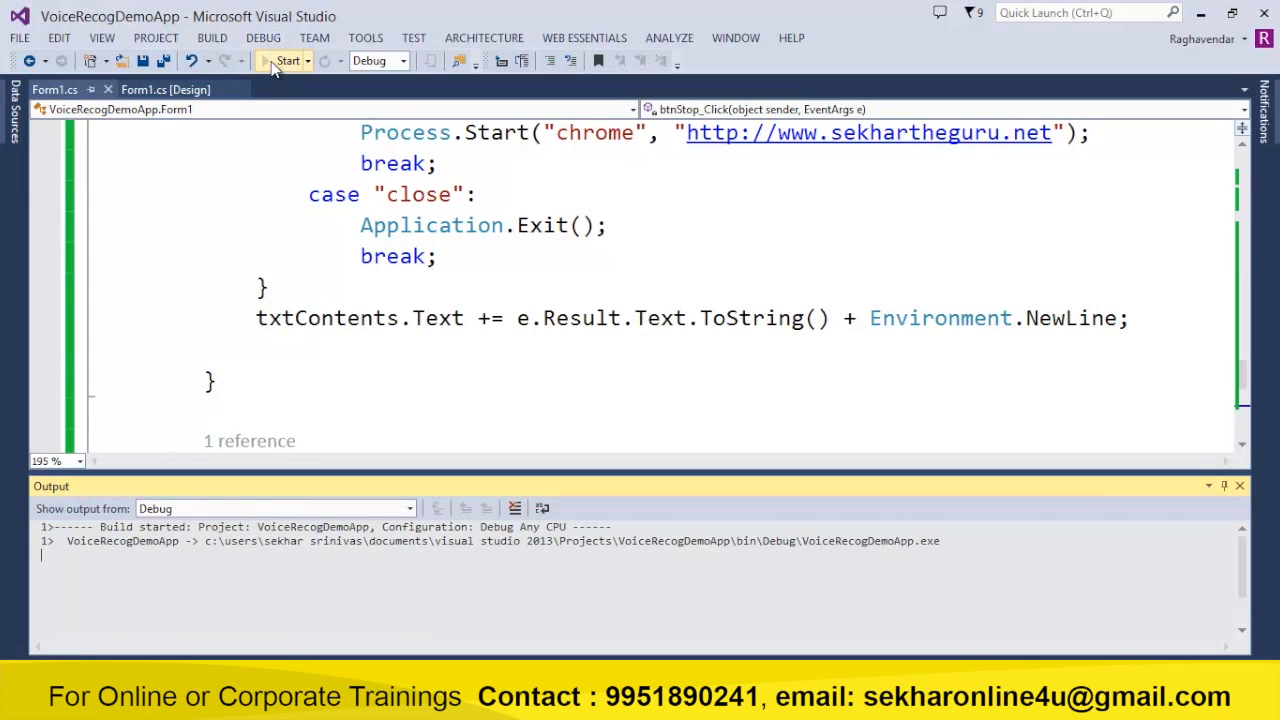
click(284, 60)
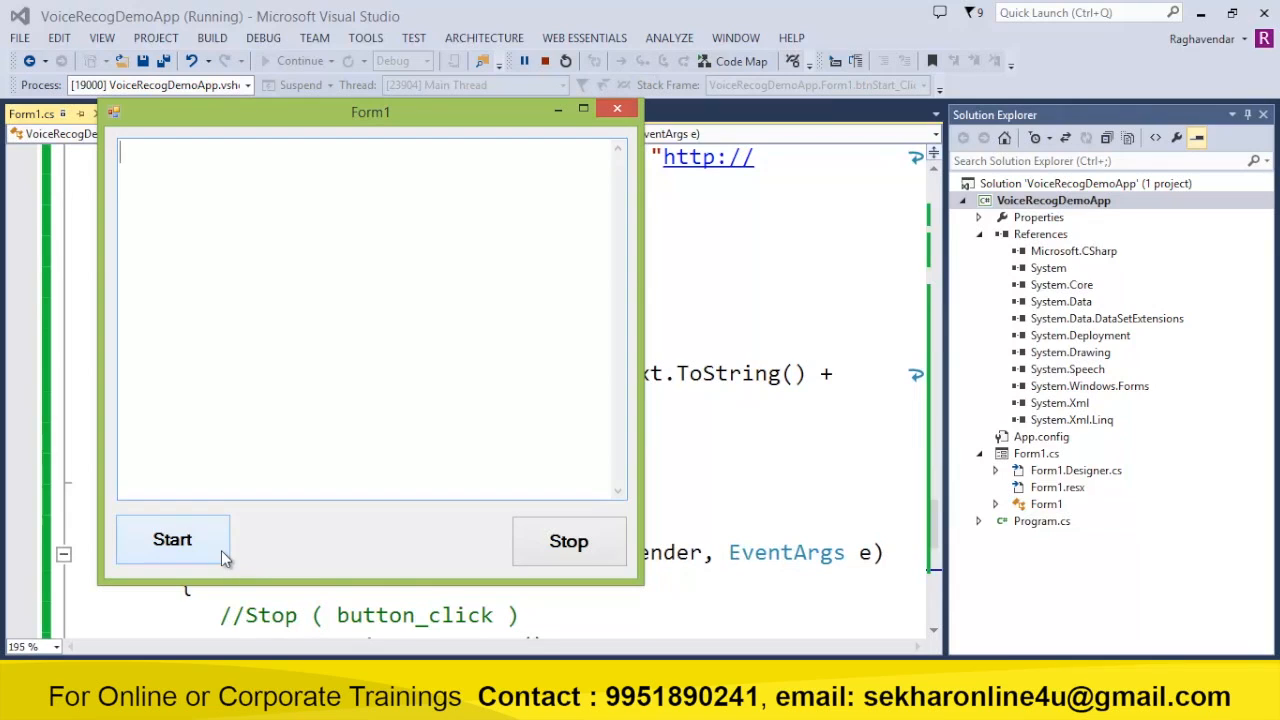
Start listening, log hello, how are you, open chrome and thank you, then stop recognition.
click(172, 540)
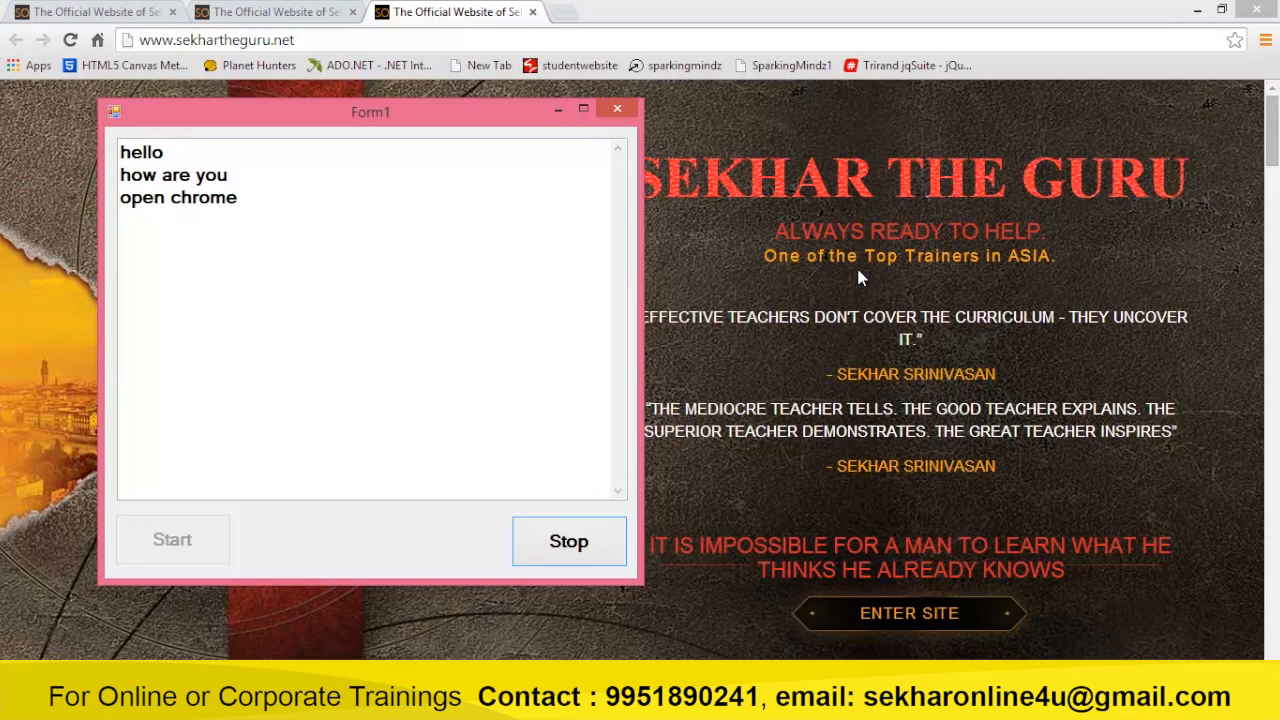
text(thank you)
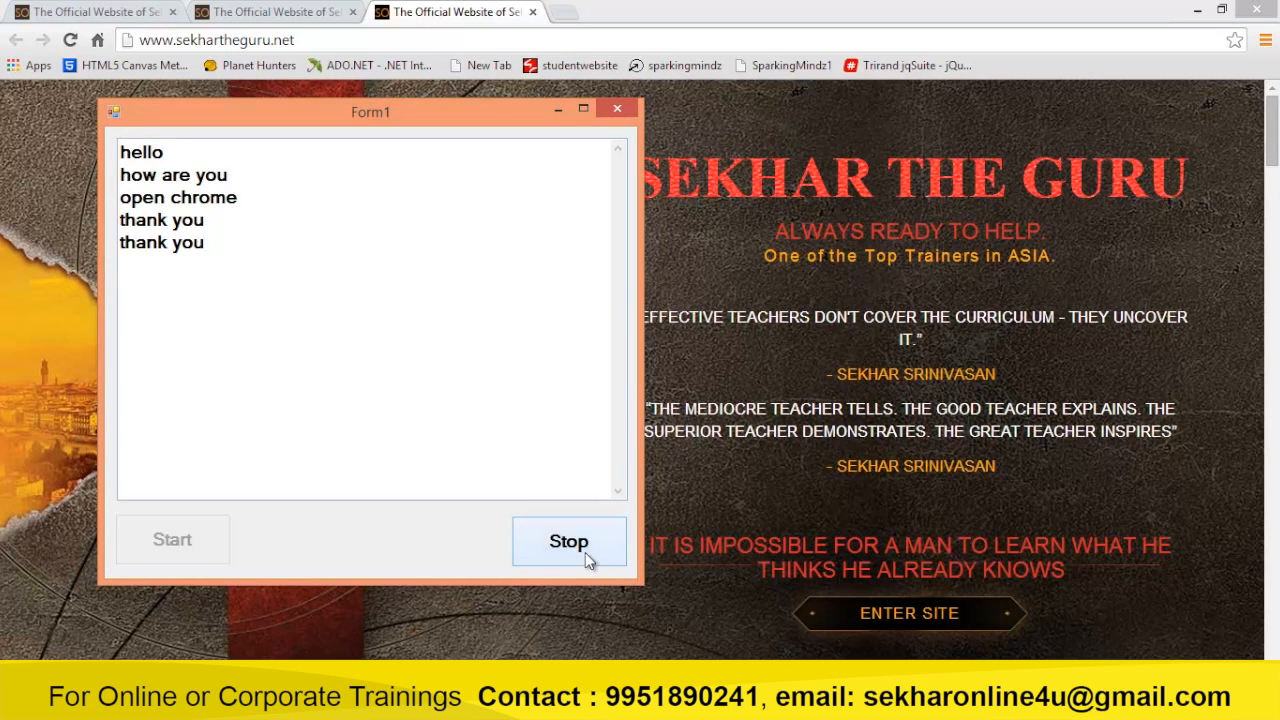
click(568, 542)
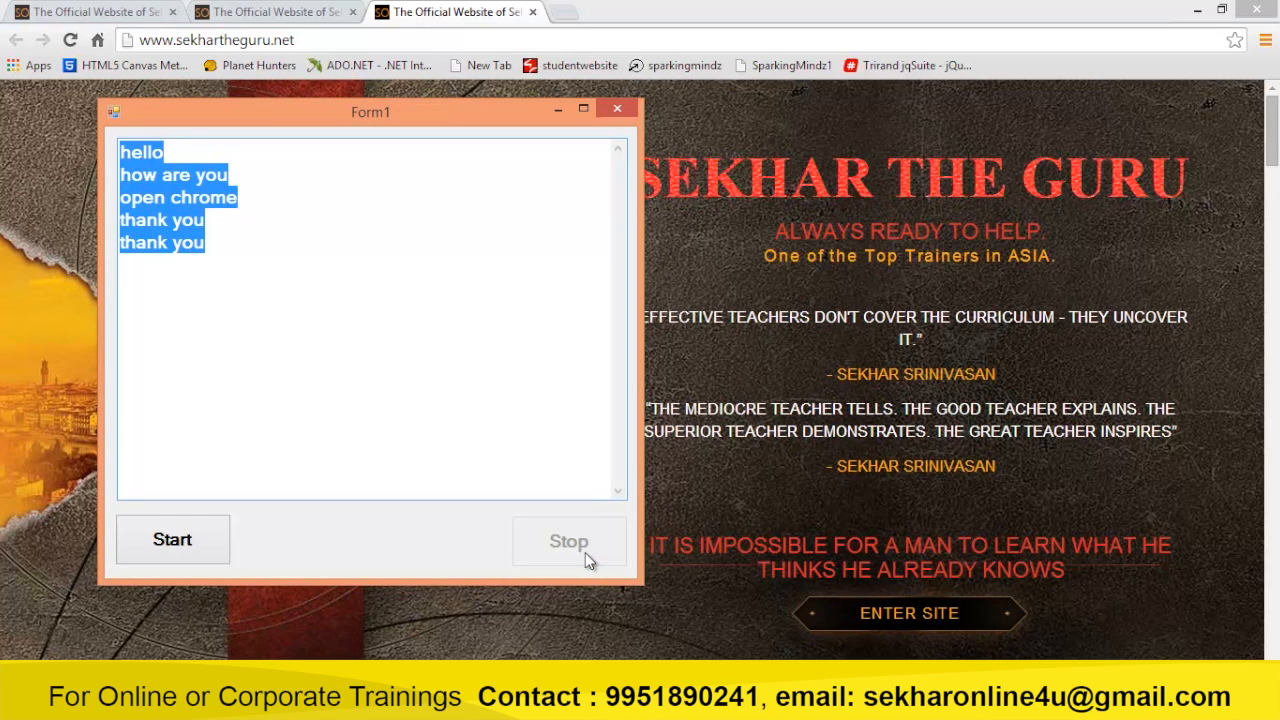